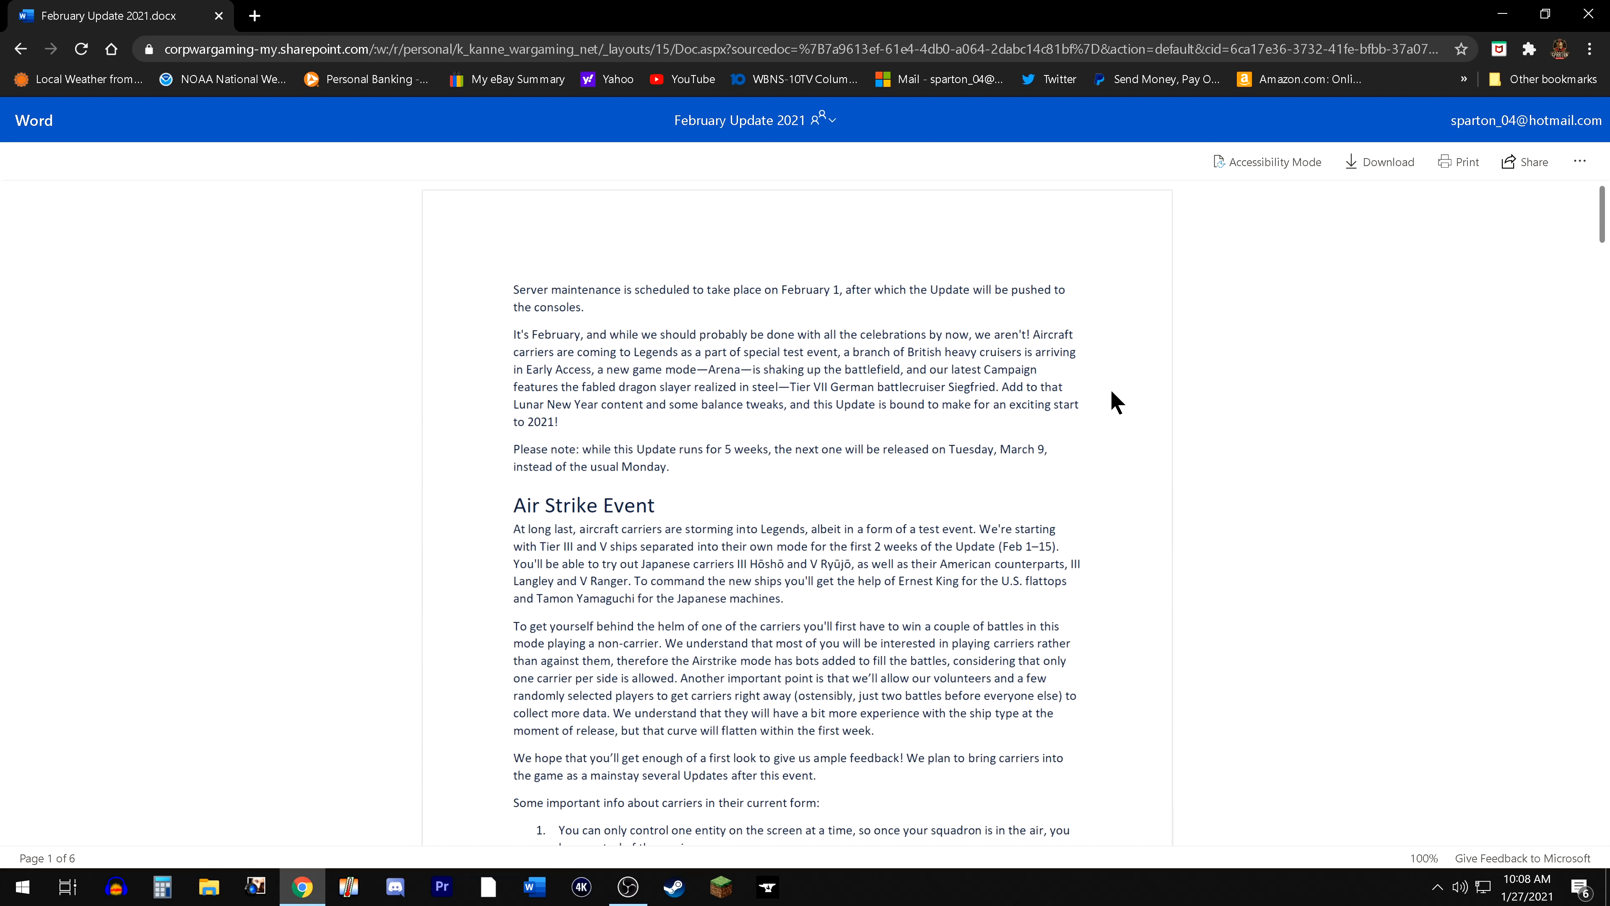
pyautogui.moveTo(1164, 420)
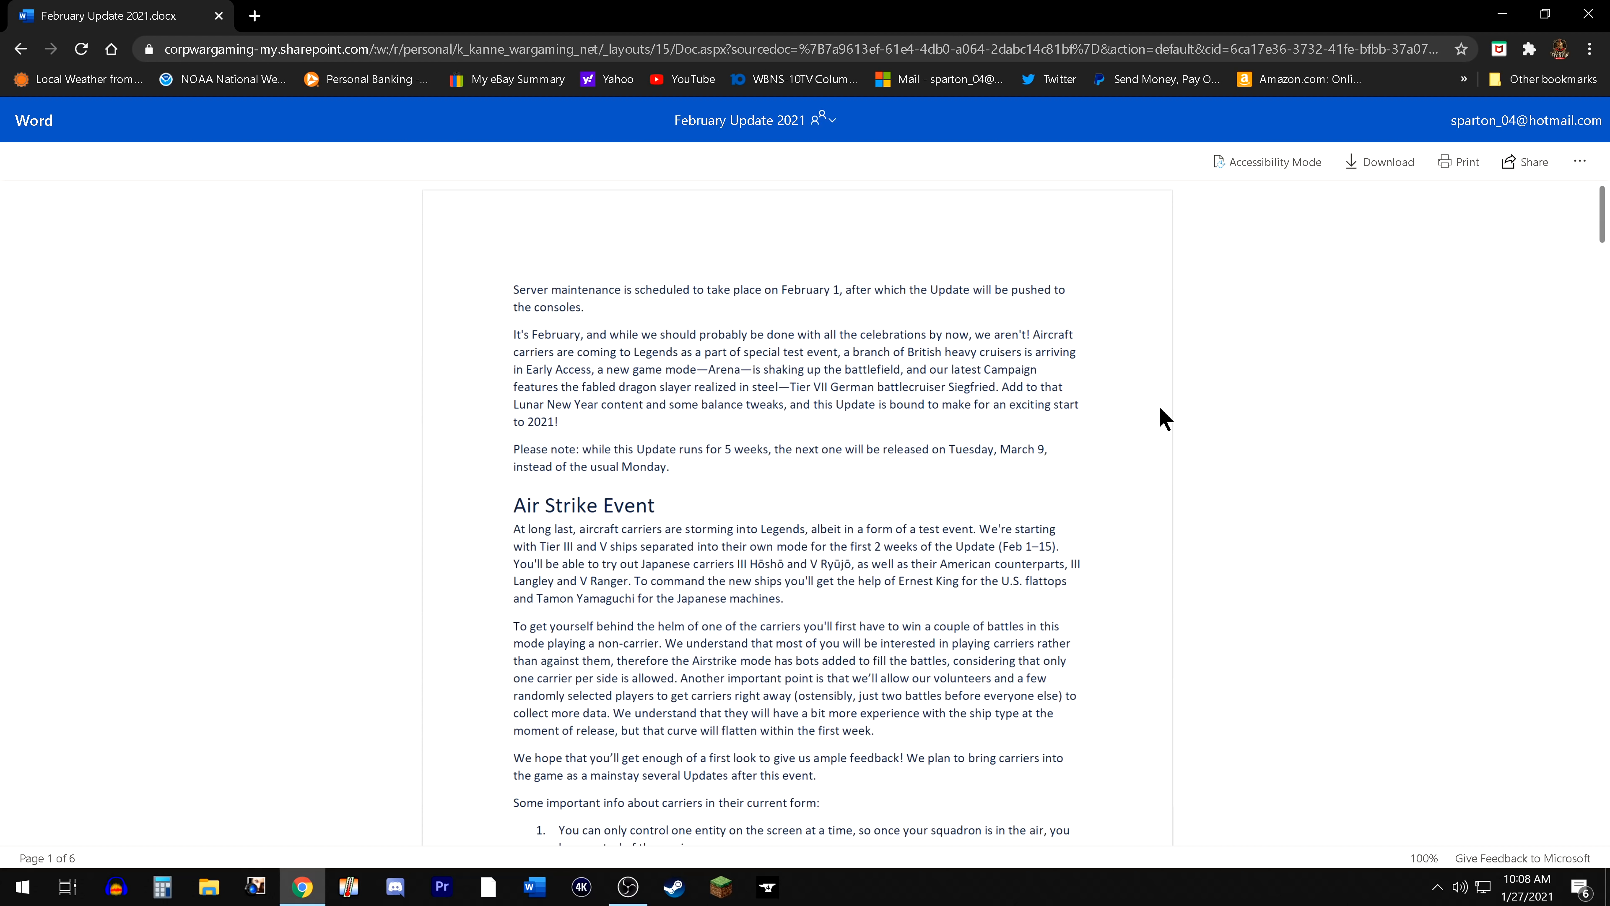
pyautogui.moveTo(1149, 384)
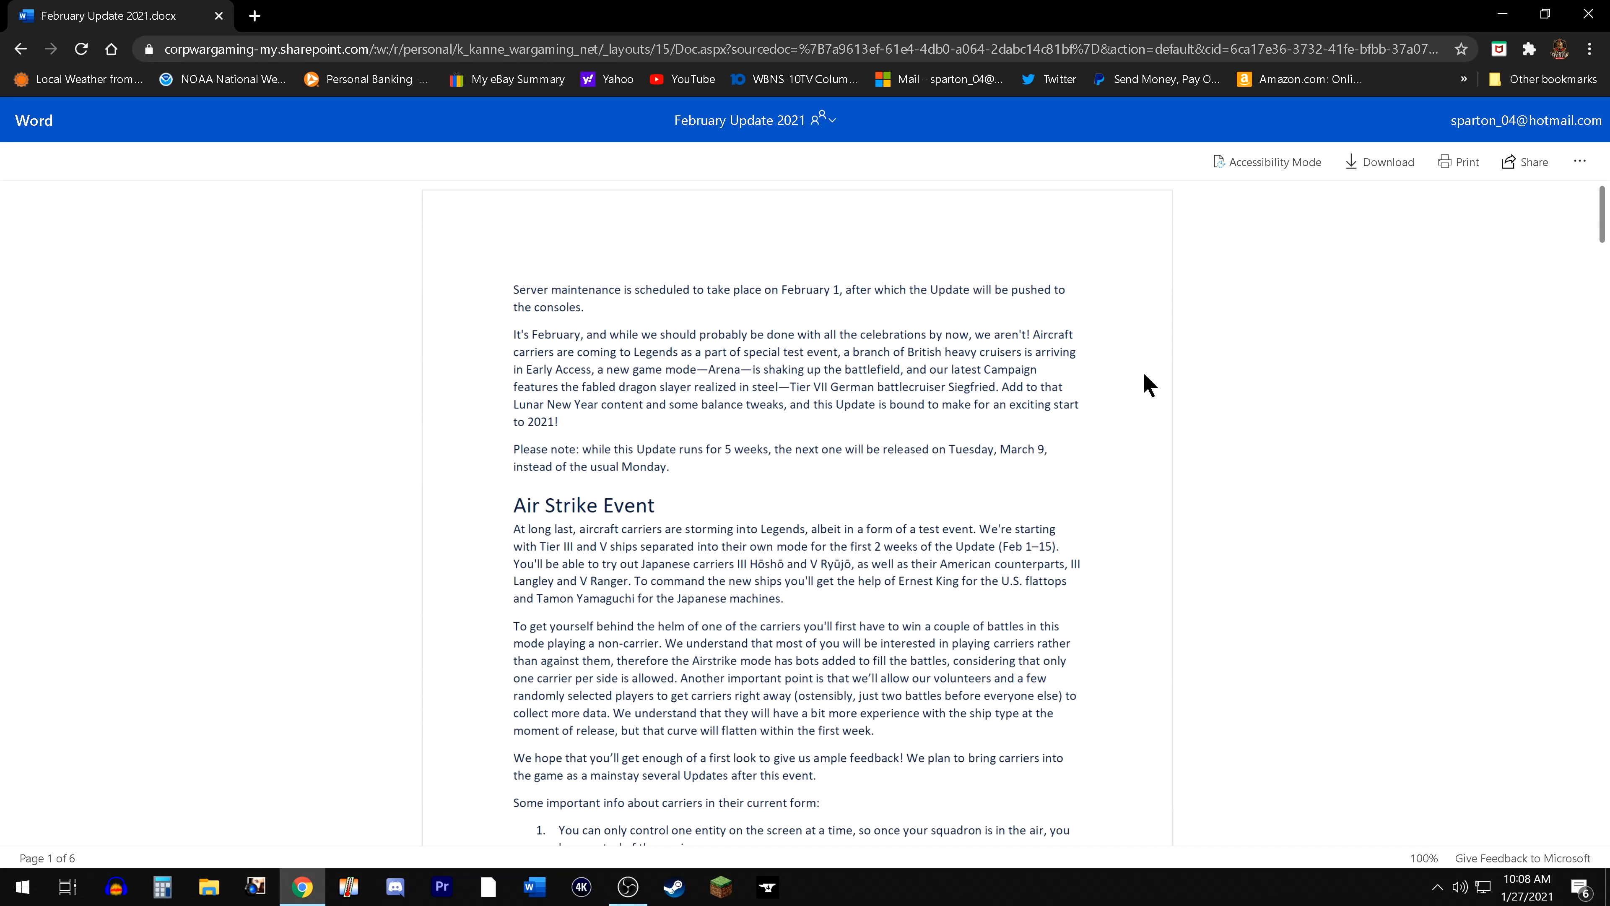
pyautogui.moveTo(1143, 391)
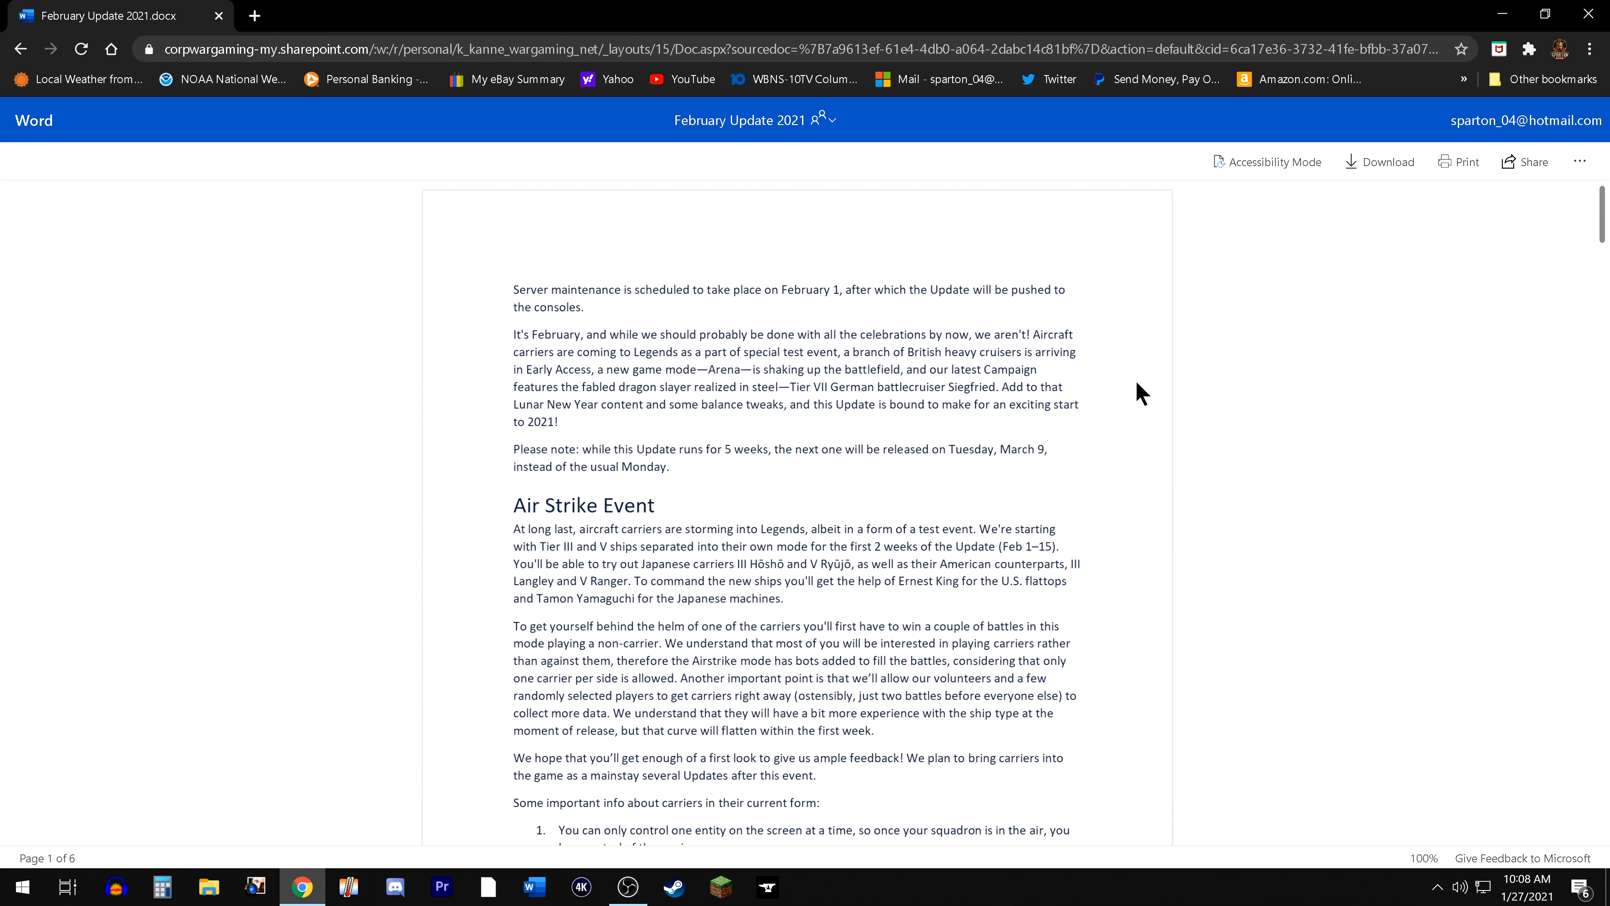
pyautogui.moveTo(1121, 415)
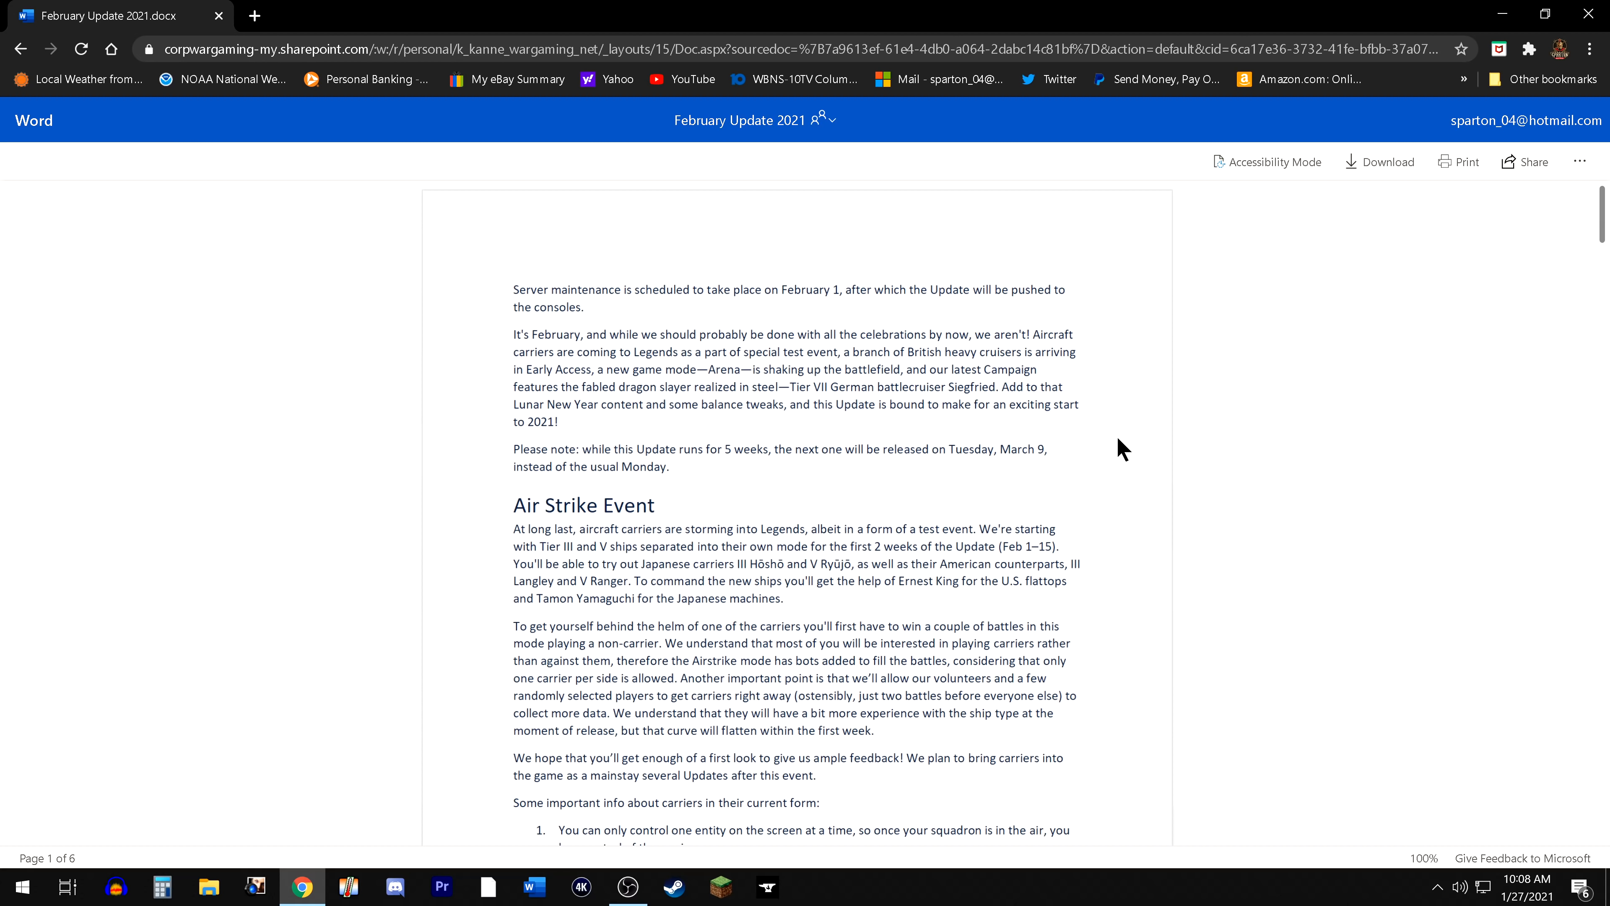
pyautogui.moveTo(1098, 443)
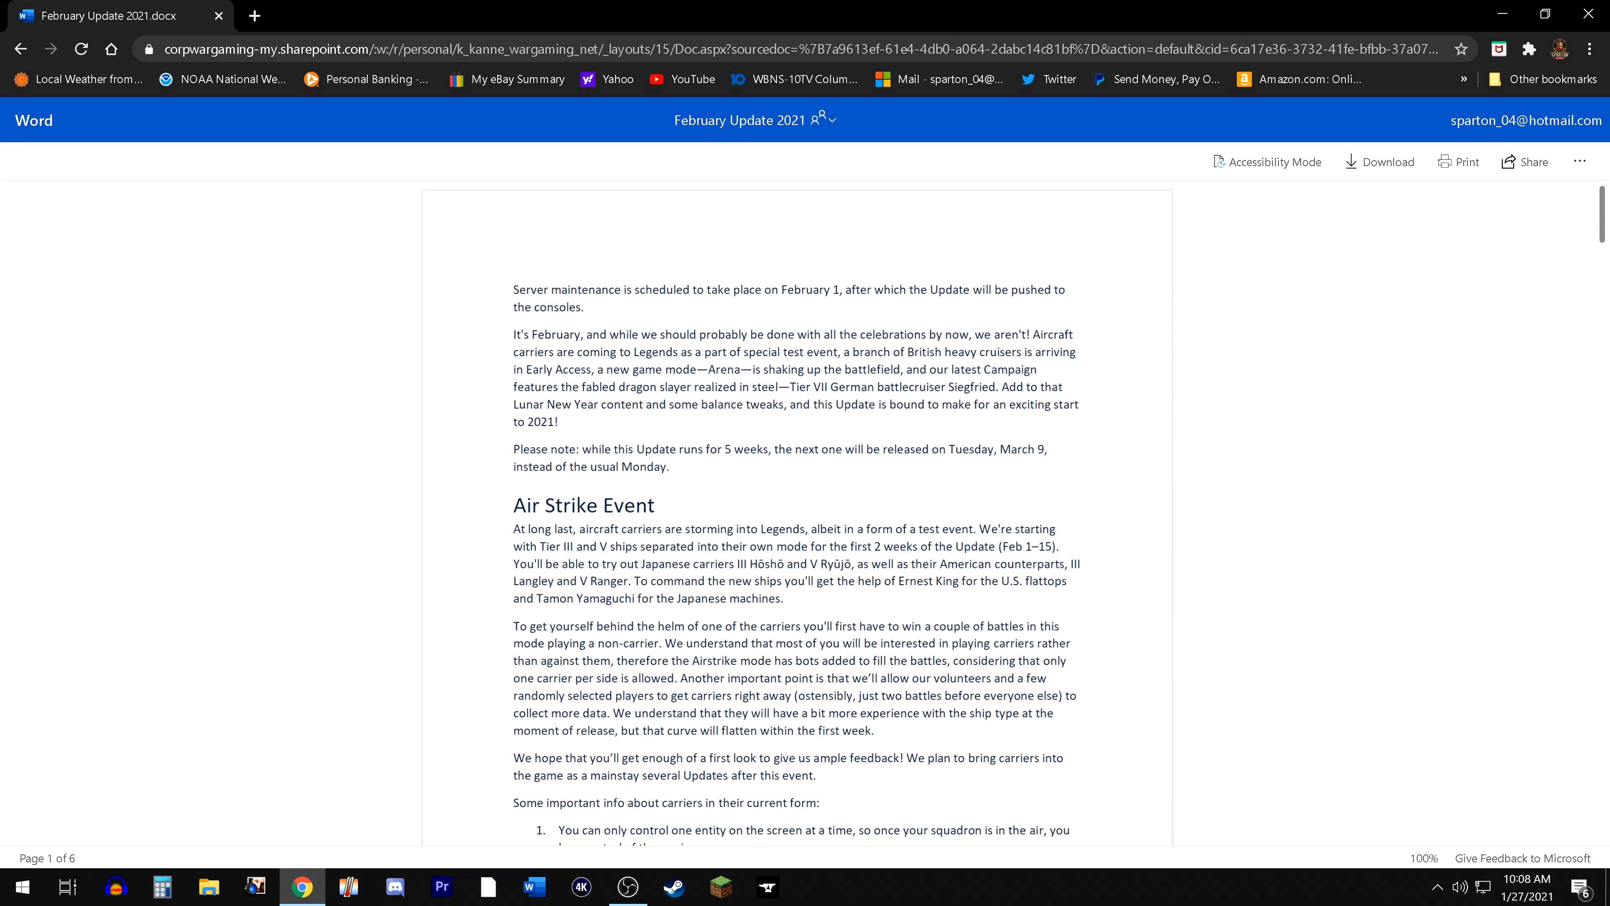
pyautogui.moveTo(1020, 475)
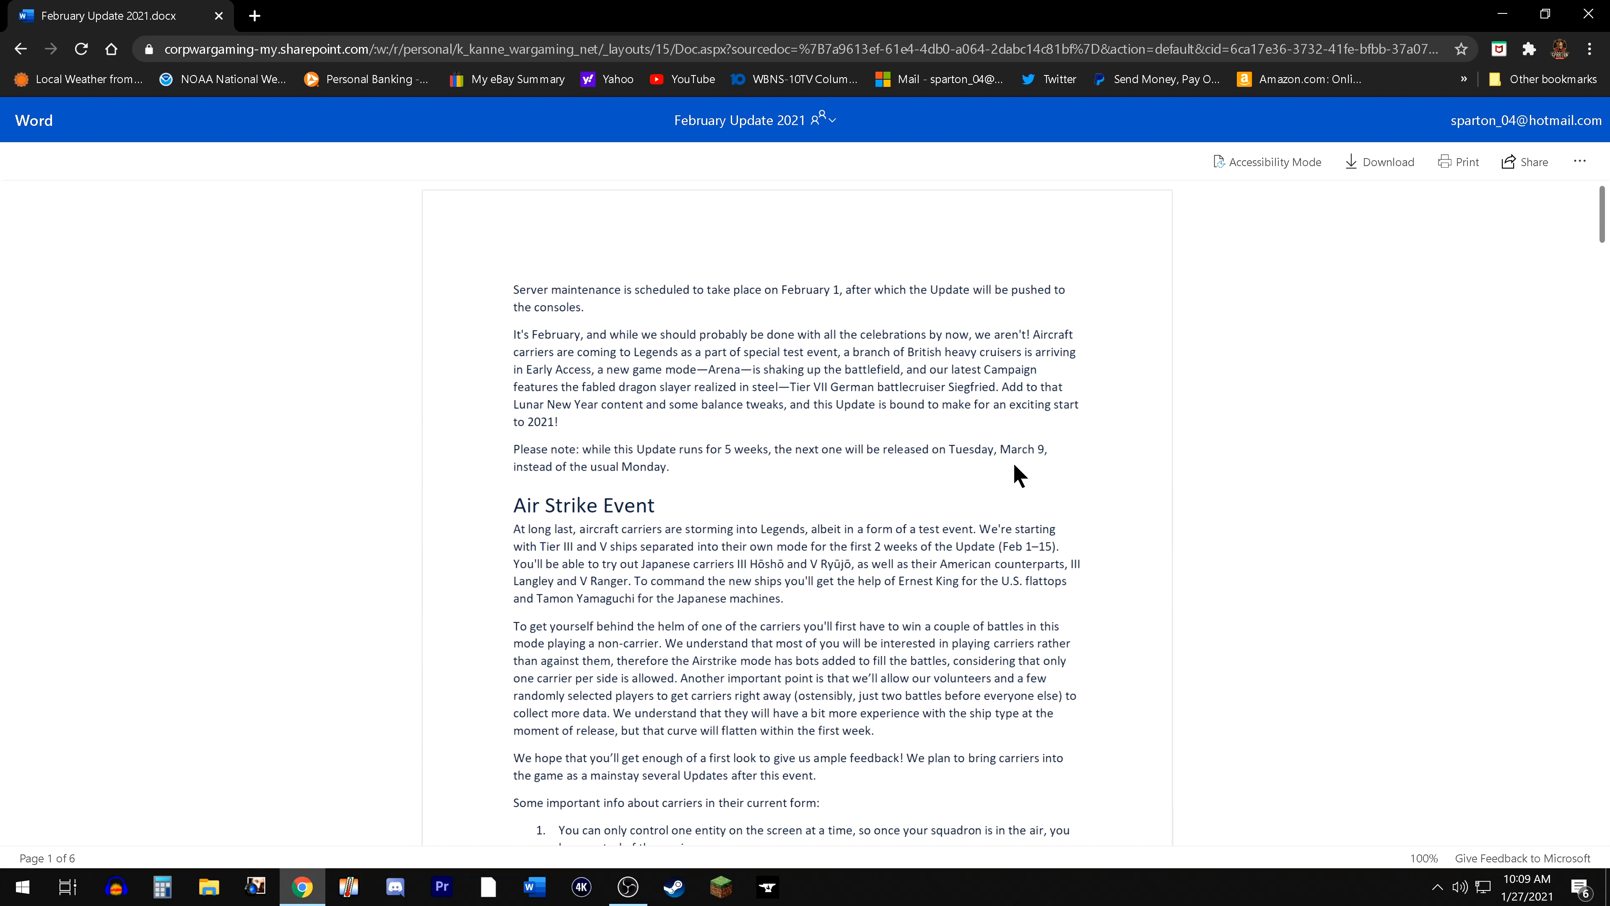
pyautogui.moveTo(1125, 459)
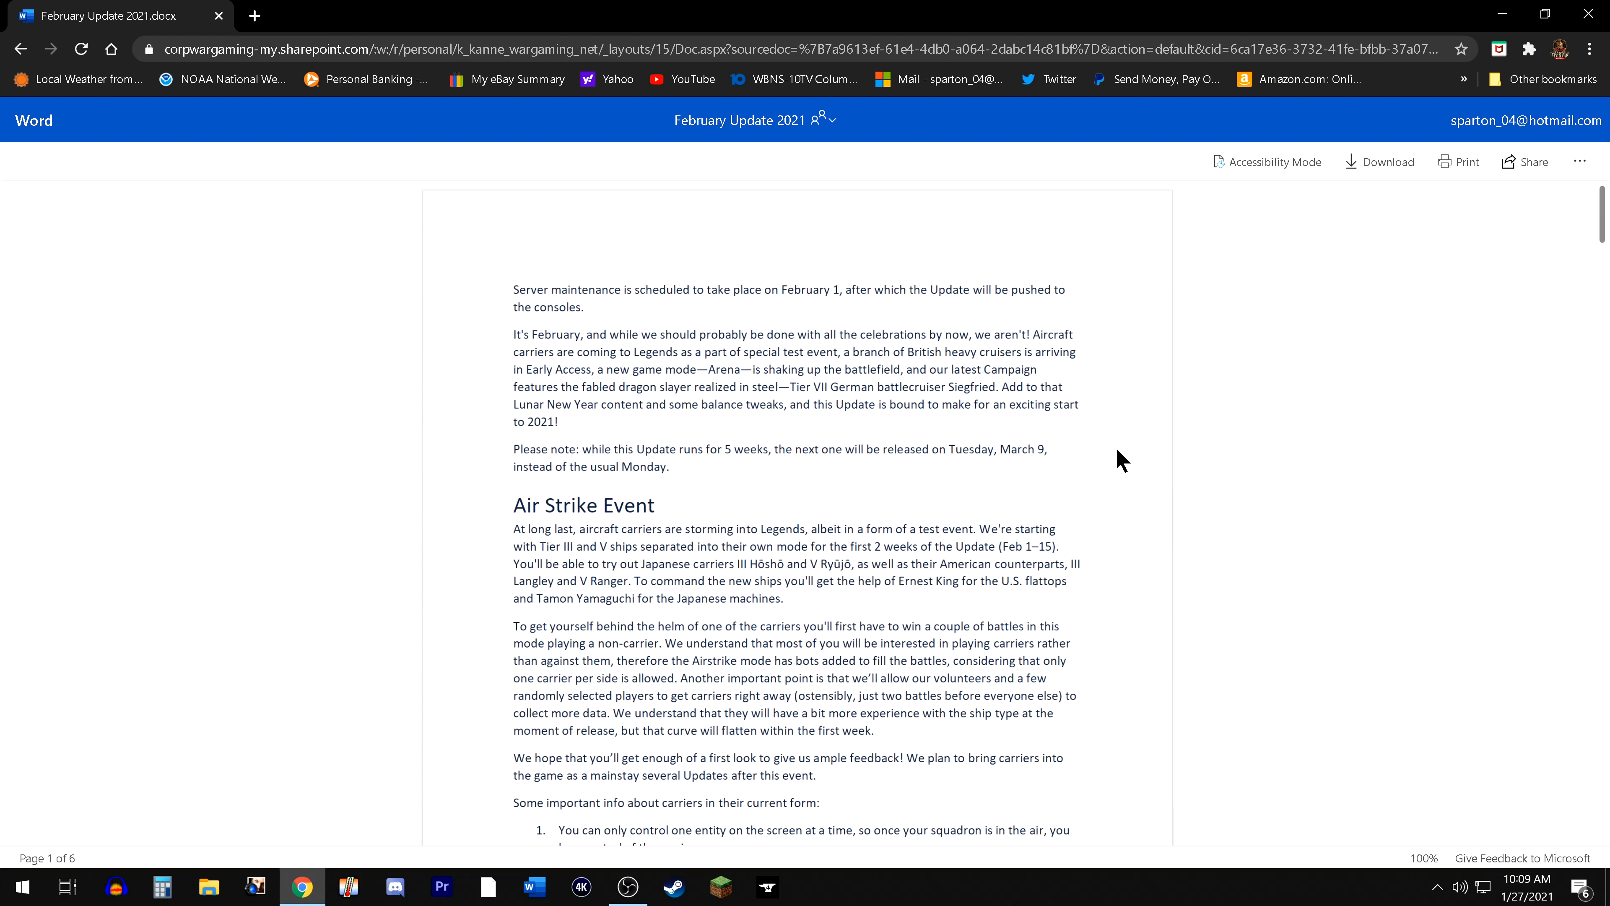
pyautogui.moveTo(1097, 492)
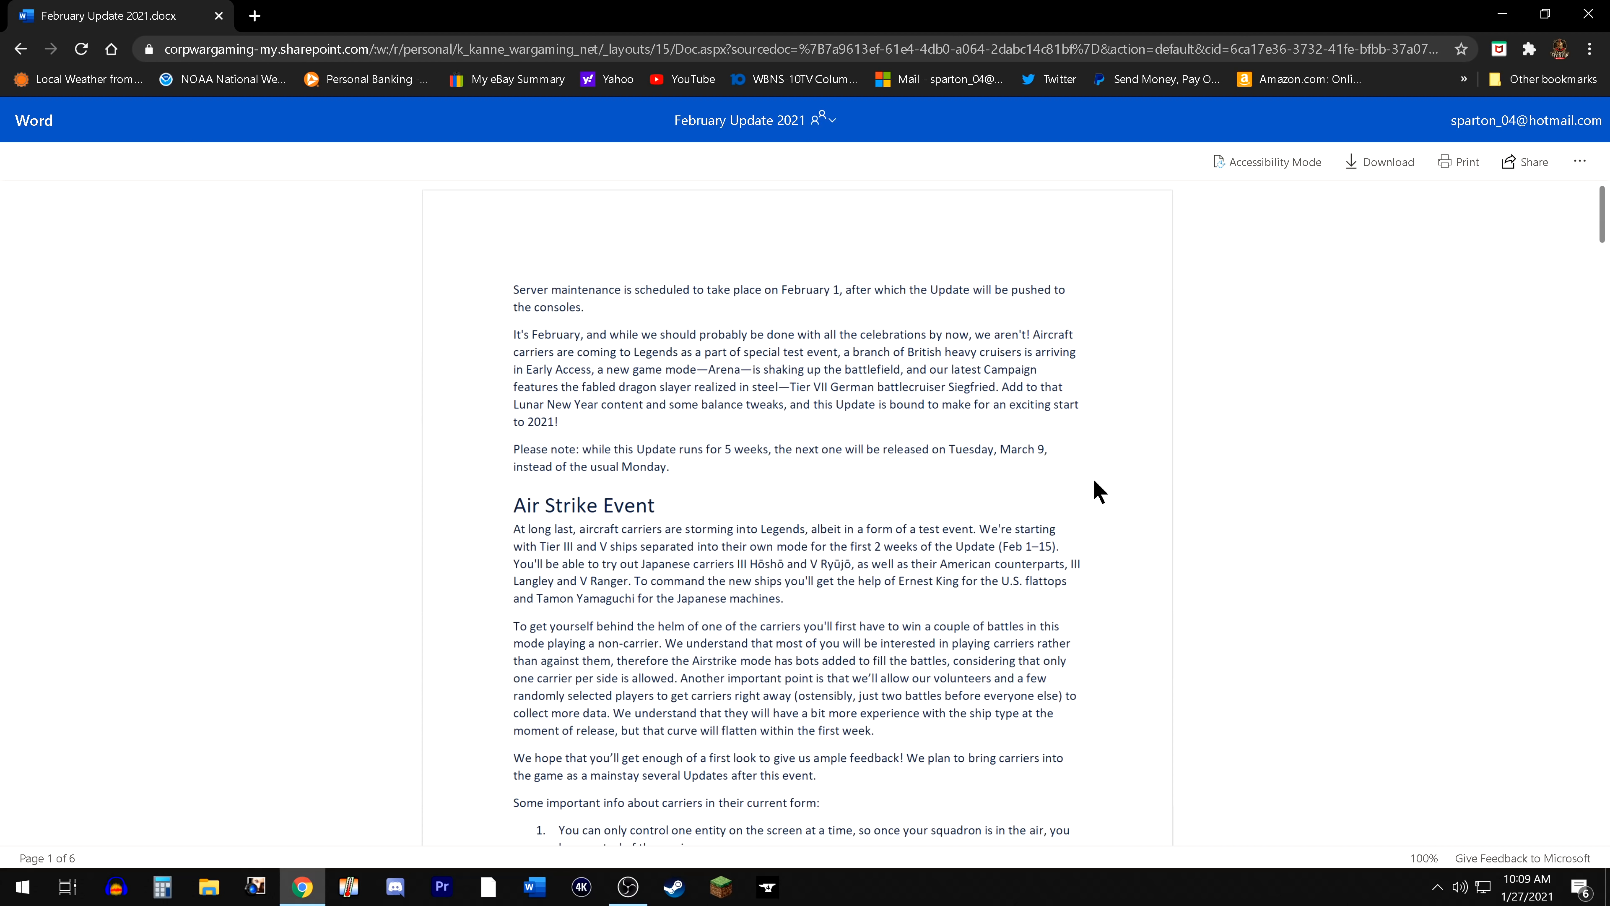
pyautogui.moveTo(1108, 483)
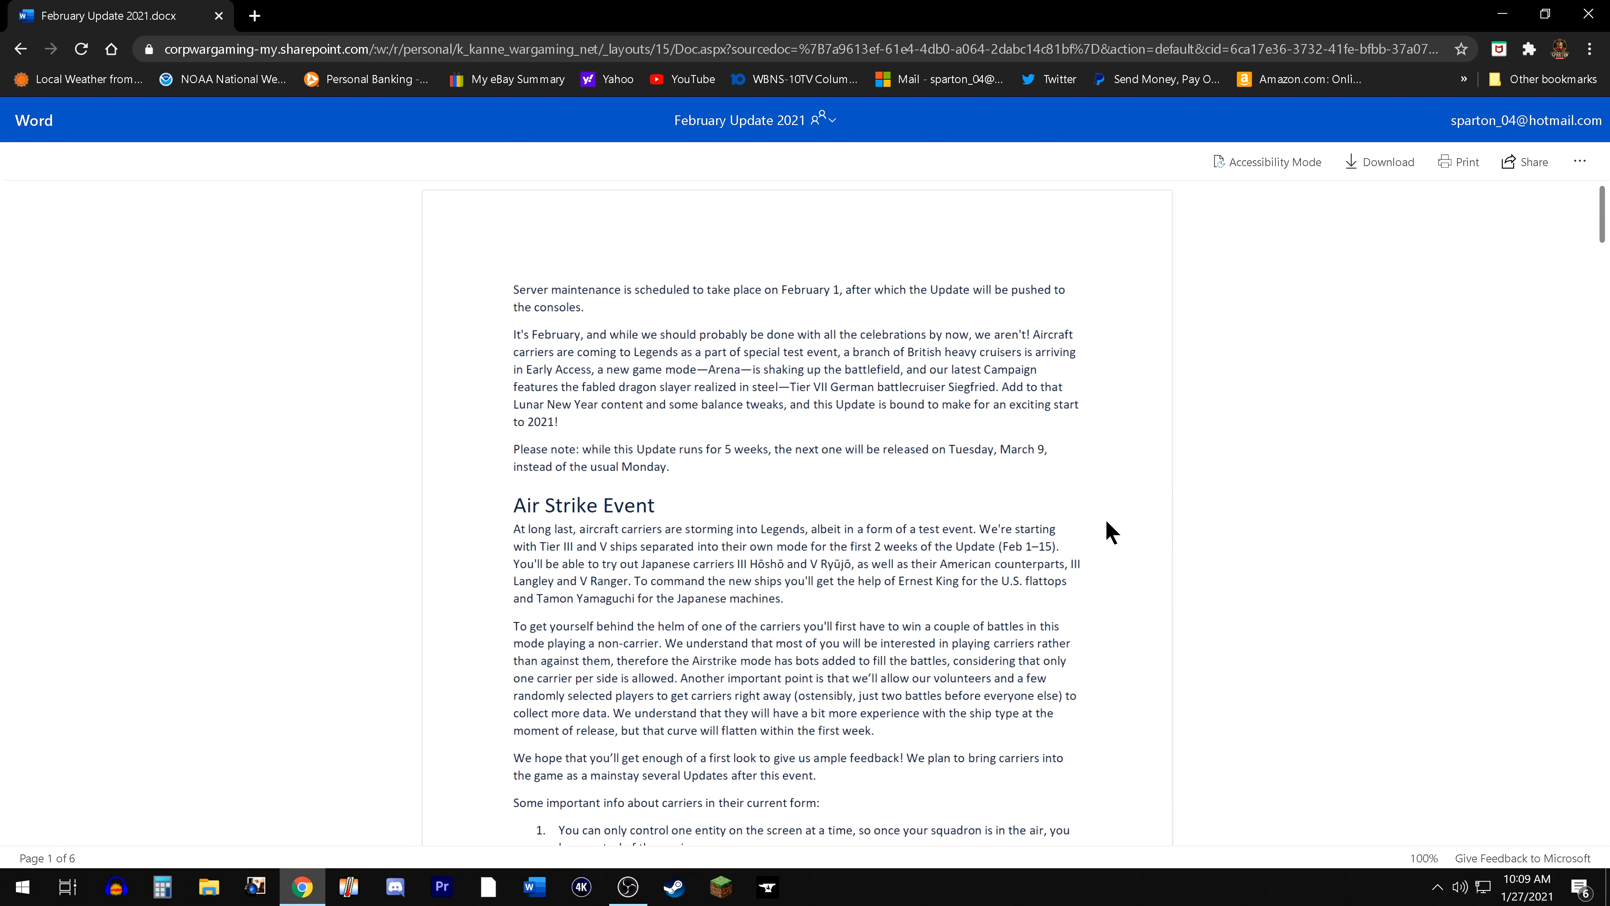
pyautogui.moveTo(1097, 529)
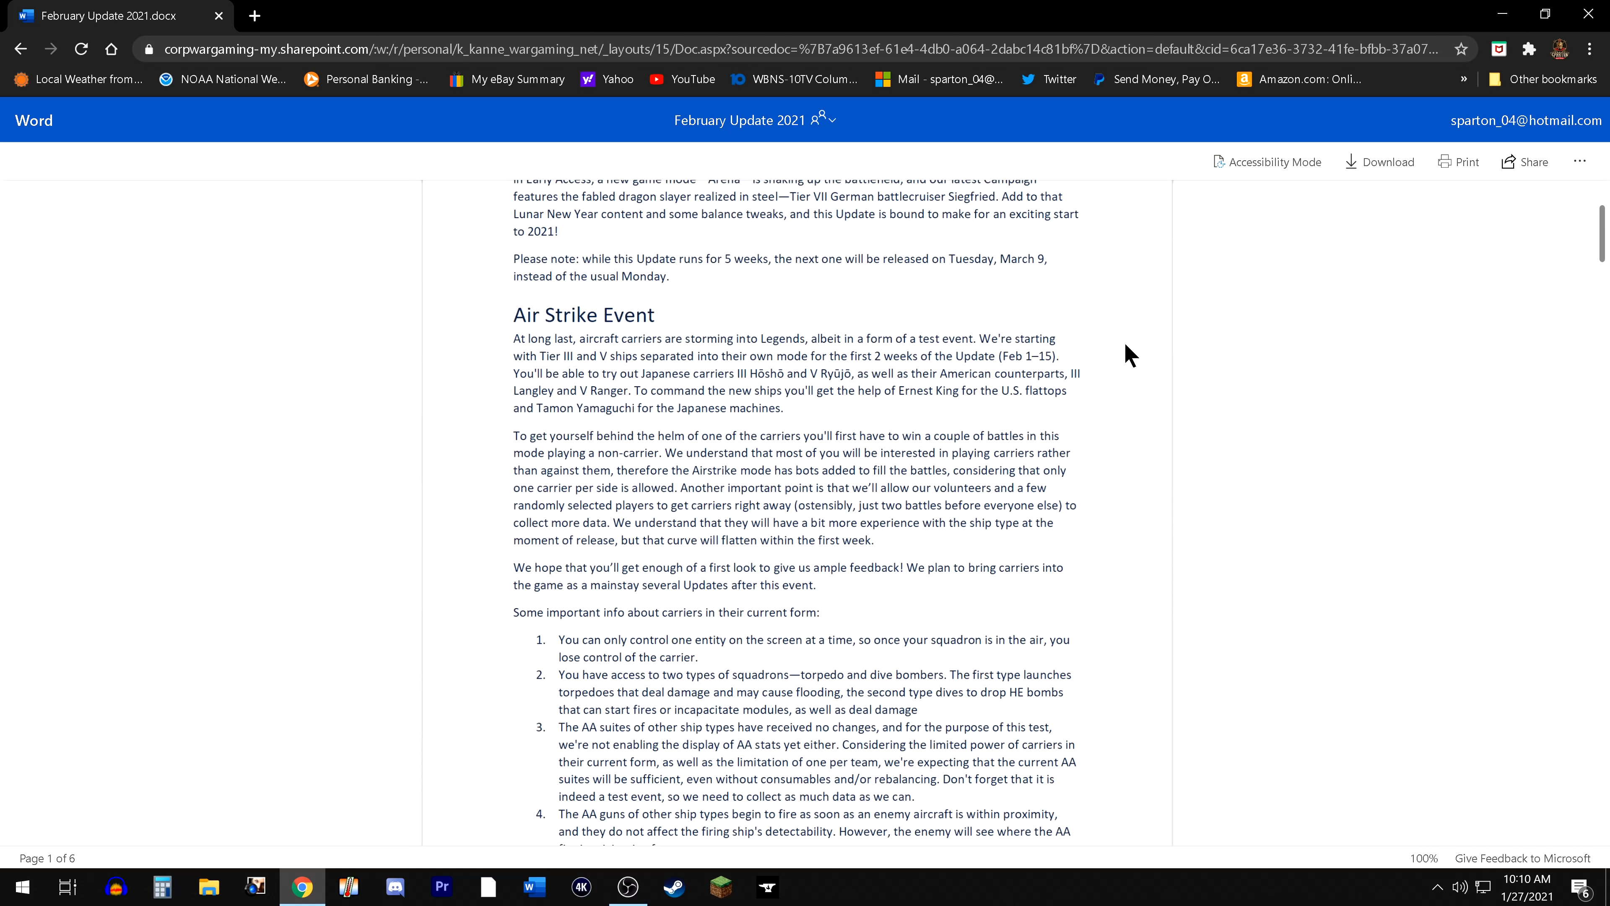
pyautogui.moveTo(1038, 318)
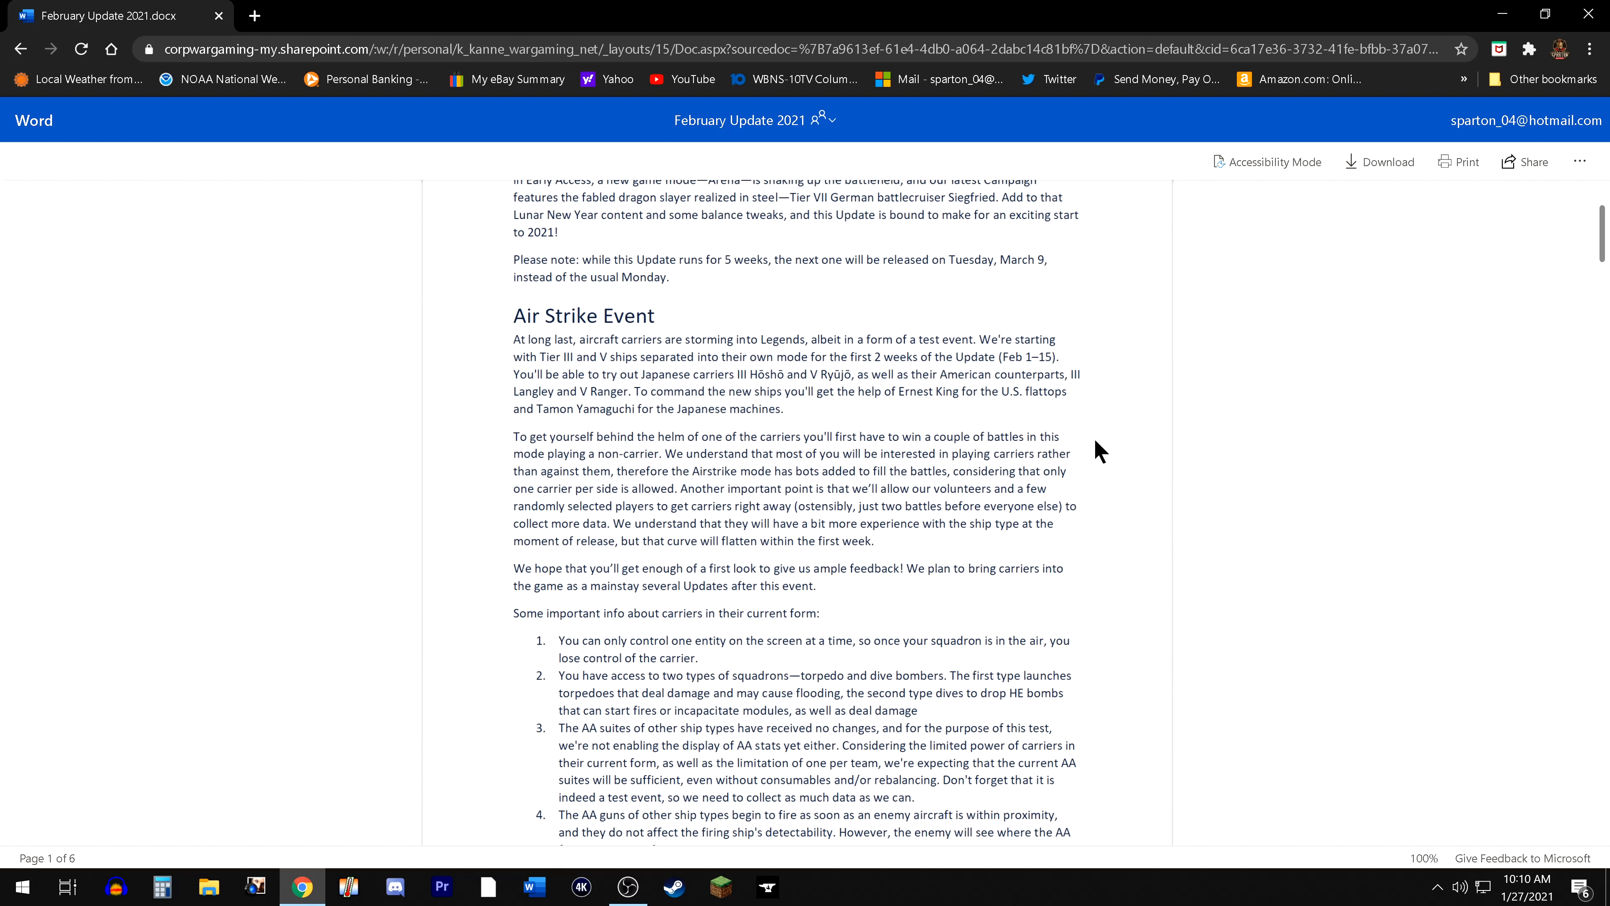
pyautogui.moveTo(1218, 500)
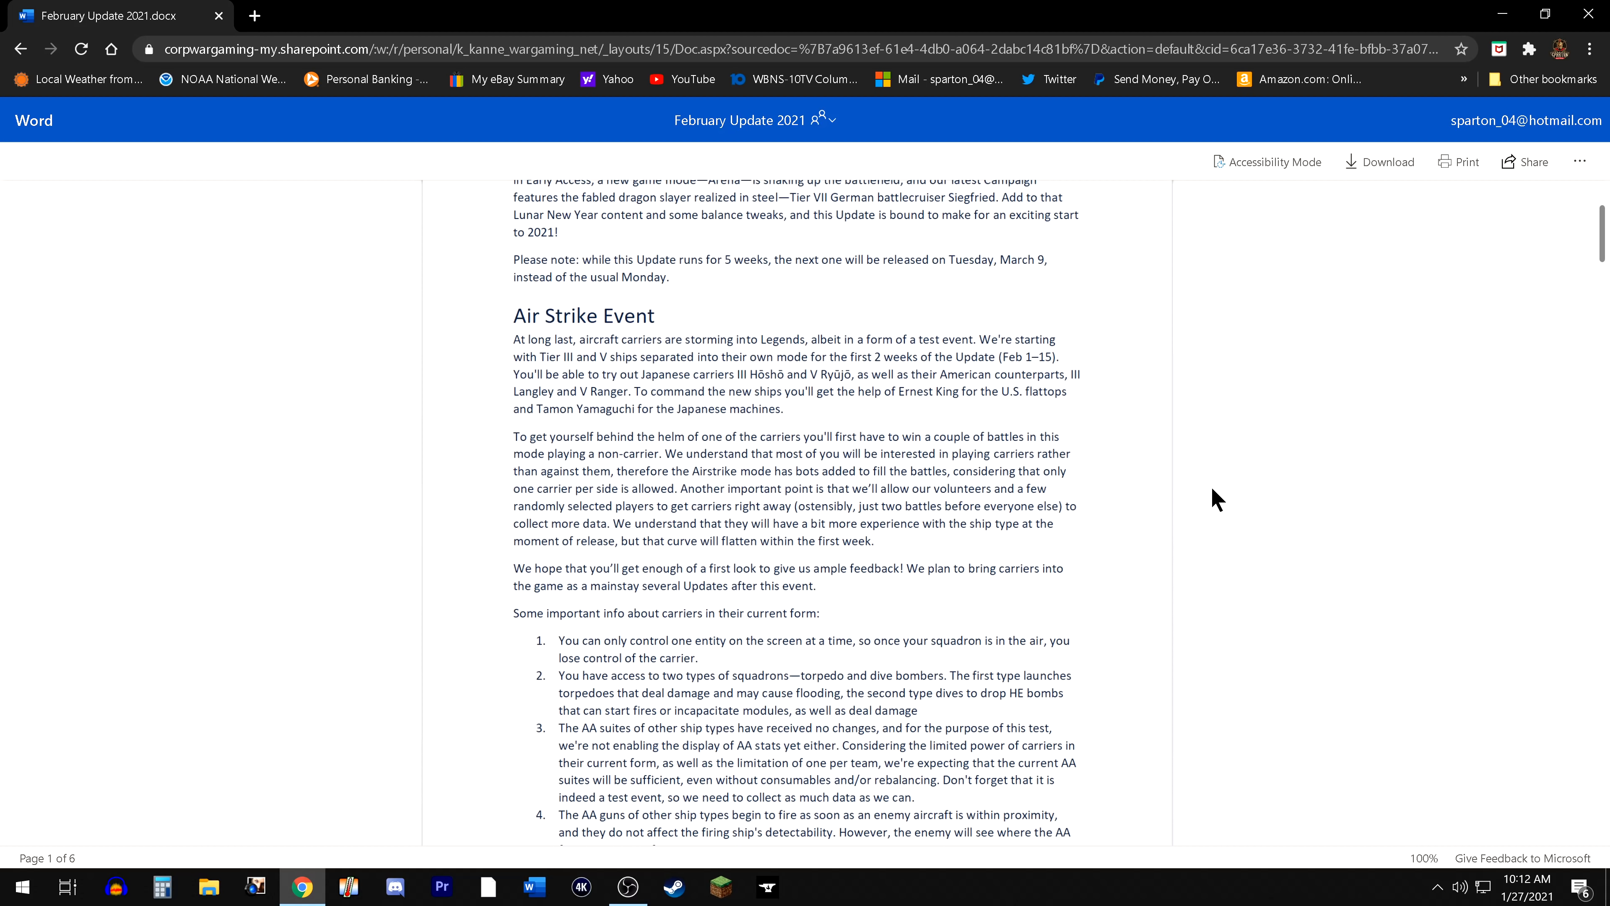
pyautogui.moveTo(1144, 394)
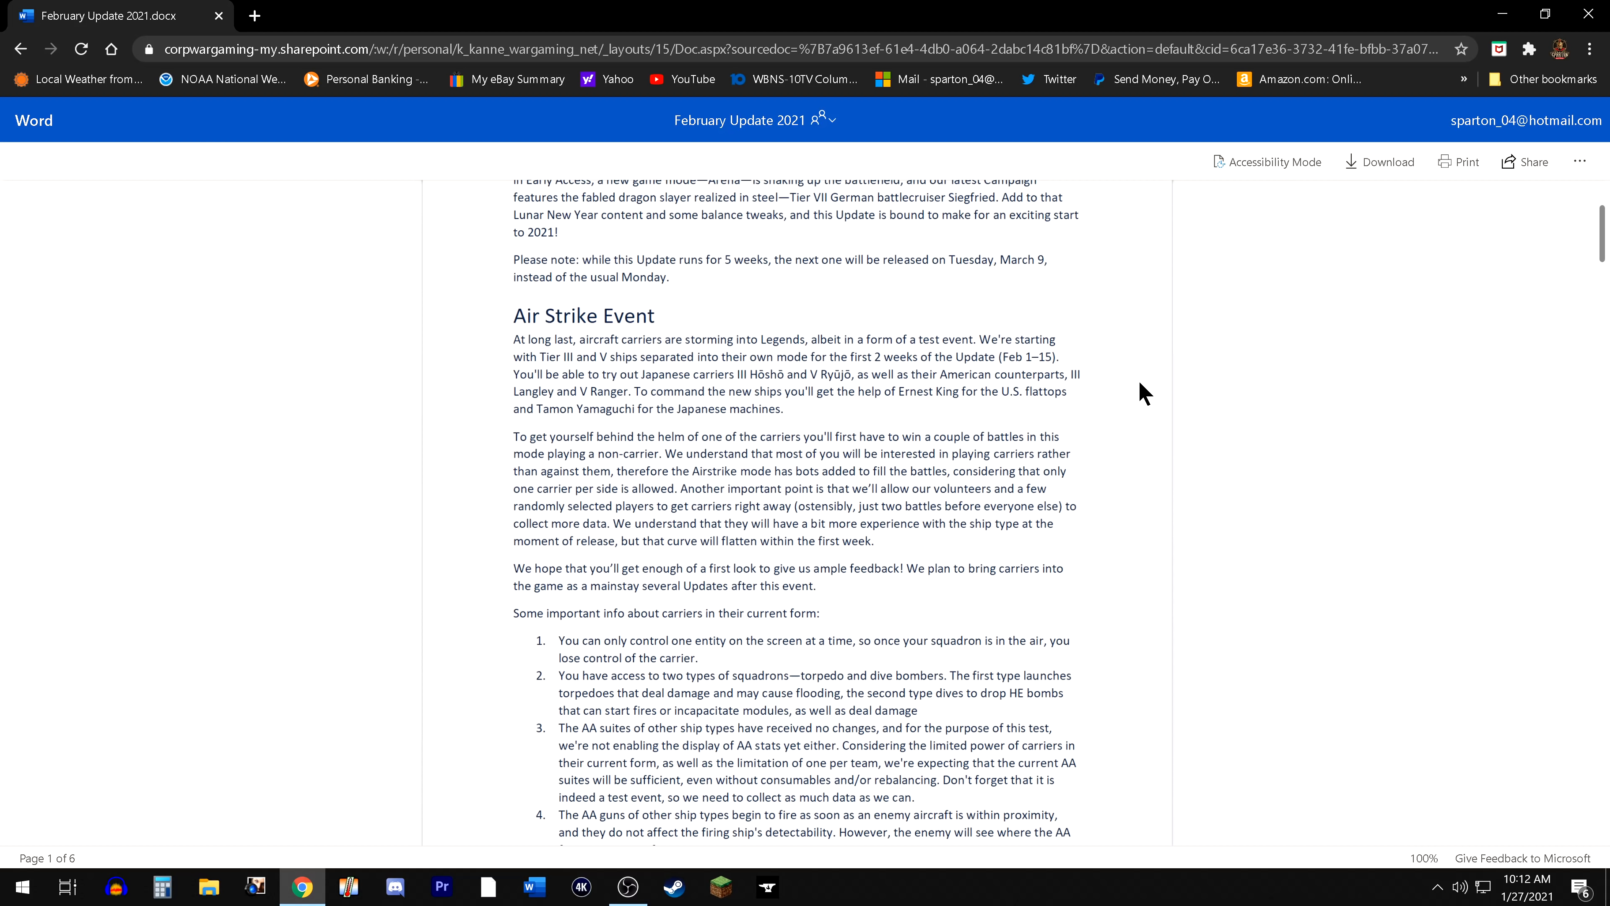
pyautogui.moveTo(904, 614)
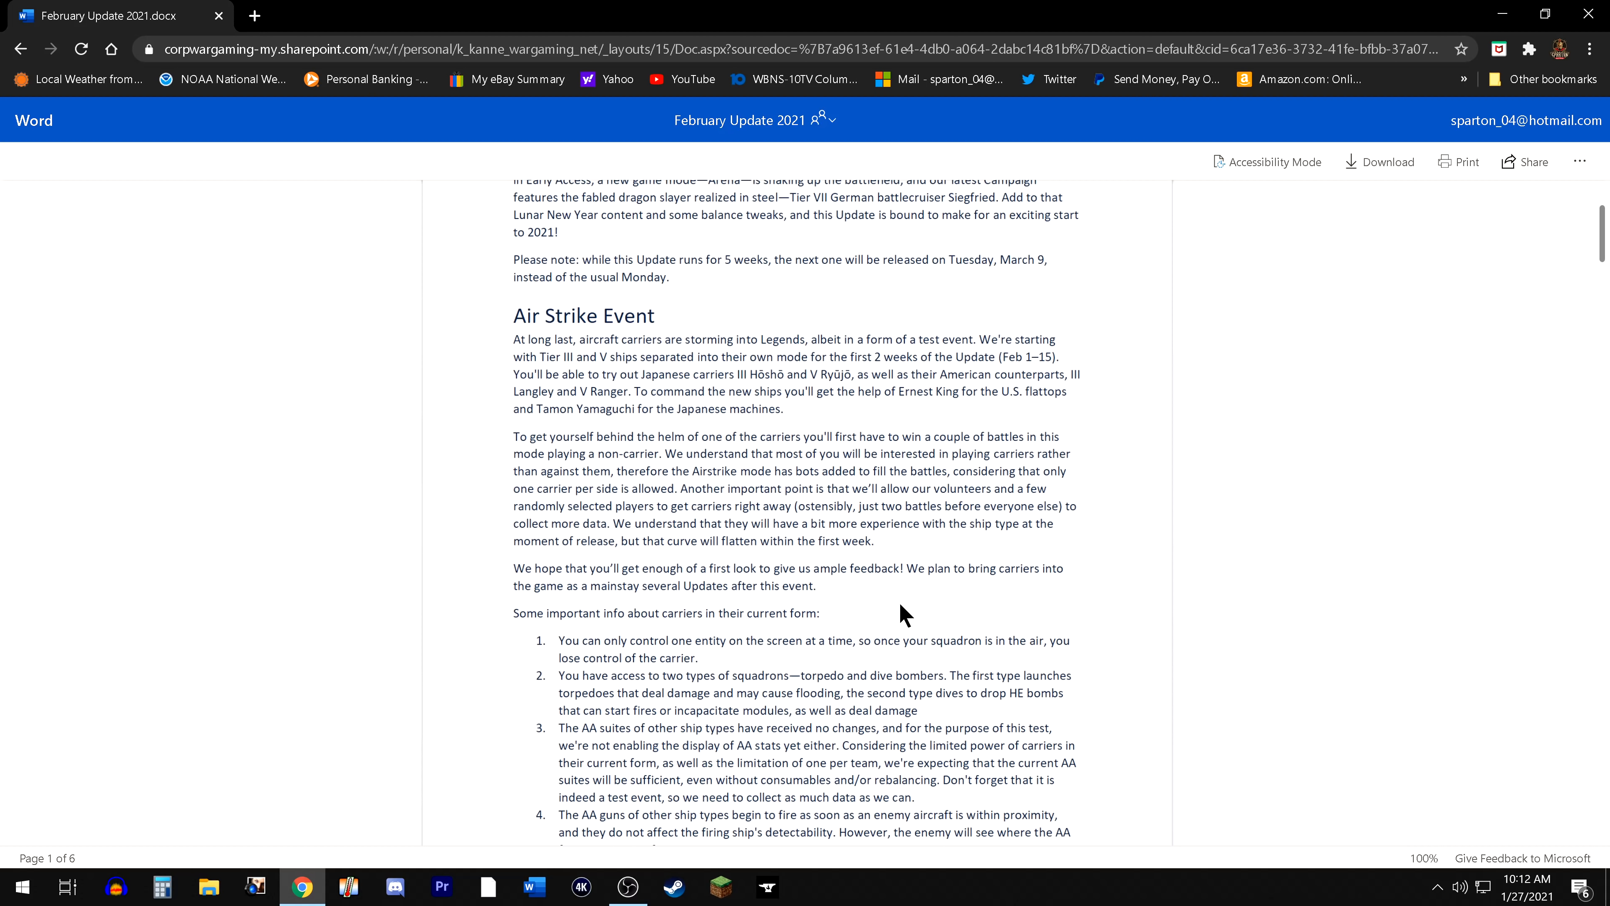
pyautogui.scroll(-3)
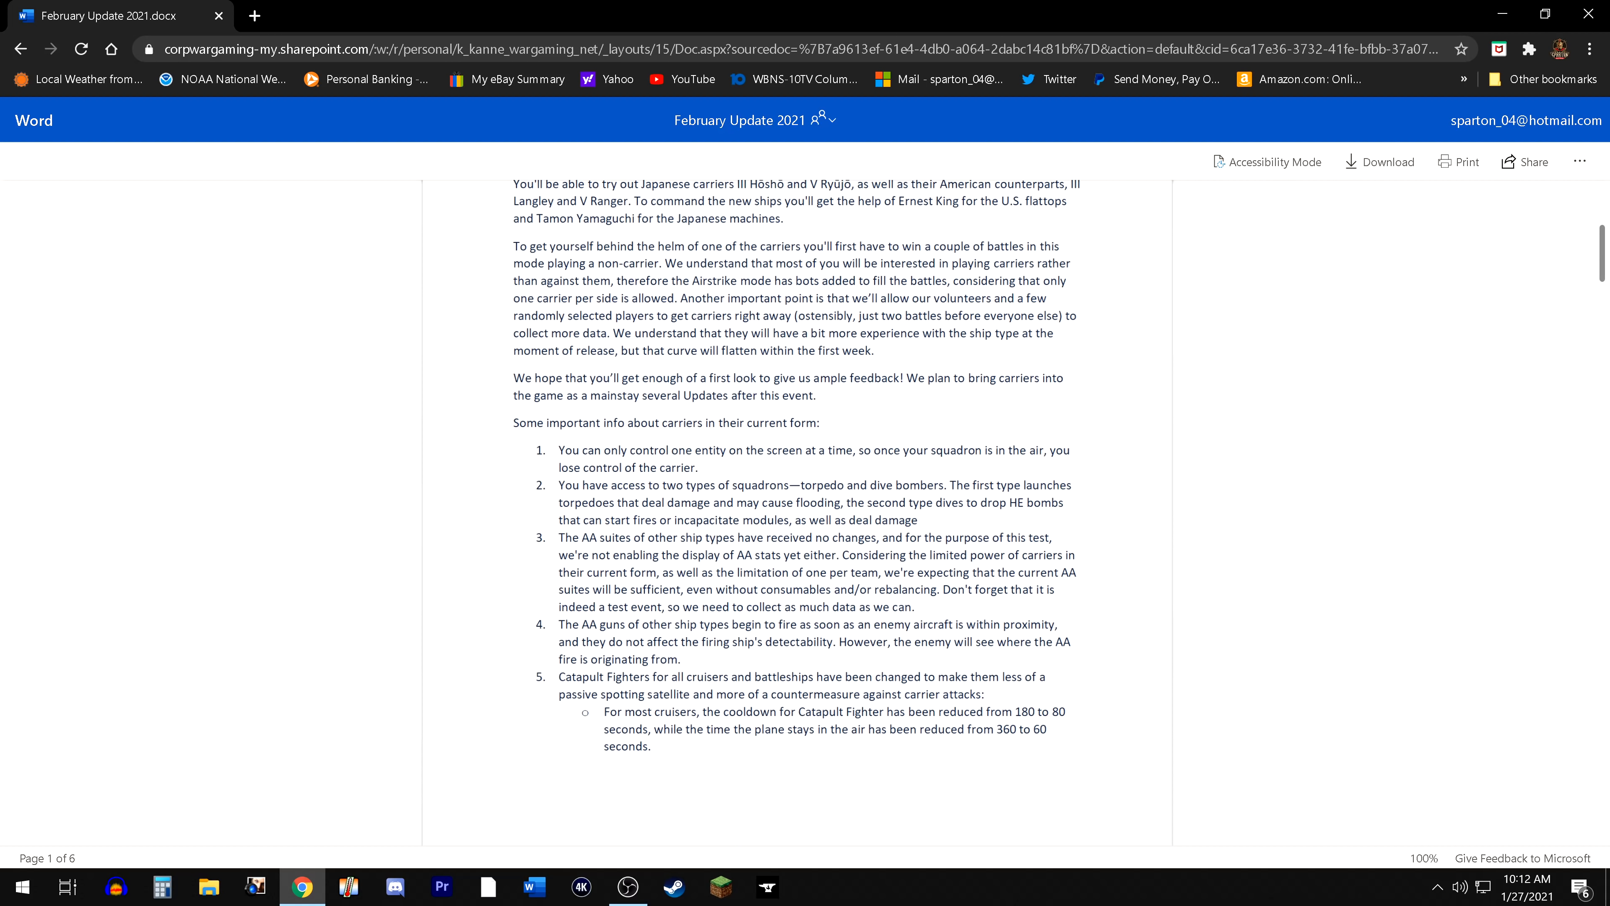
pyautogui.moveTo(945, 429)
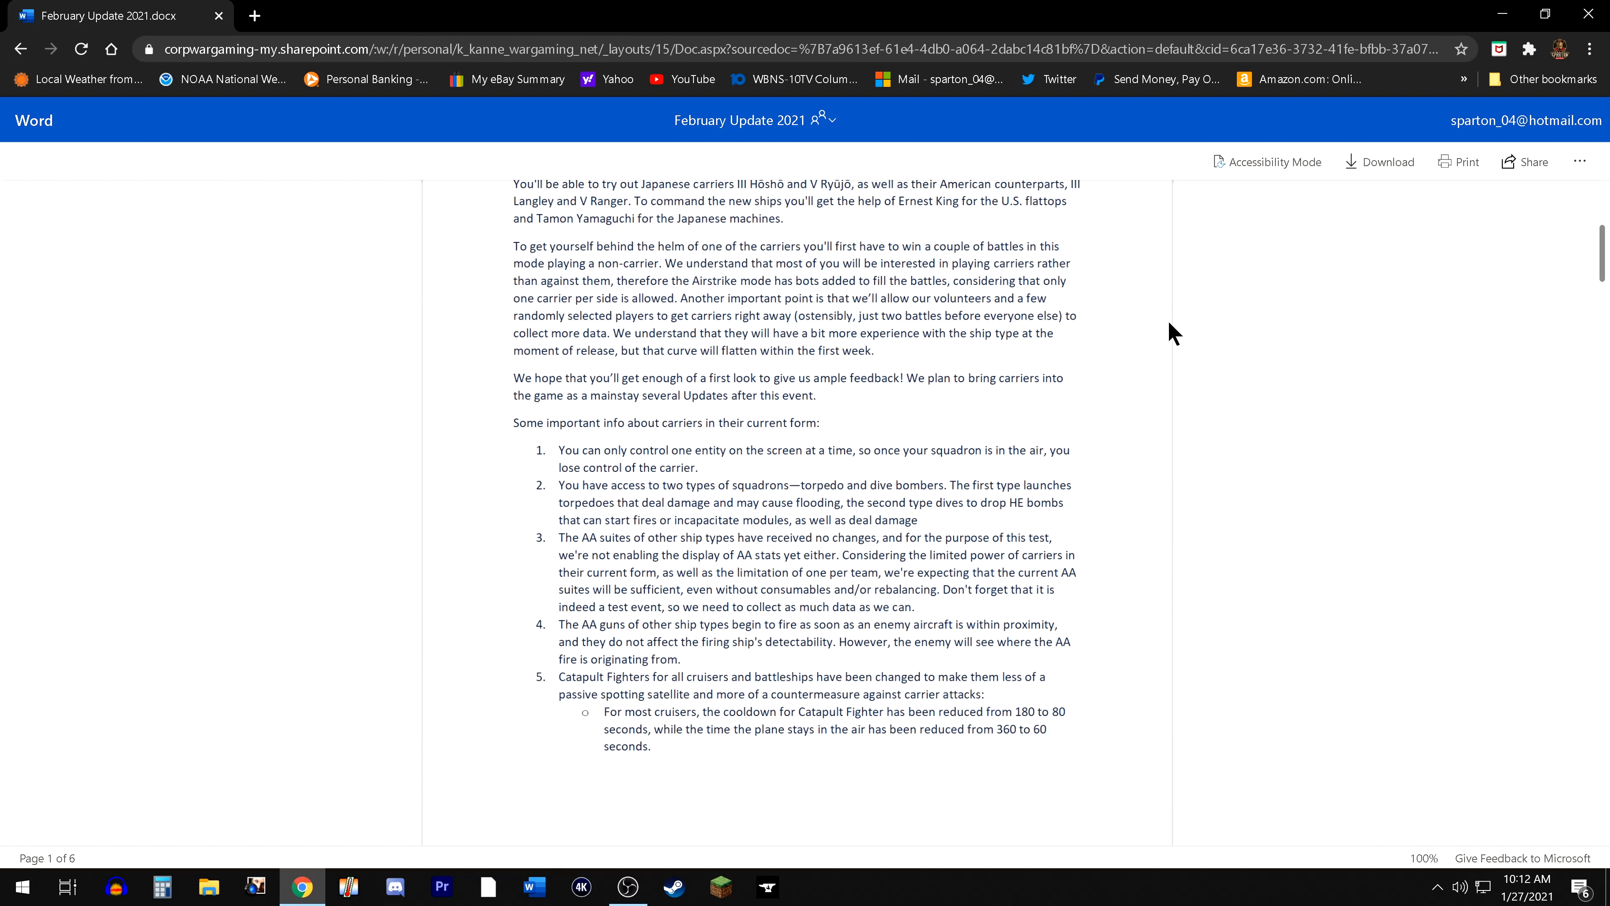
pyautogui.moveTo(1168, 335)
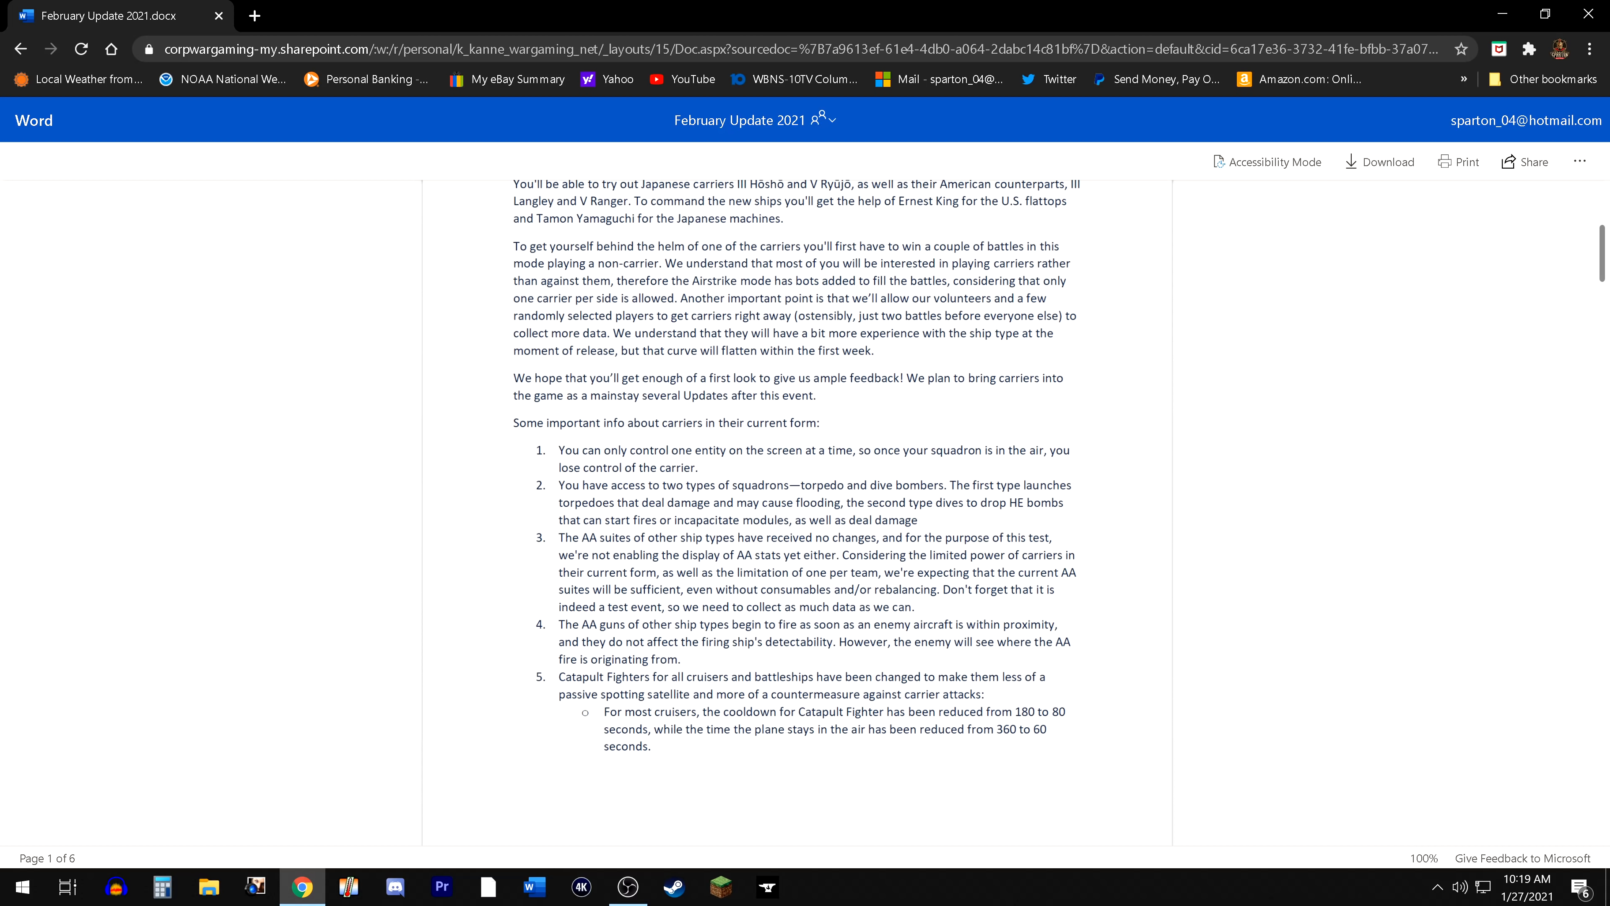
pyautogui.scroll(-3)
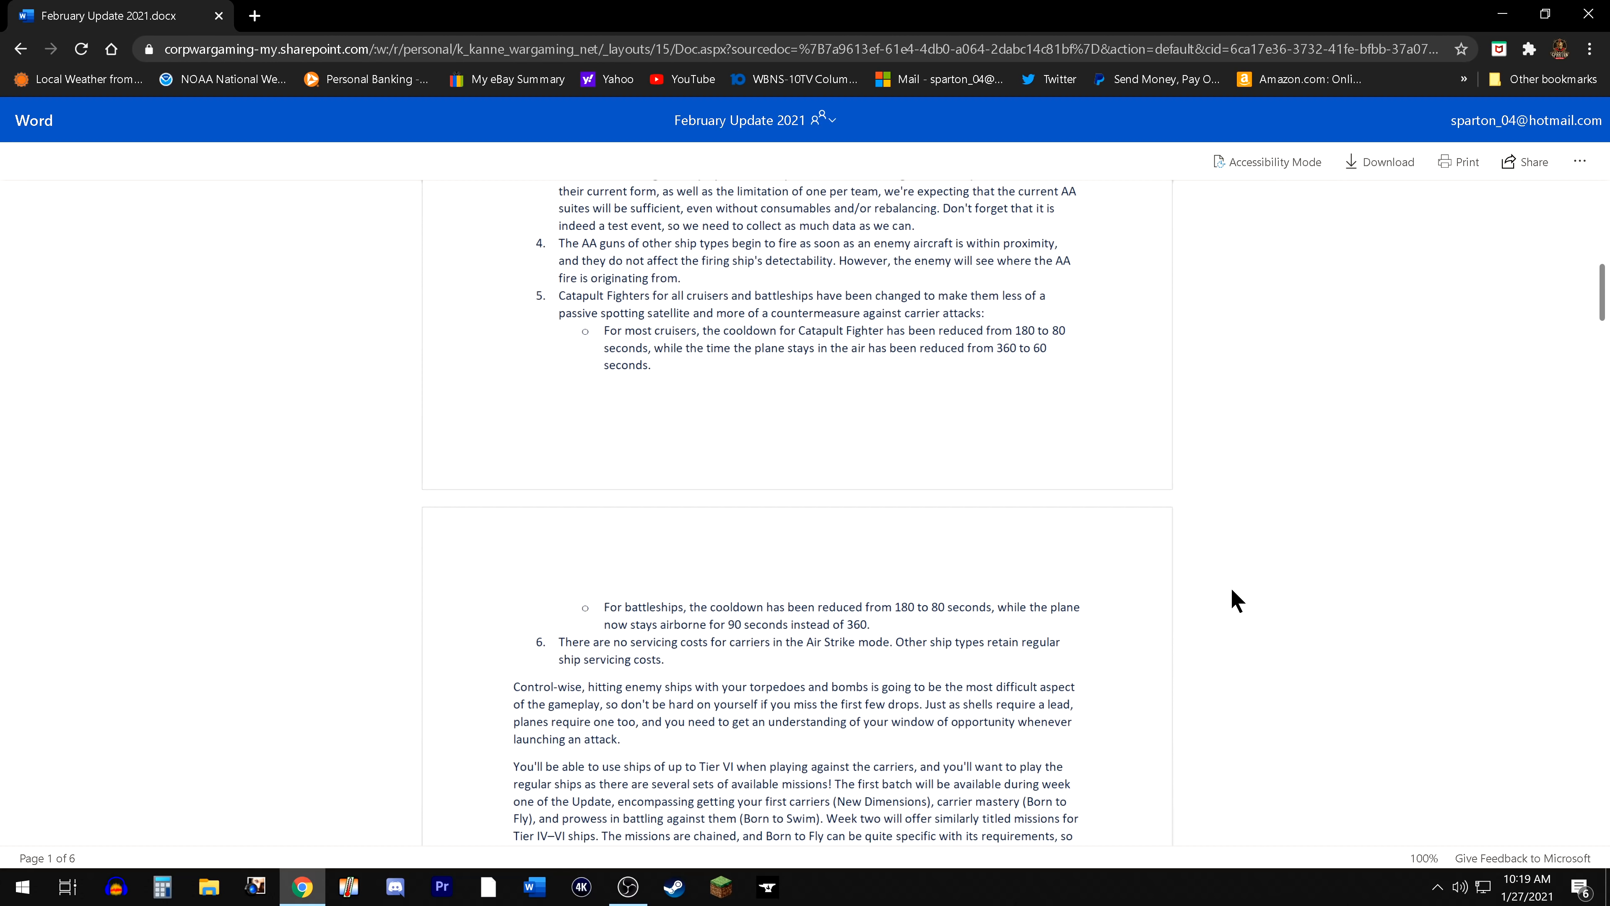
pyautogui.moveTo(1197, 644)
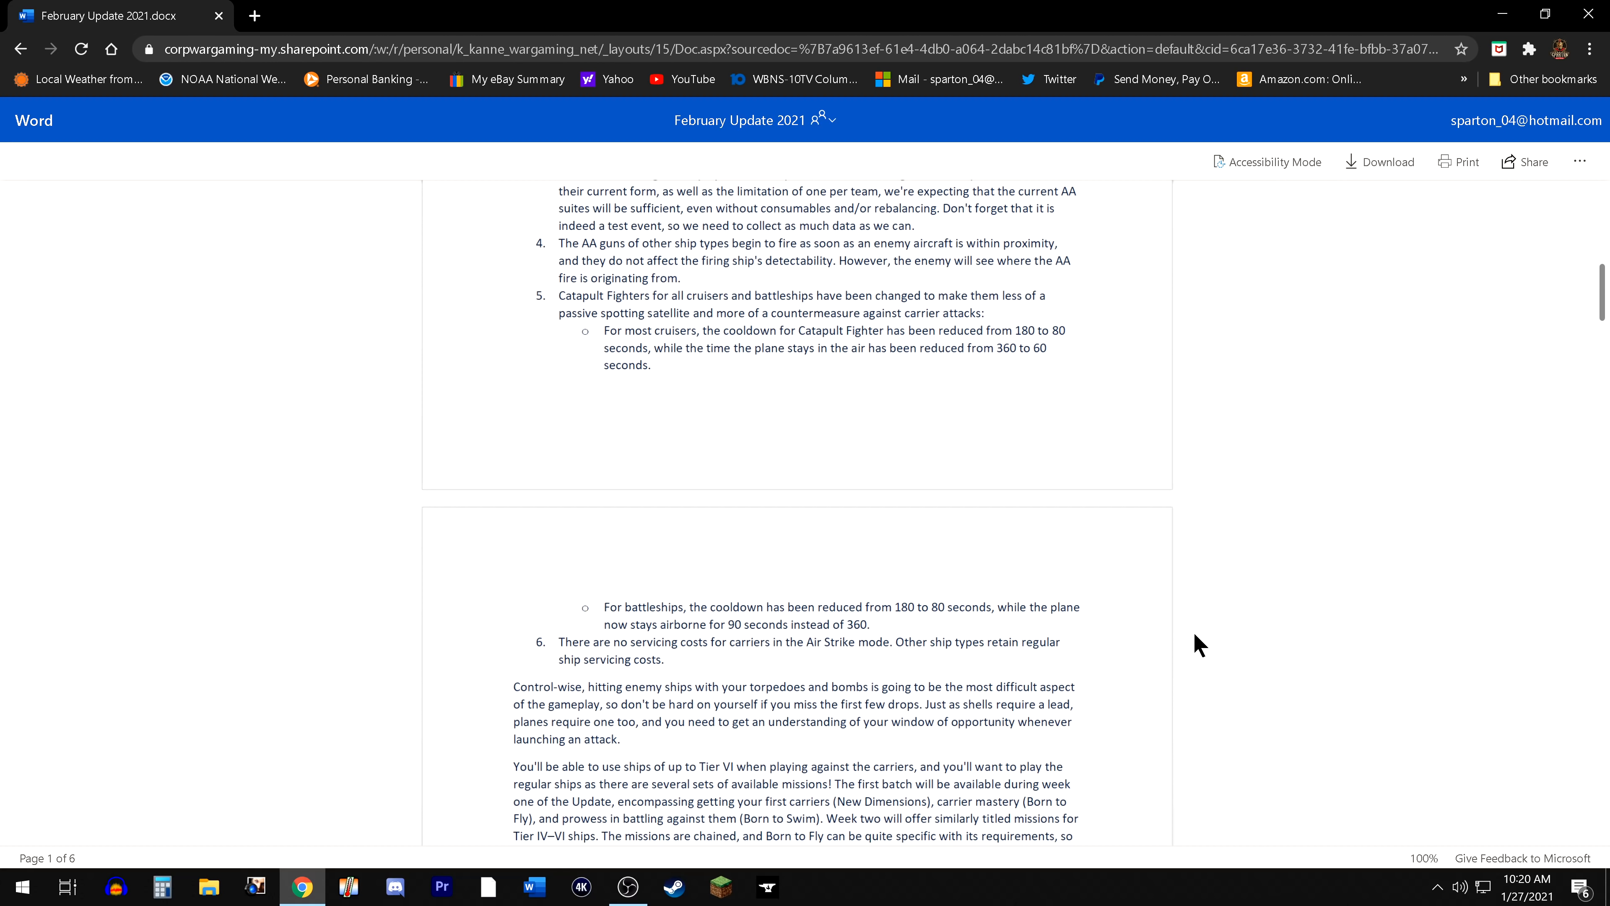
pyautogui.moveTo(1189, 559)
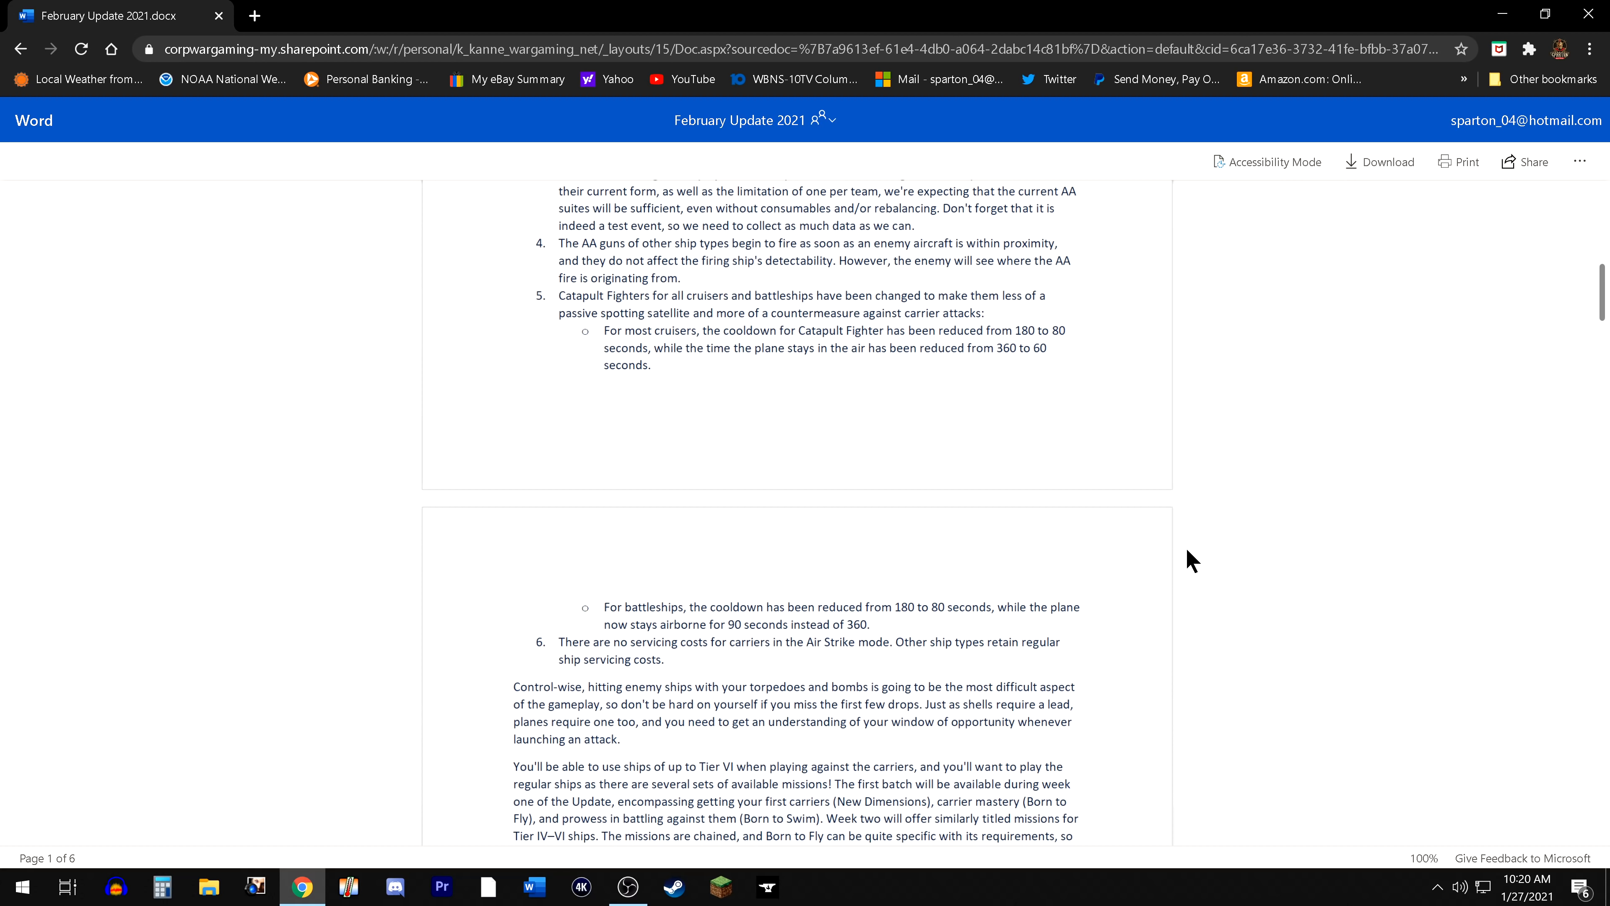
pyautogui.moveTo(1190, 655)
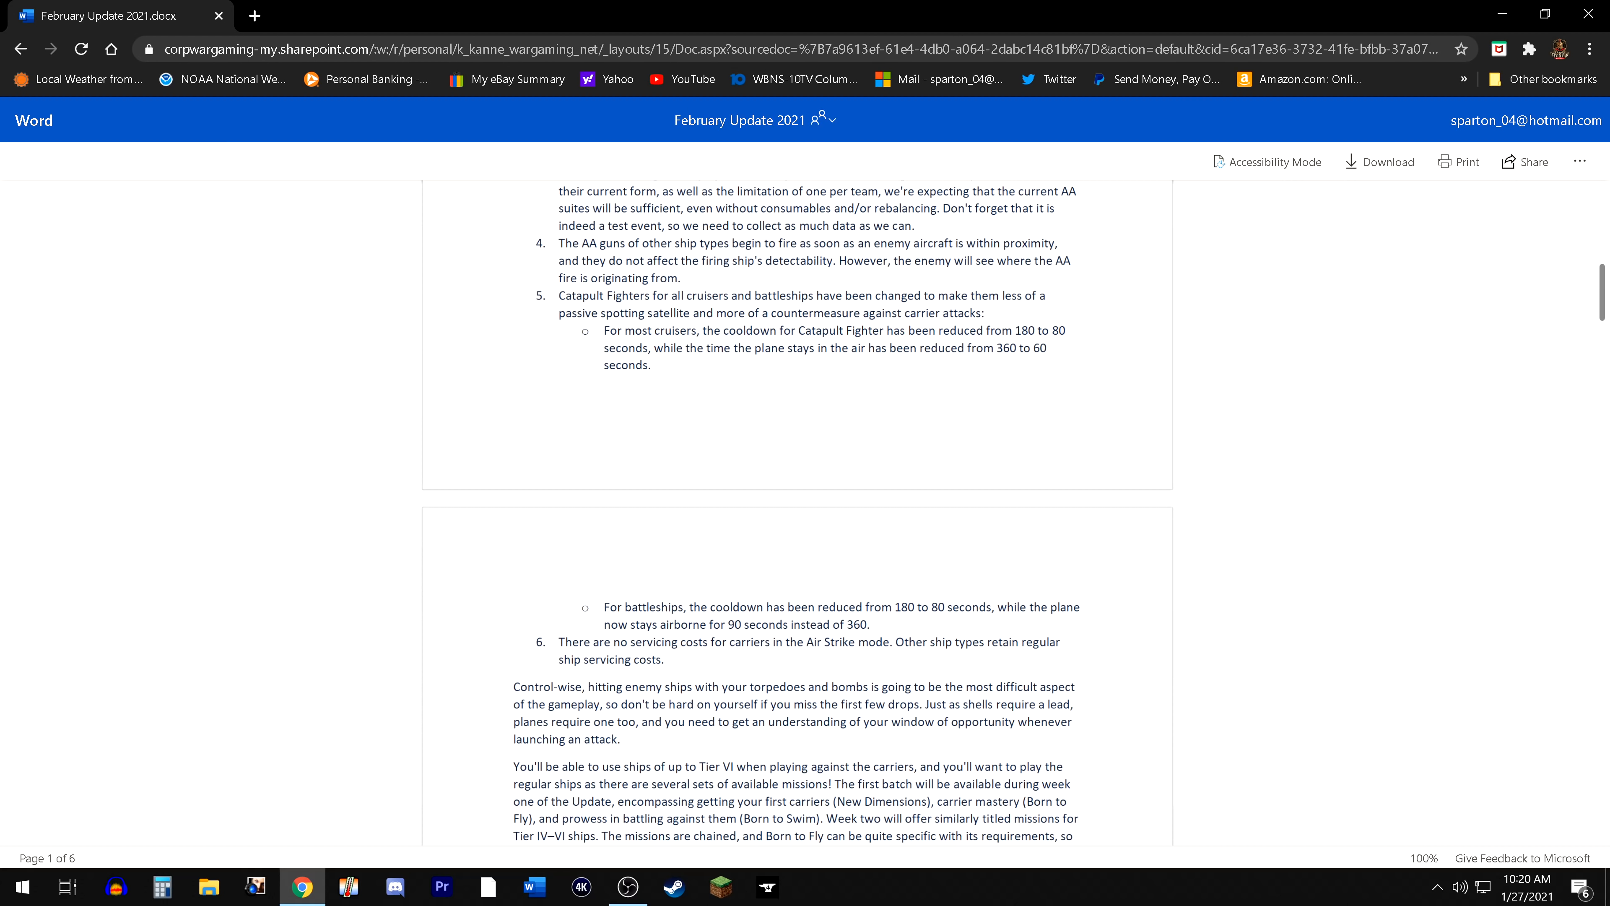
pyautogui.moveTo(866, 749)
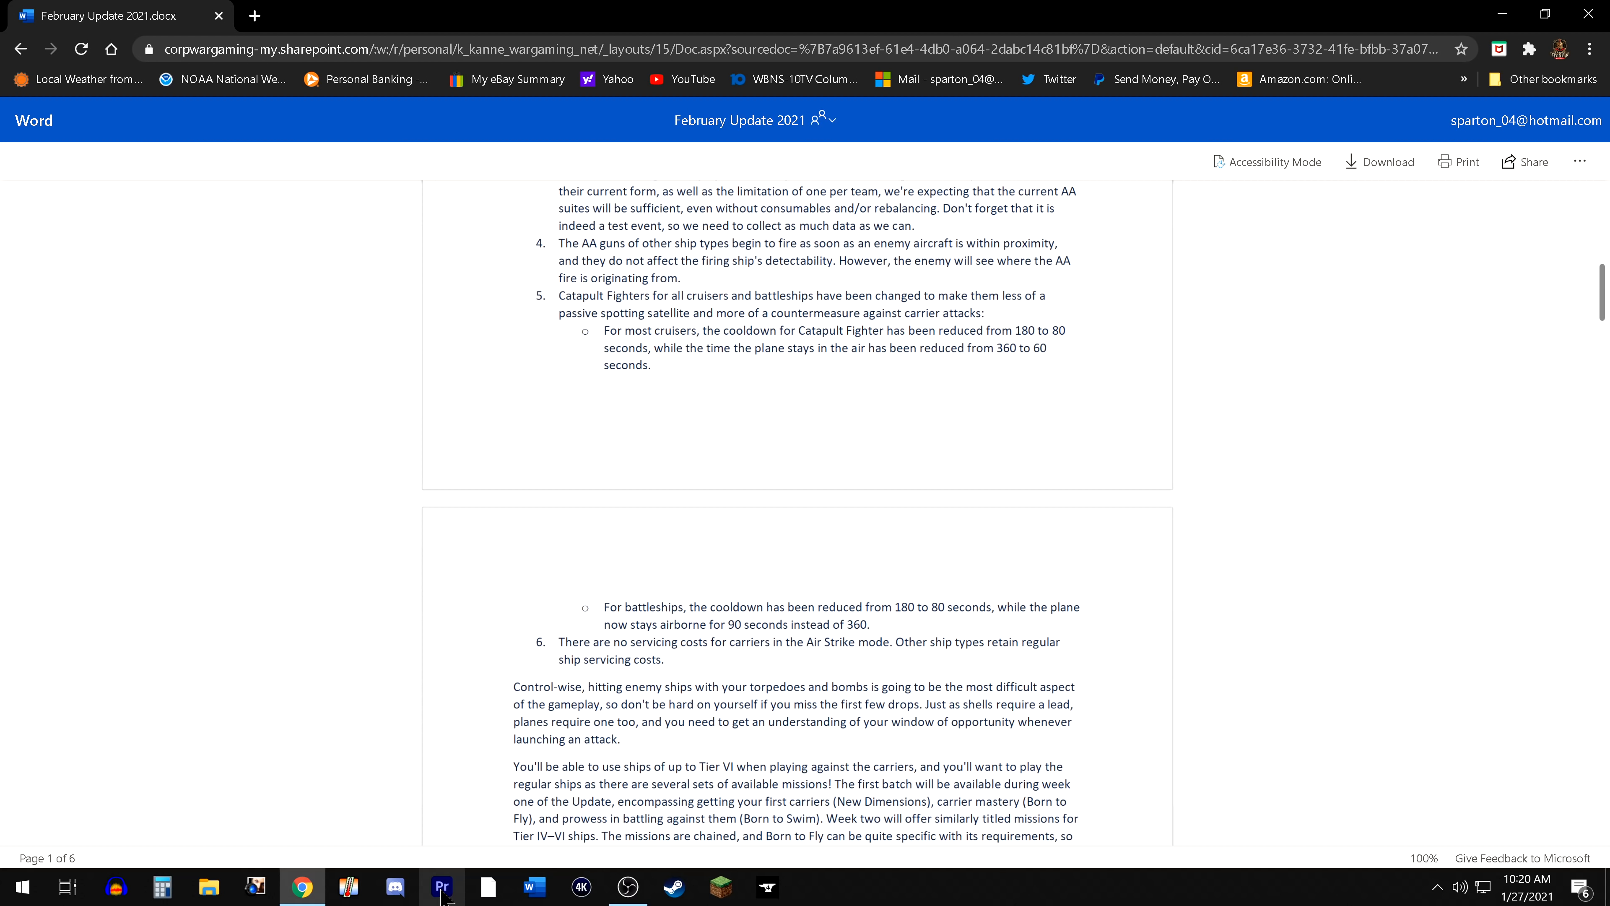
pyautogui.moveTo(1016, 637)
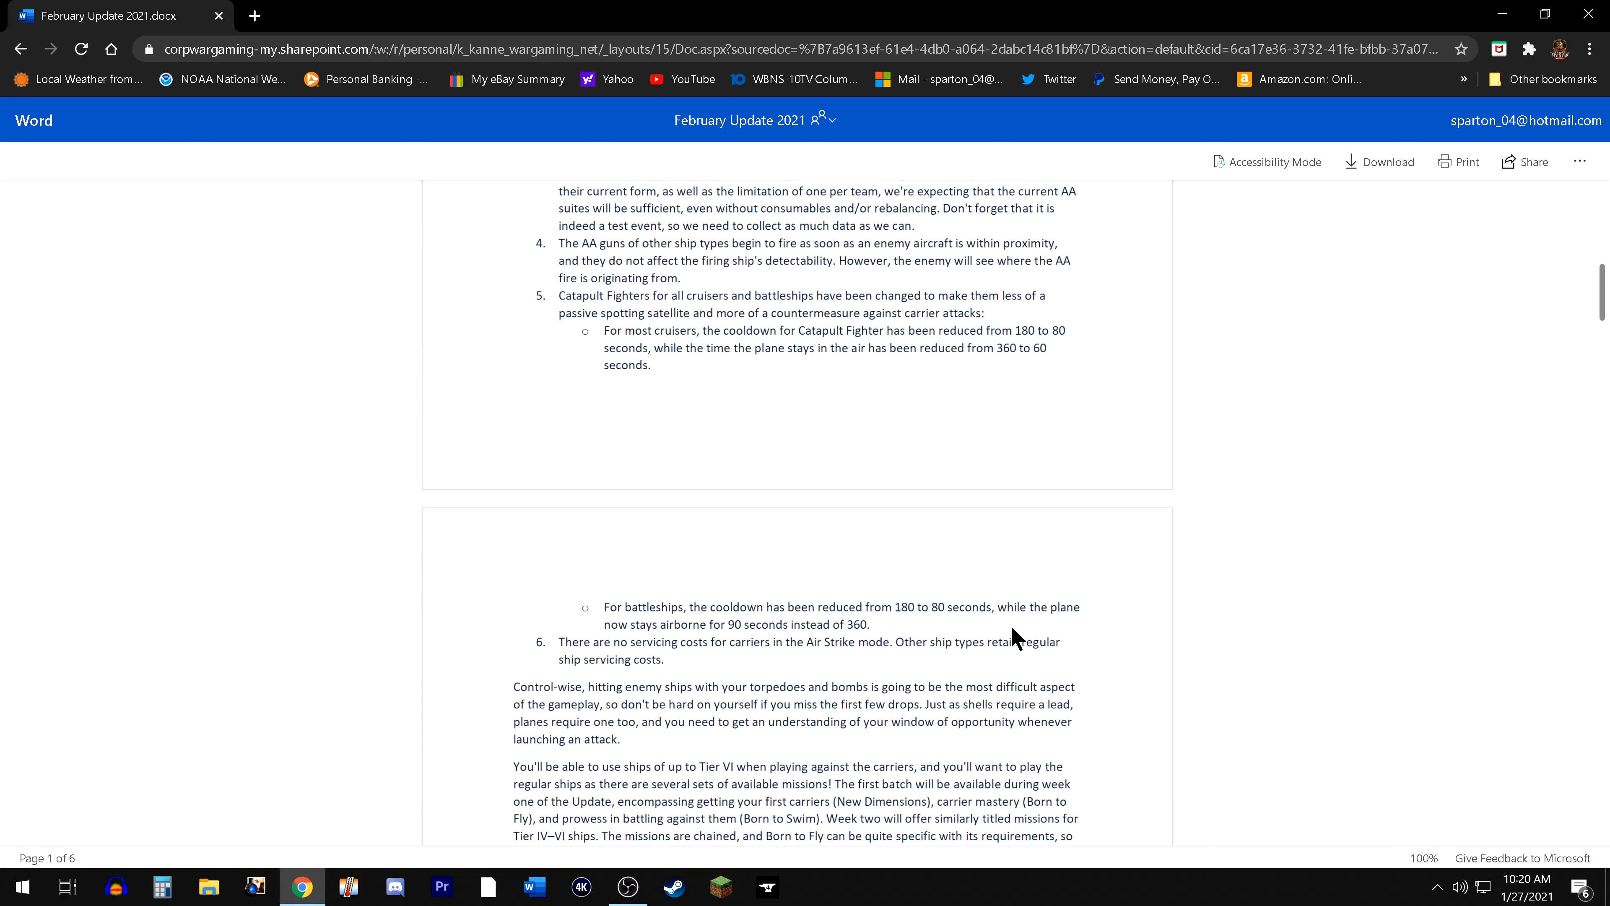
pyautogui.moveTo(967, 403)
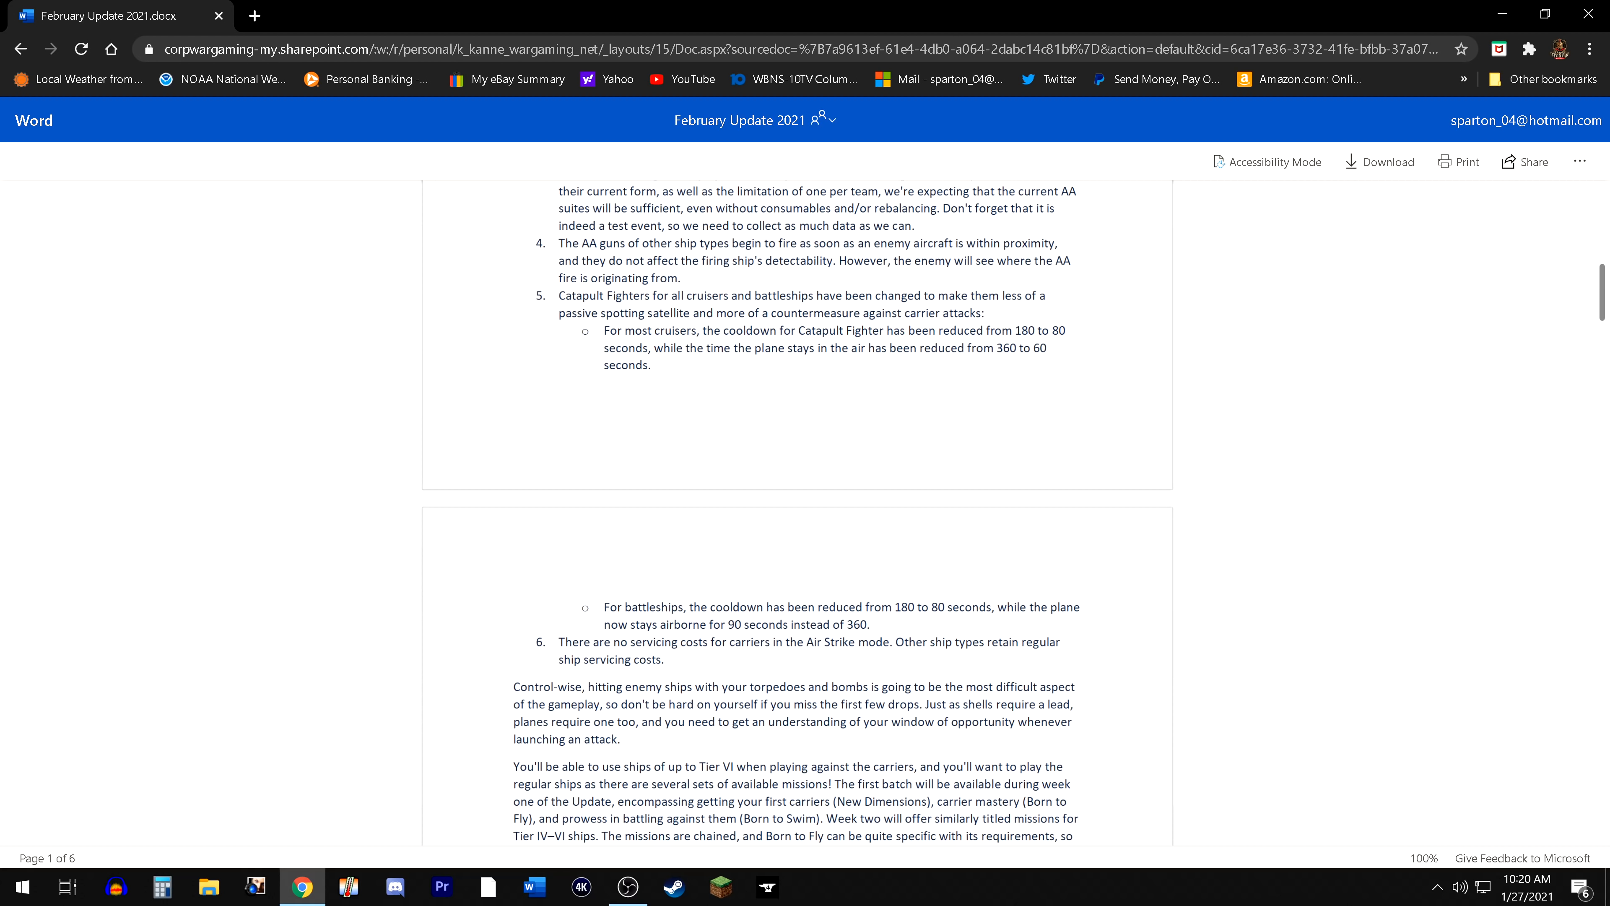
pyautogui.moveTo(889, 632)
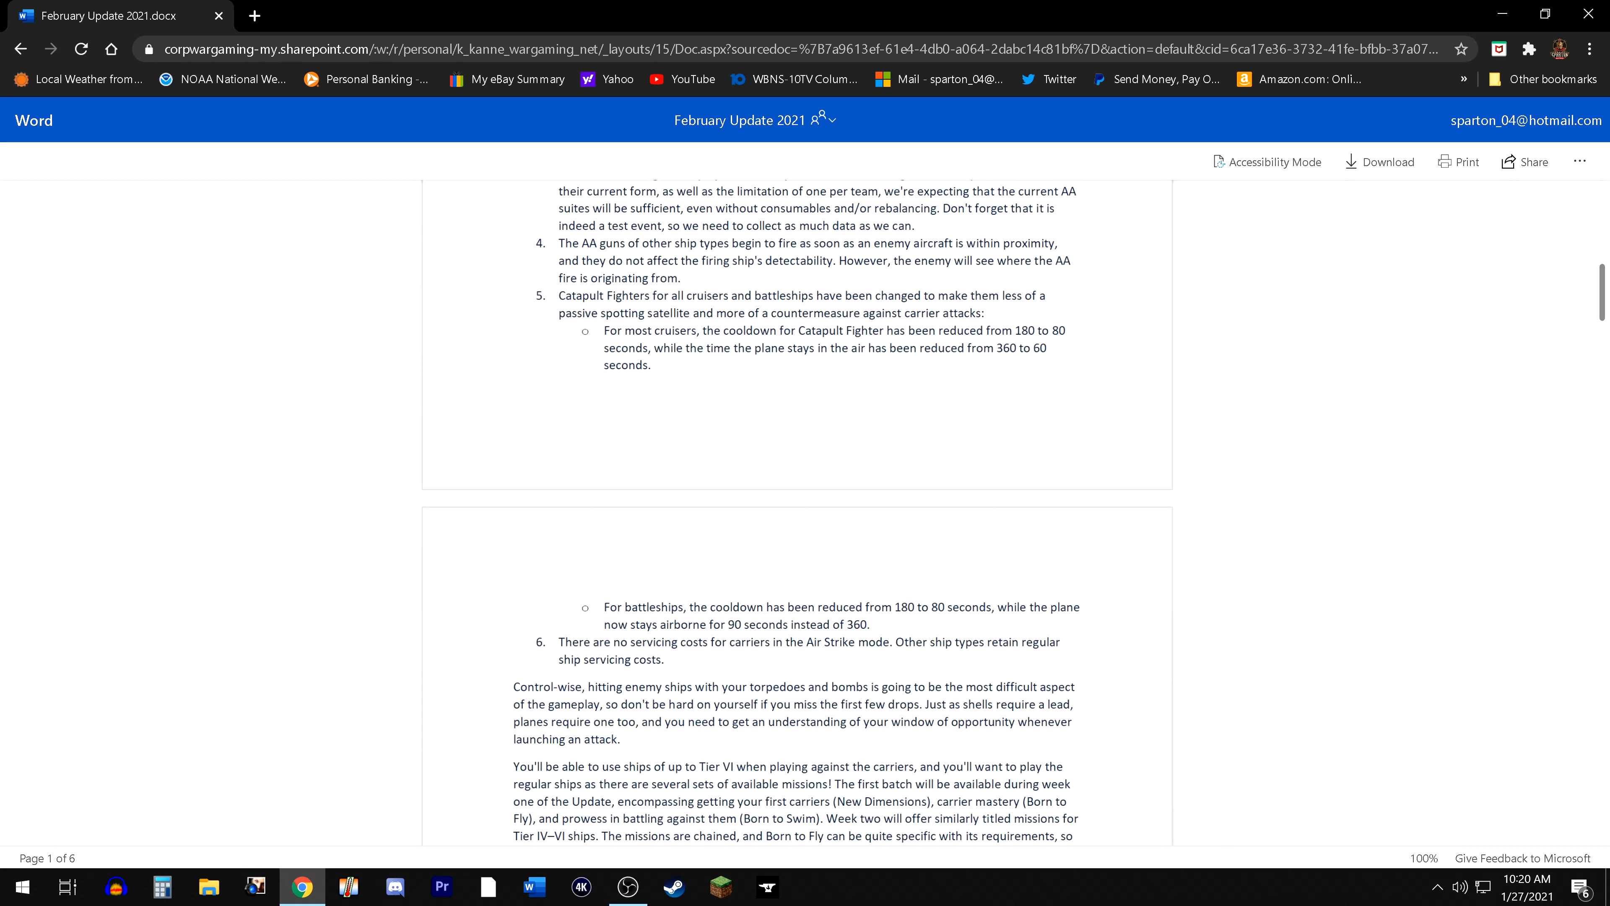
pyautogui.moveTo(873, 601)
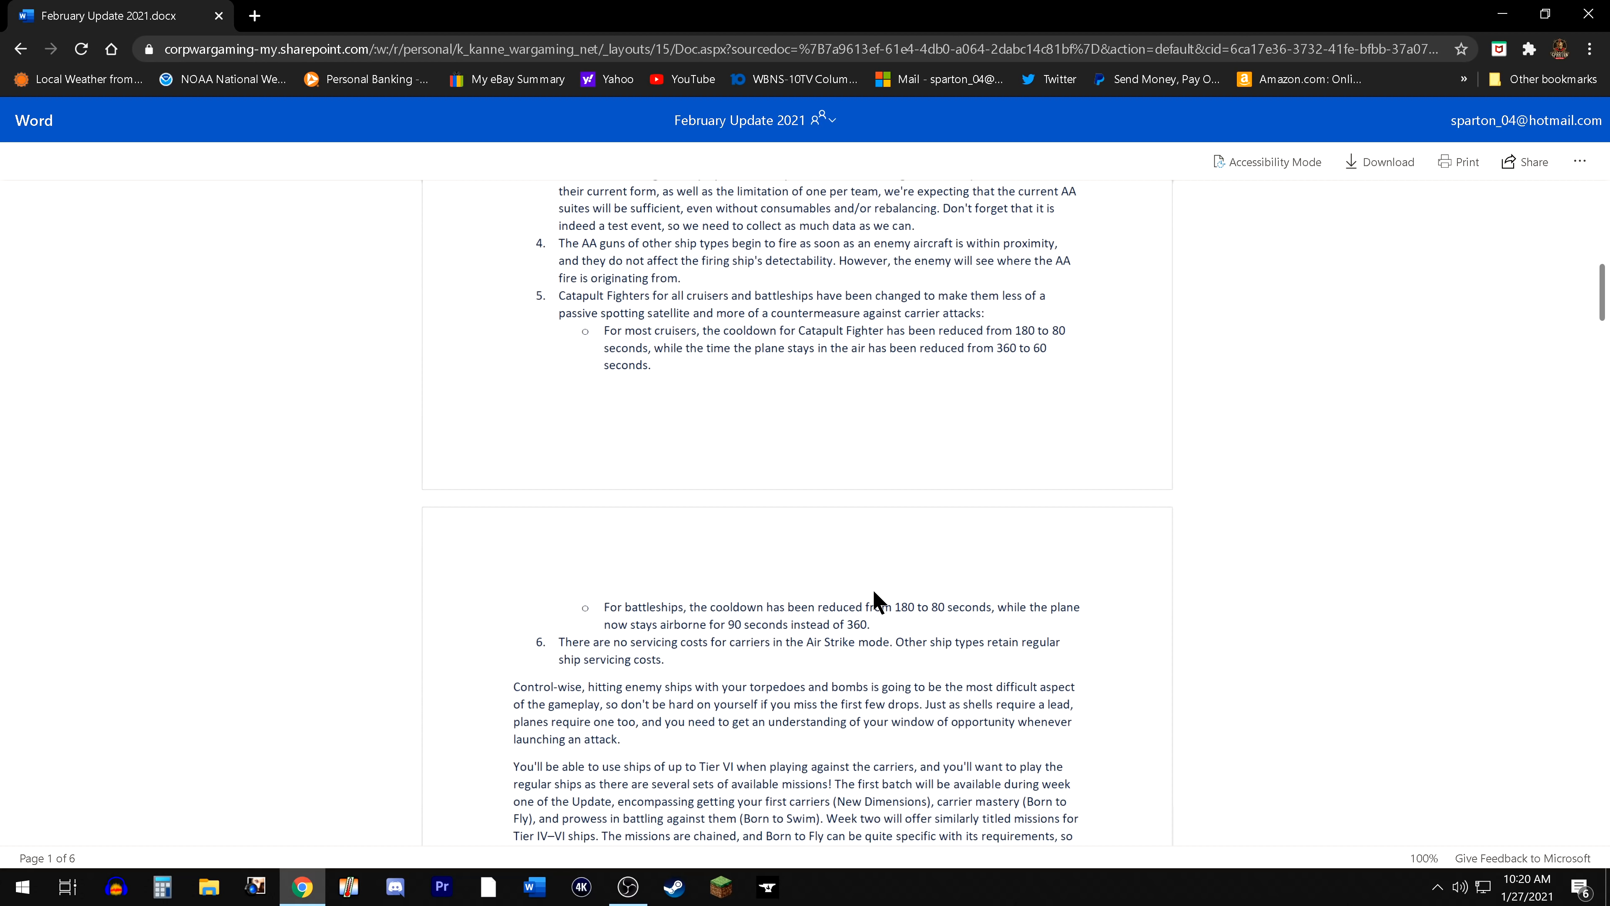
pyautogui.moveTo(868, 586)
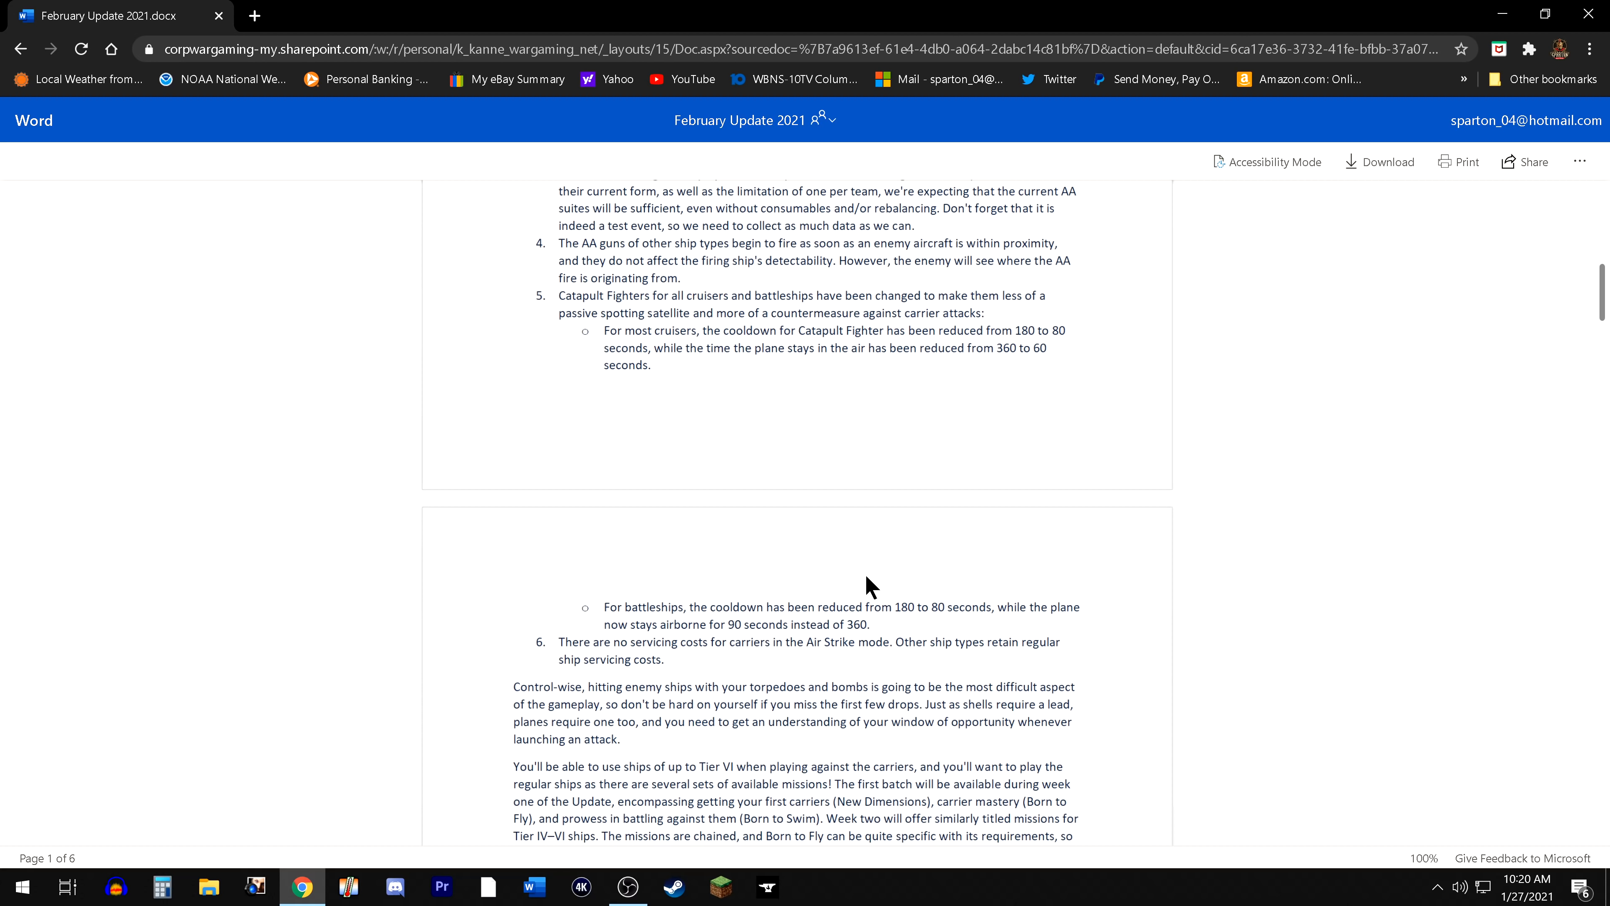
pyautogui.moveTo(1048, 547)
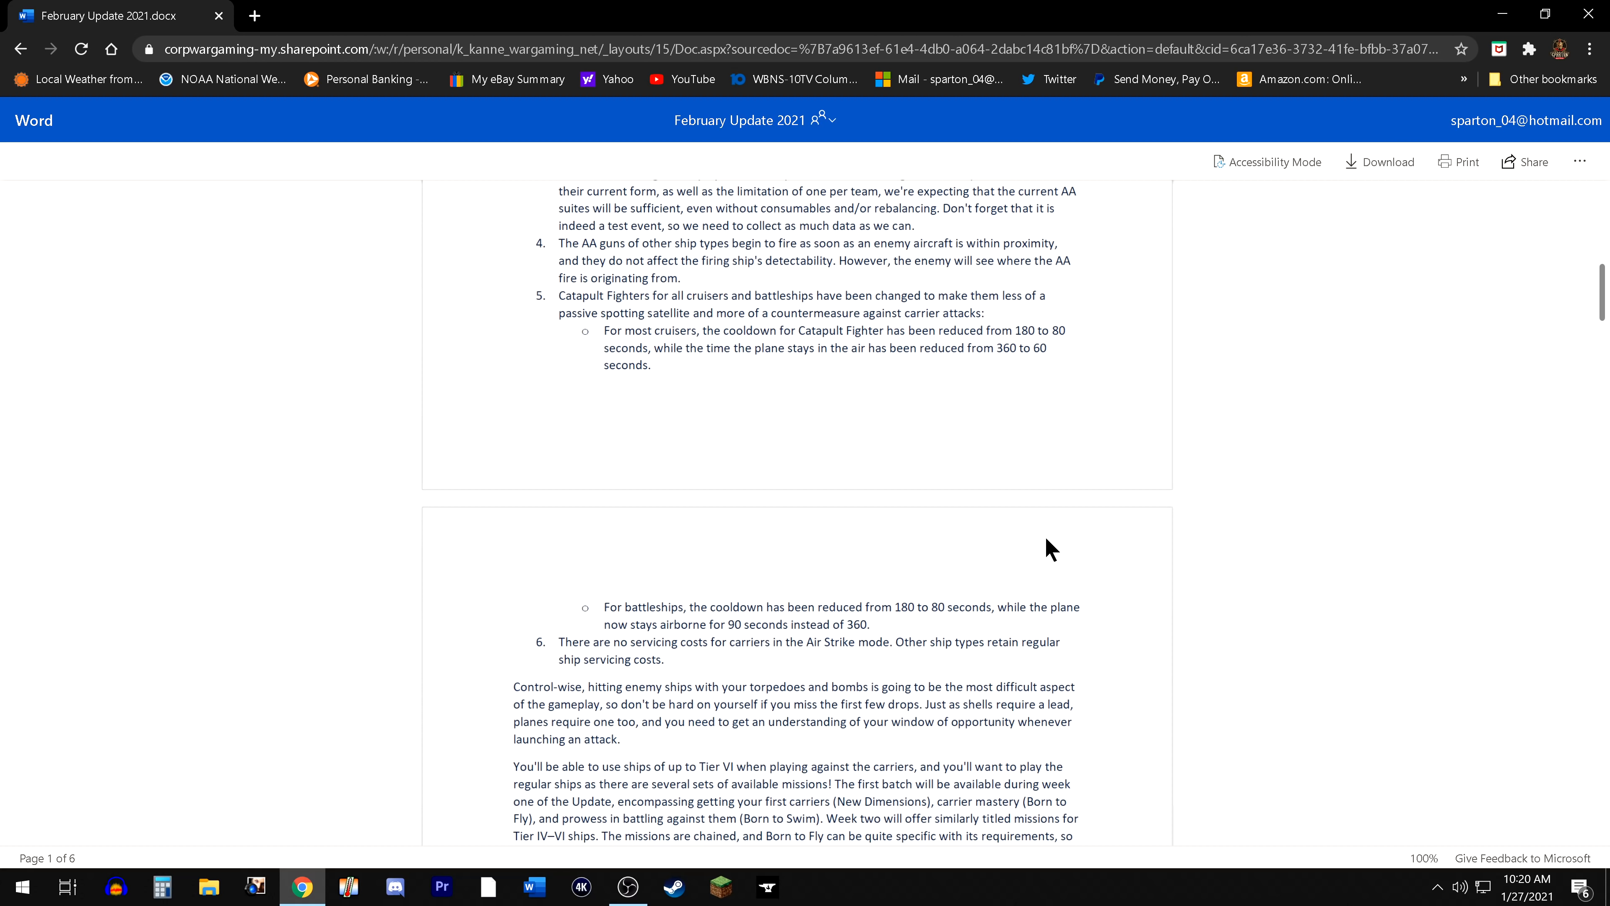
pyautogui.moveTo(1099, 550)
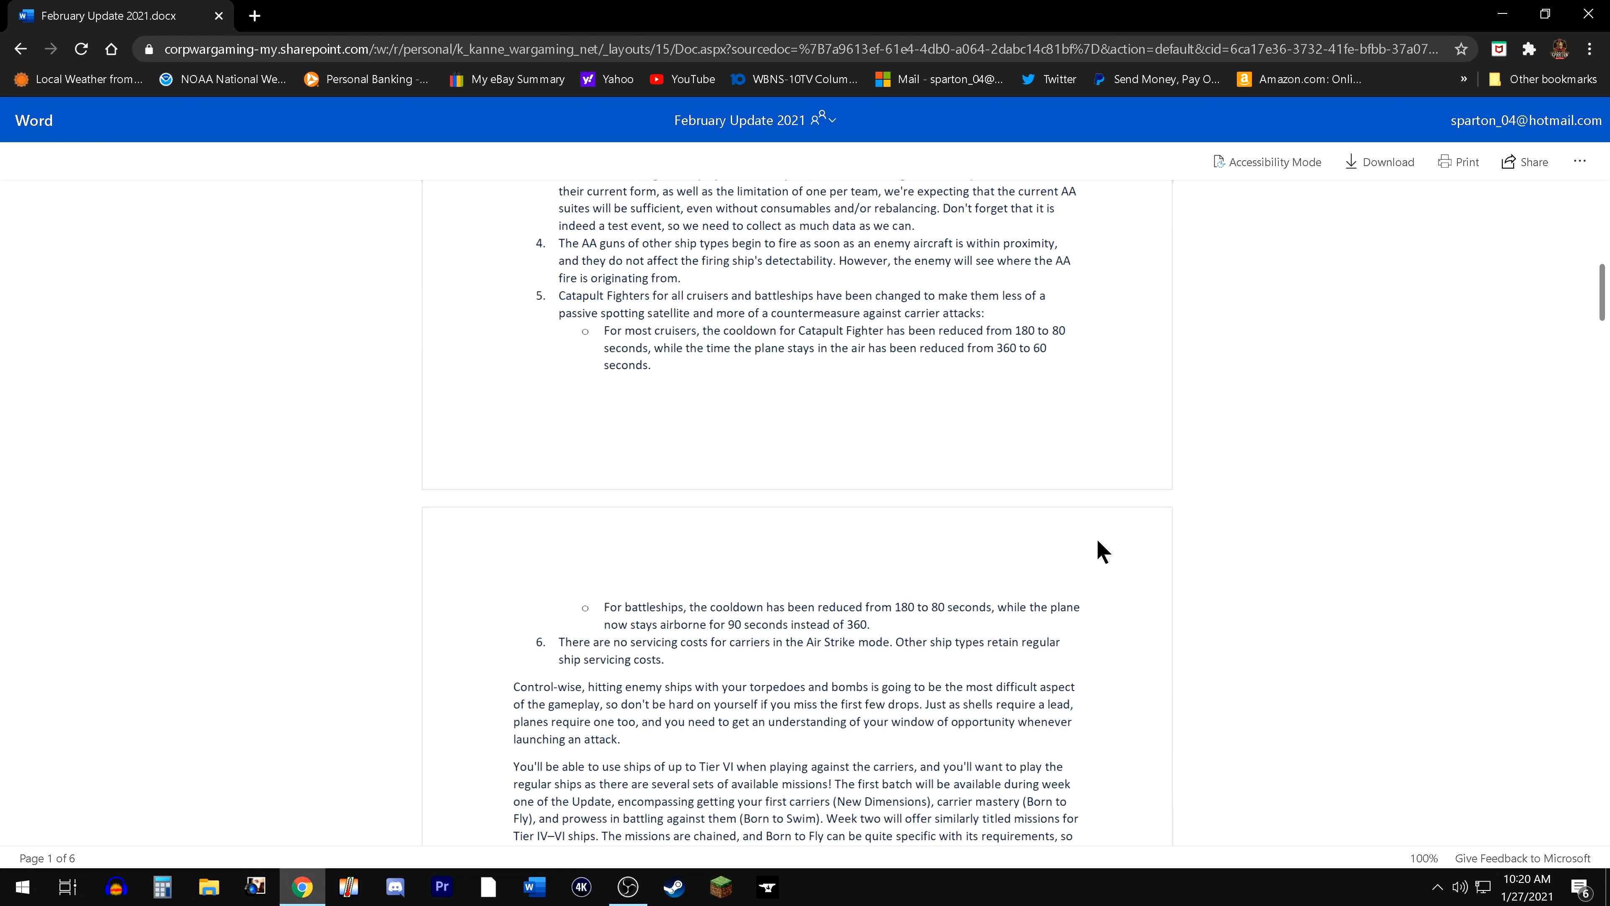
pyautogui.moveTo(1124, 660)
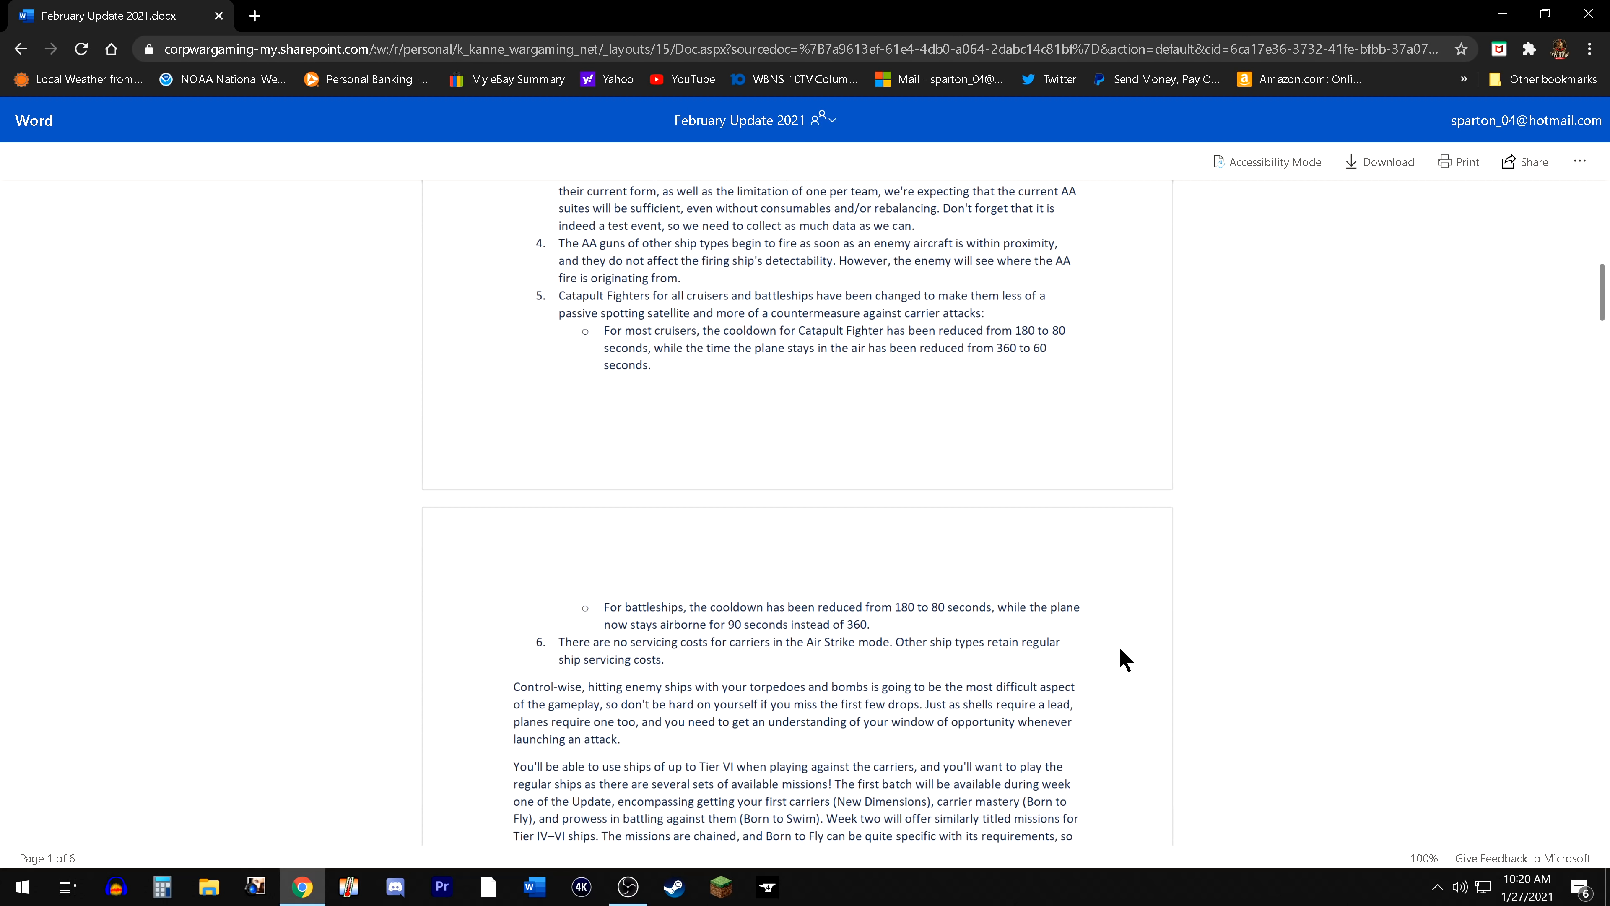
pyautogui.moveTo(1068, 681)
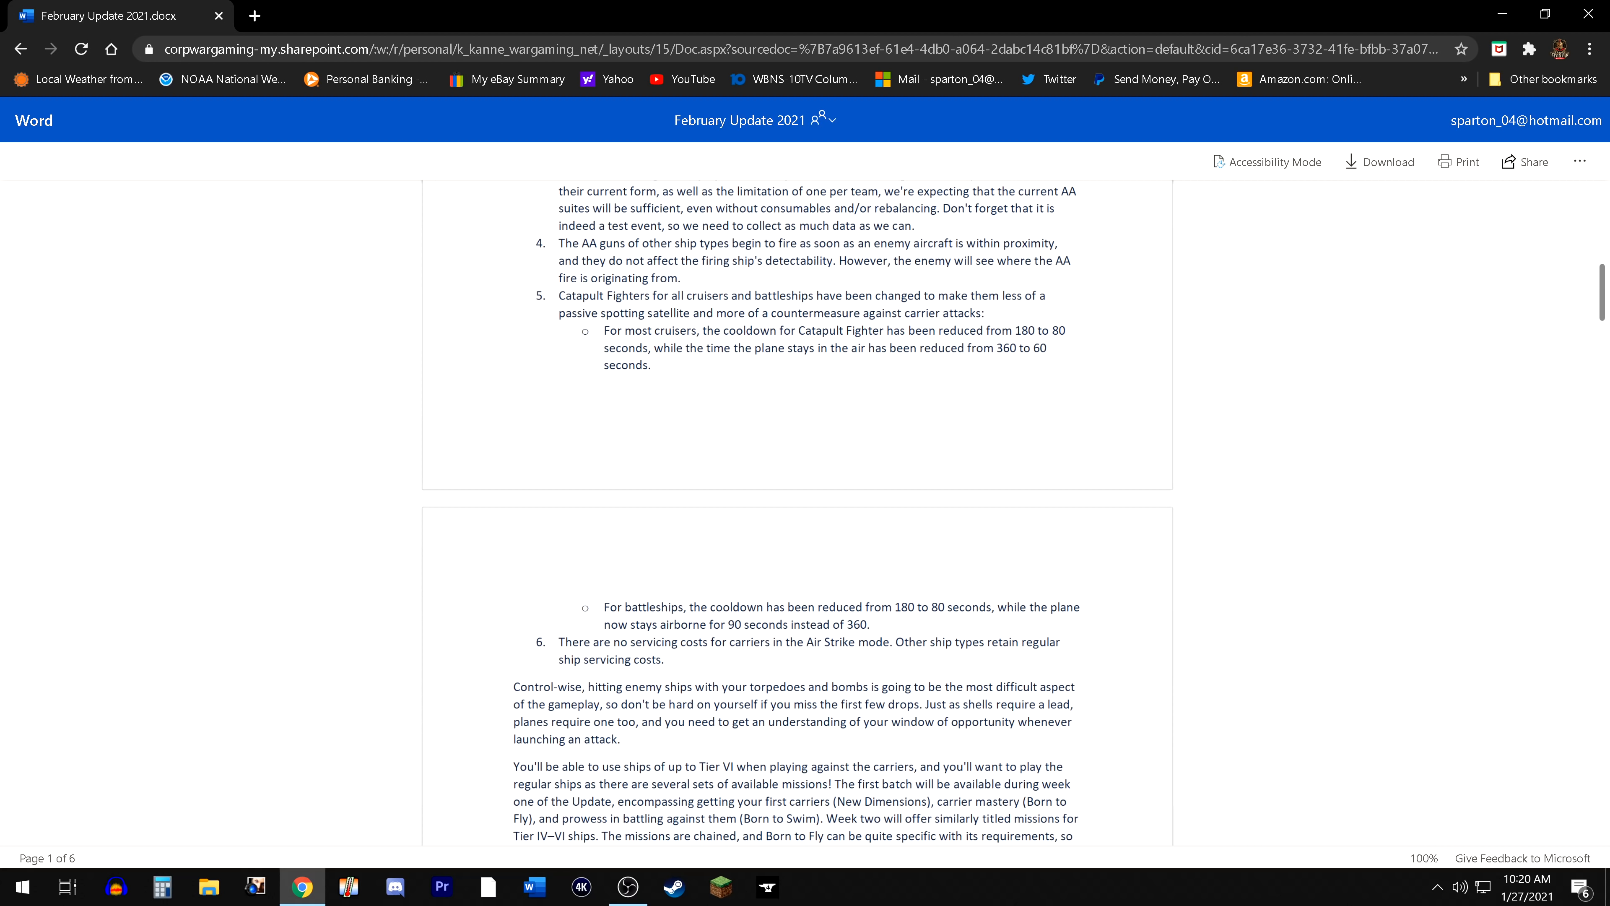
pyautogui.moveTo(946, 663)
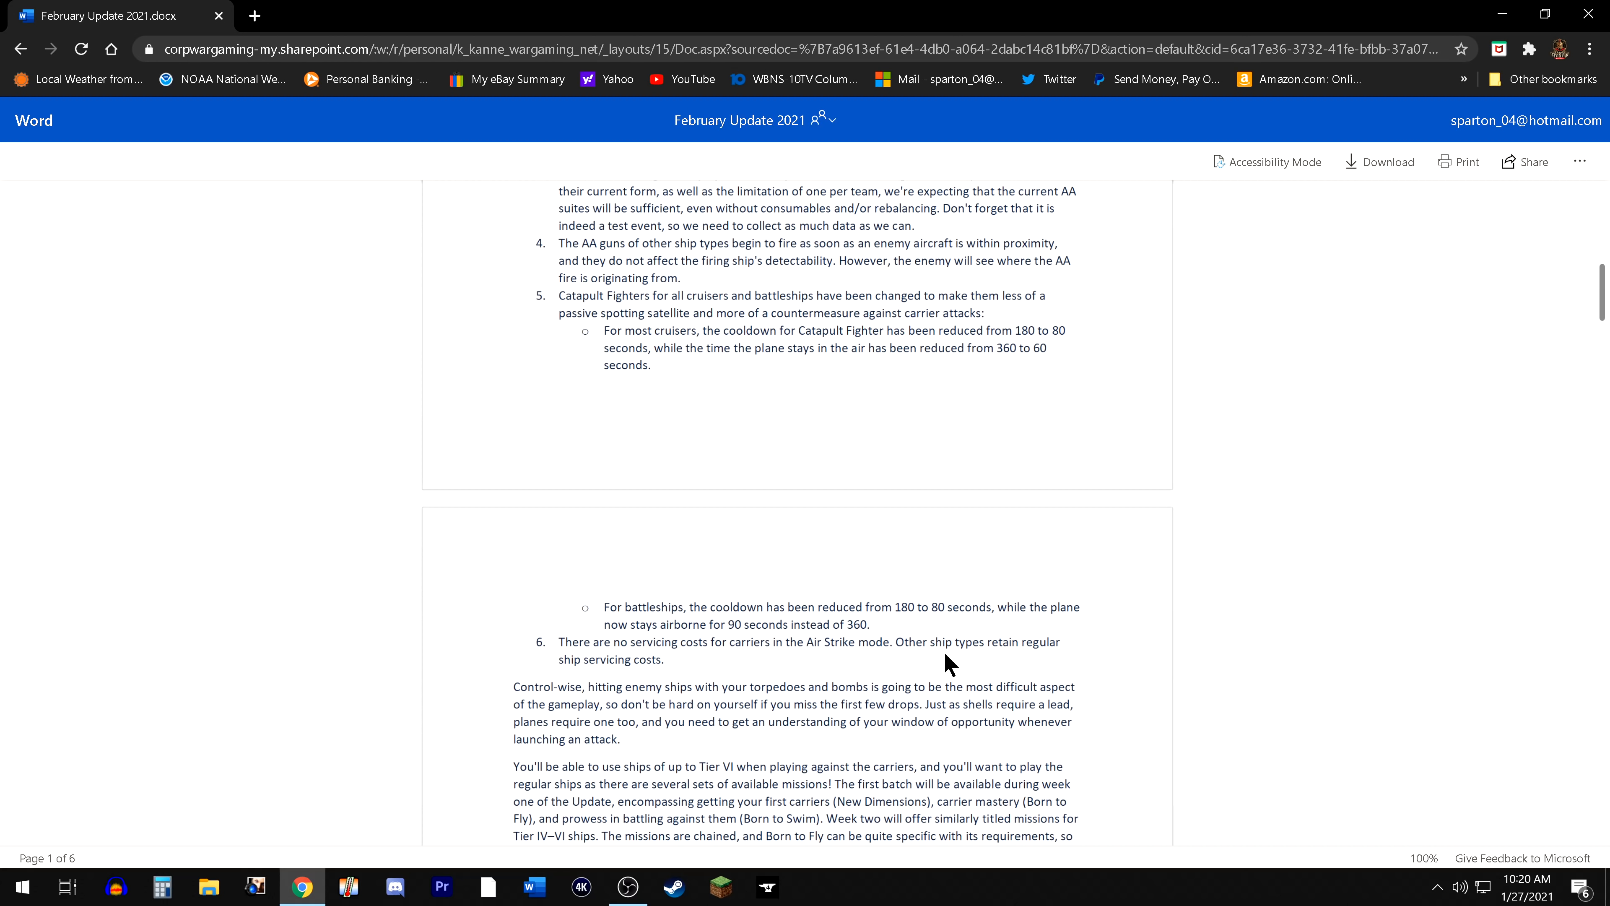
pyautogui.moveTo(902, 696)
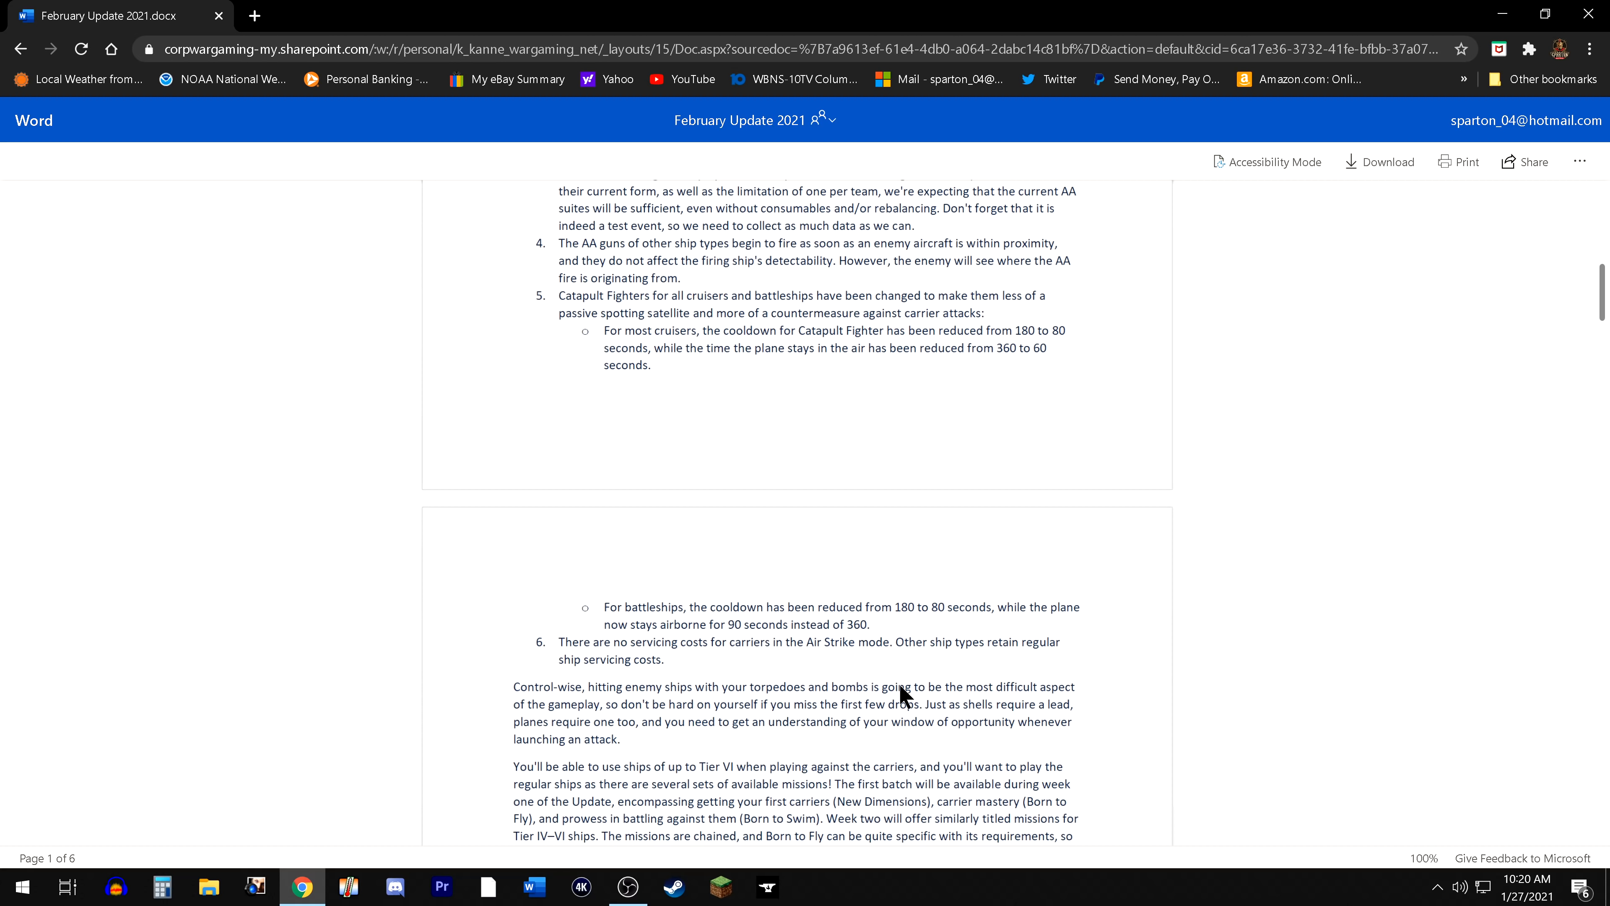
pyautogui.moveTo(768, 680)
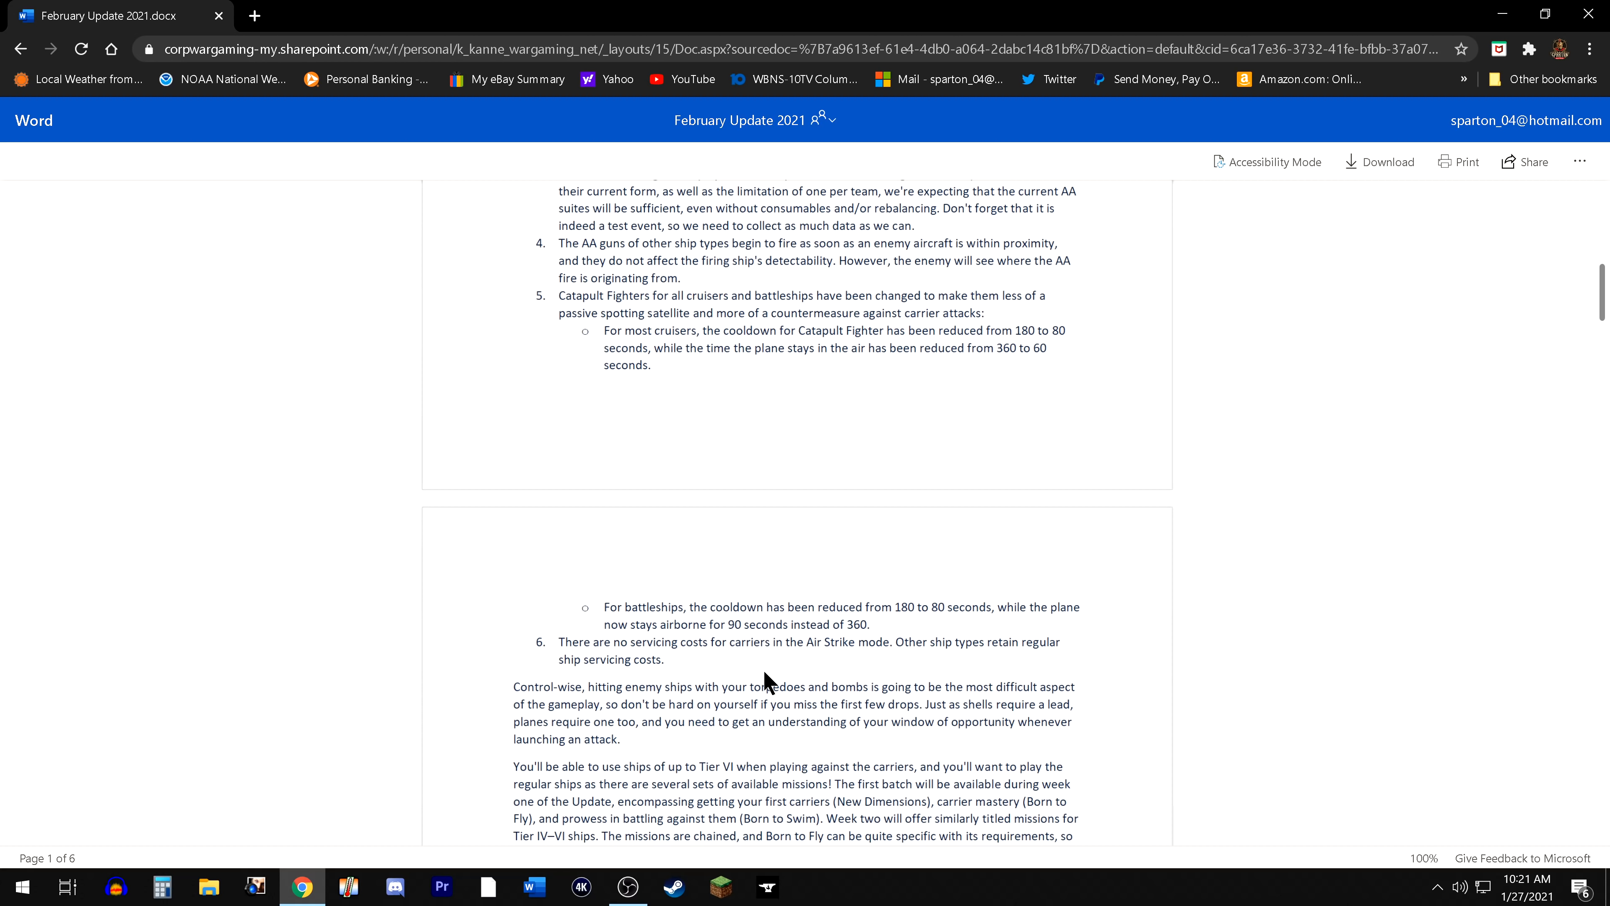
pyautogui.moveTo(765, 673)
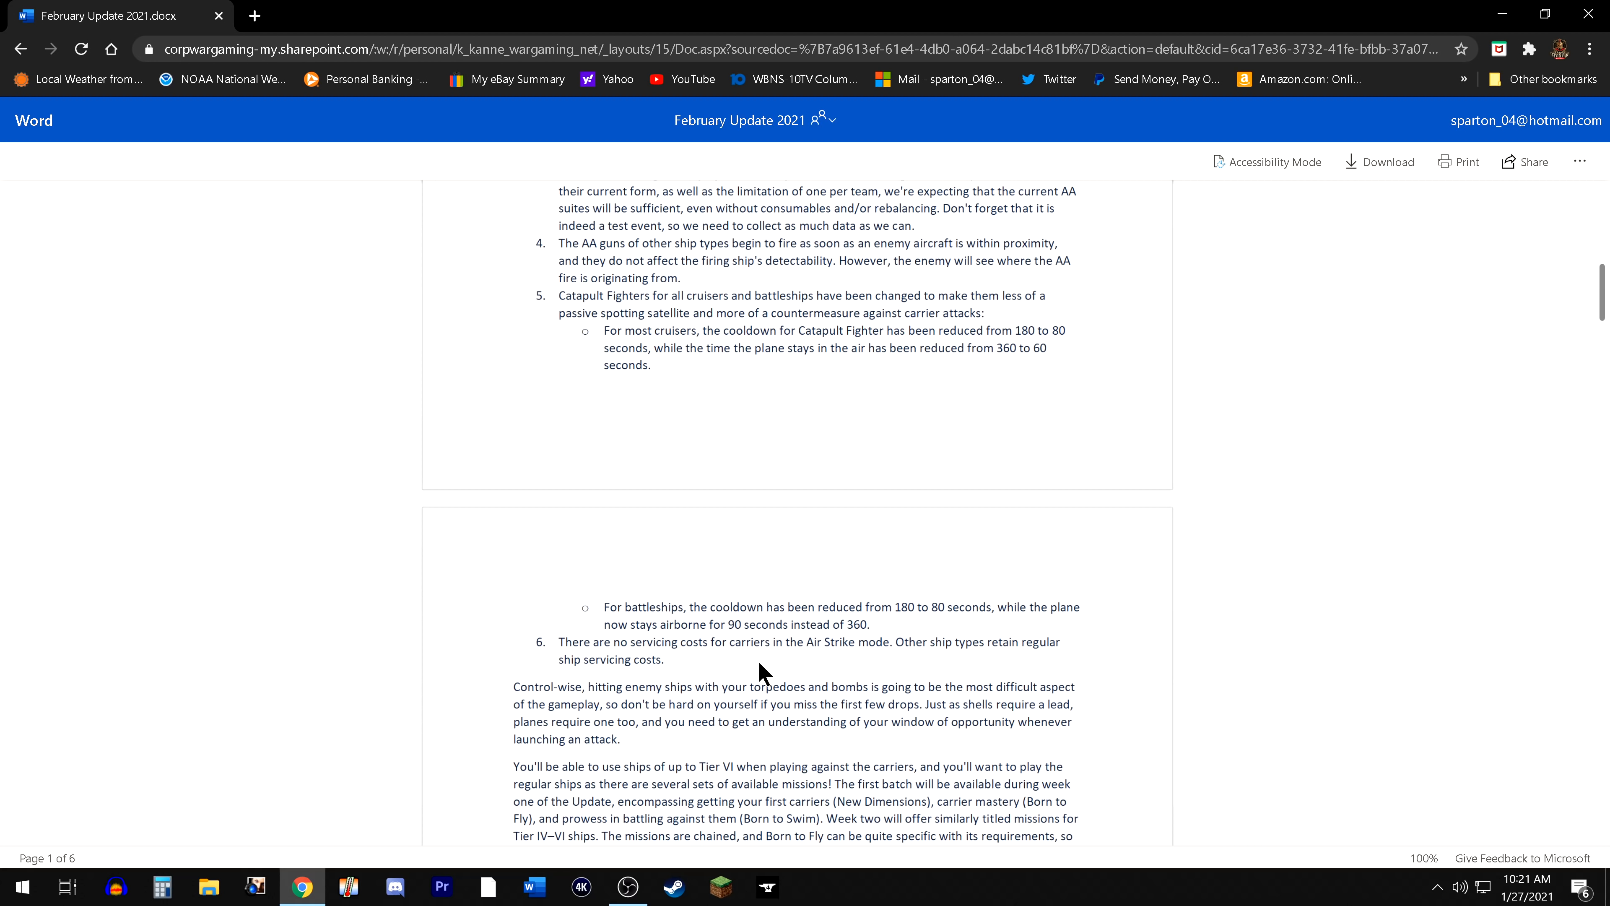
pyautogui.moveTo(747, 676)
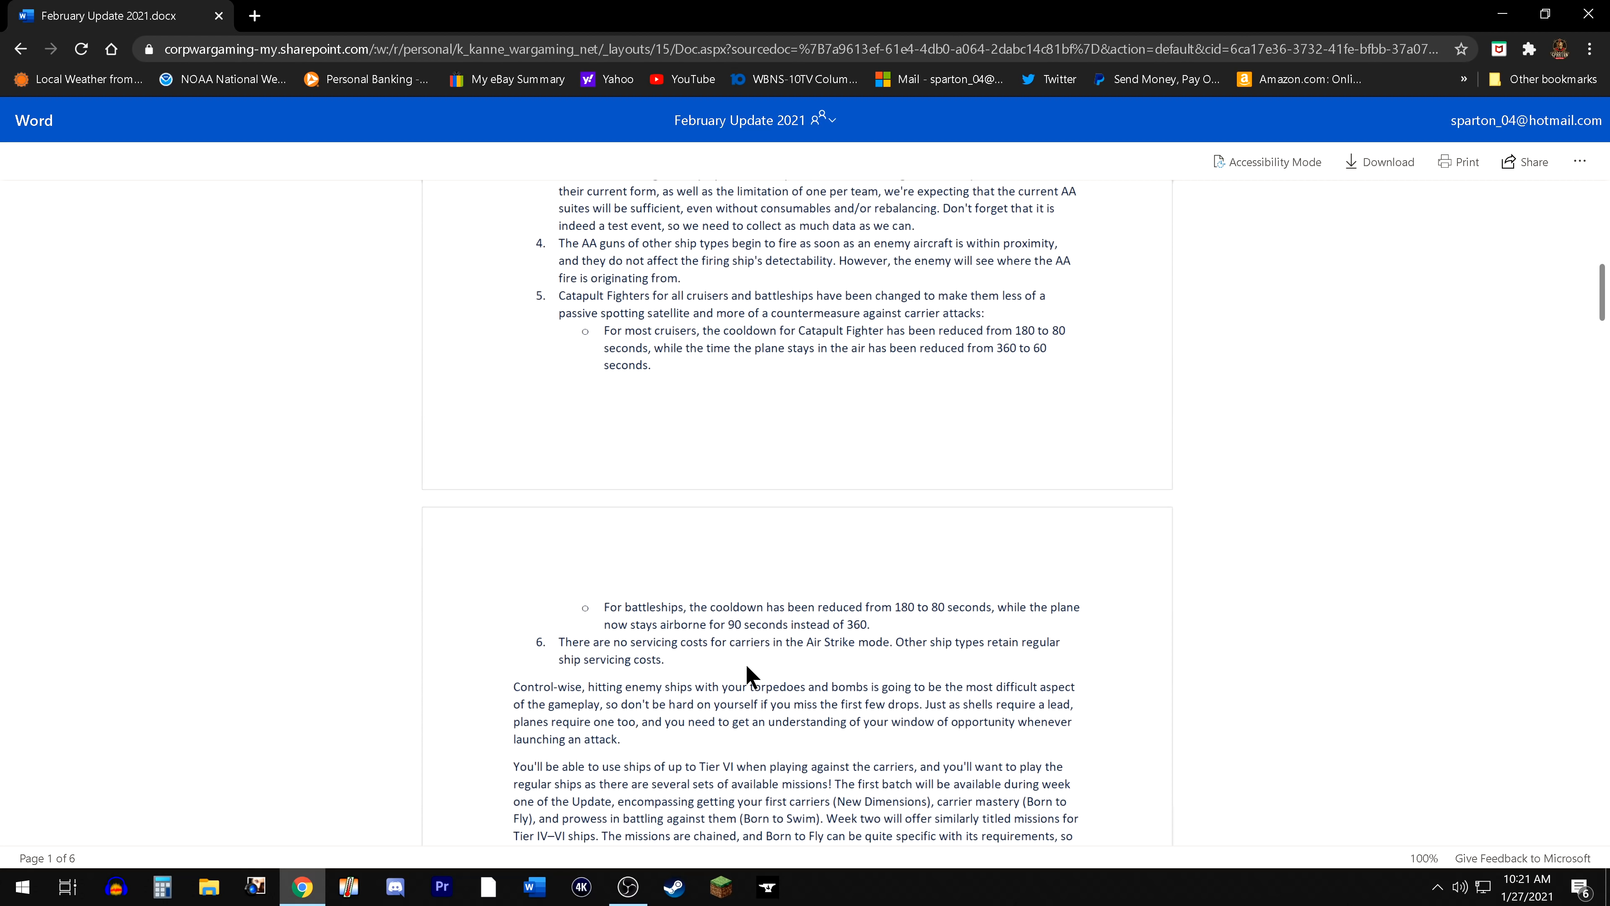
pyautogui.moveTo(751, 668)
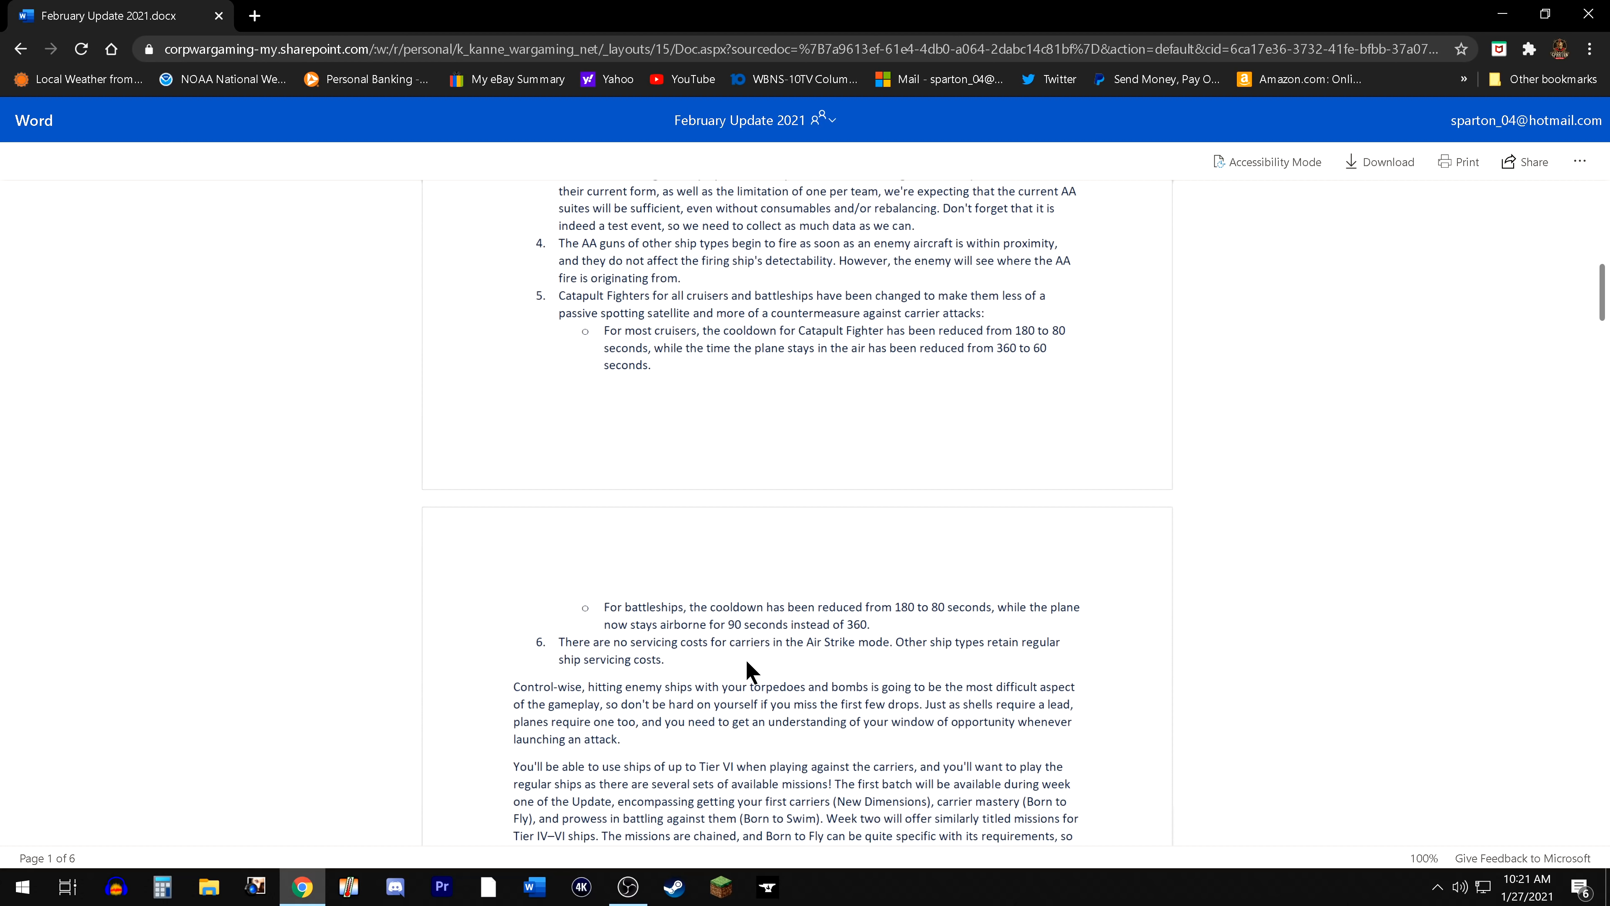
pyautogui.scroll(-3)
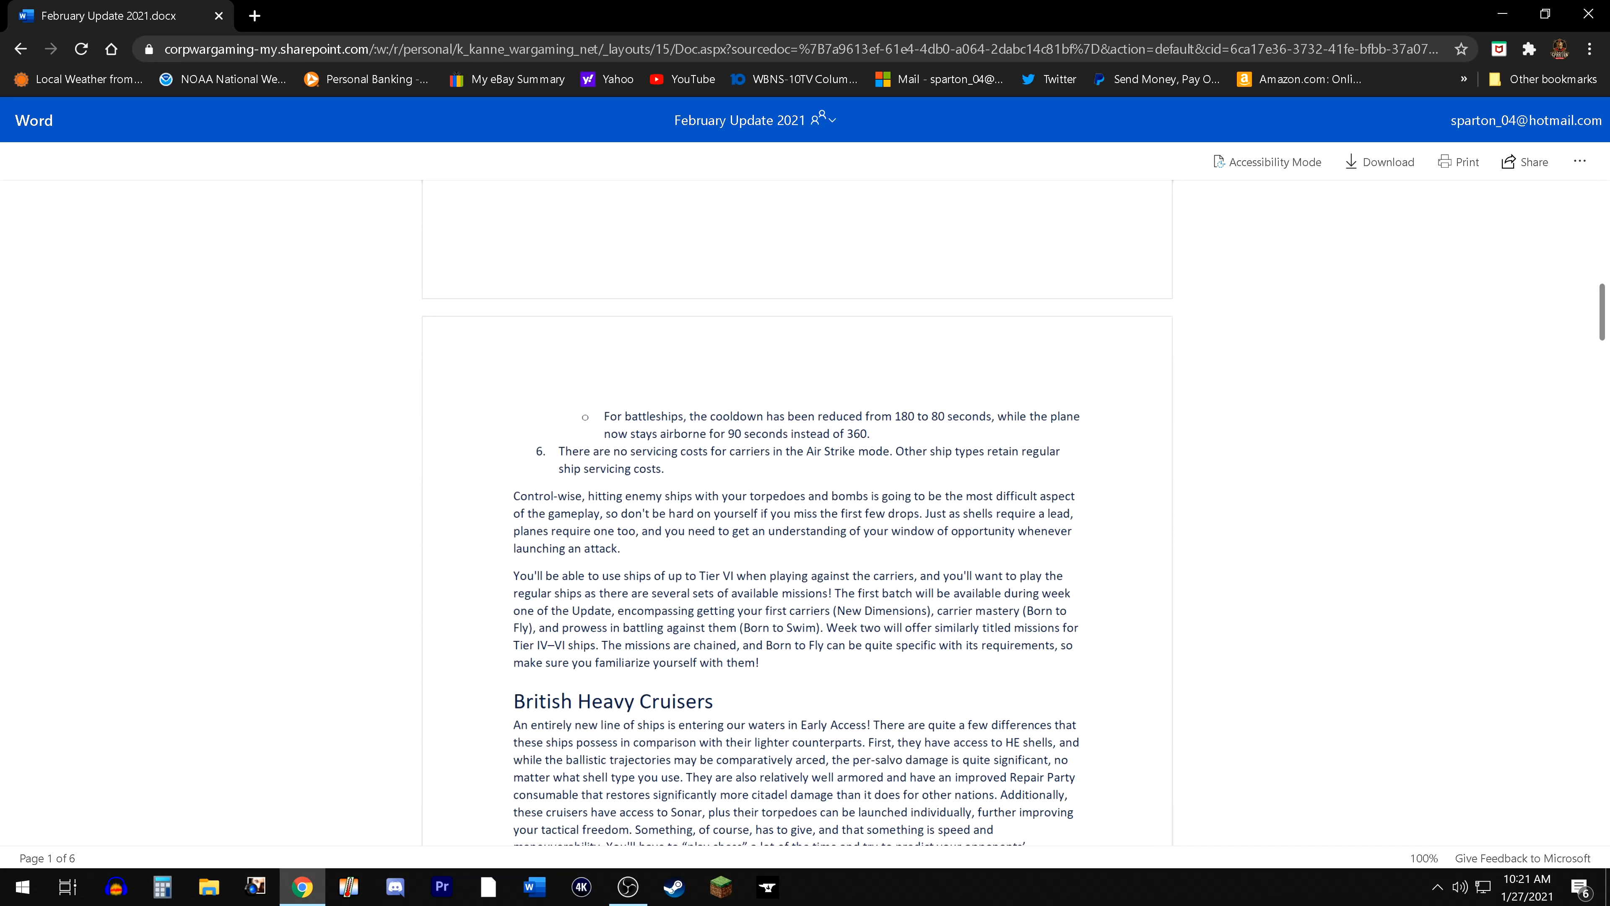
pyautogui.moveTo(727, 475)
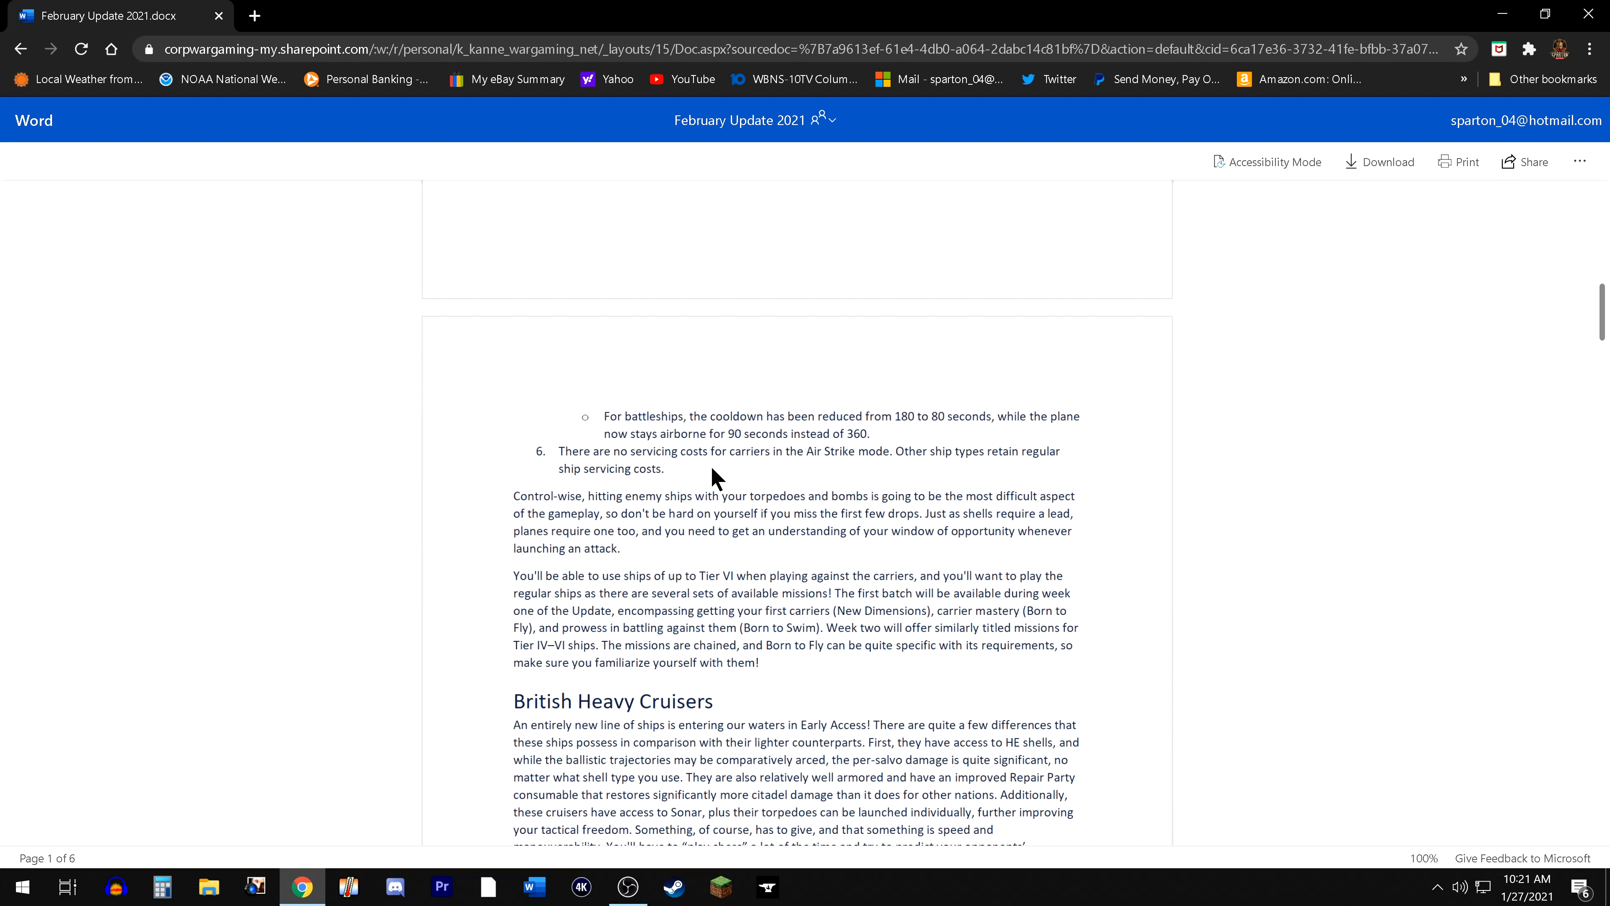
pyautogui.moveTo(1204, 432)
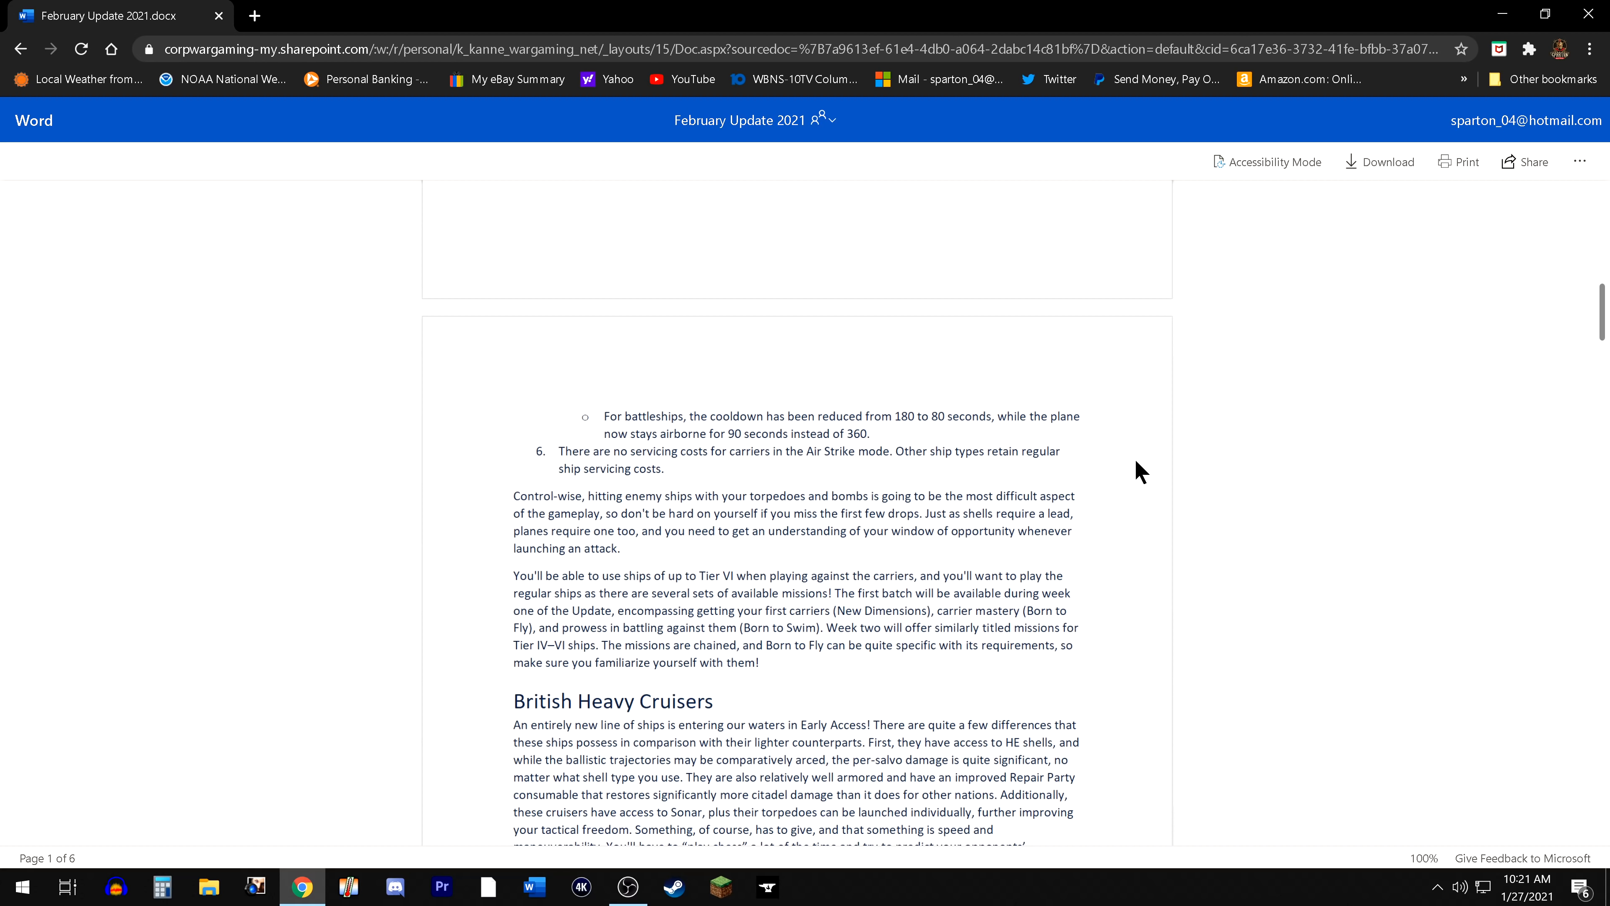
pyautogui.moveTo(1134, 479)
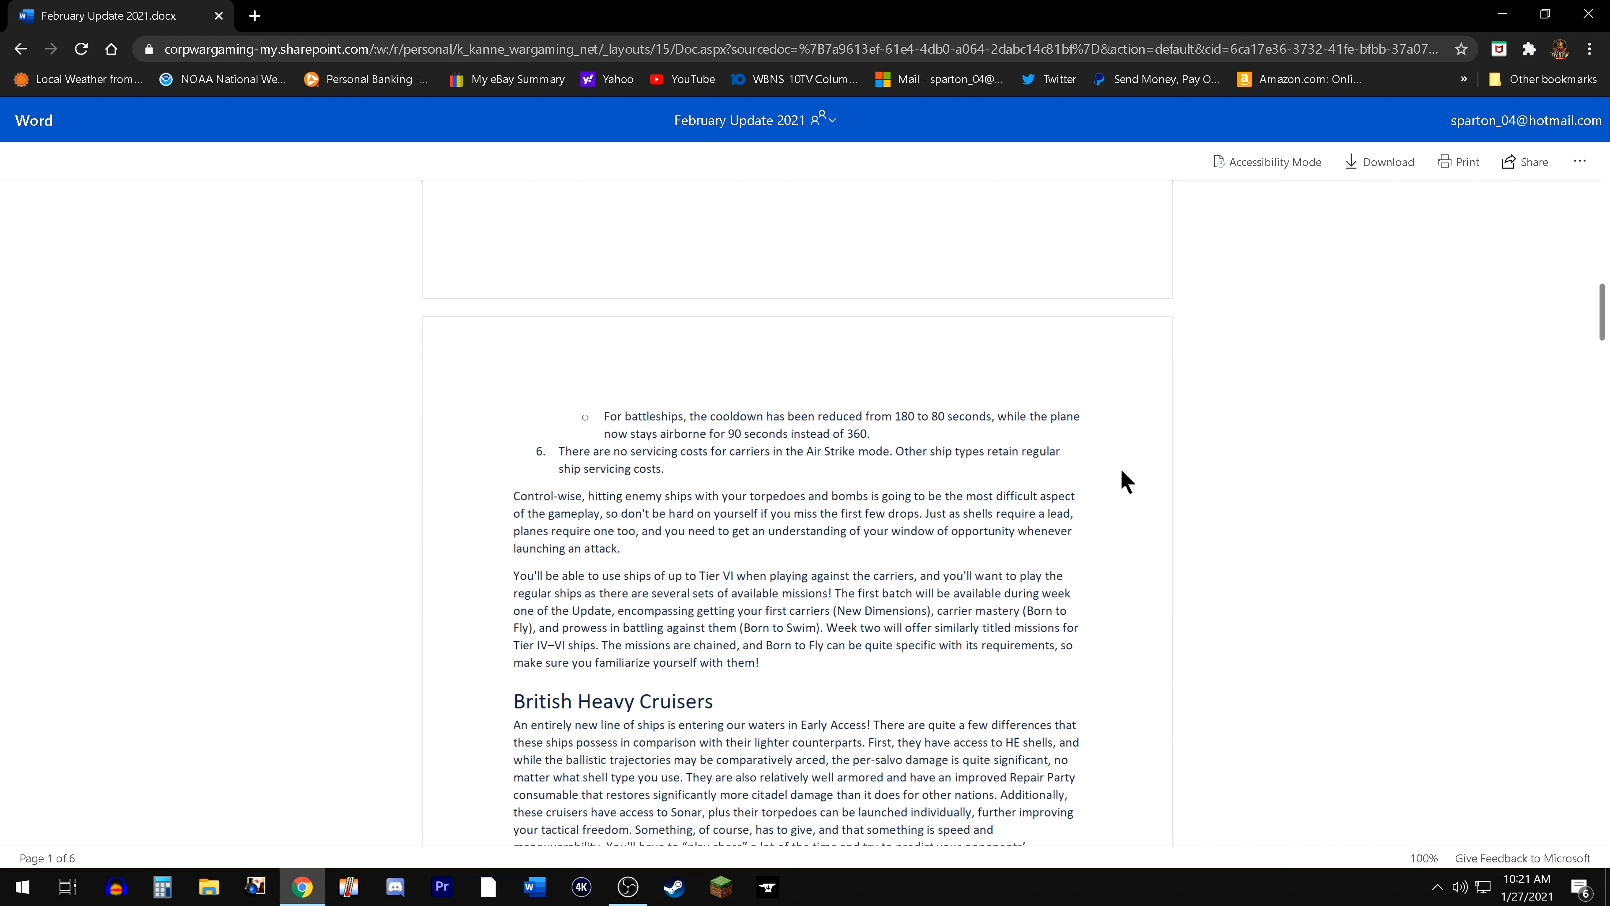
pyautogui.moveTo(1188, 489)
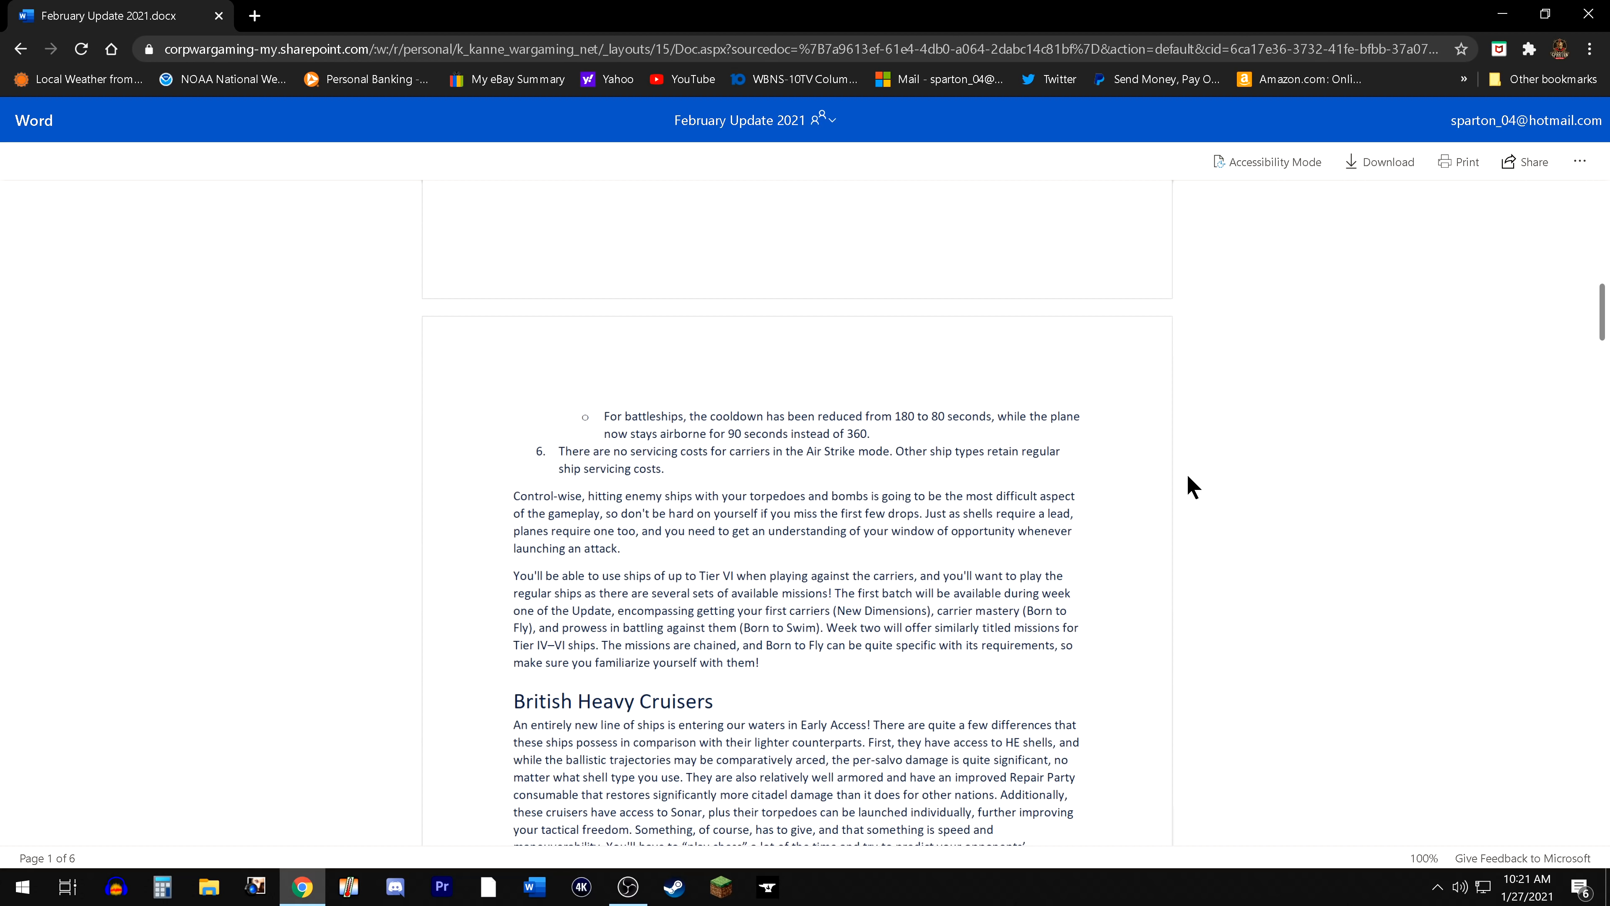
pyautogui.moveTo(1162, 514)
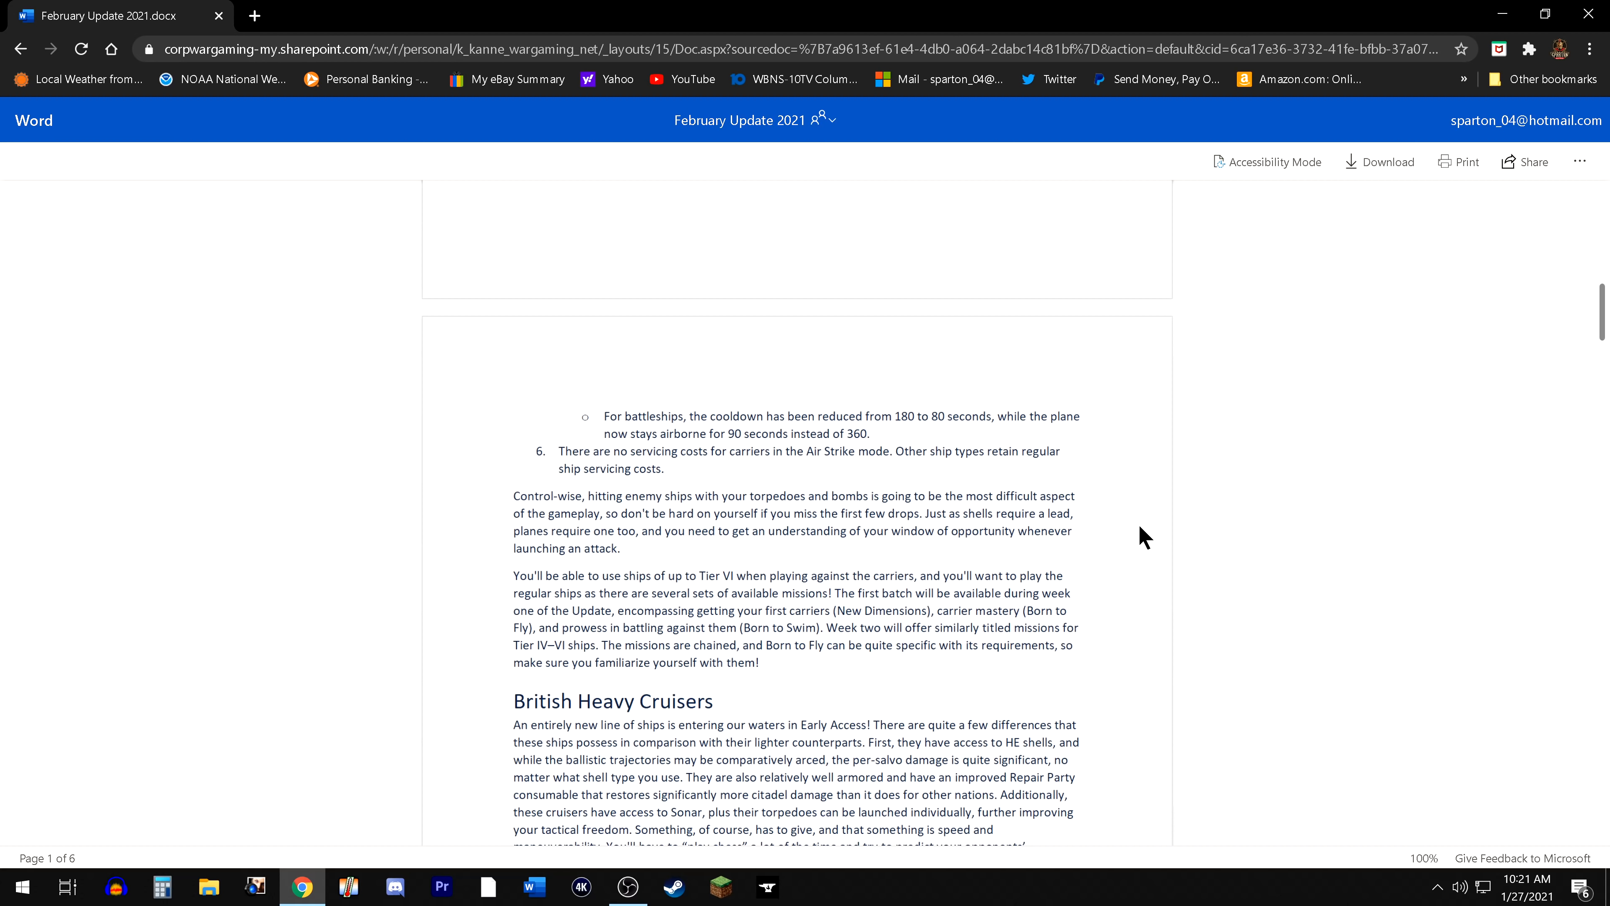
pyautogui.moveTo(1194, 499)
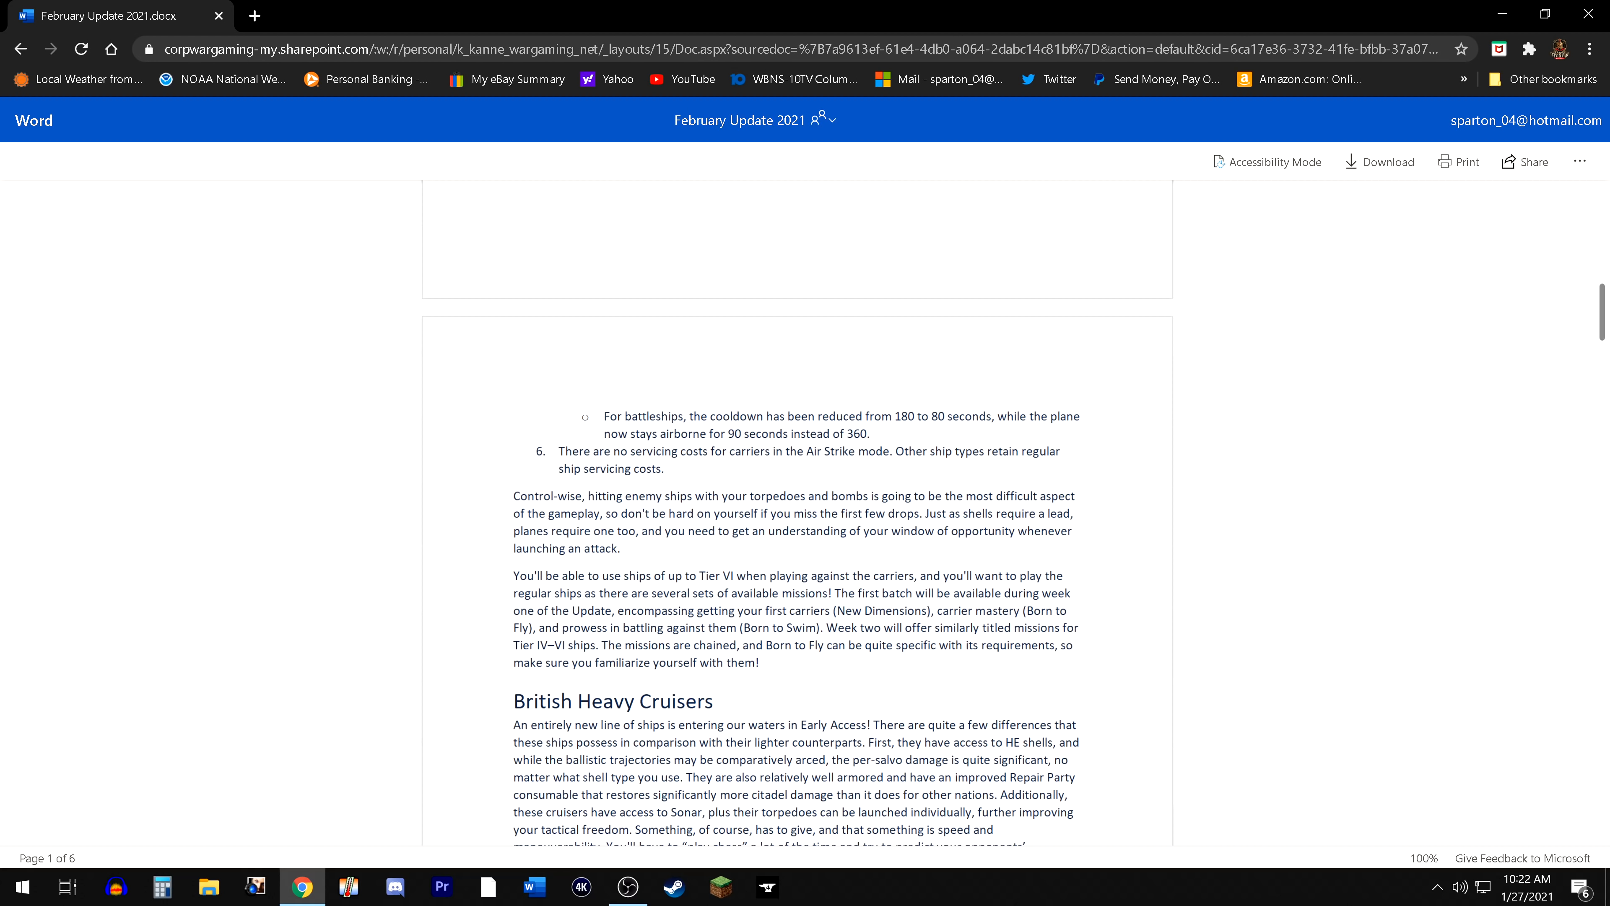
pyautogui.moveTo(724, 559)
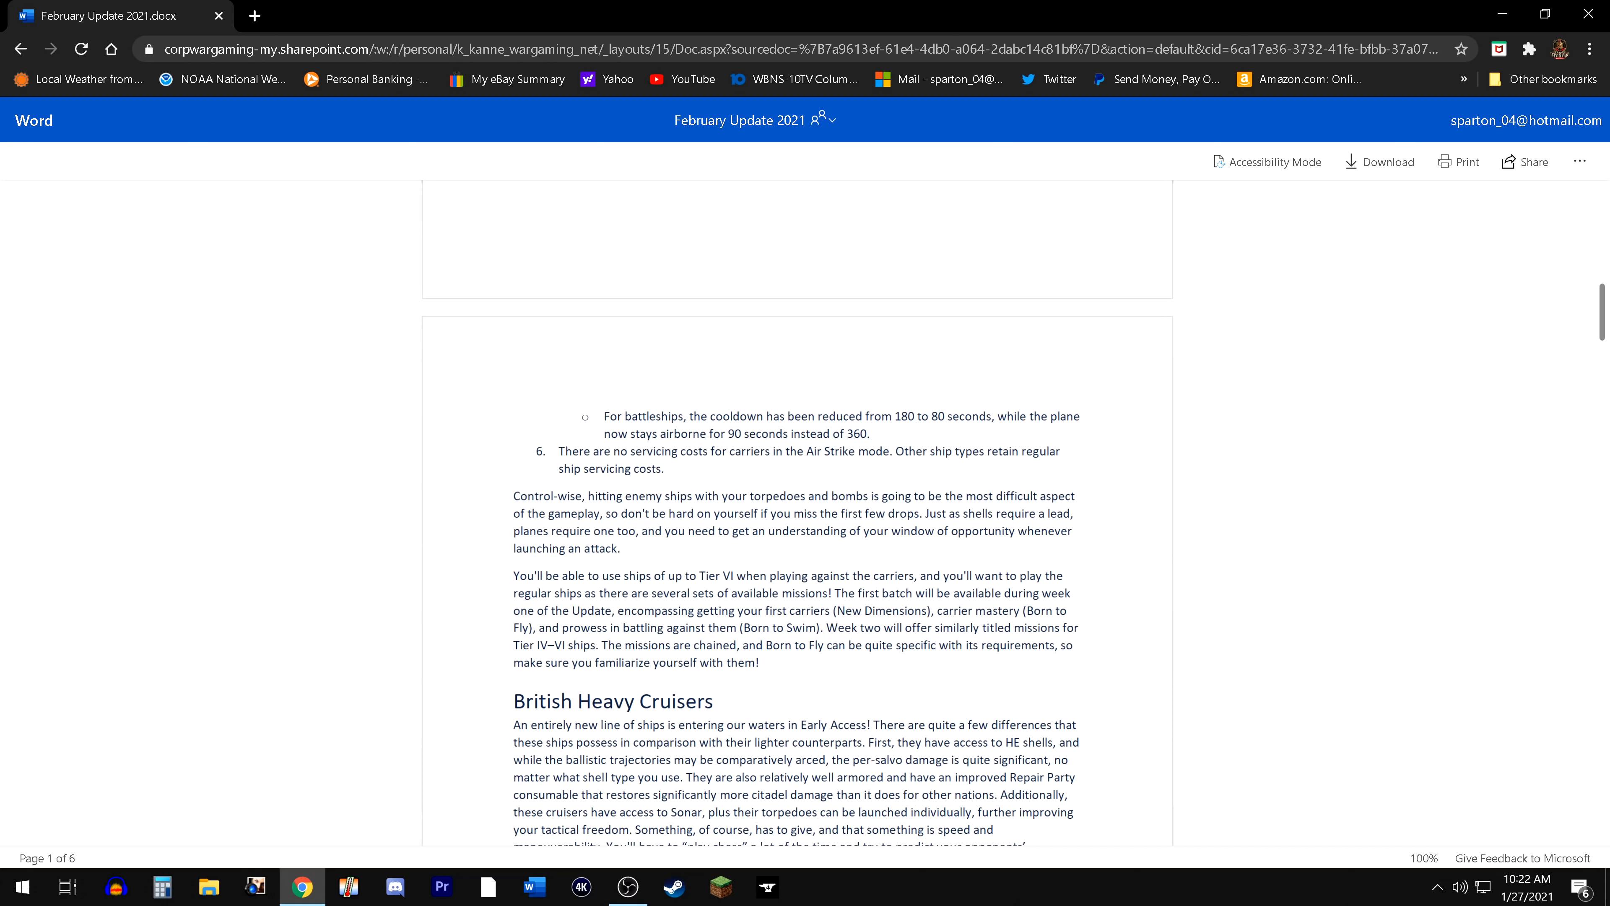
pyautogui.scroll(-3)
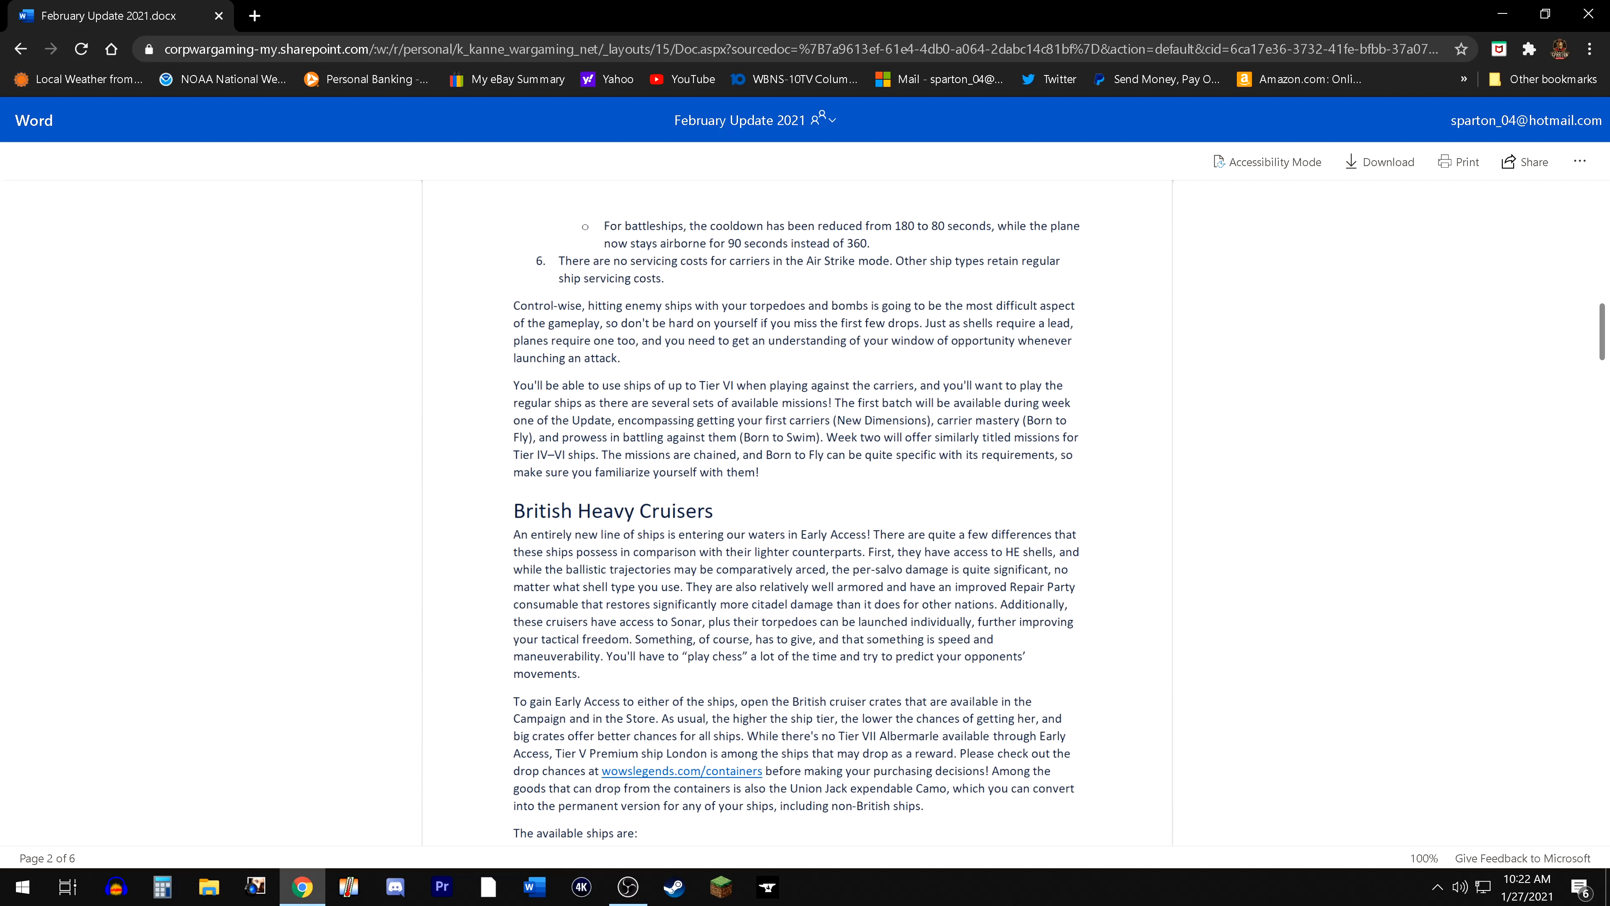
pyautogui.moveTo(831, 498)
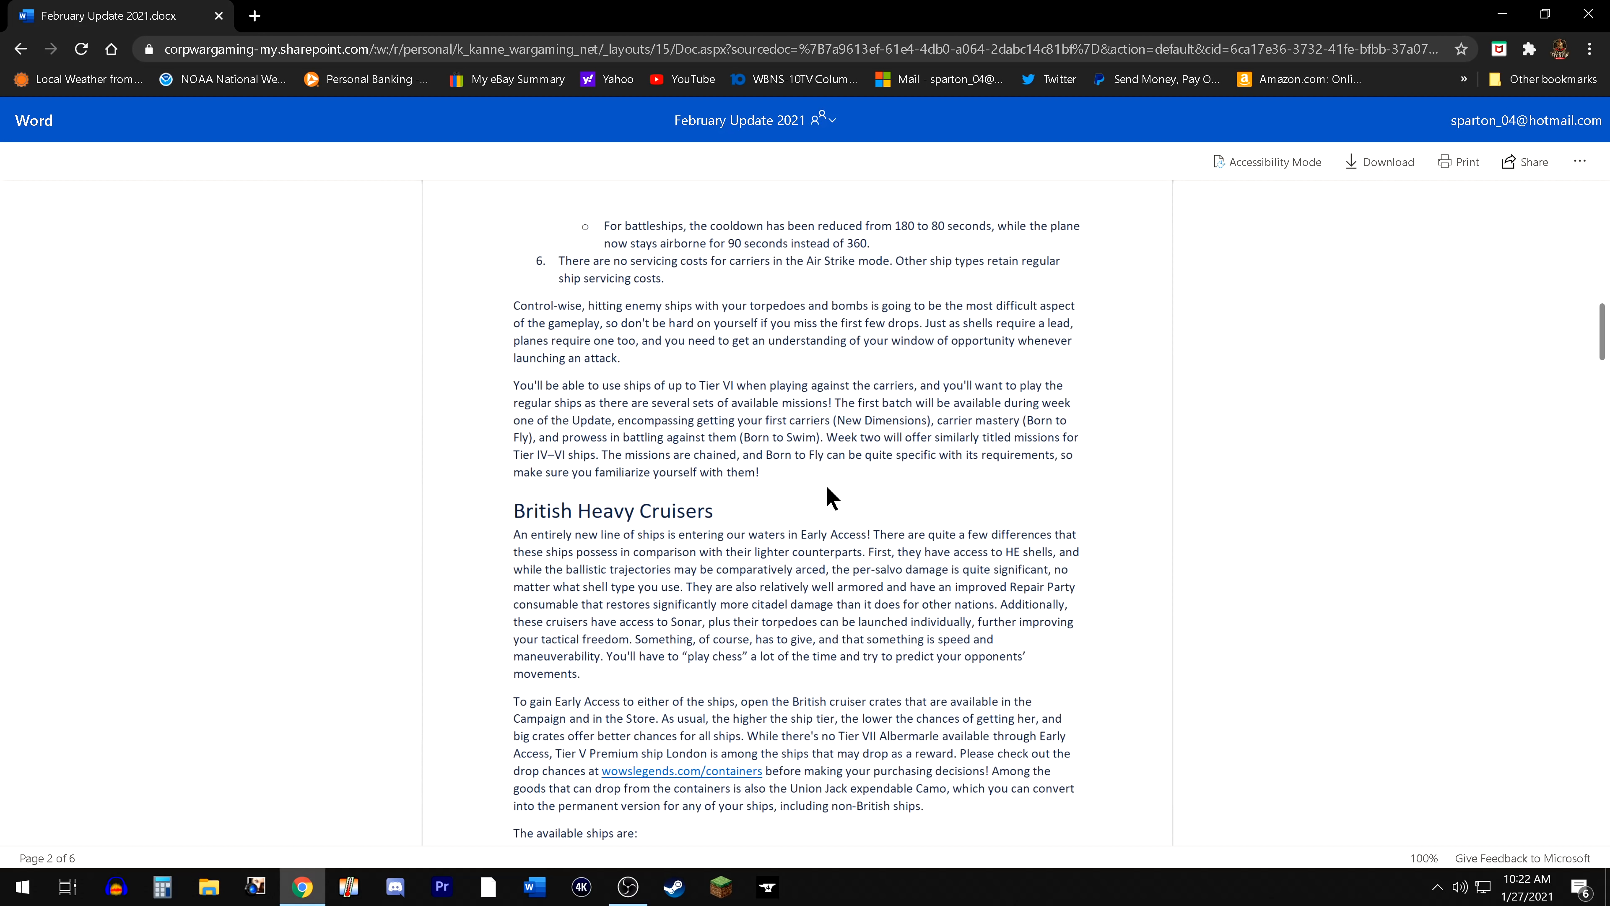
pyautogui.moveTo(848, 481)
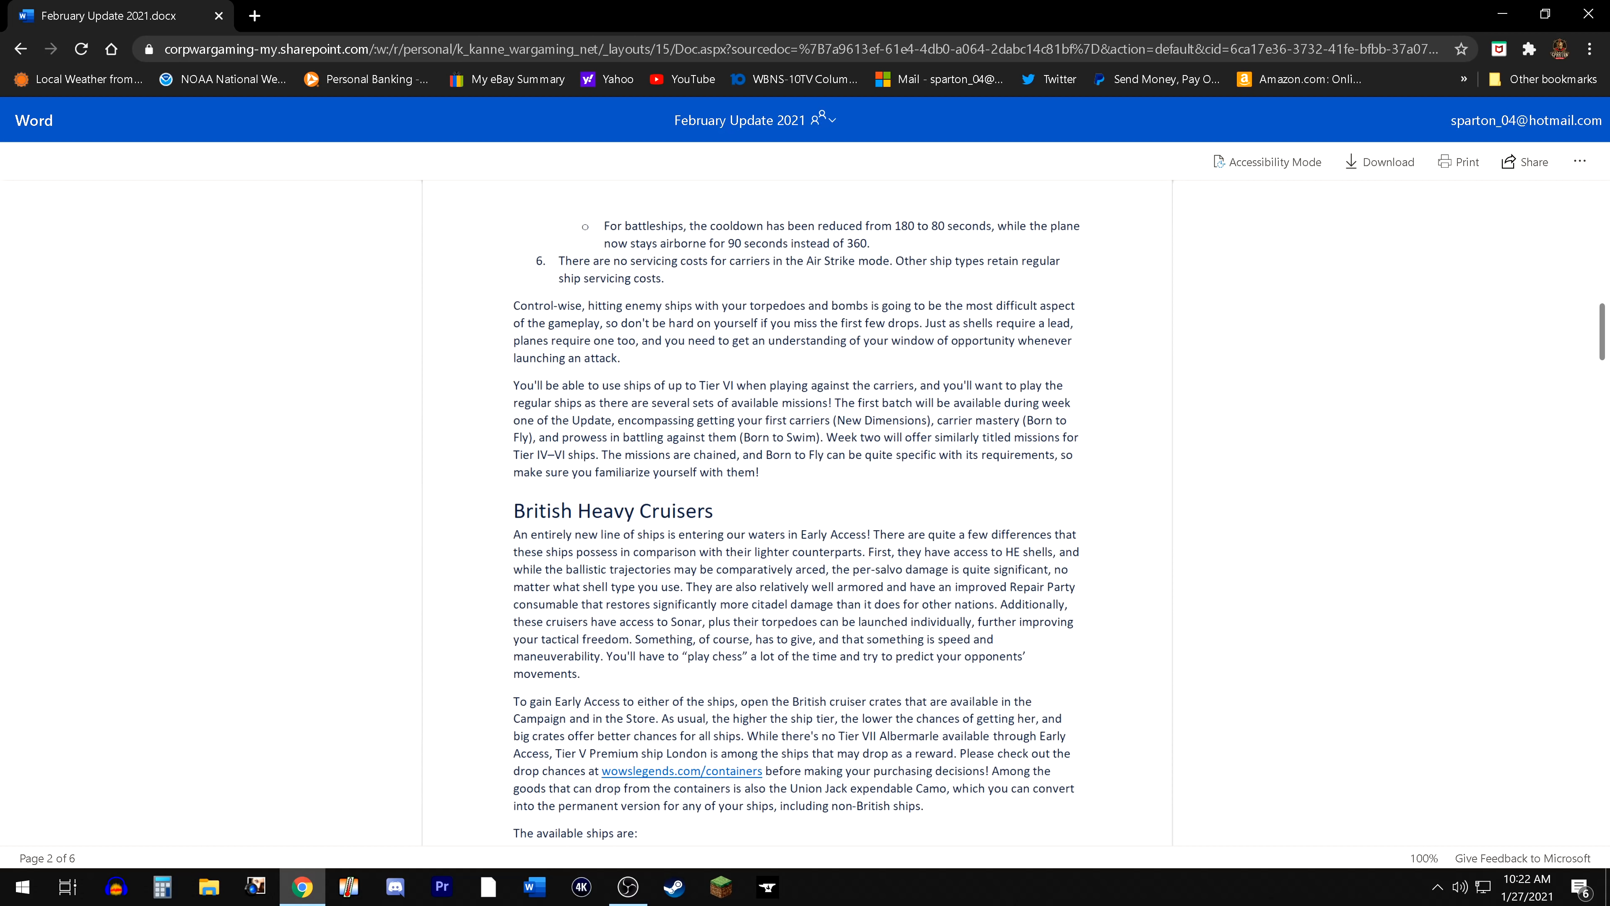
pyautogui.moveTo(897, 499)
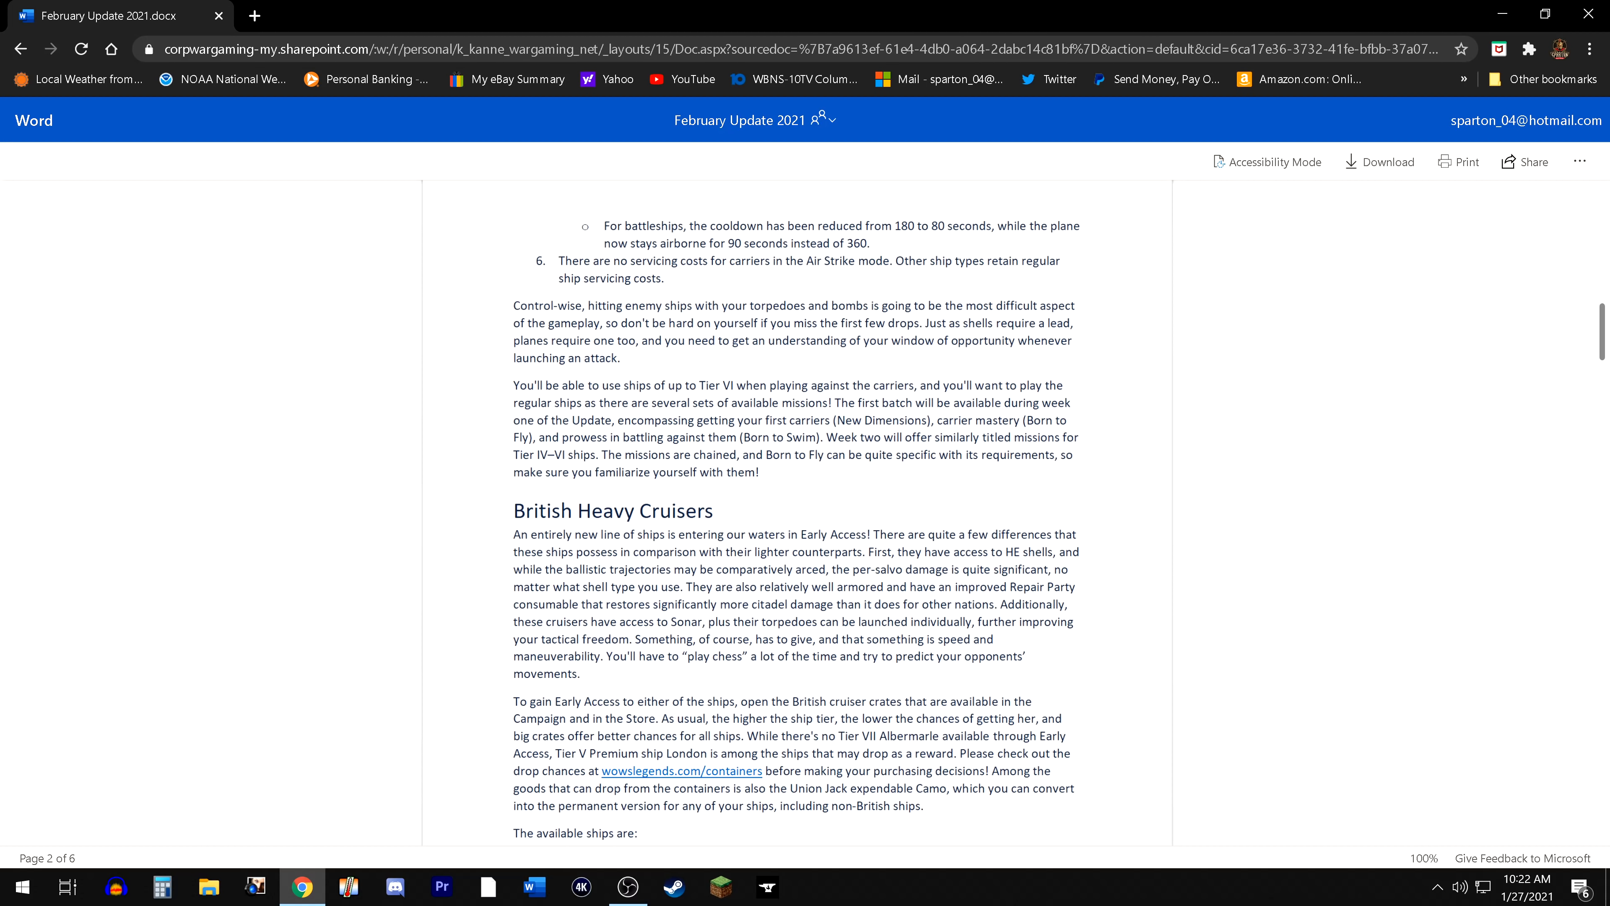
pyautogui.moveTo(889, 470)
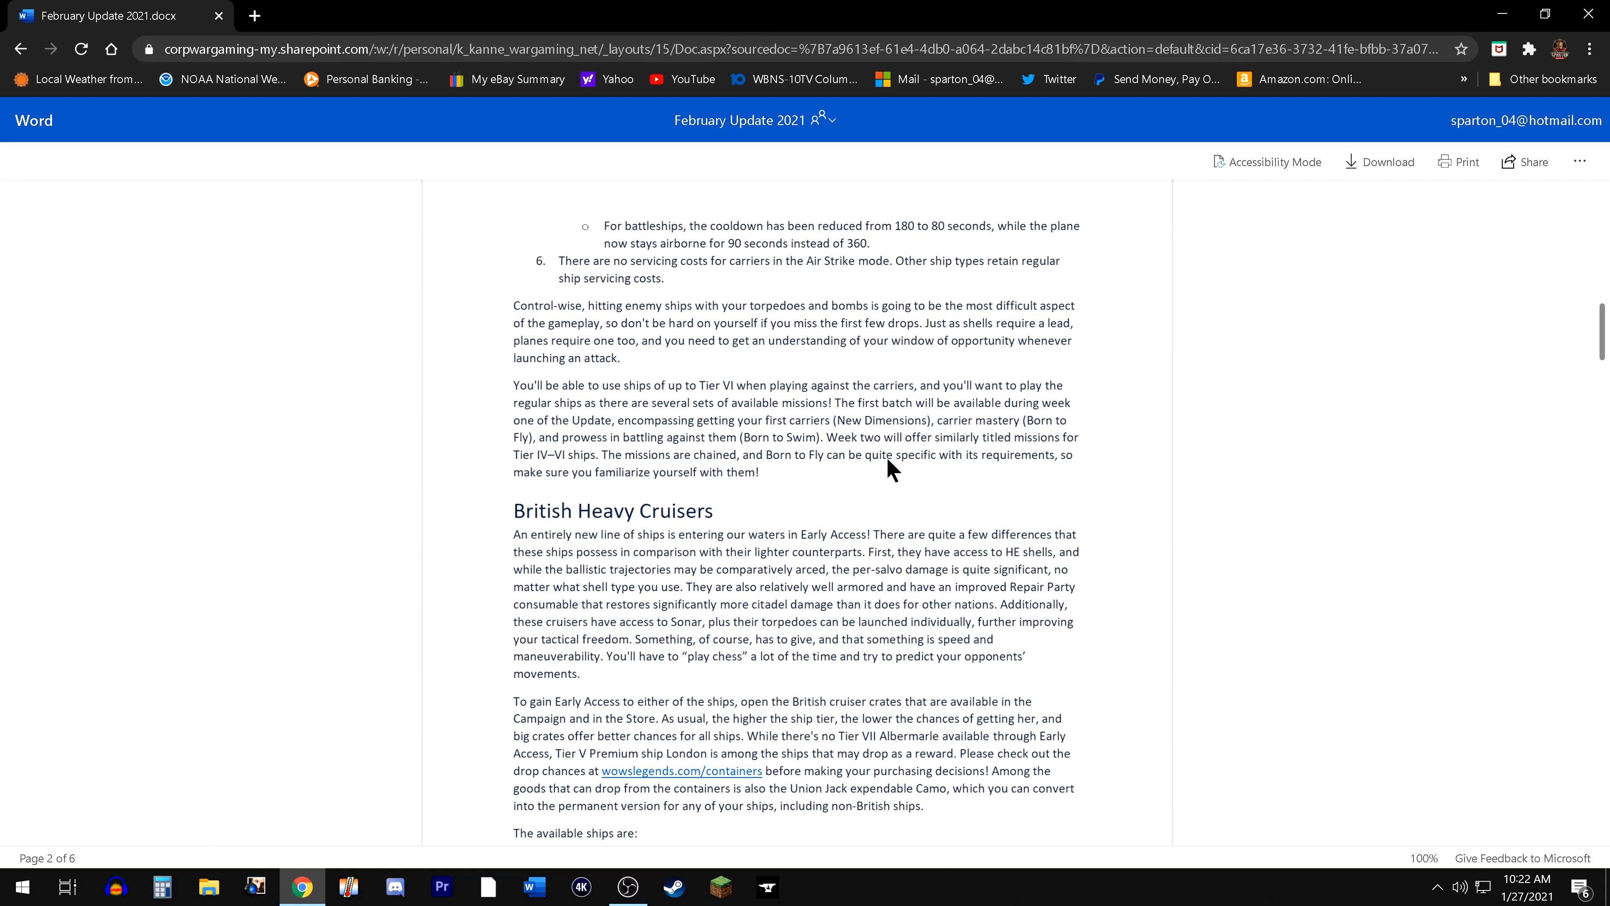
pyautogui.moveTo(1152, 504)
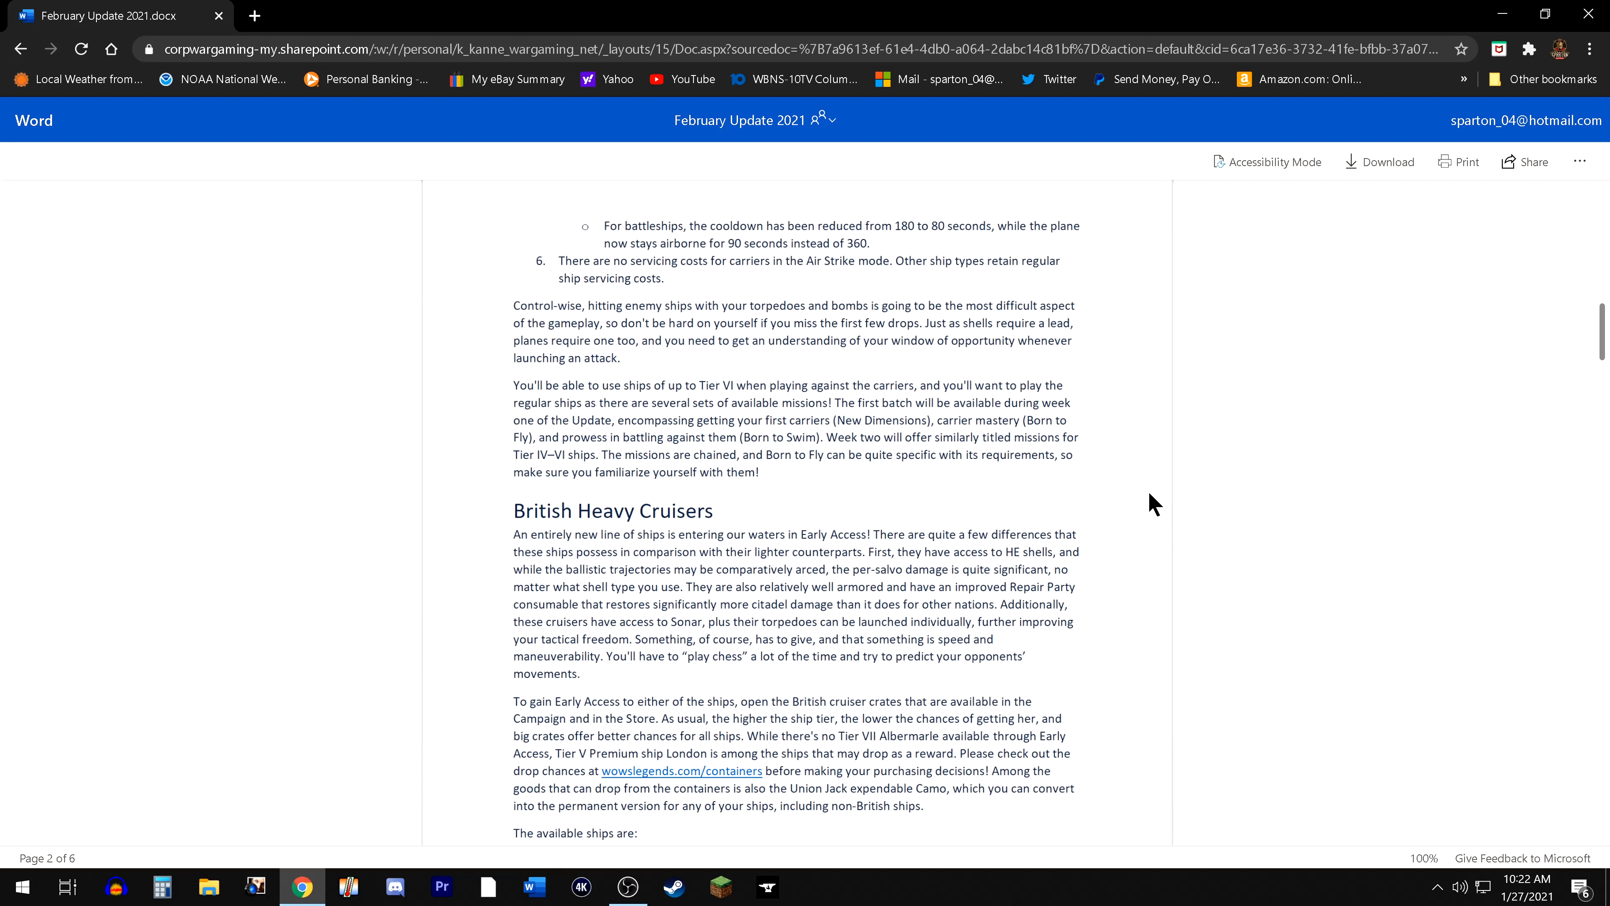
pyautogui.moveTo(1125, 494)
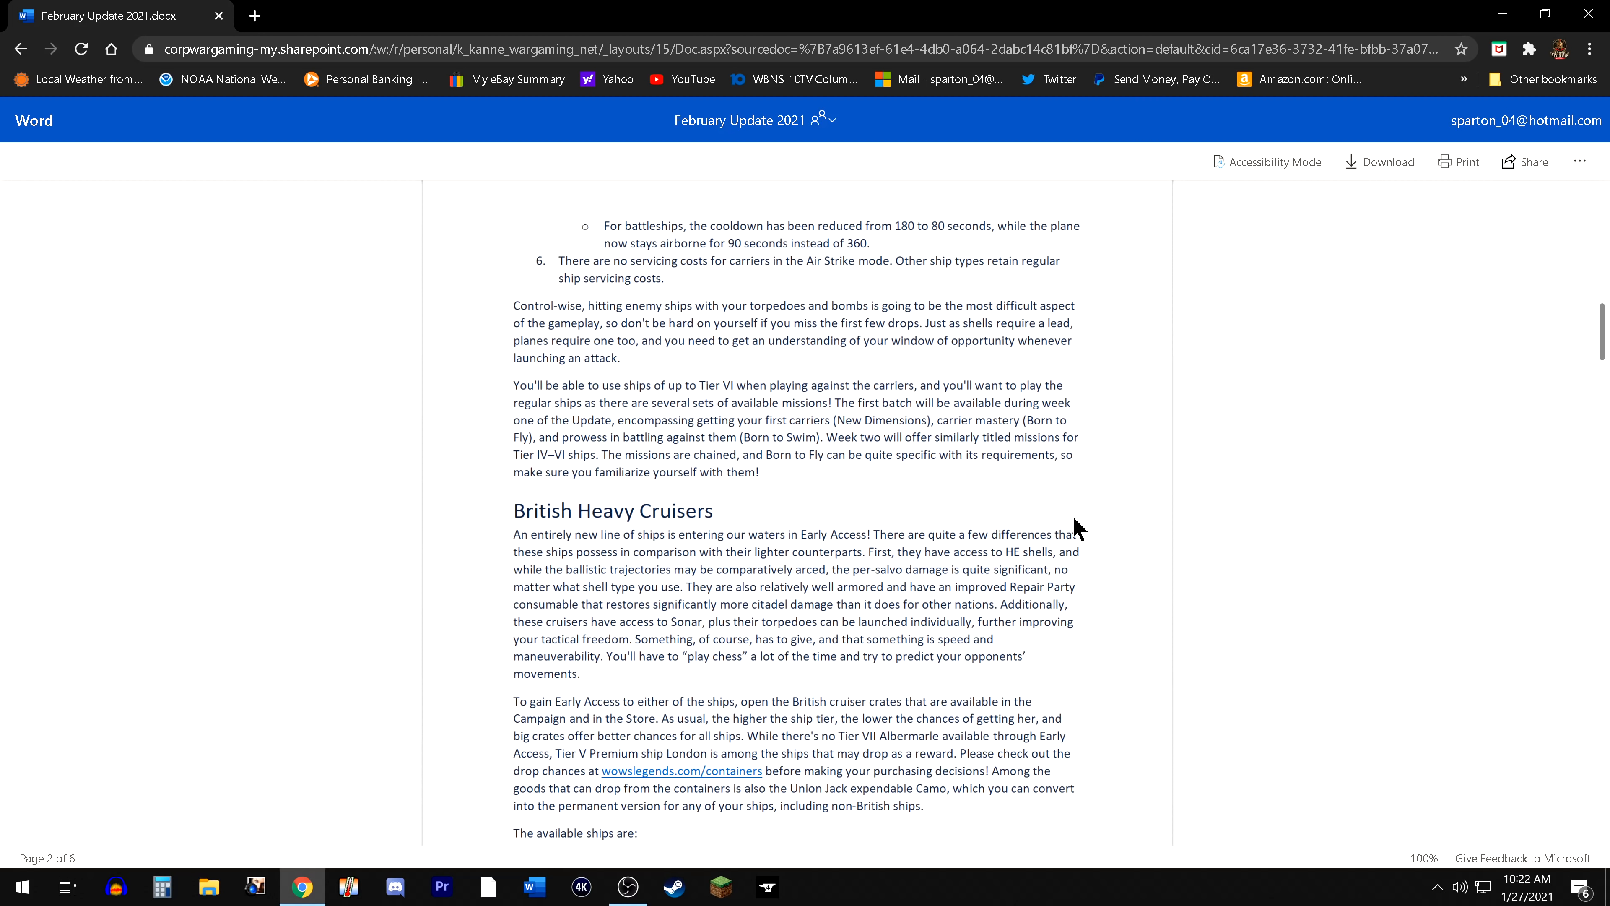
pyautogui.moveTo(1091, 535)
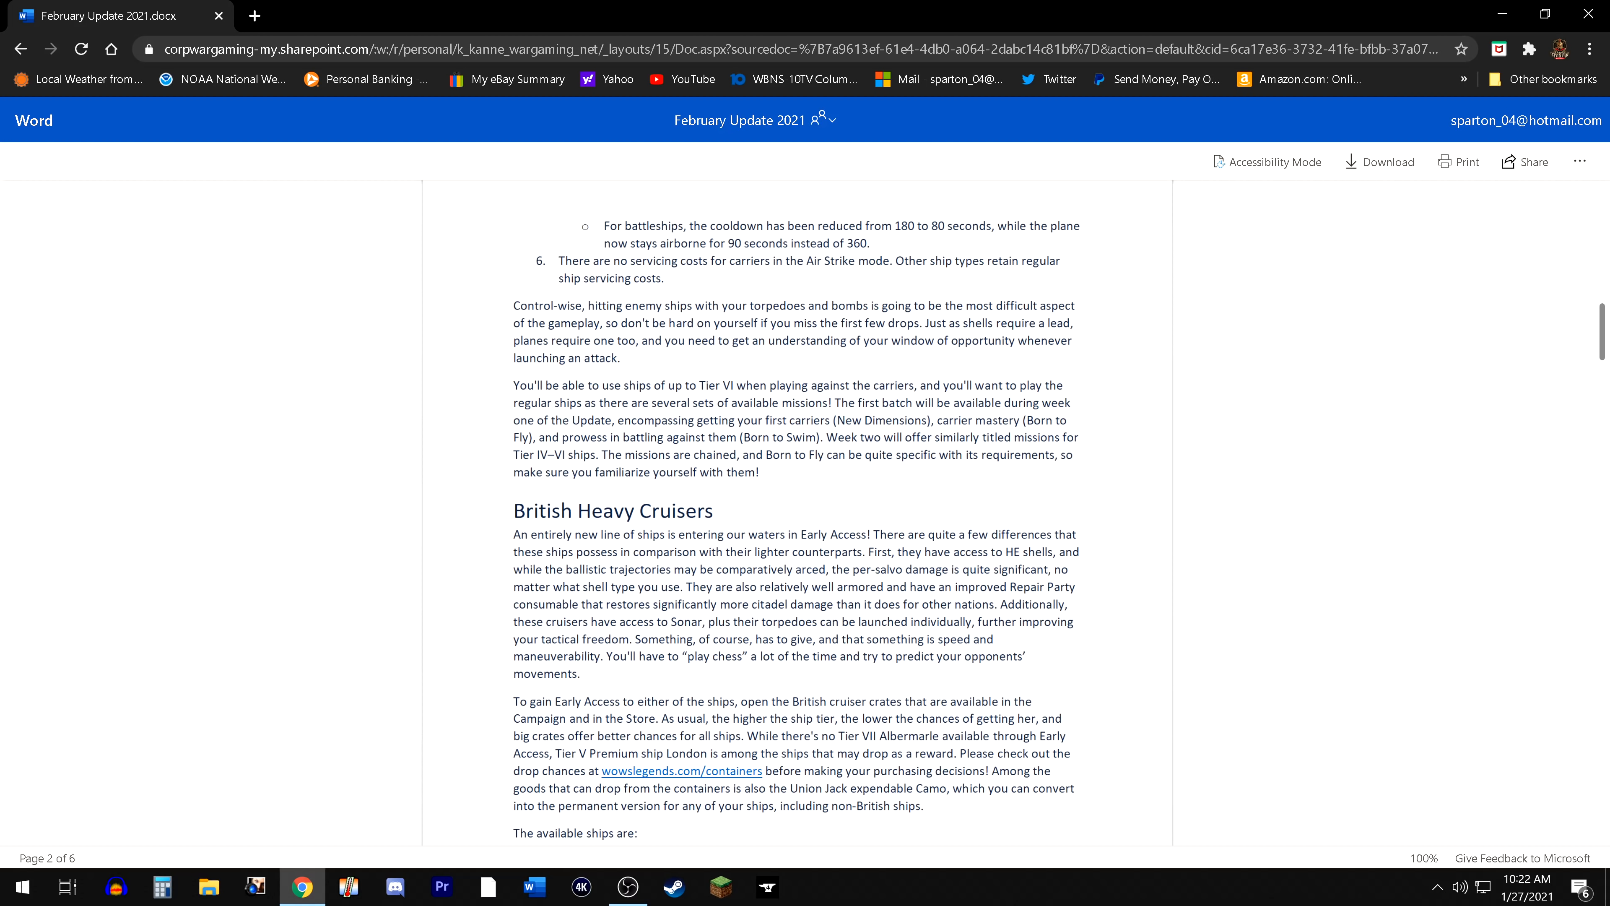
pyautogui.moveTo(1110, 509)
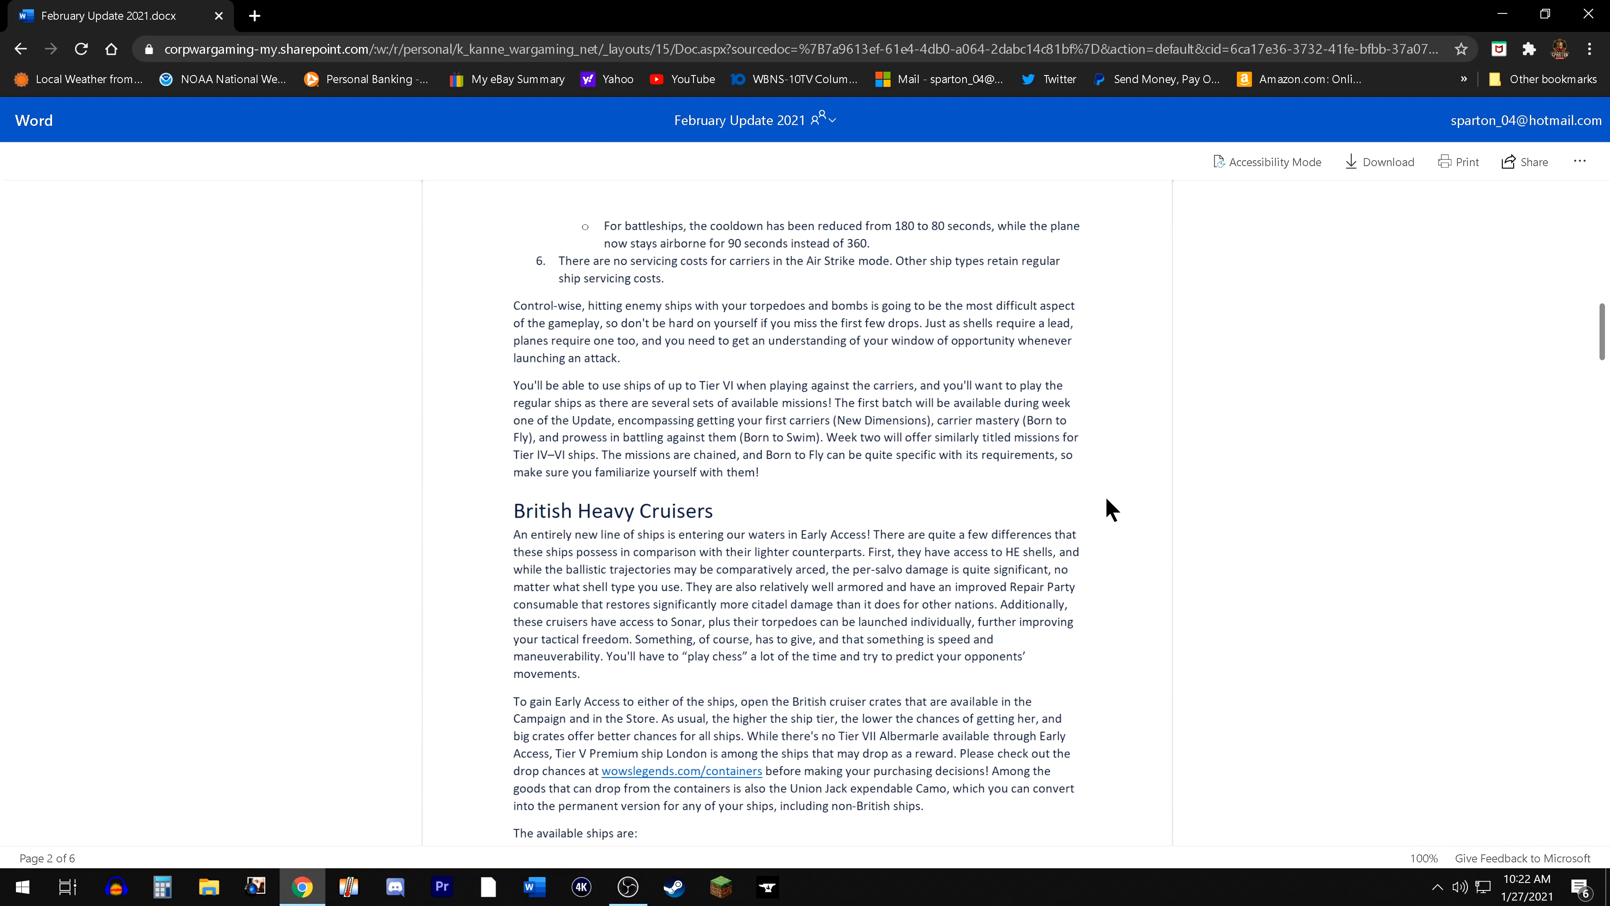
pyautogui.scroll(-3)
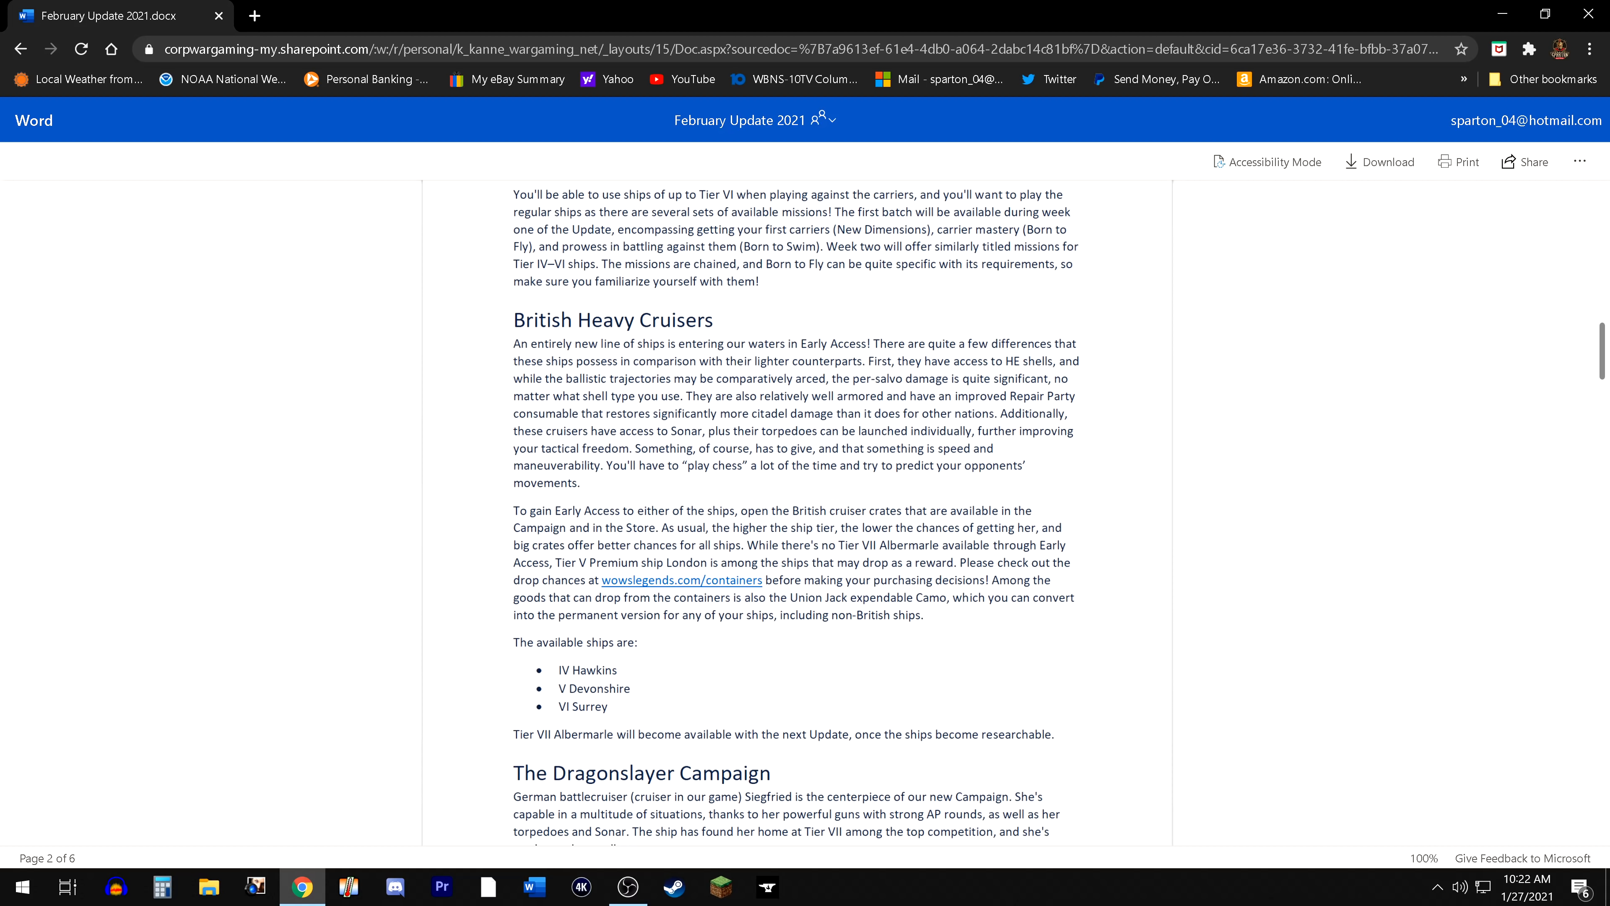
pyautogui.moveTo(471, 445)
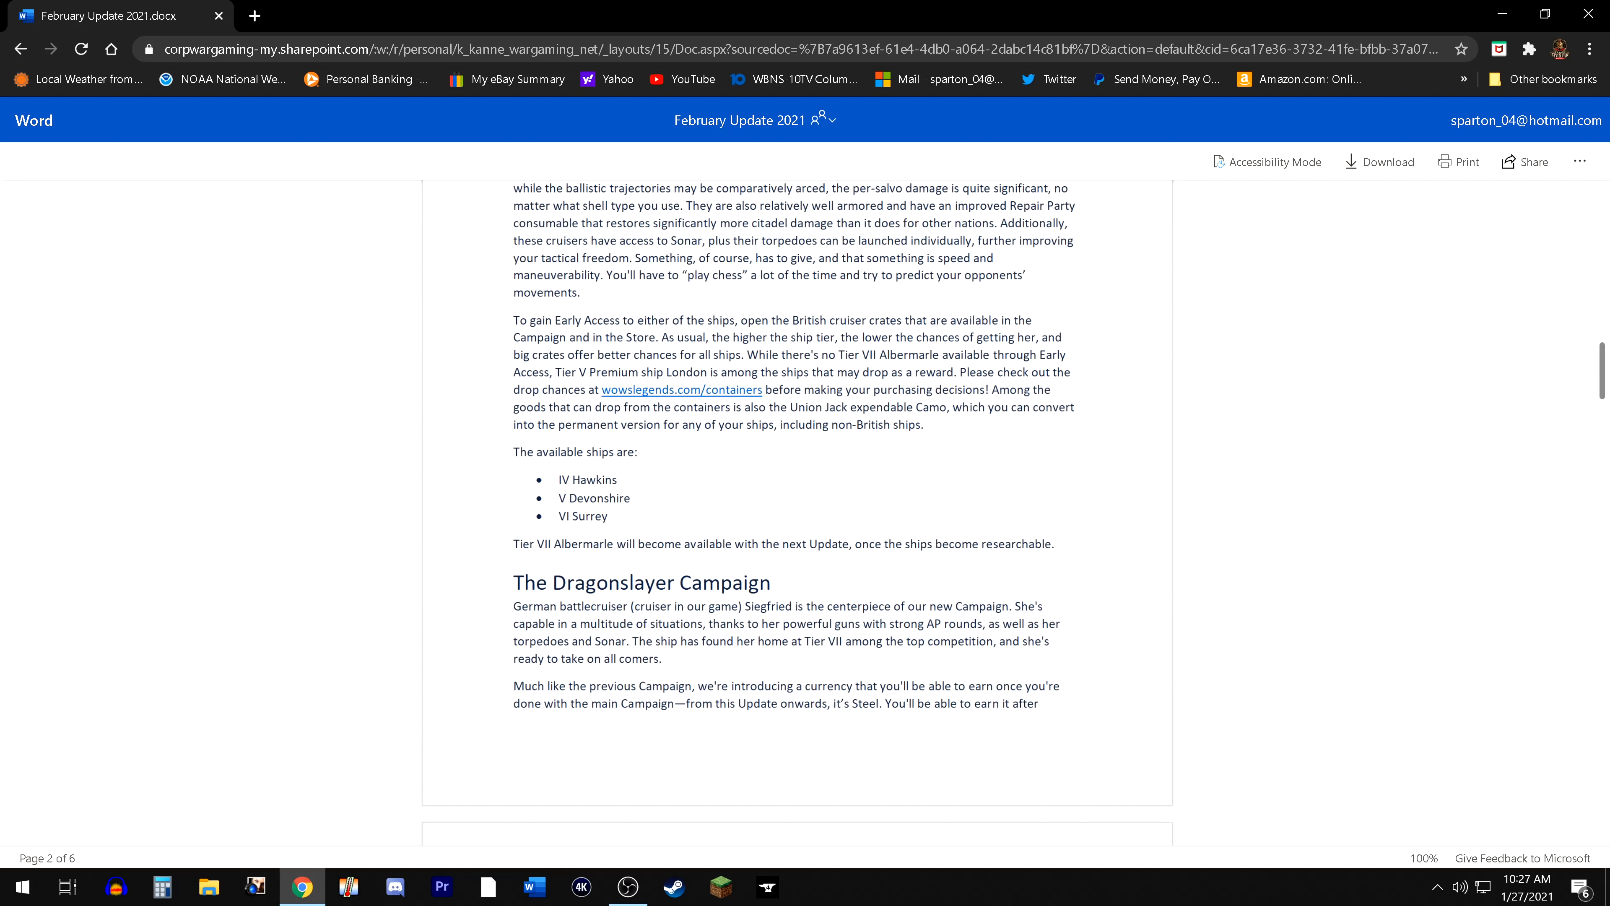
pyautogui.moveTo(1278, 539)
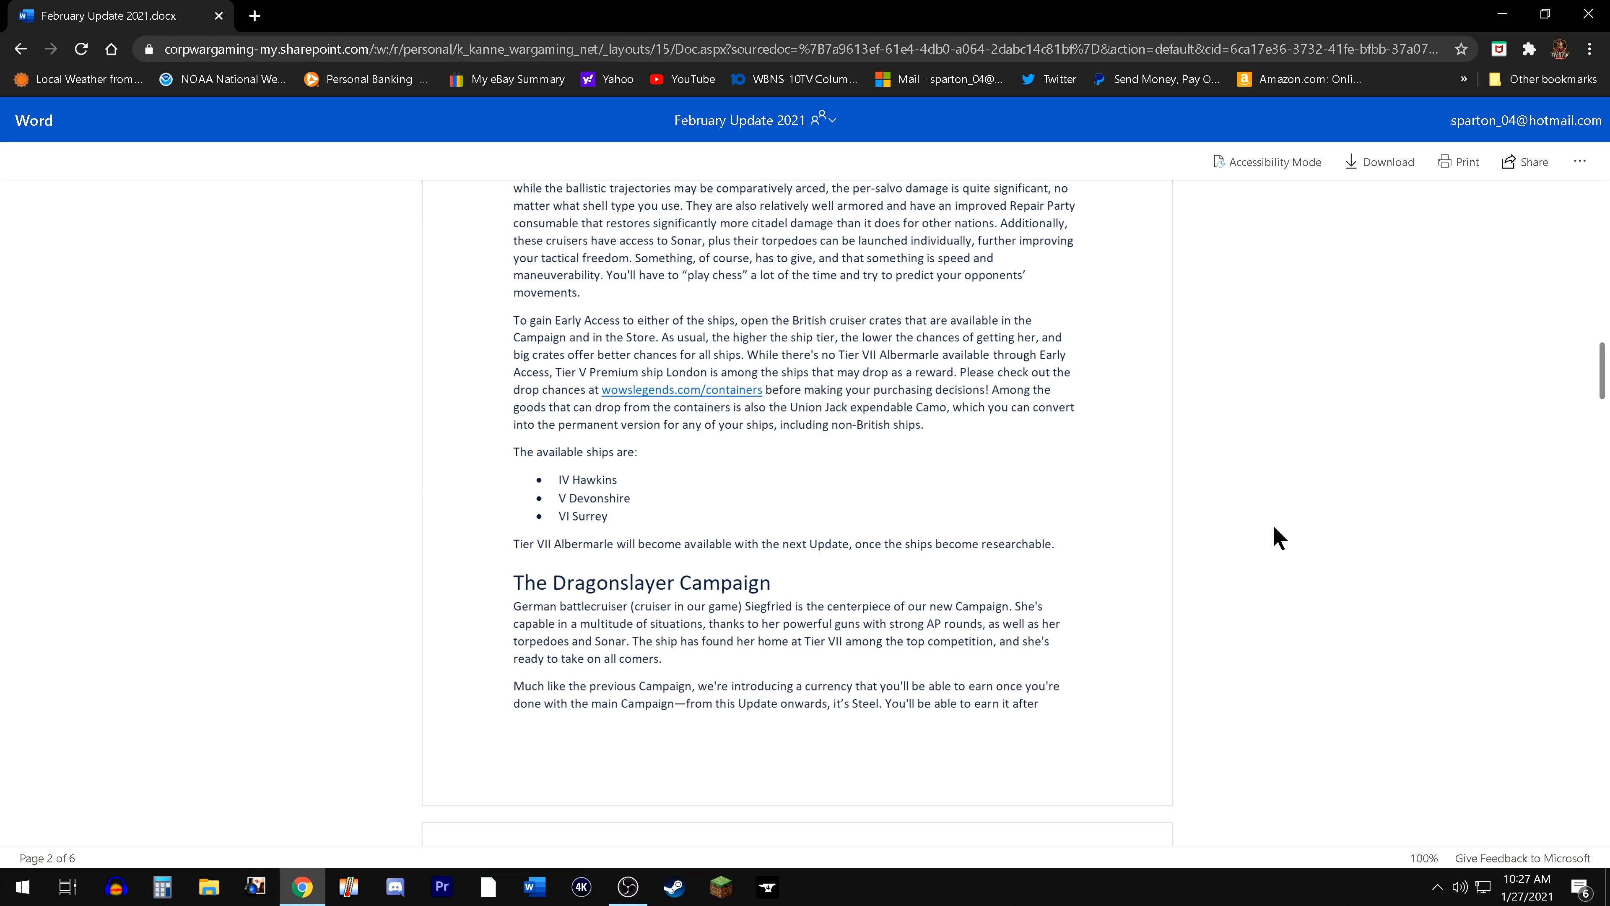
pyautogui.scroll(-3)
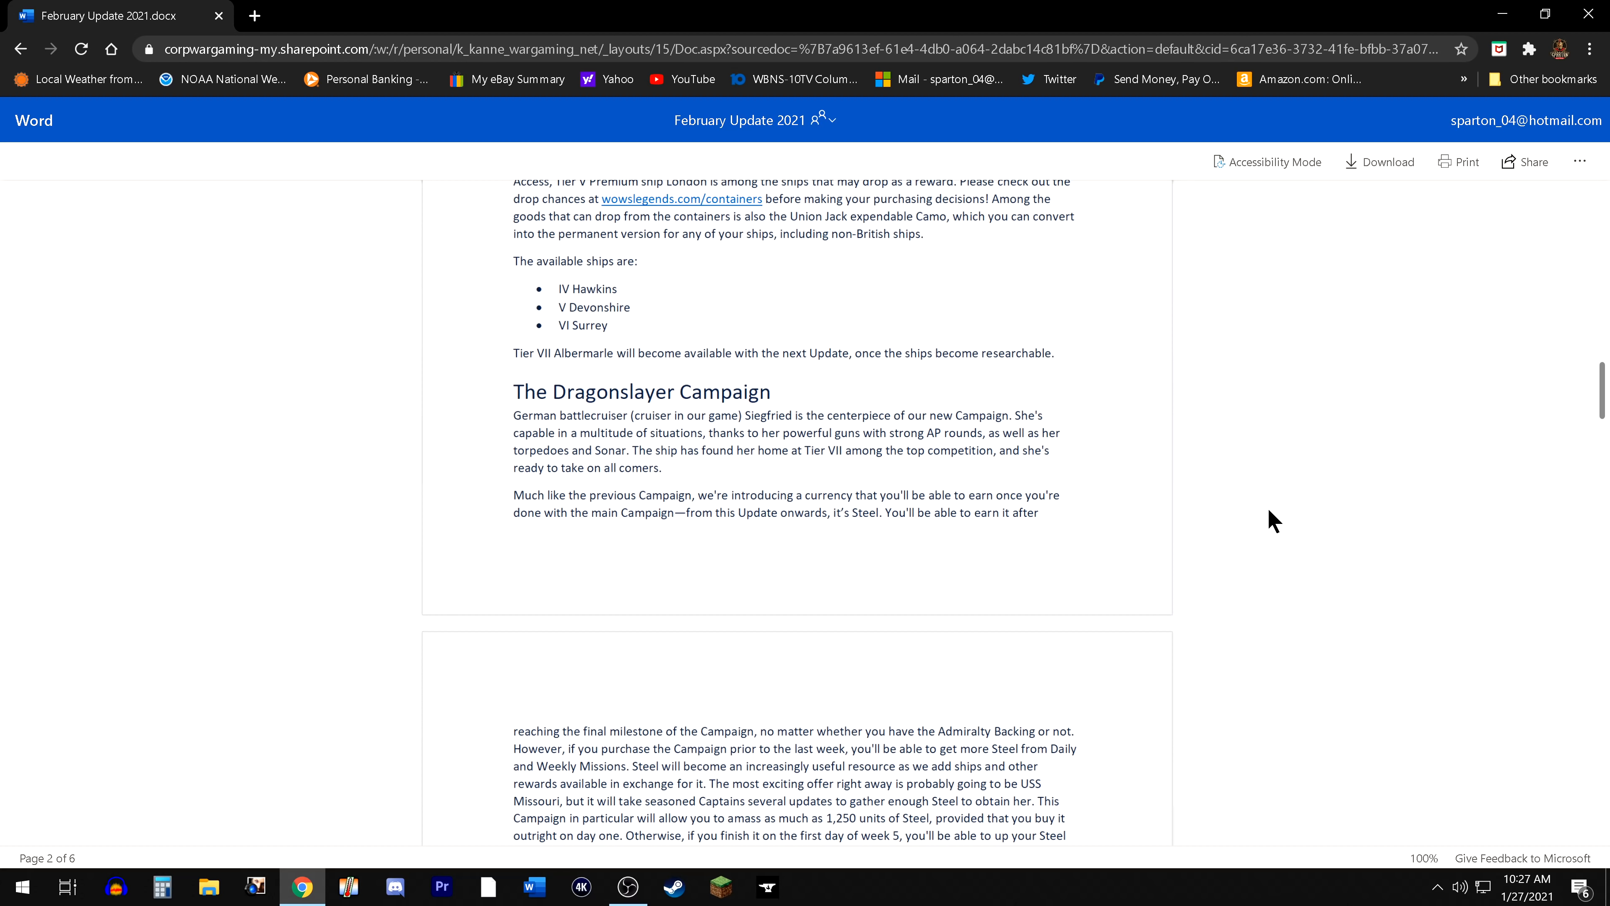
pyautogui.moveTo(1291, 527)
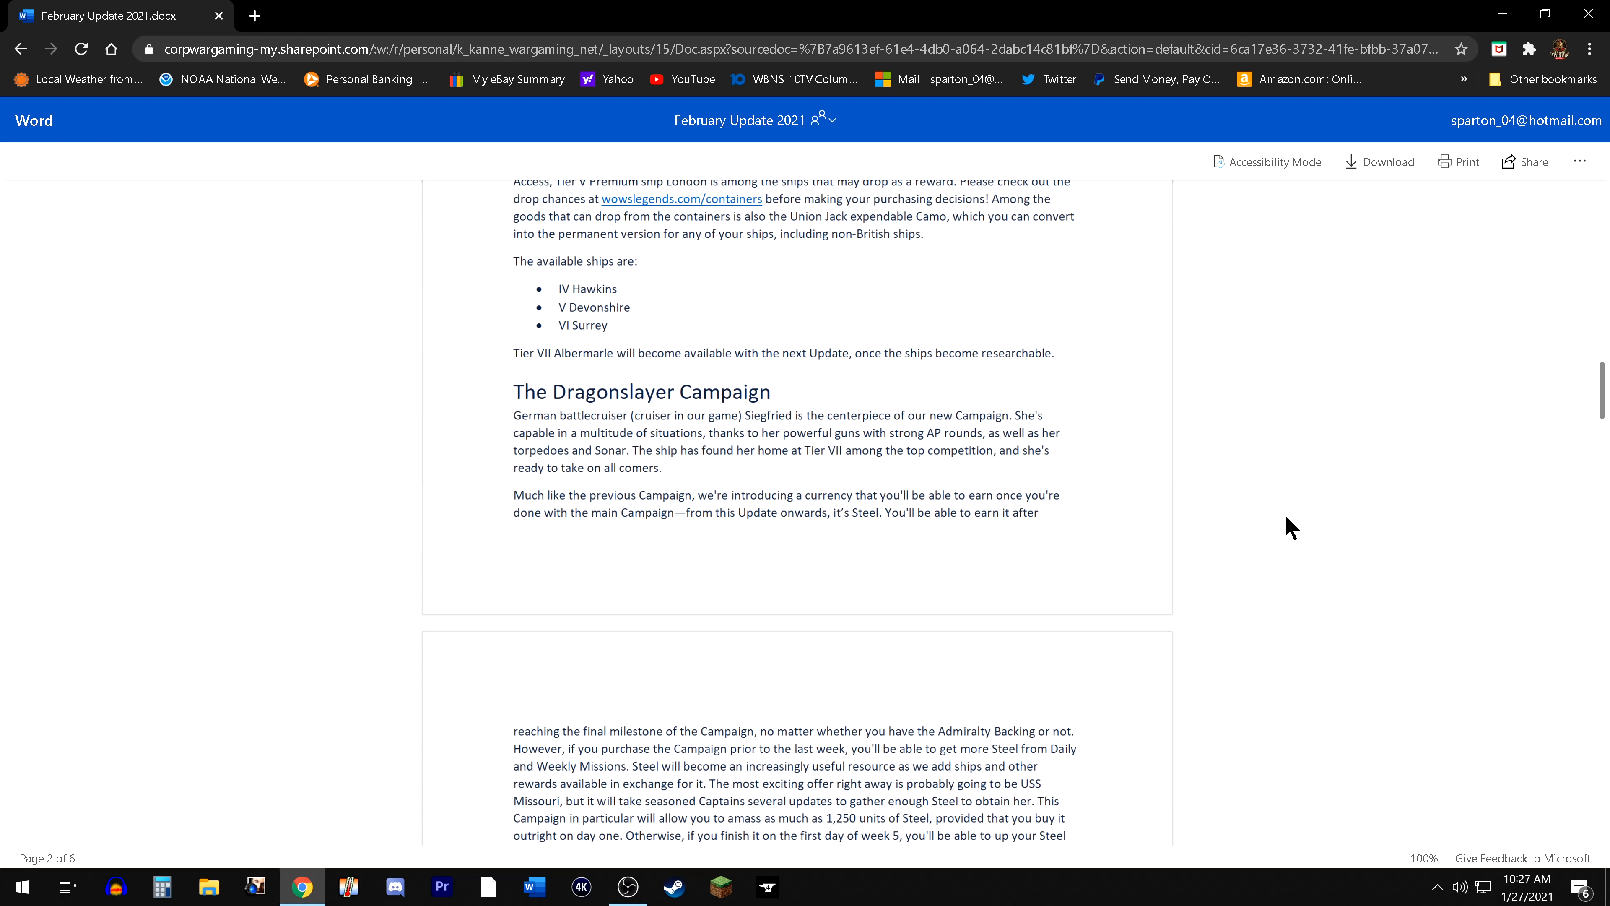
pyautogui.moveTo(1251, 511)
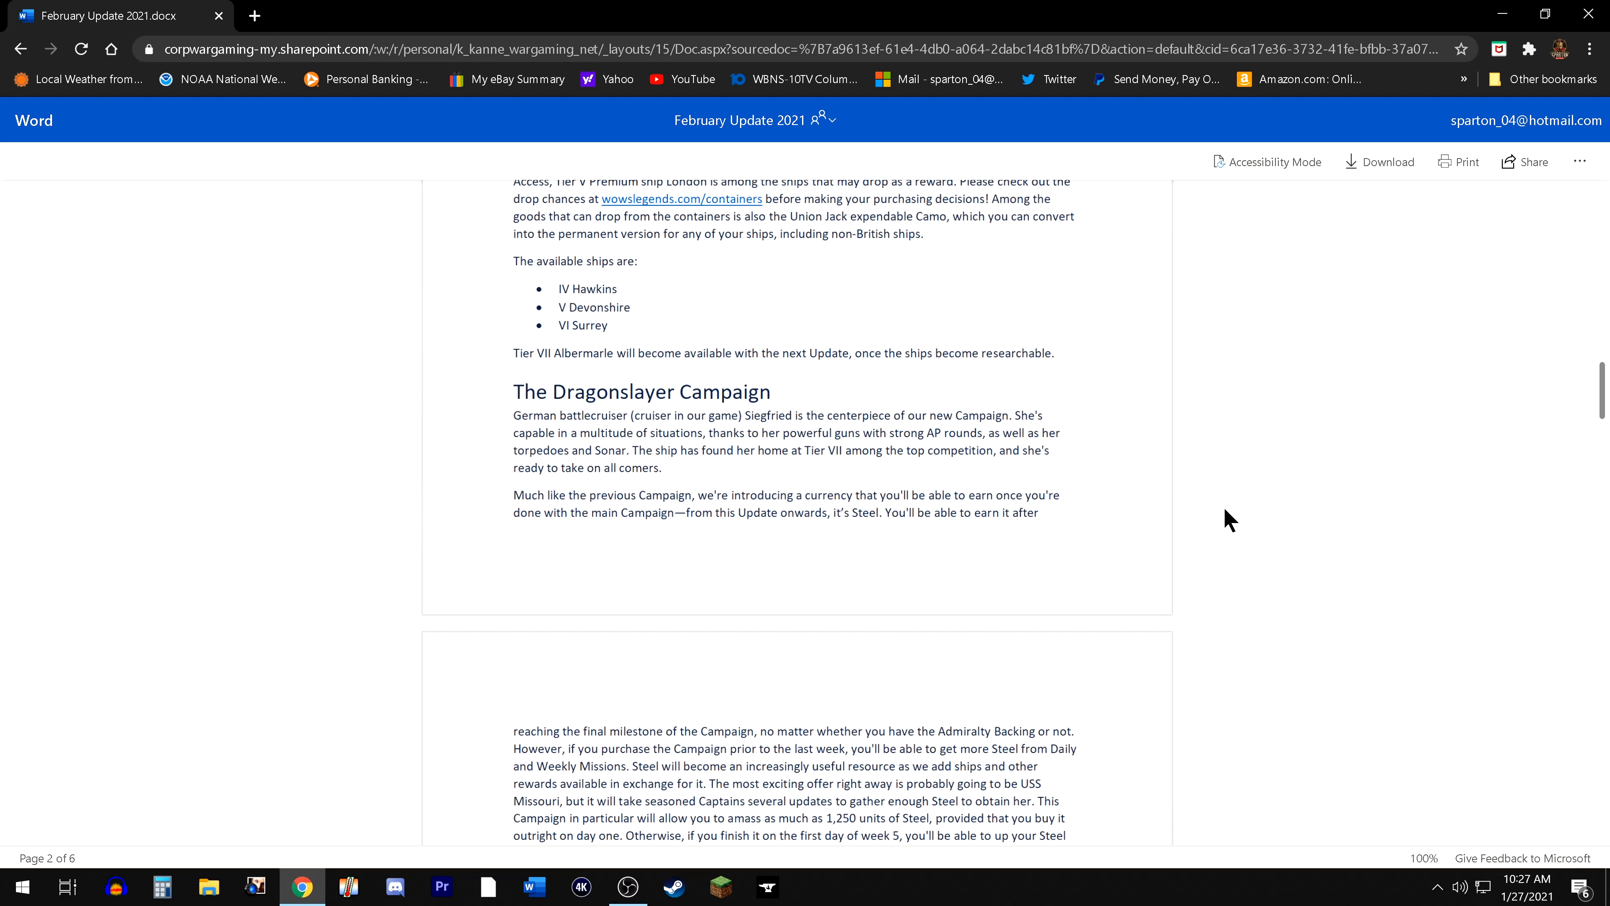
pyautogui.moveTo(1122, 516)
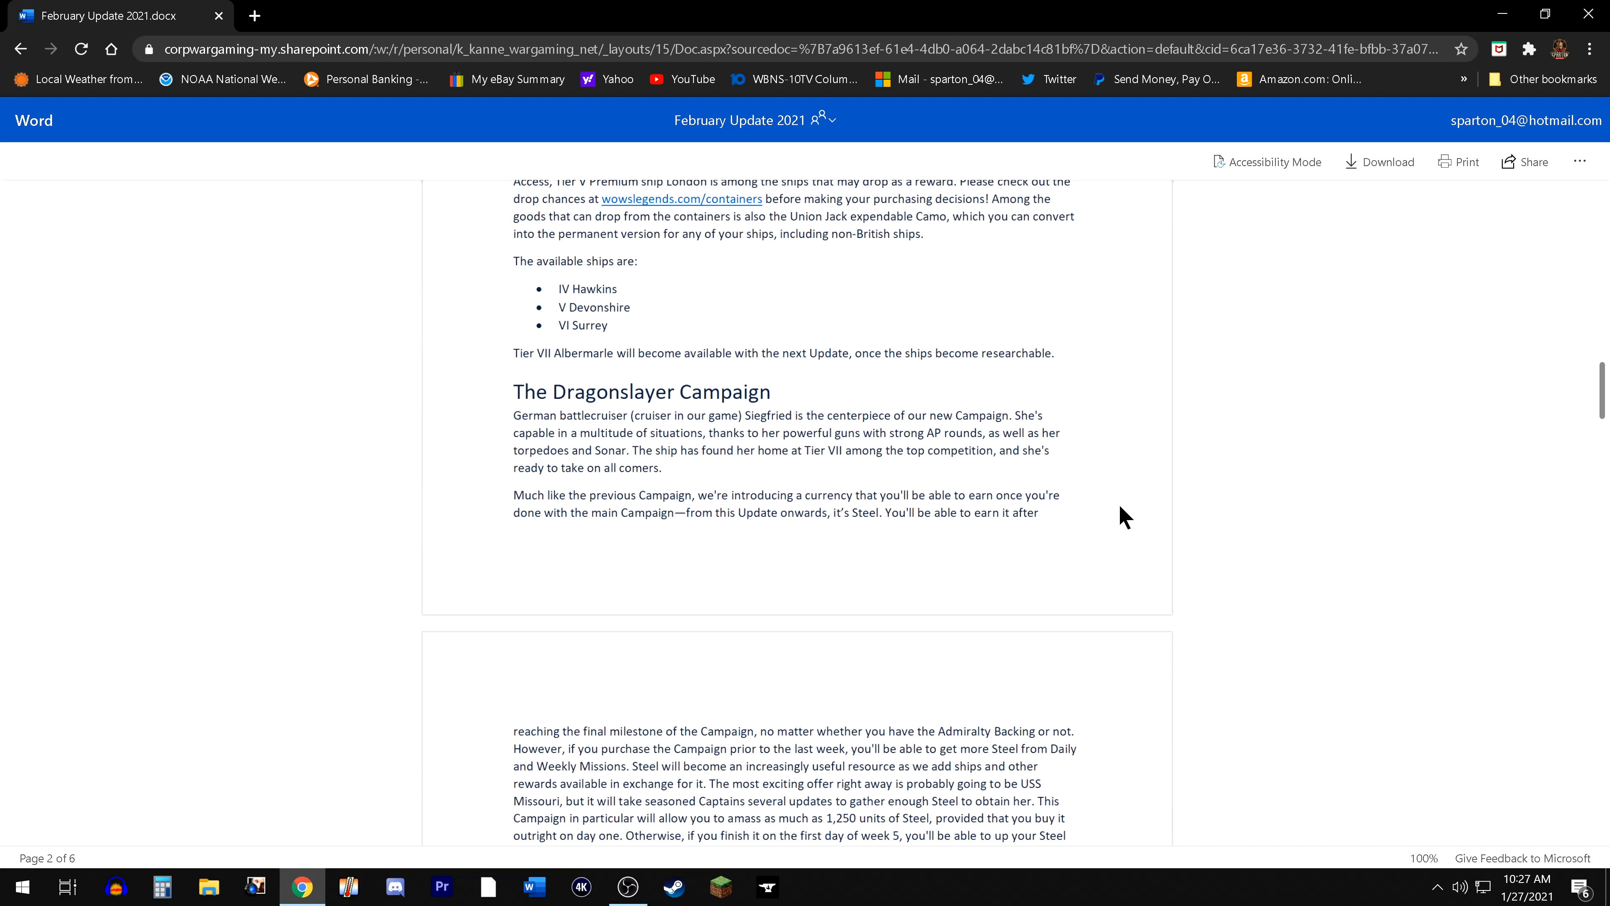
pyautogui.moveTo(1108, 521)
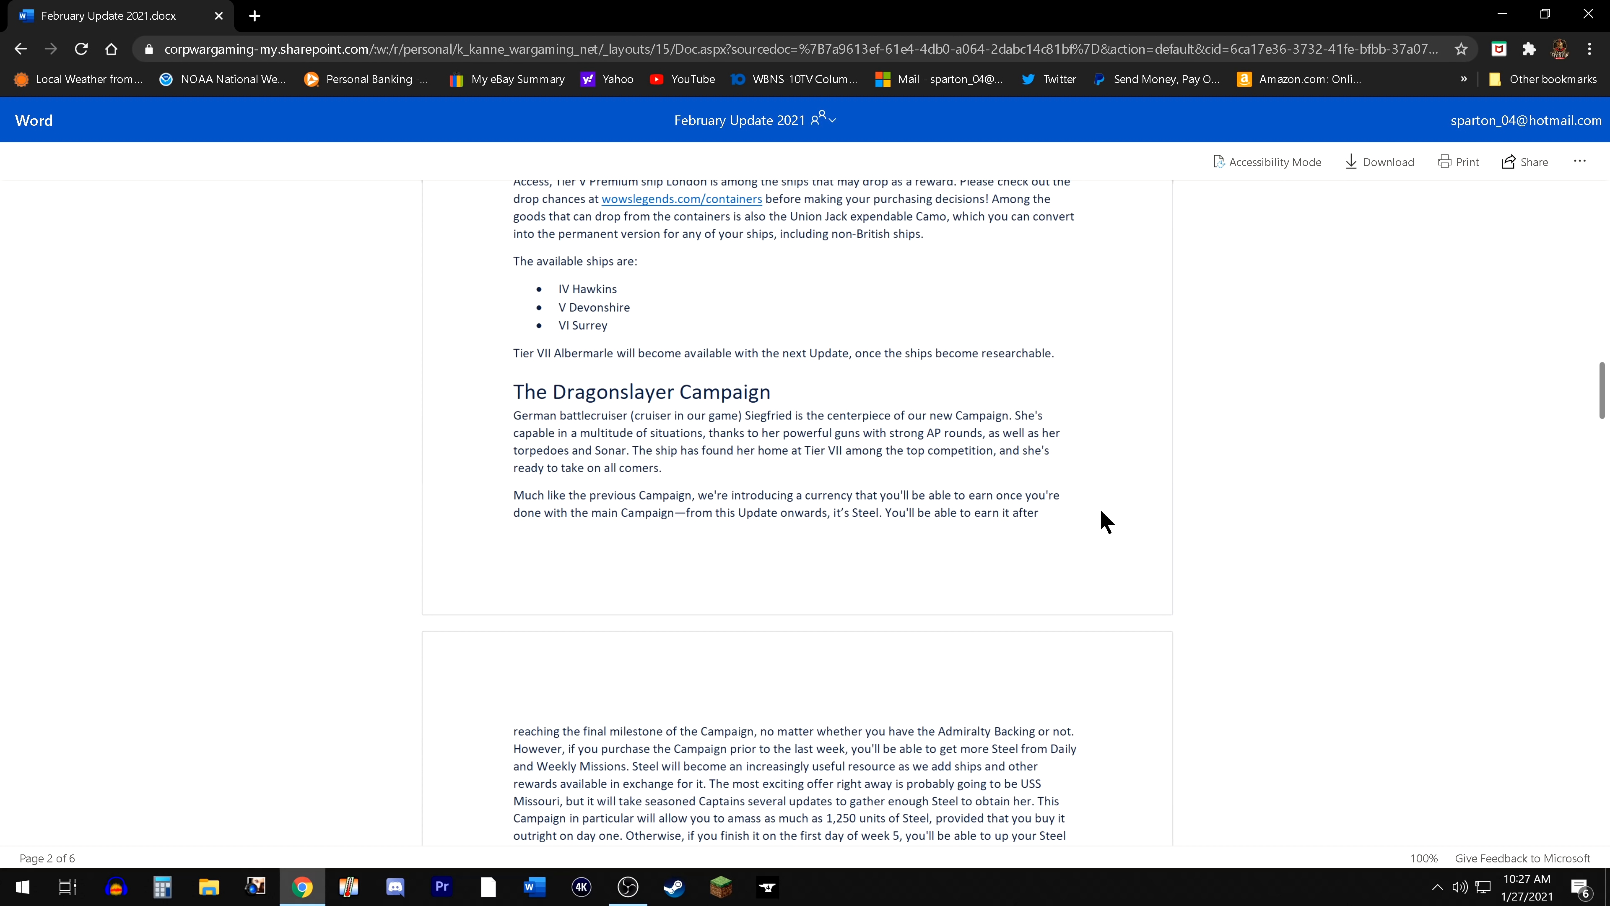
pyautogui.moveTo(1067, 541)
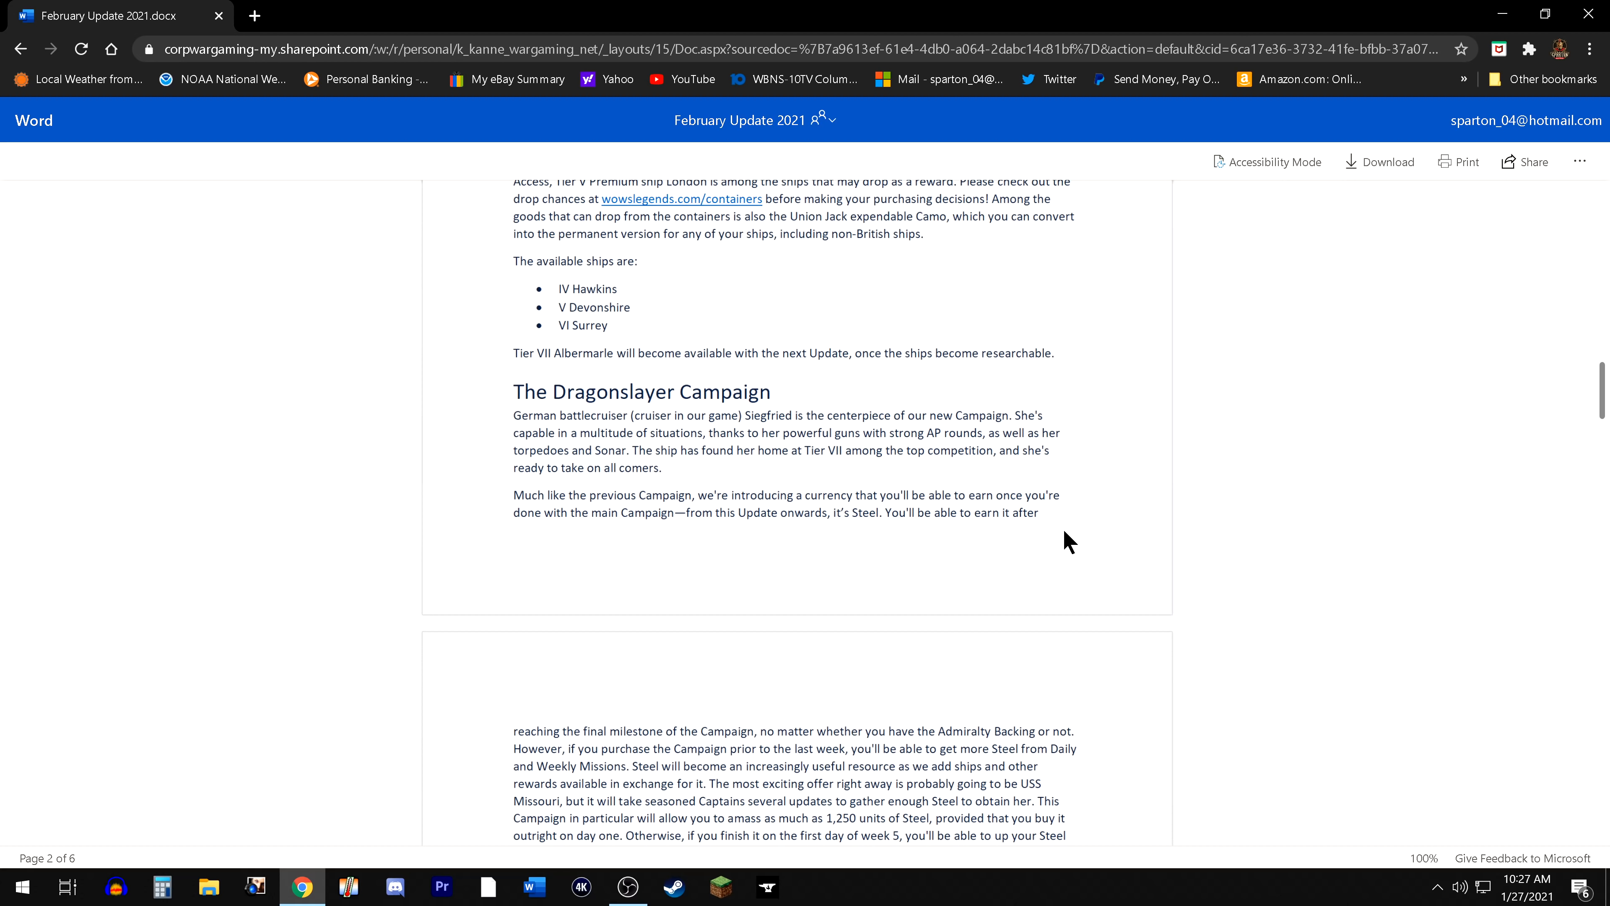
pyautogui.moveTo(1124, 504)
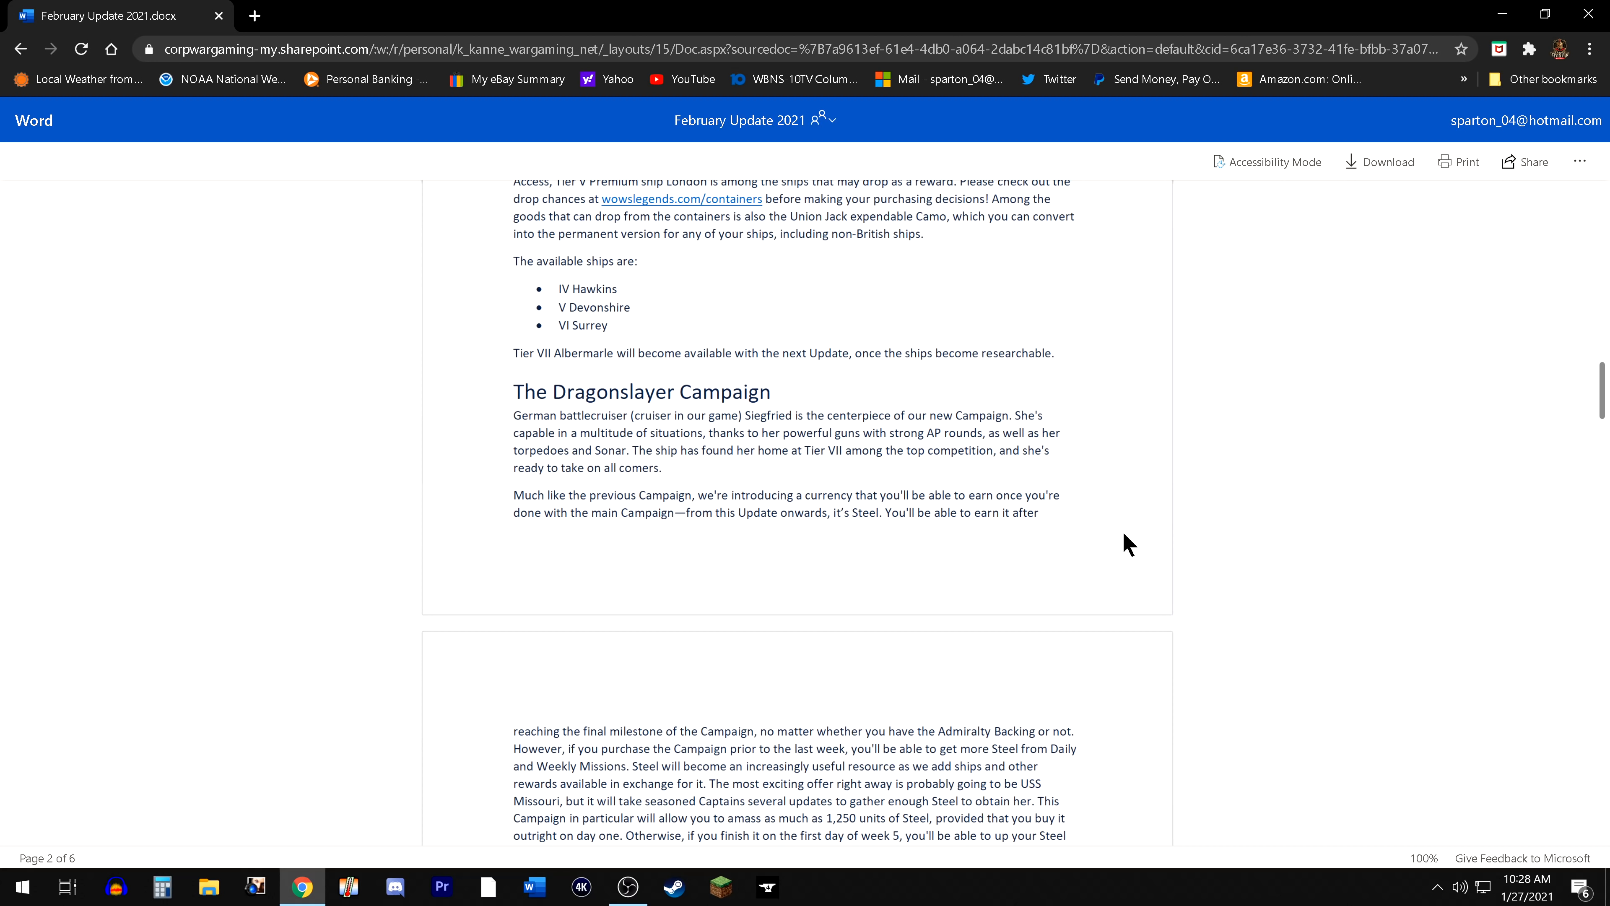
pyautogui.moveTo(1099, 554)
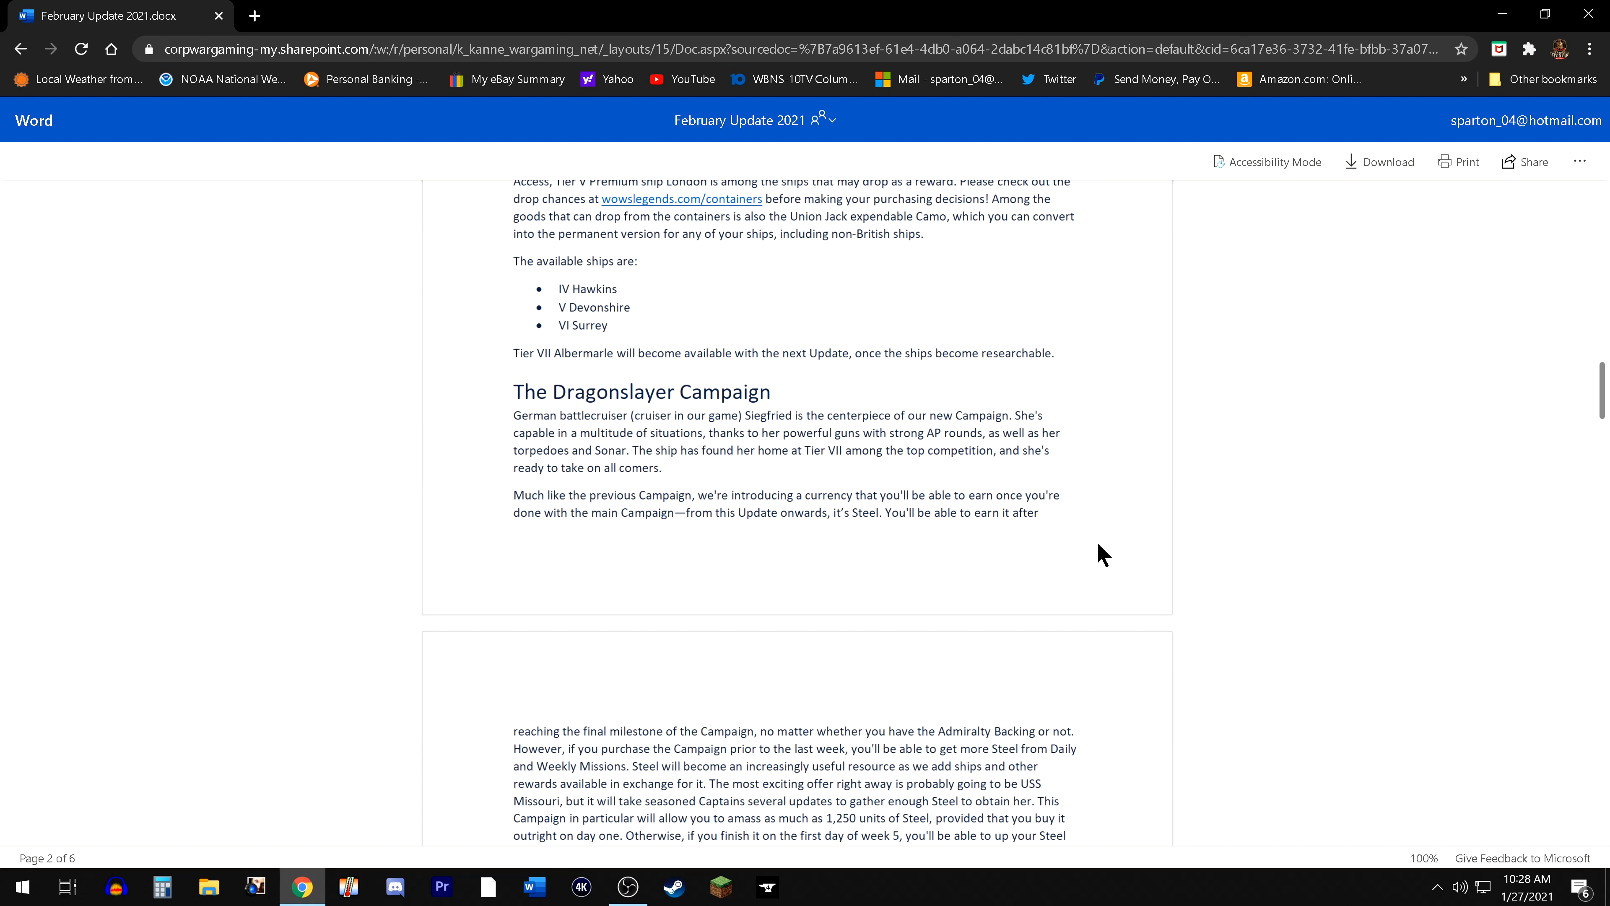
pyautogui.scroll(-3)
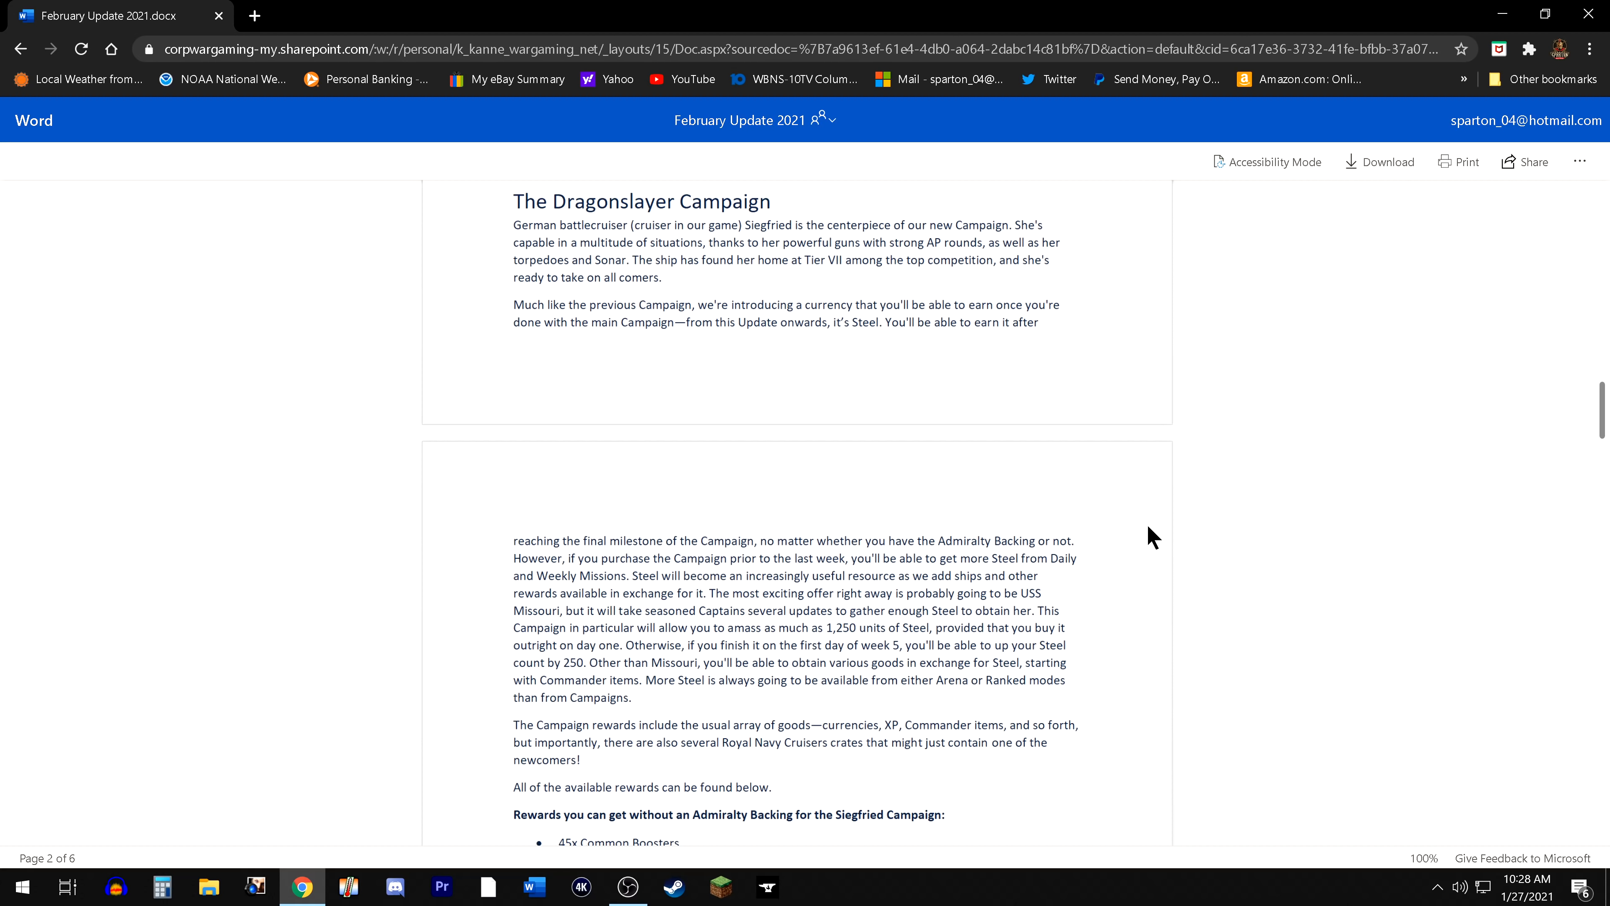
pyautogui.moveTo(1065, 483)
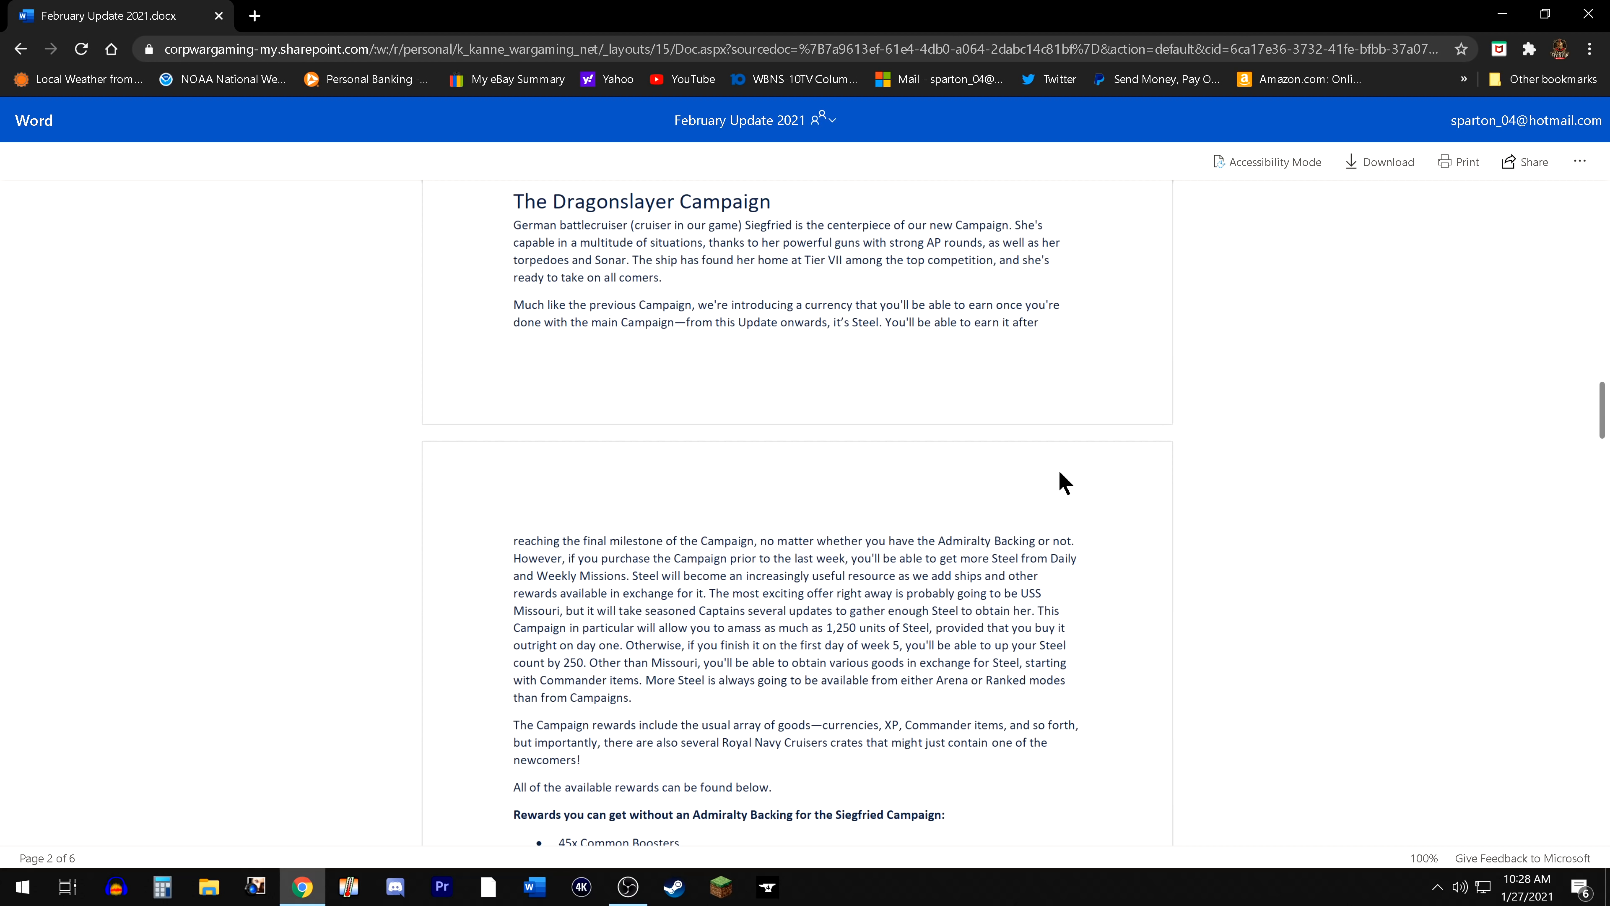
pyautogui.moveTo(1042, 526)
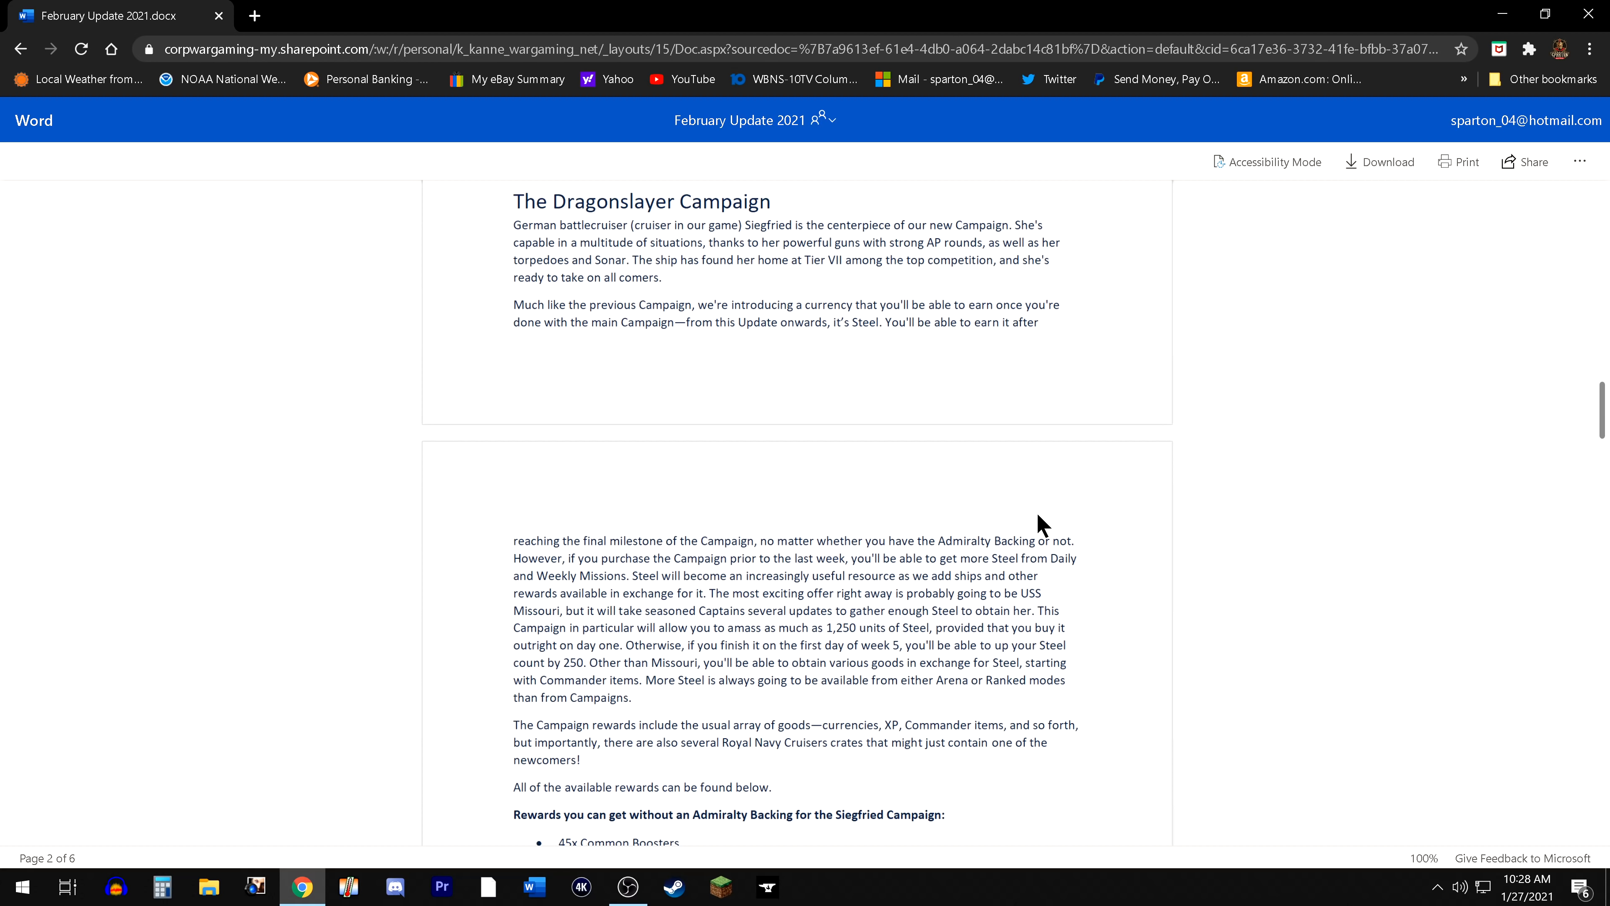
pyautogui.moveTo(1038, 518)
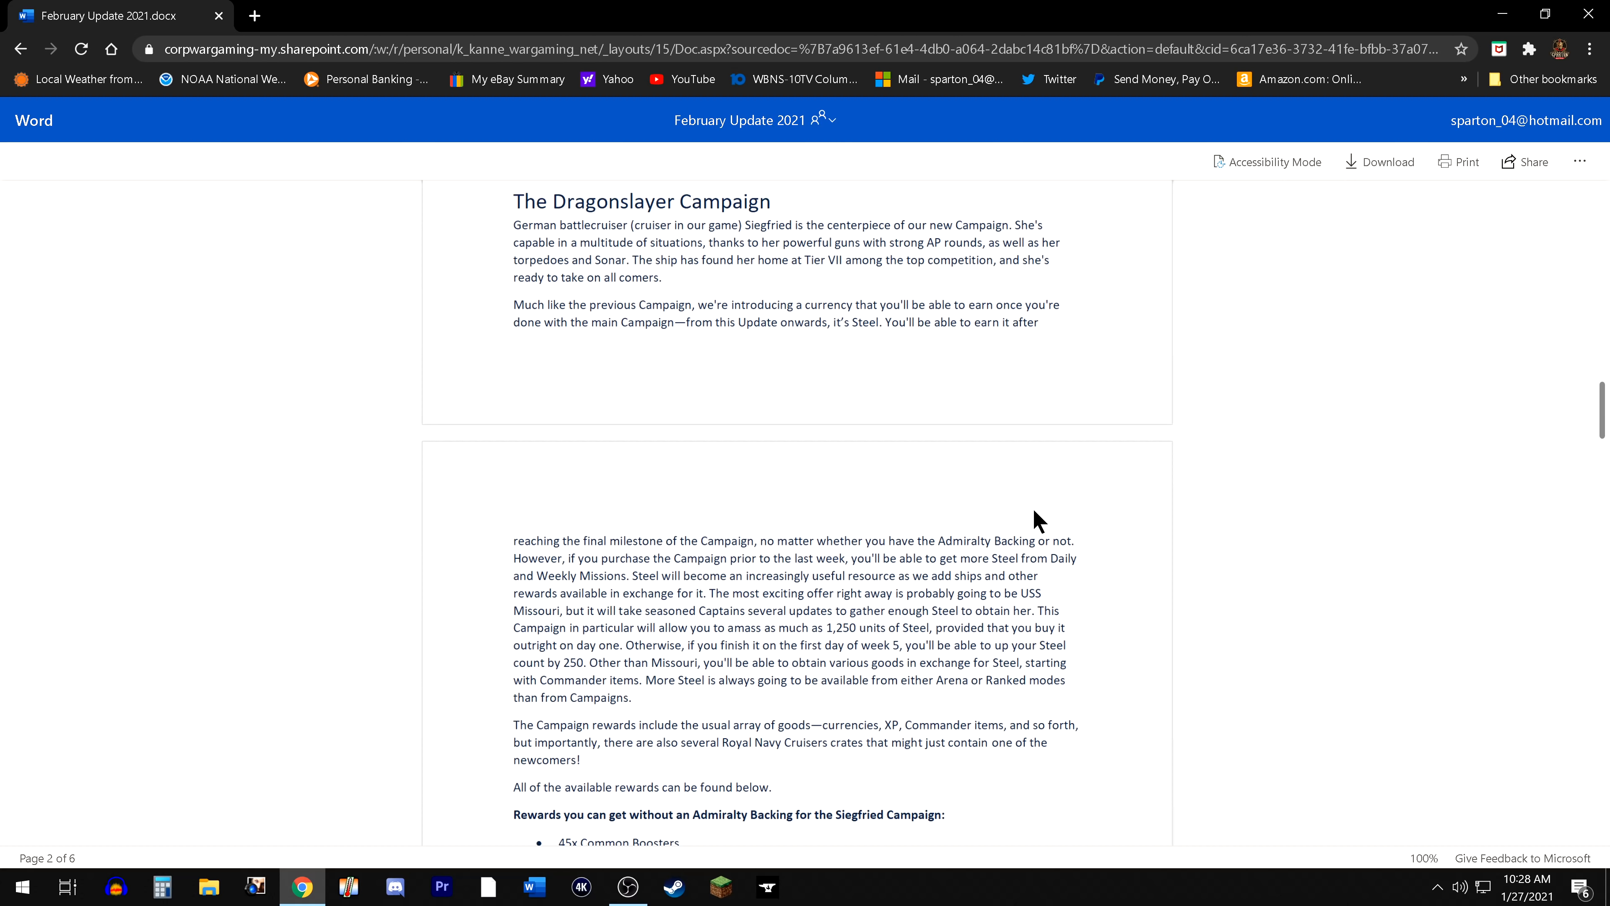
pyautogui.moveTo(1029, 518)
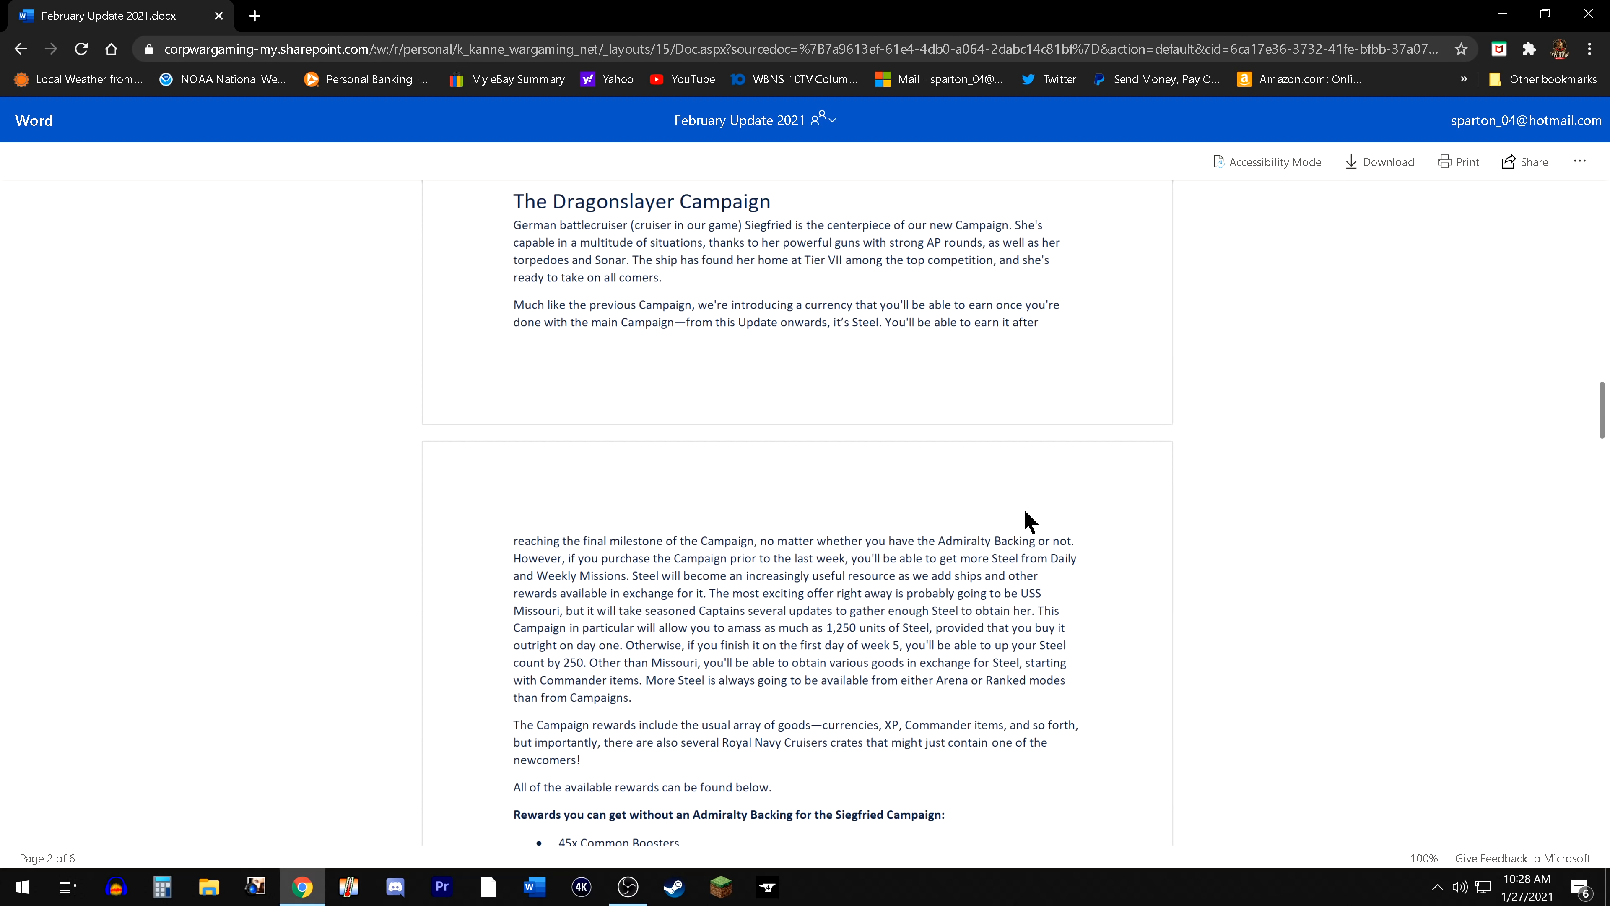
pyautogui.moveTo(1036, 492)
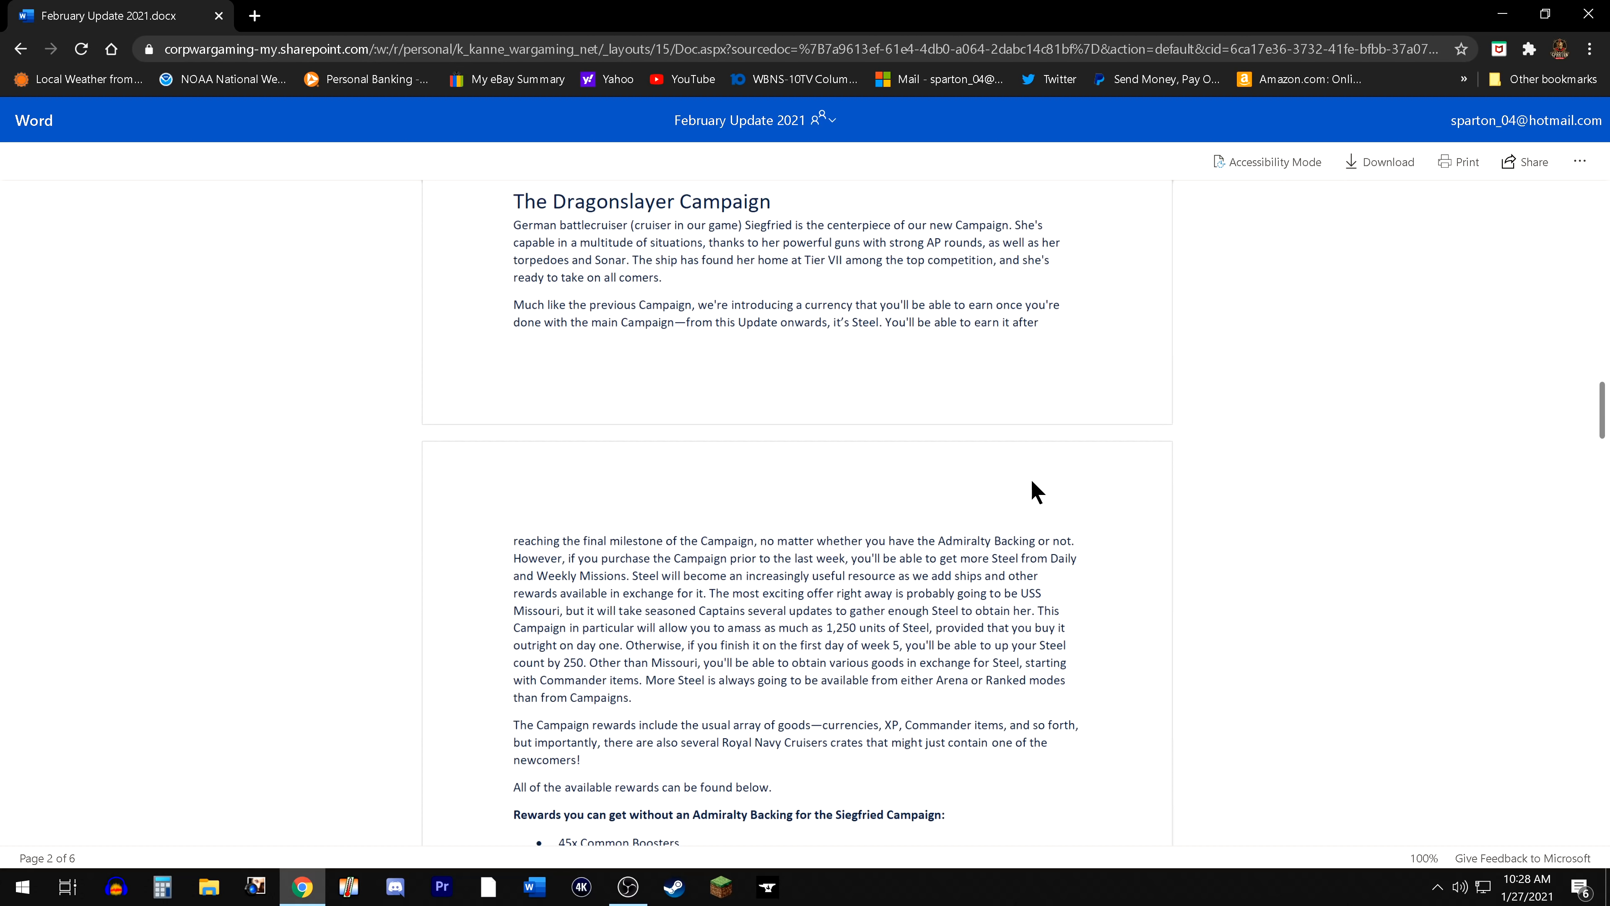
pyautogui.moveTo(1049, 462)
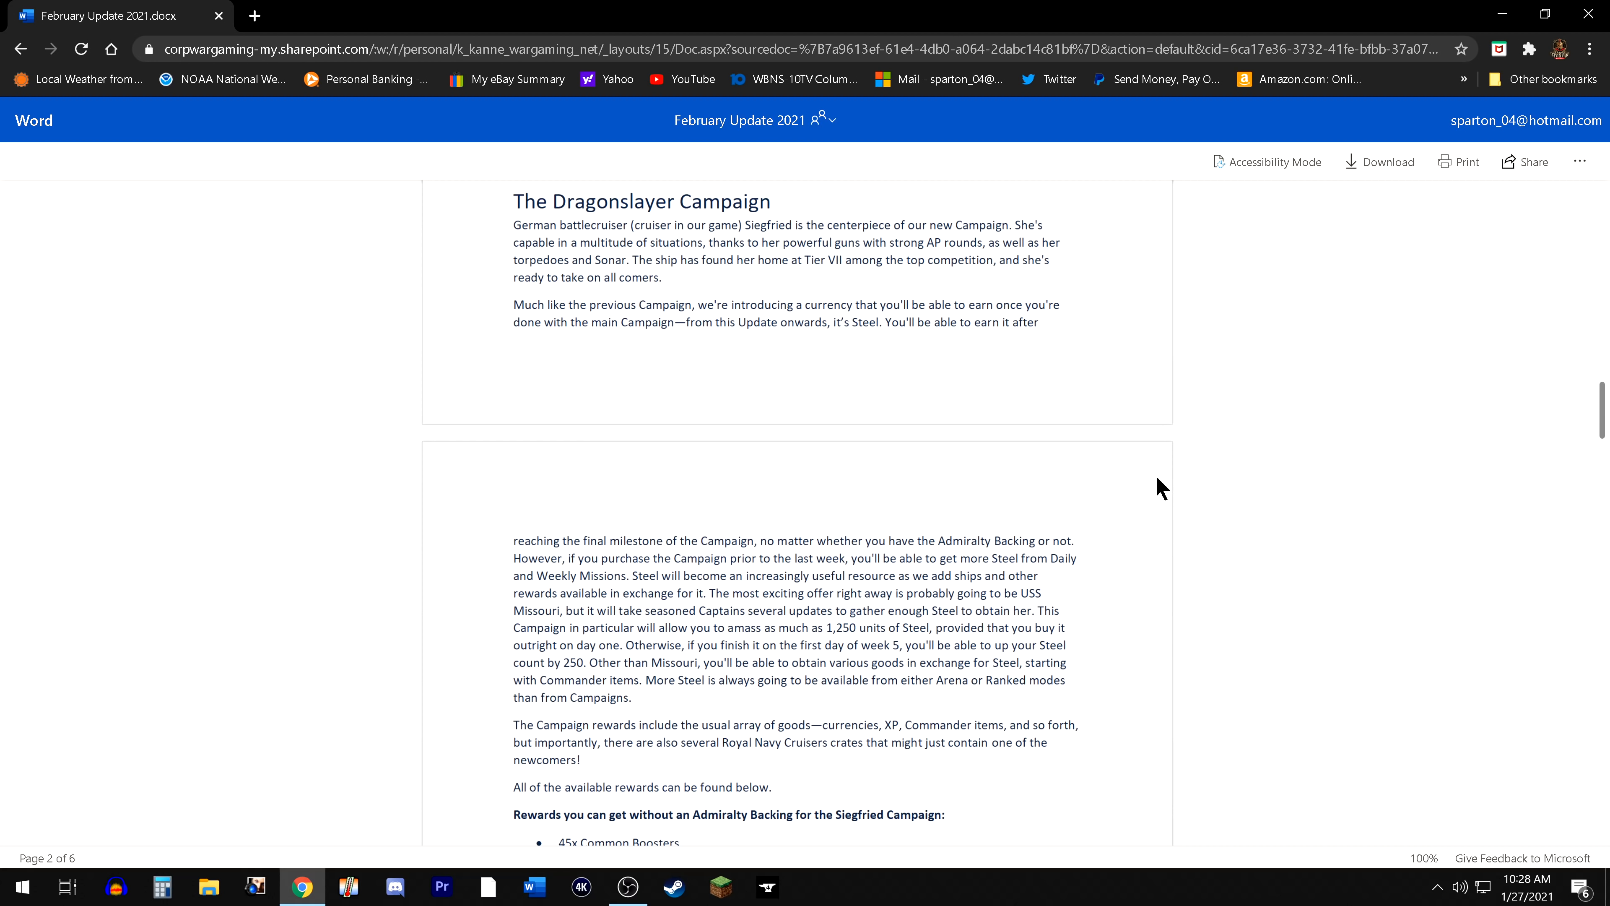
pyautogui.moveTo(1138, 498)
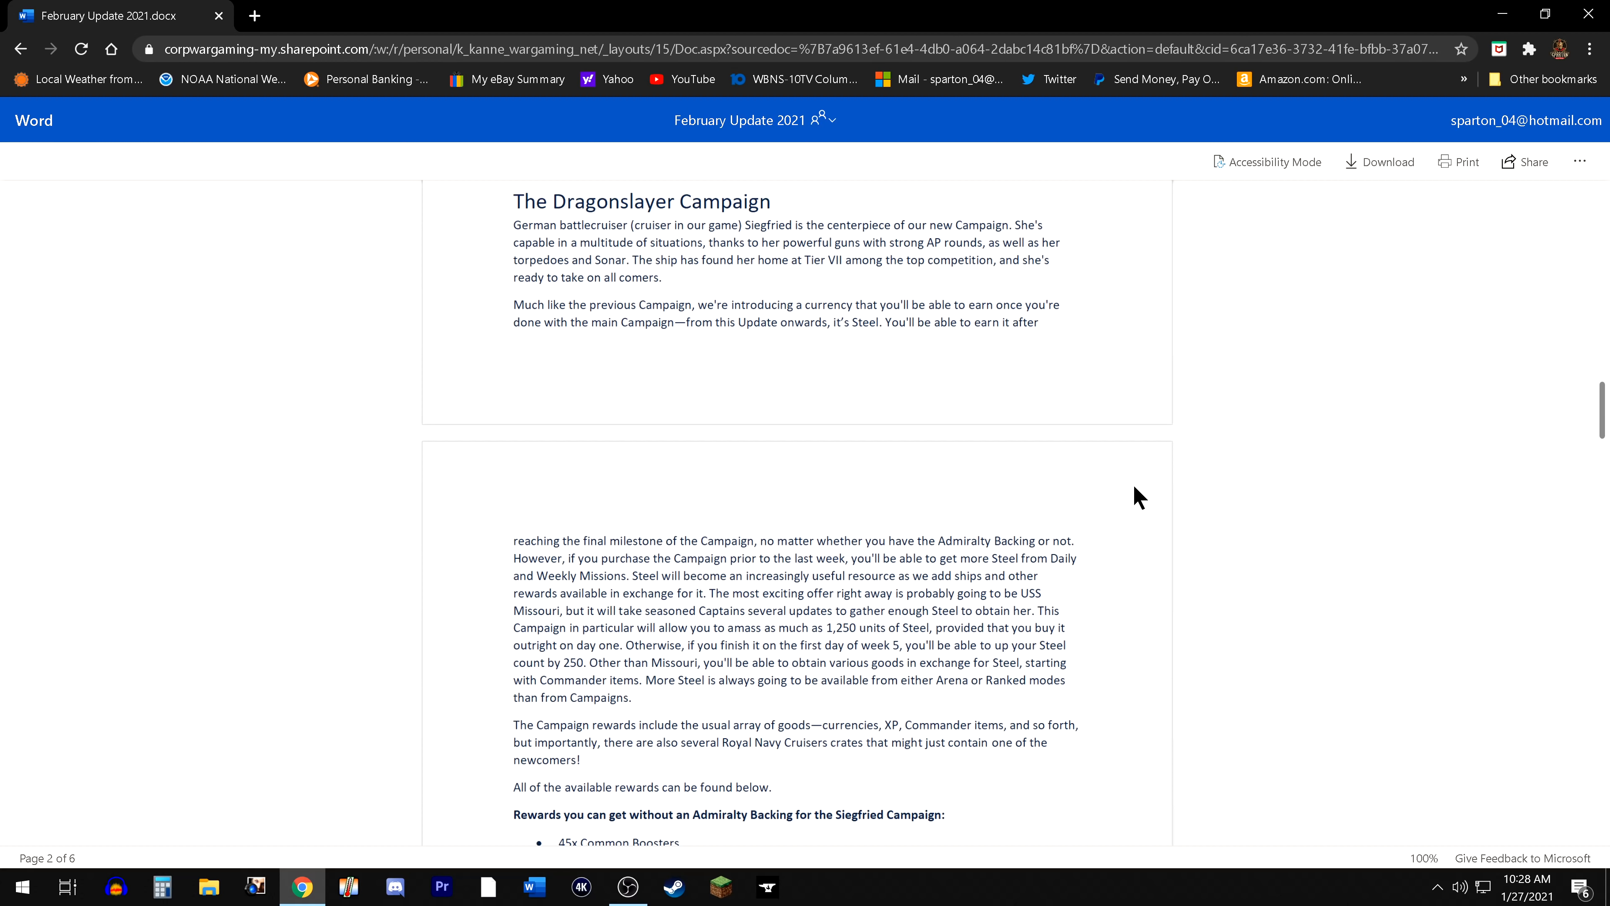
pyautogui.moveTo(1136, 498)
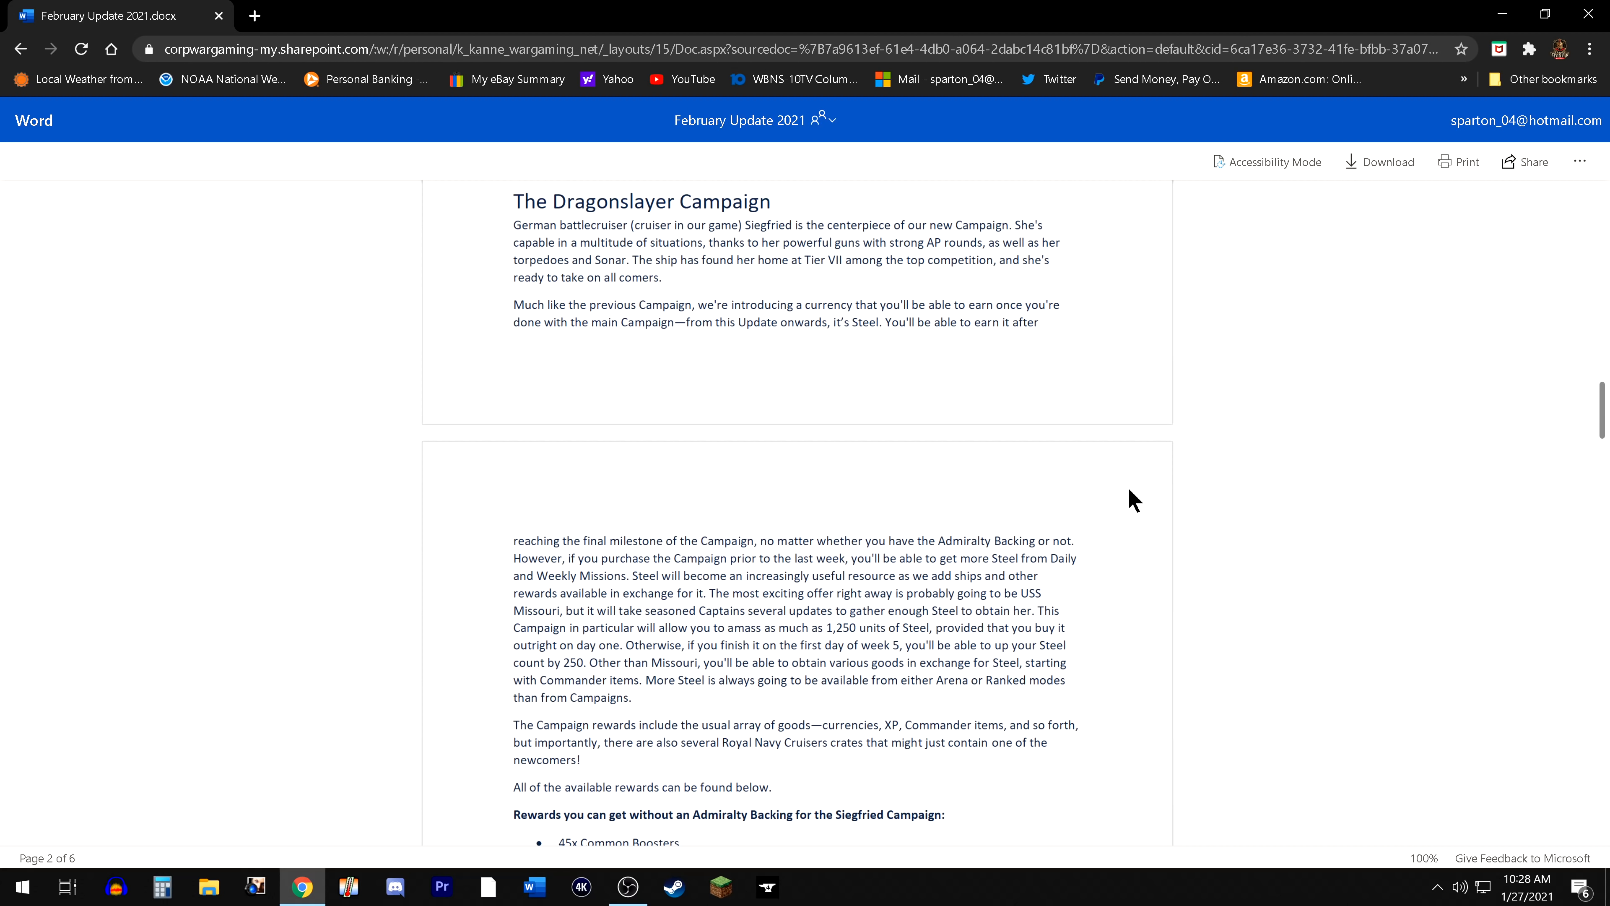
pyautogui.moveTo(1129, 504)
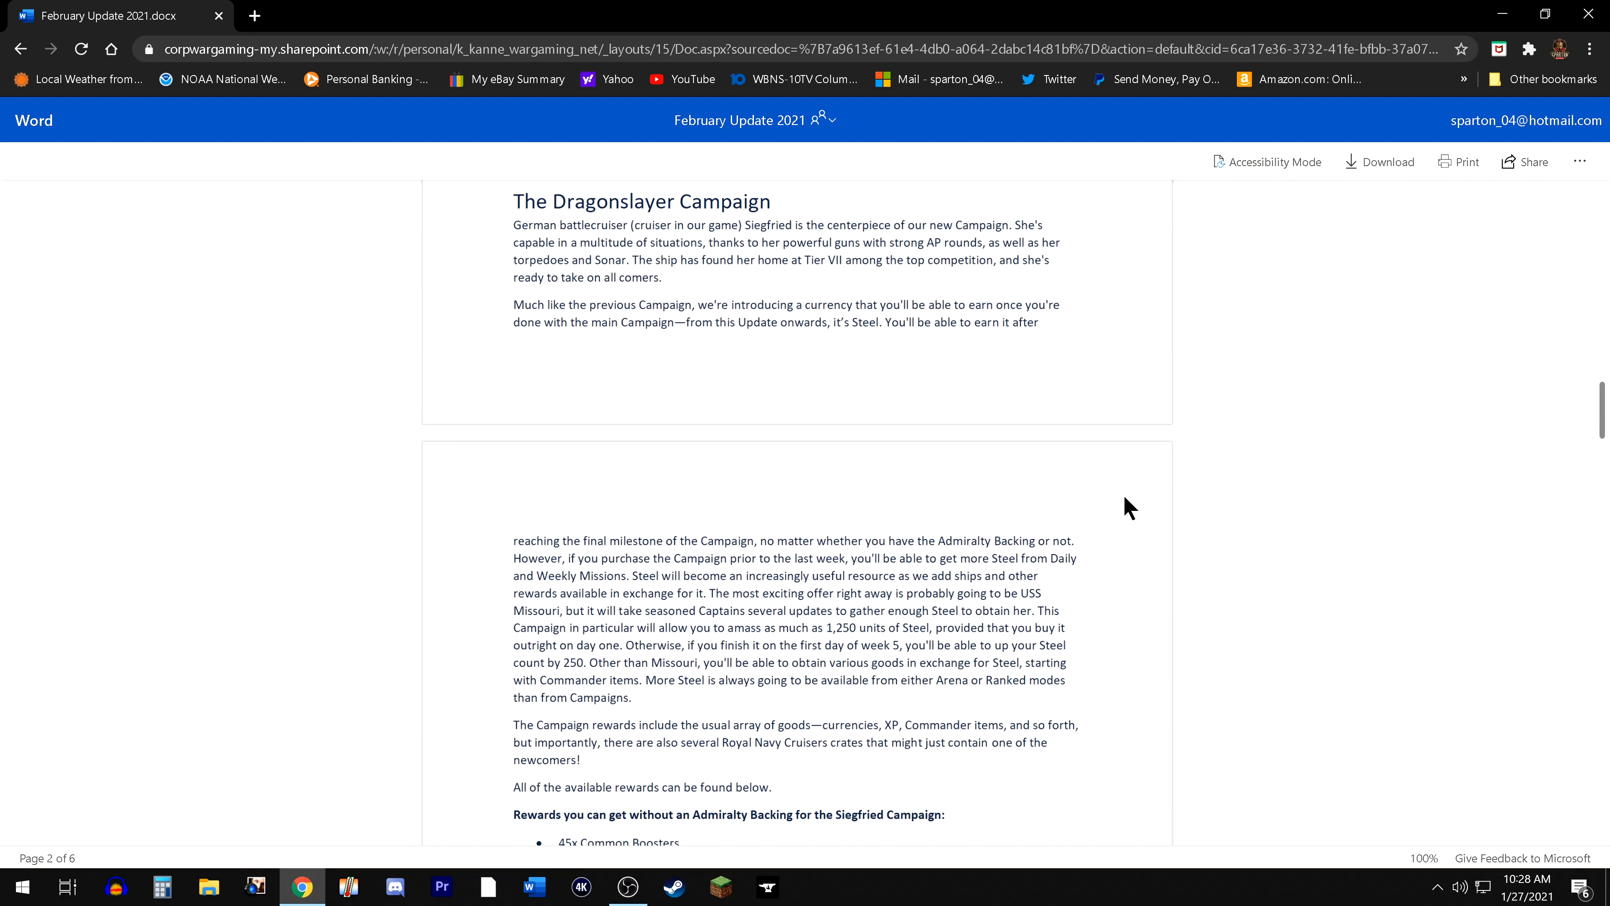
pyautogui.moveTo(1175, 564)
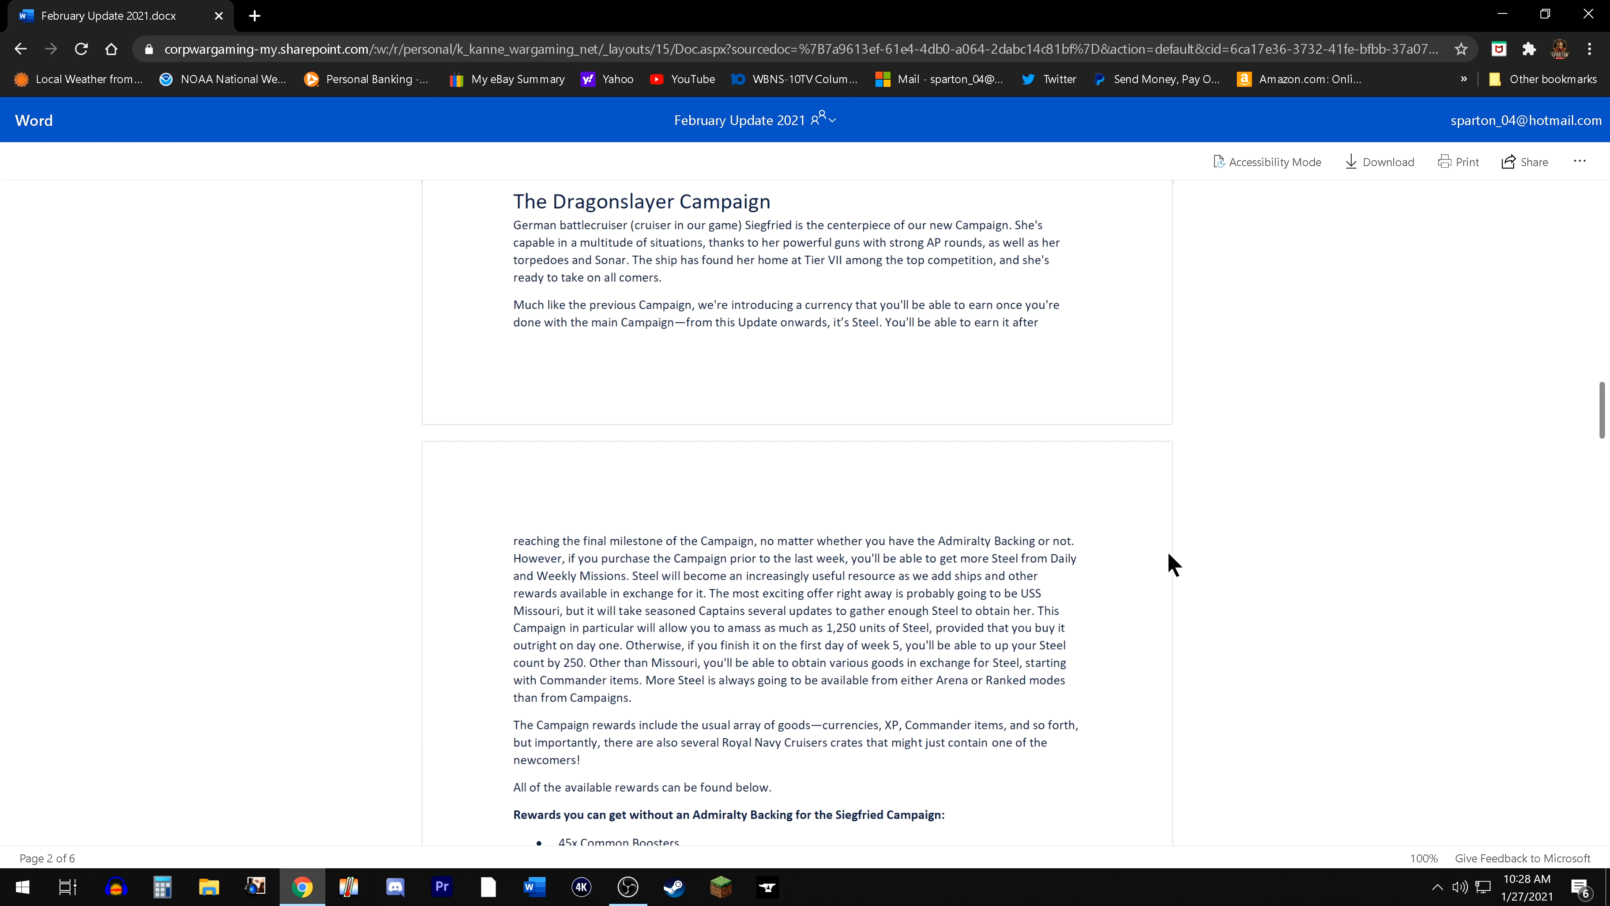
pyautogui.moveTo(1180, 536)
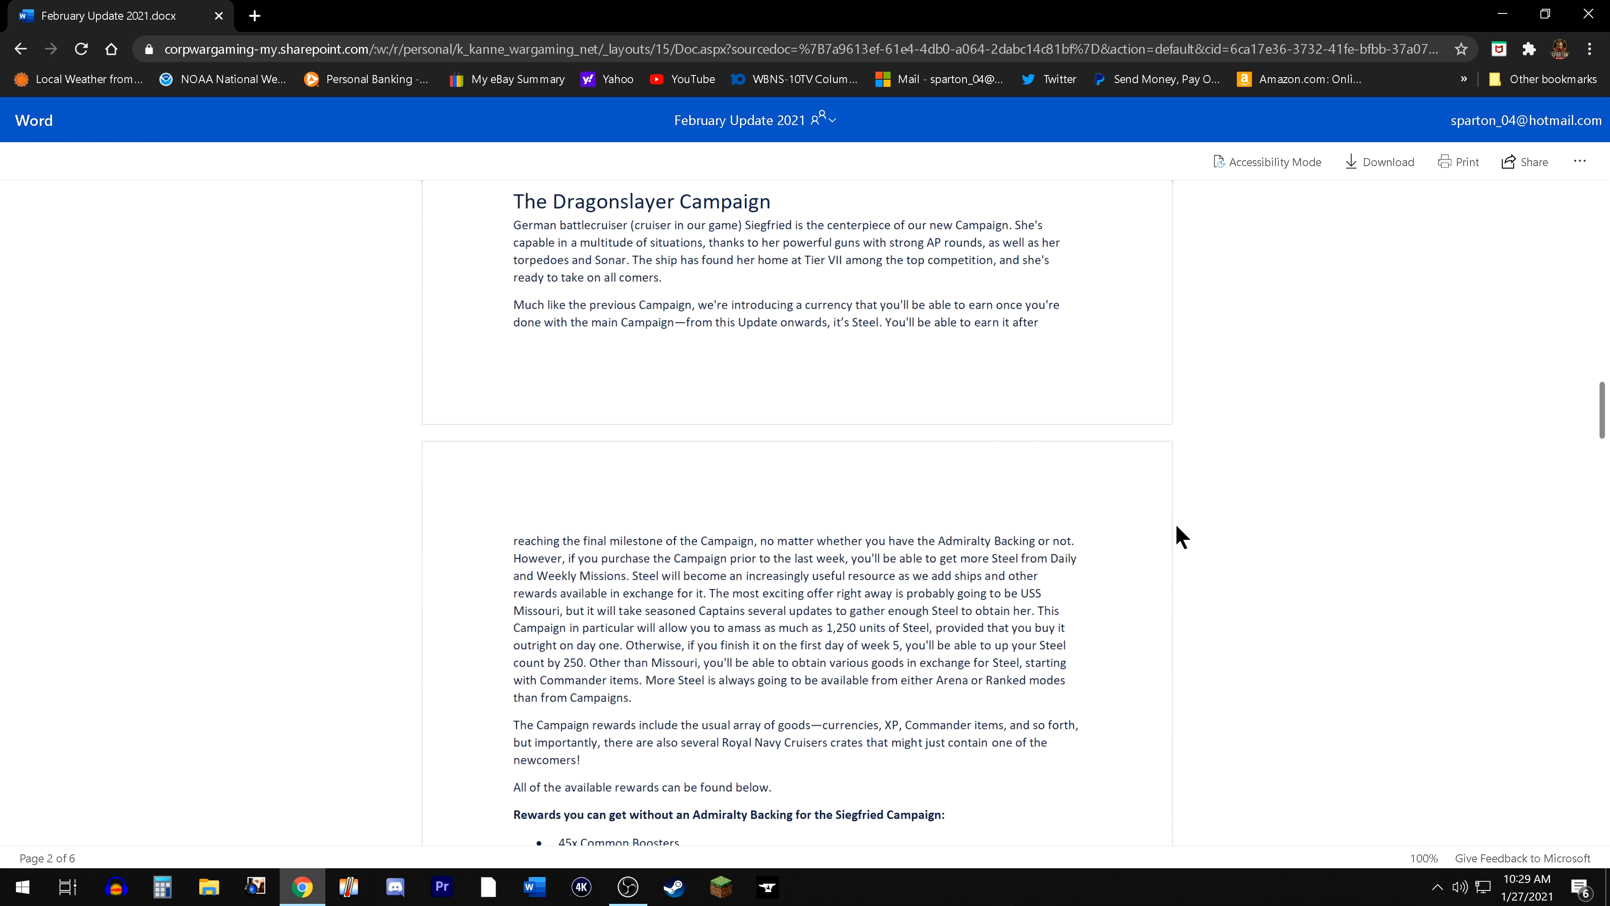
pyautogui.moveTo(1045, 554)
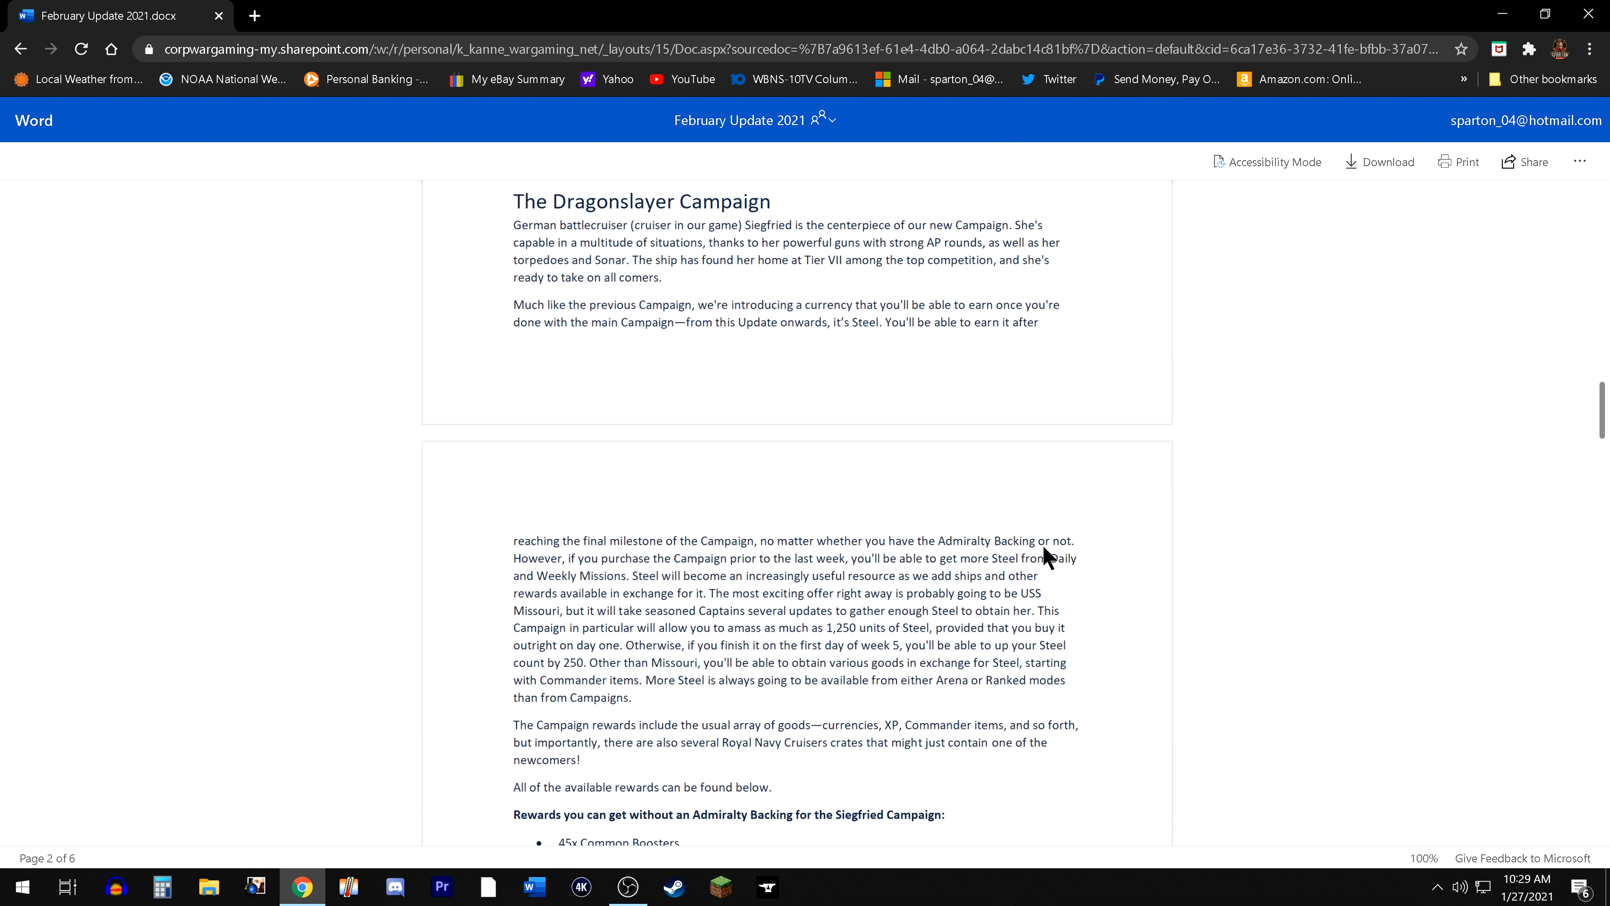
pyautogui.moveTo(1127, 681)
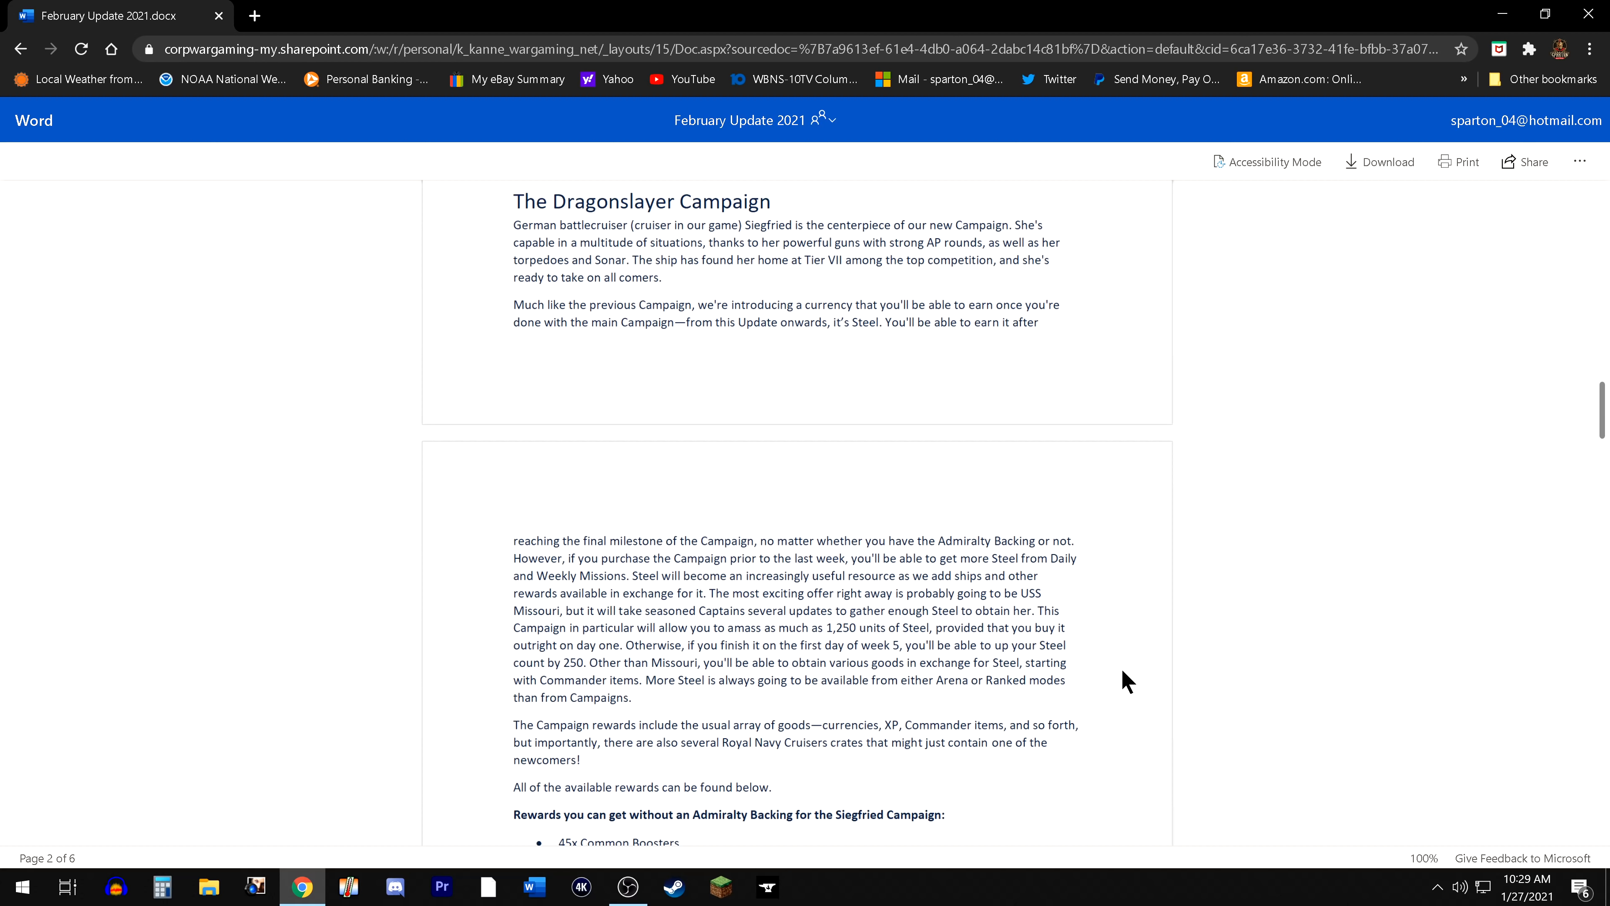
pyautogui.moveTo(1102, 705)
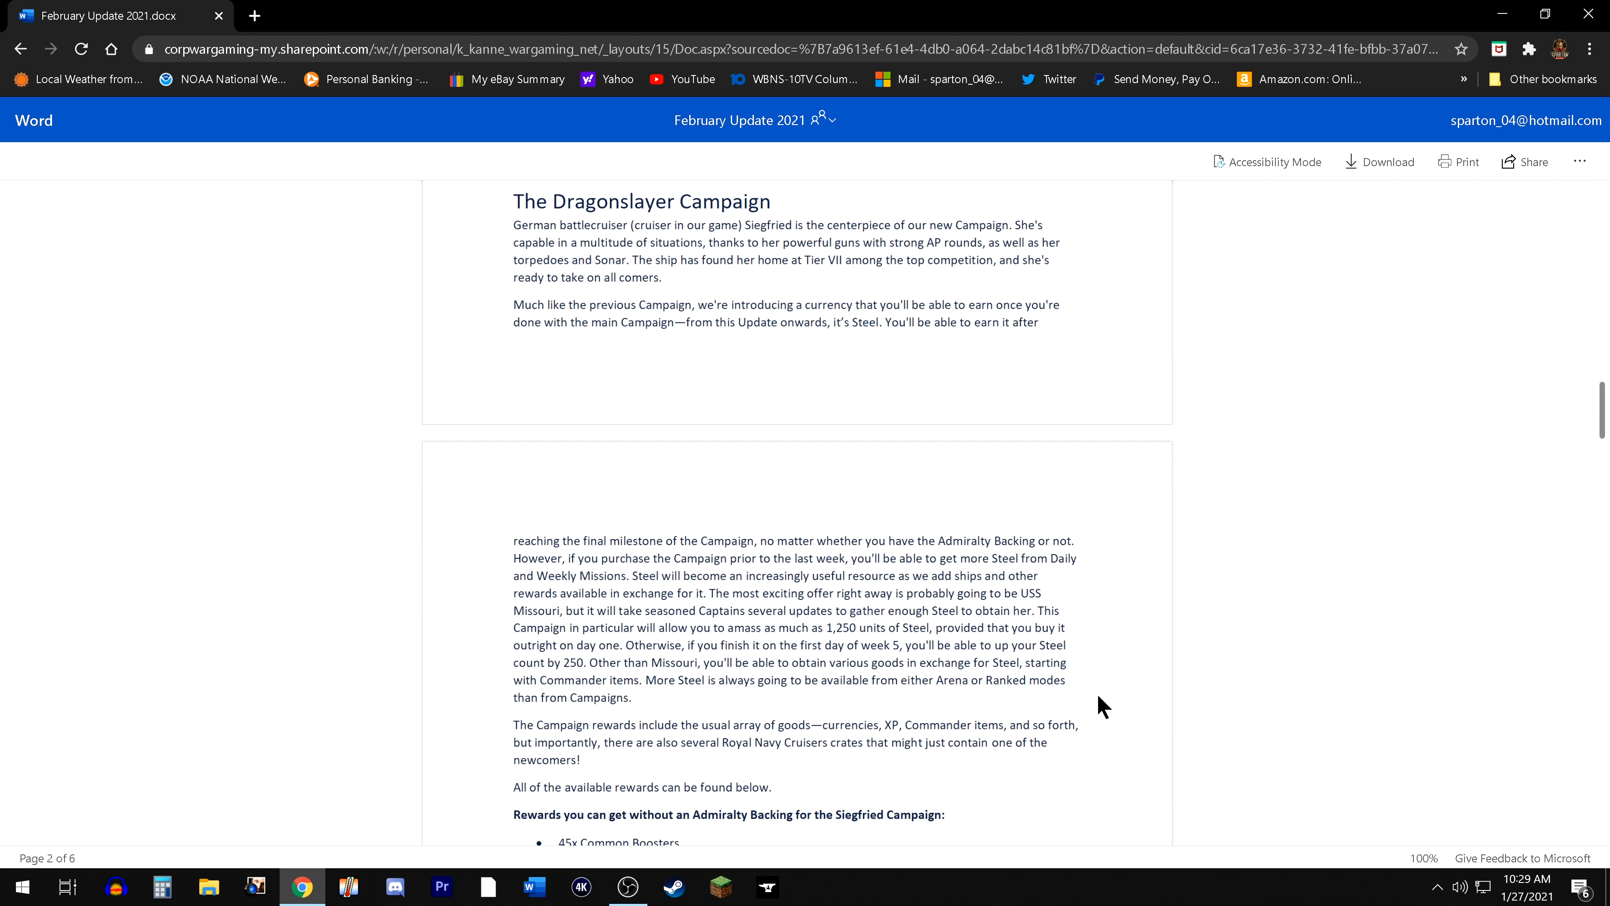
pyautogui.moveTo(1119, 694)
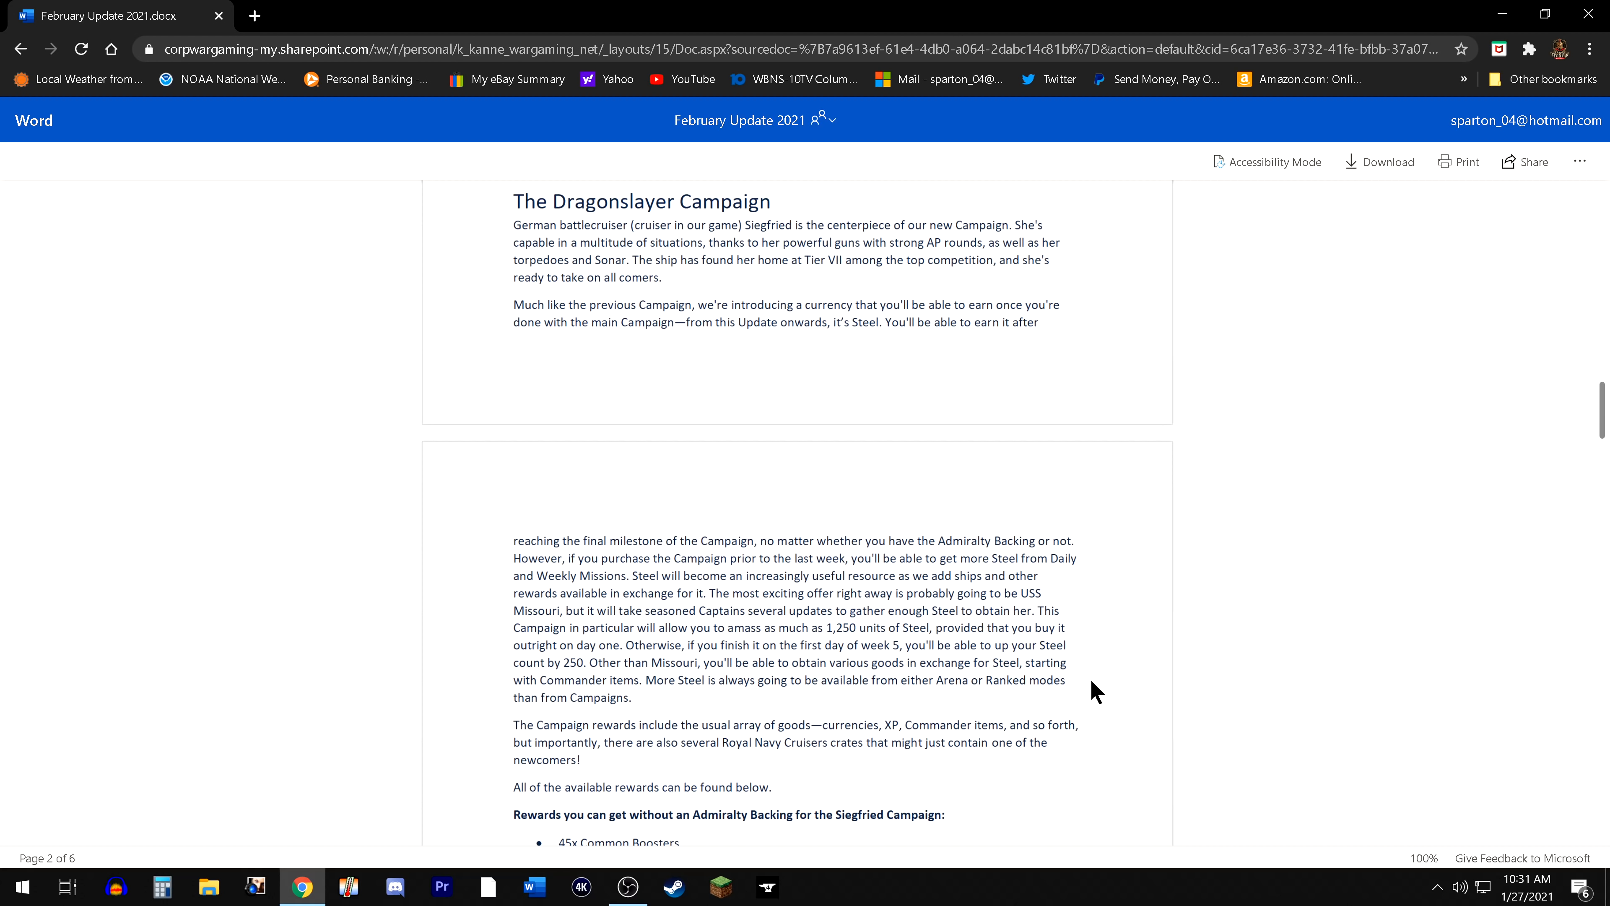
pyautogui.moveTo(1093, 687)
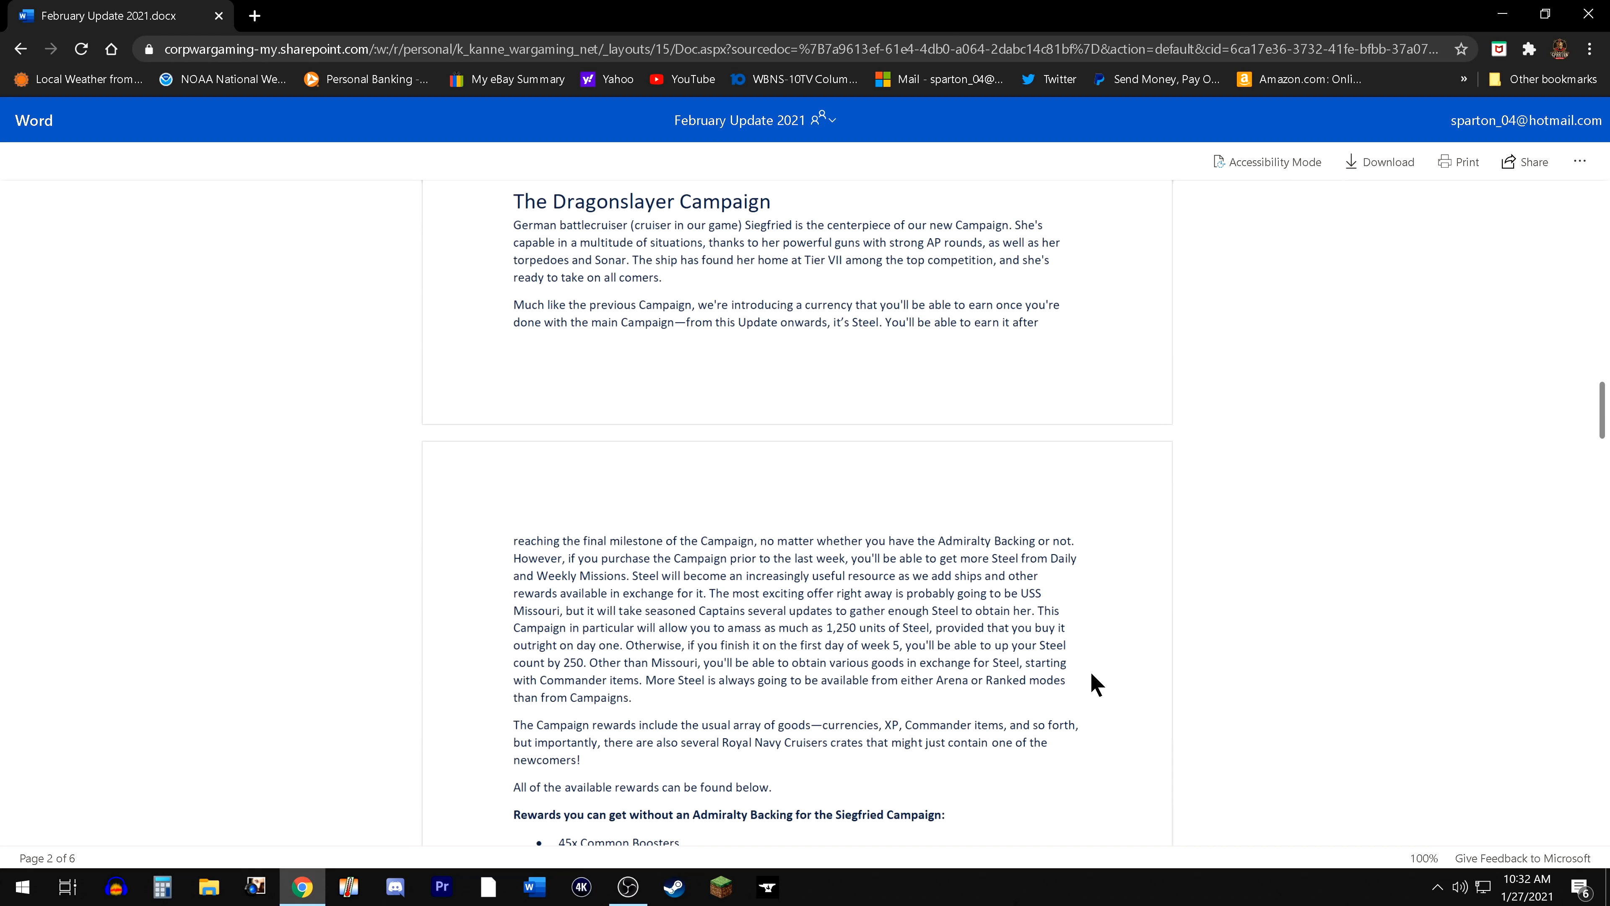
pyautogui.moveTo(1088, 686)
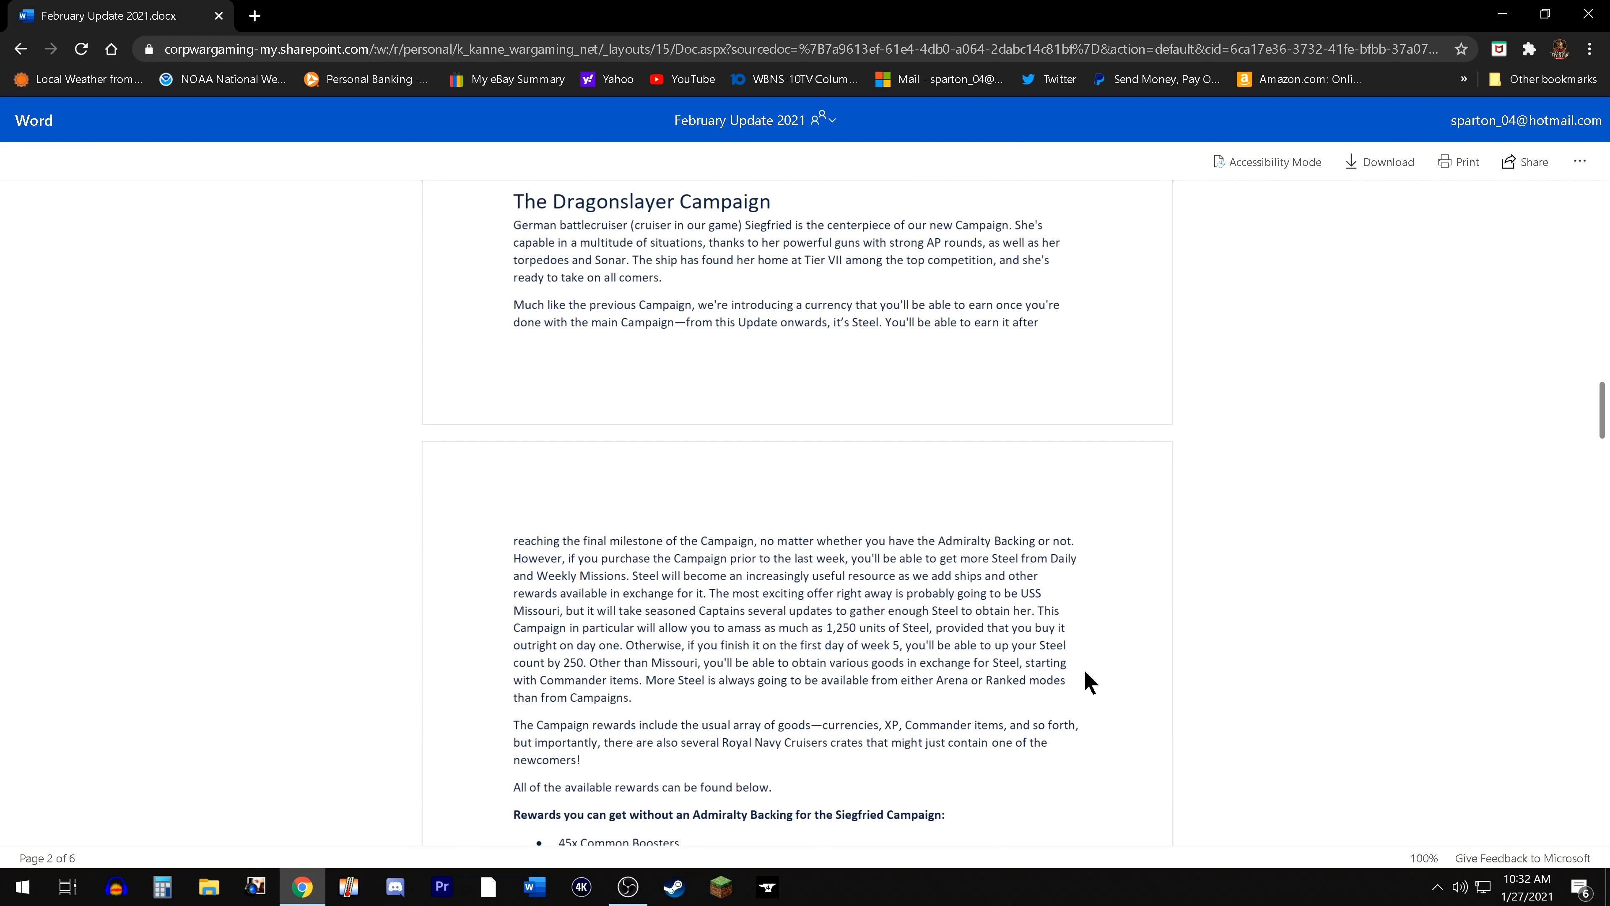
pyautogui.moveTo(1143, 641)
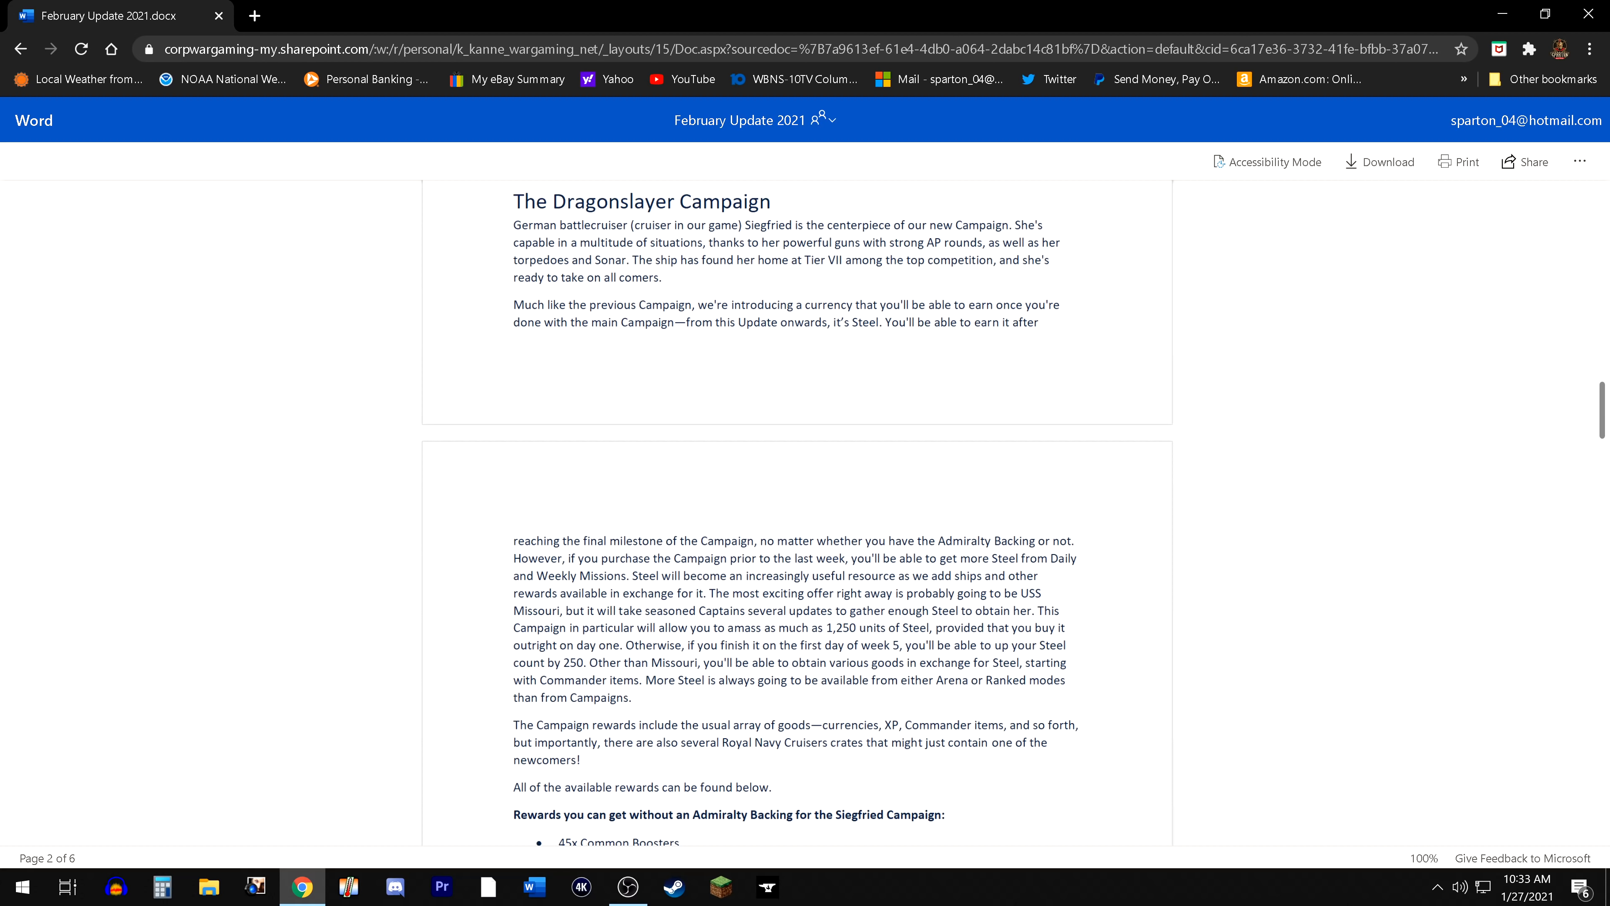
pyautogui.scroll(-3)
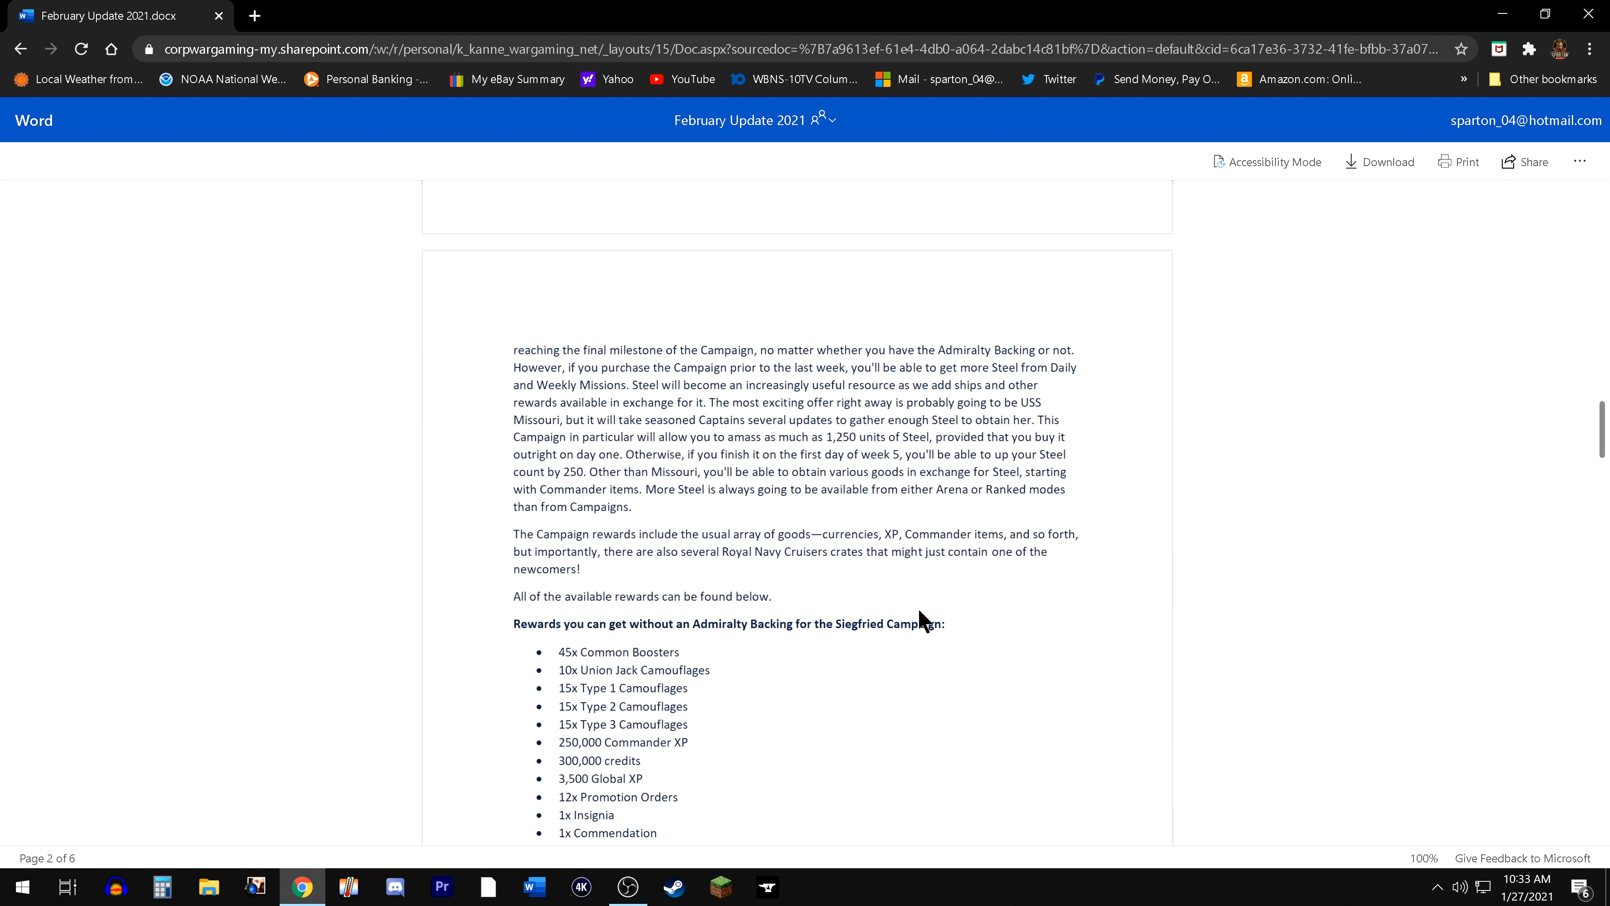
pyautogui.moveTo(881, 665)
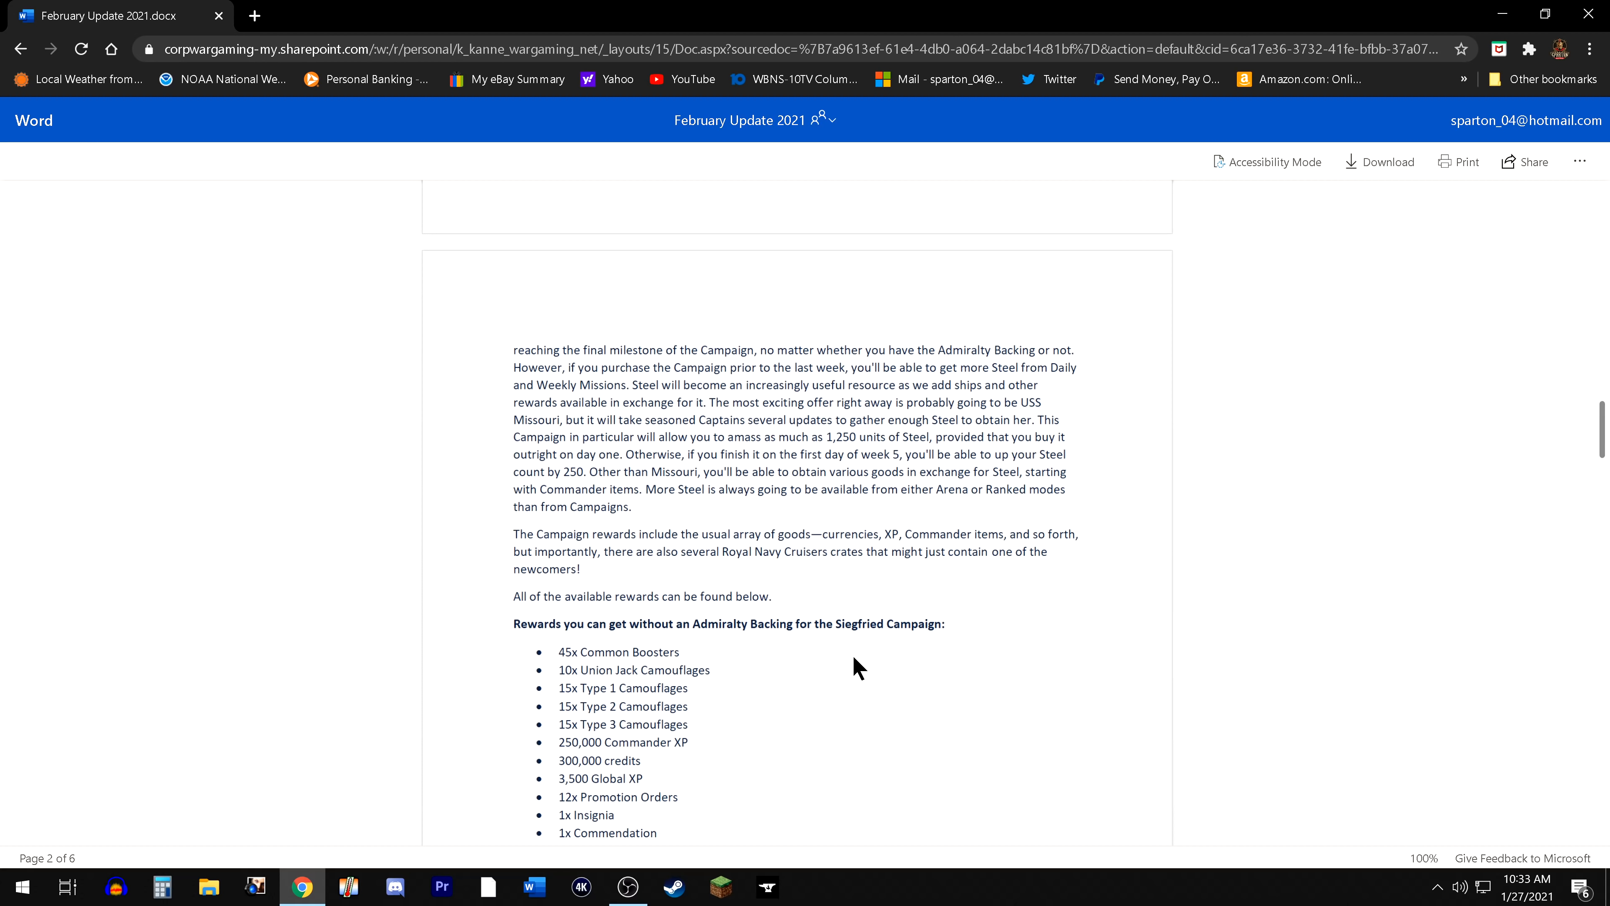
pyautogui.moveTo(842, 674)
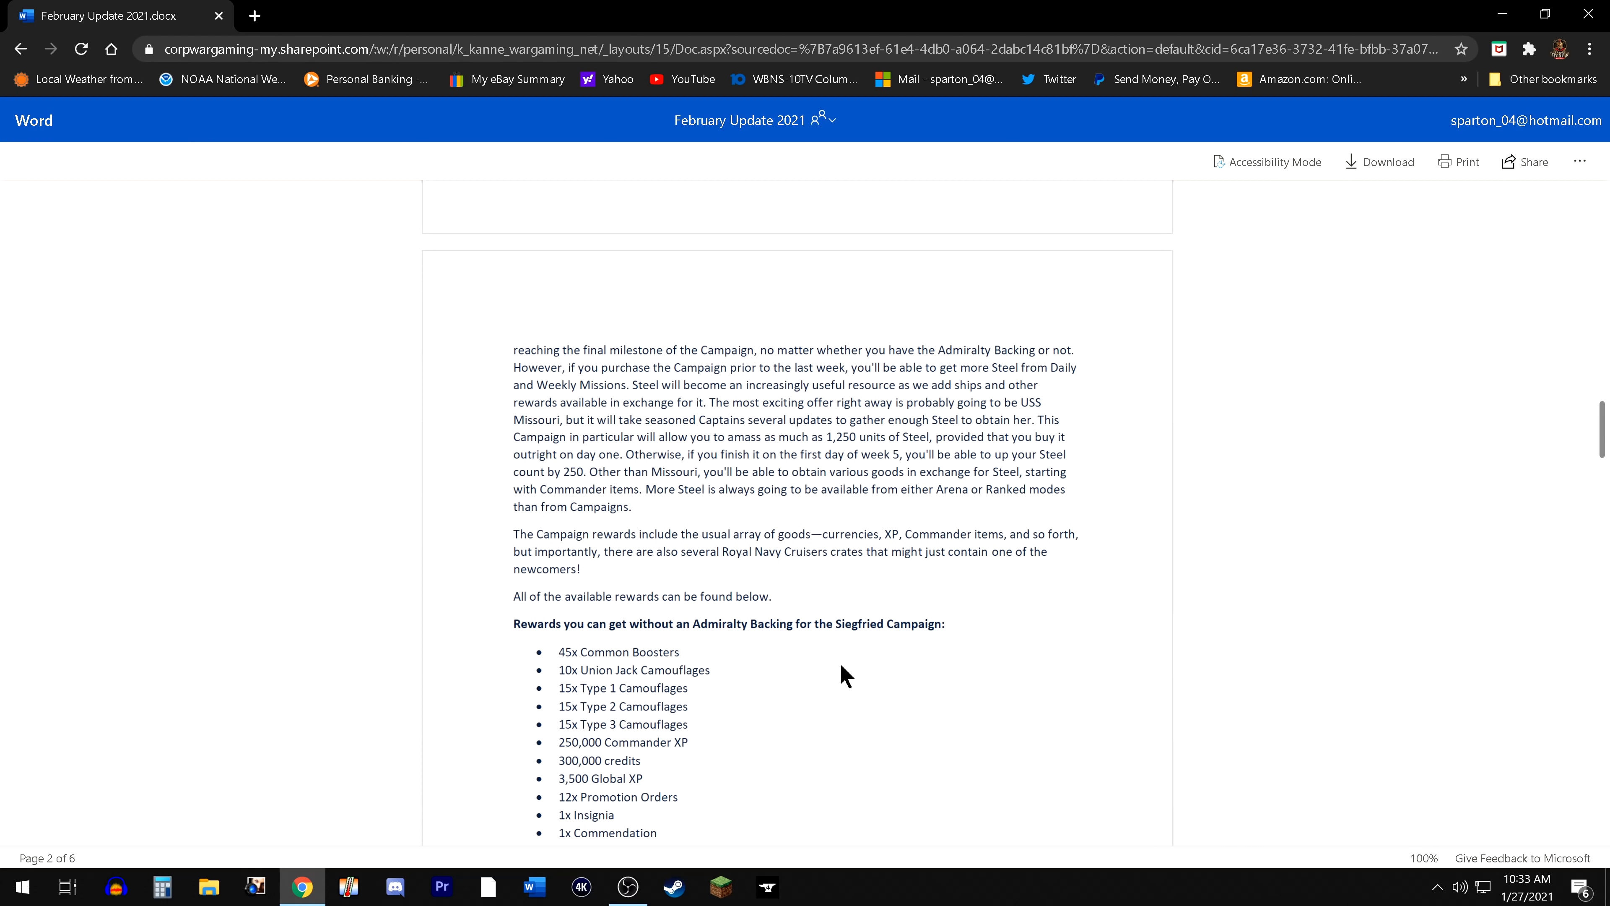
pyautogui.moveTo(855, 685)
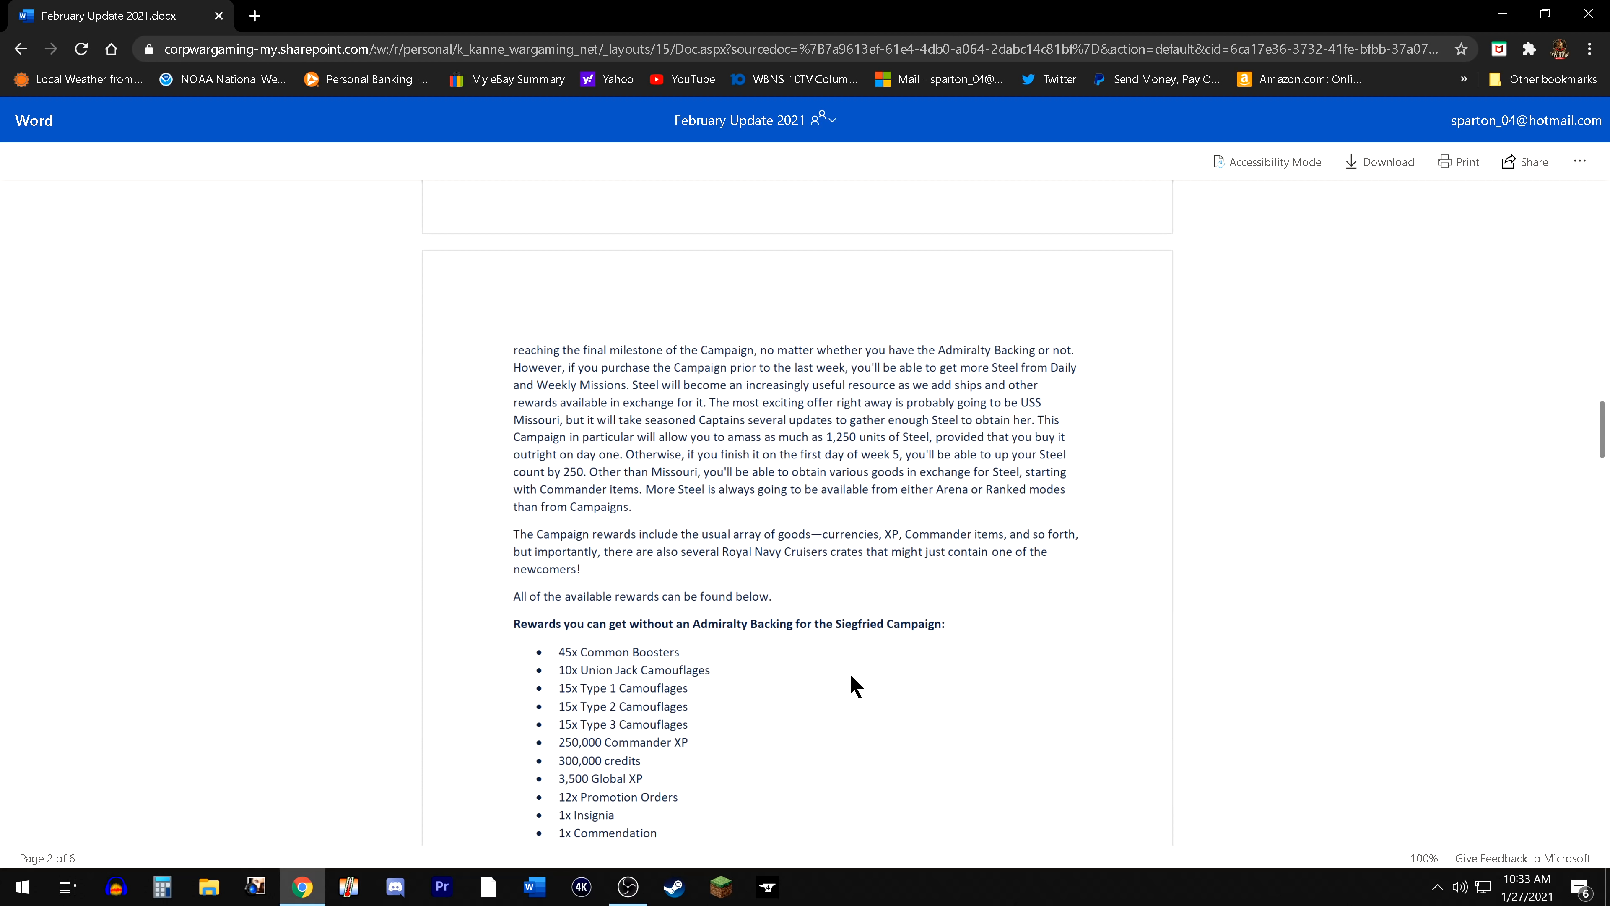
pyautogui.moveTo(832, 698)
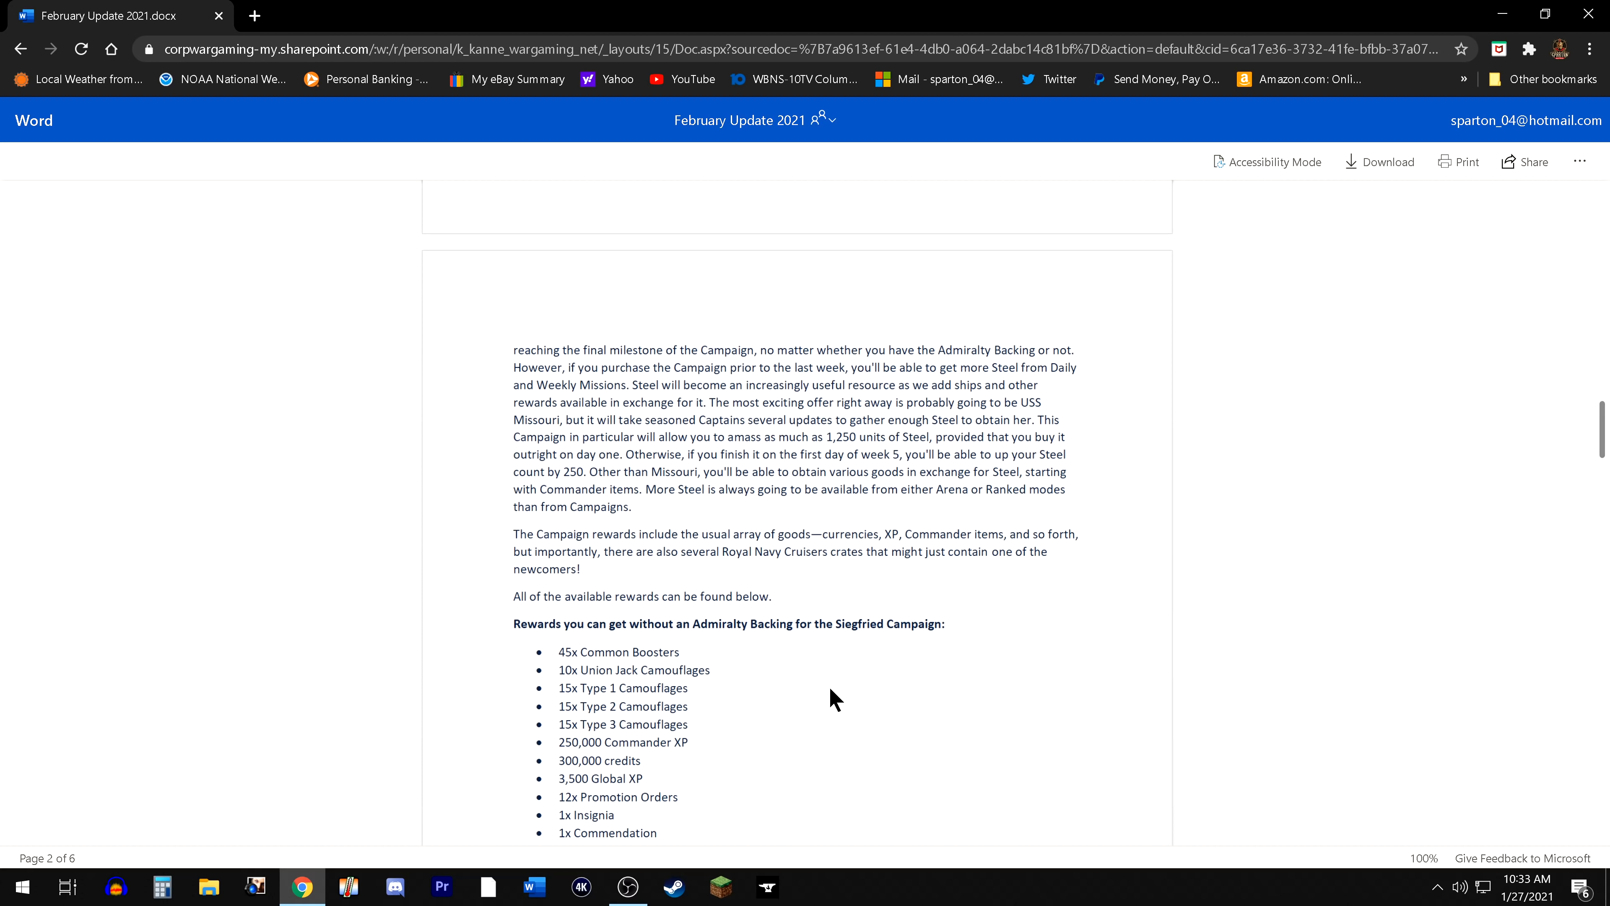
pyautogui.moveTo(852, 673)
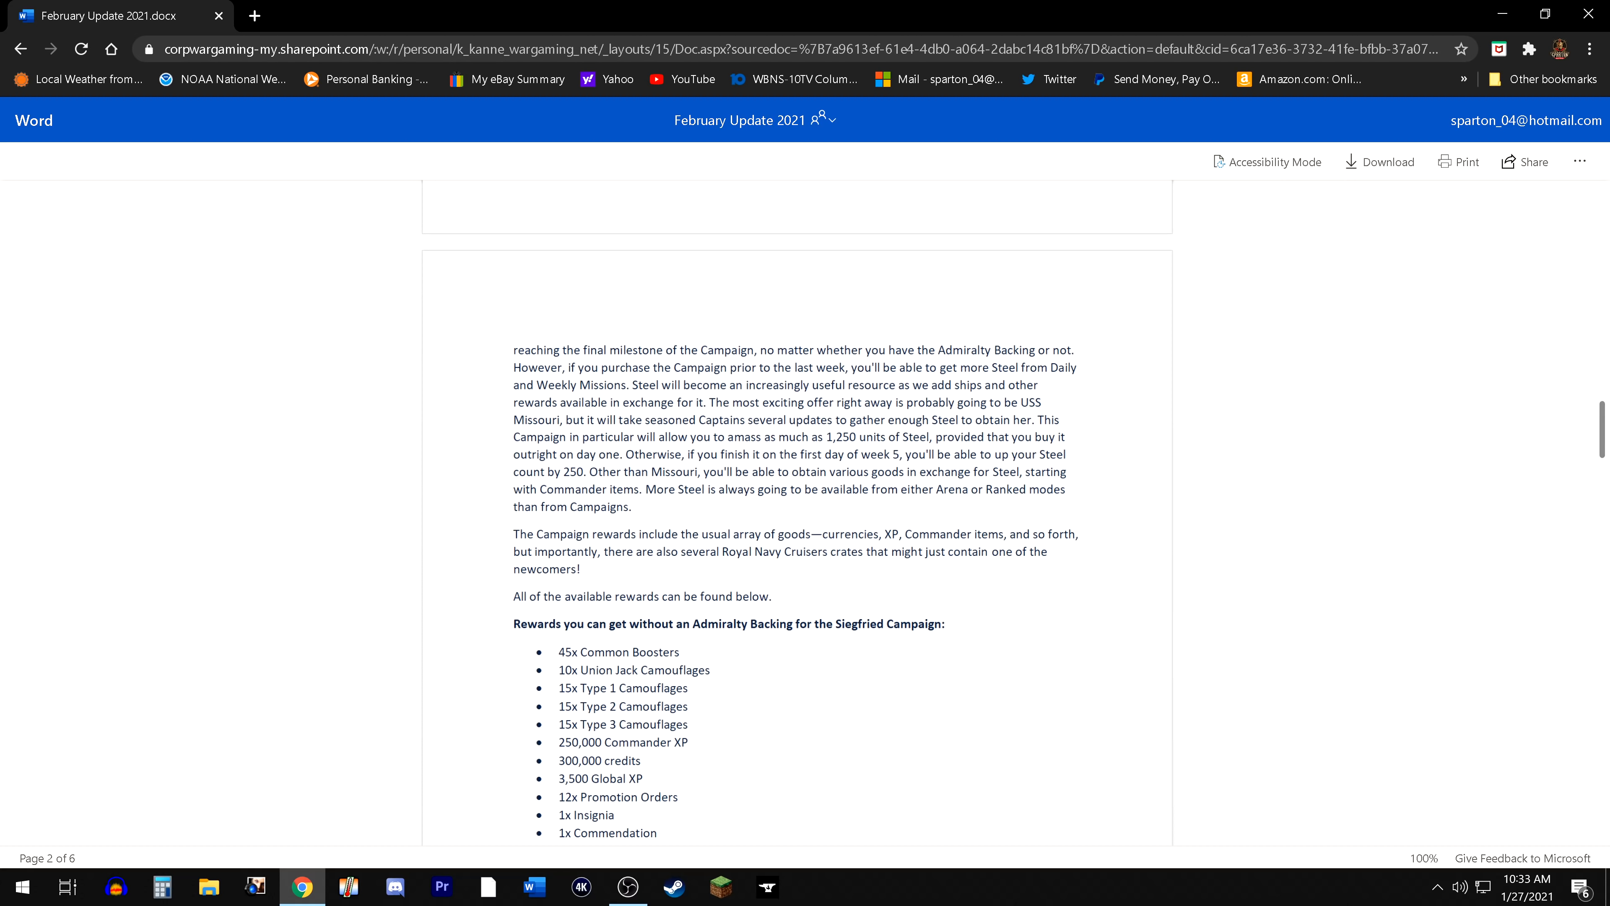
pyautogui.moveTo(866, 683)
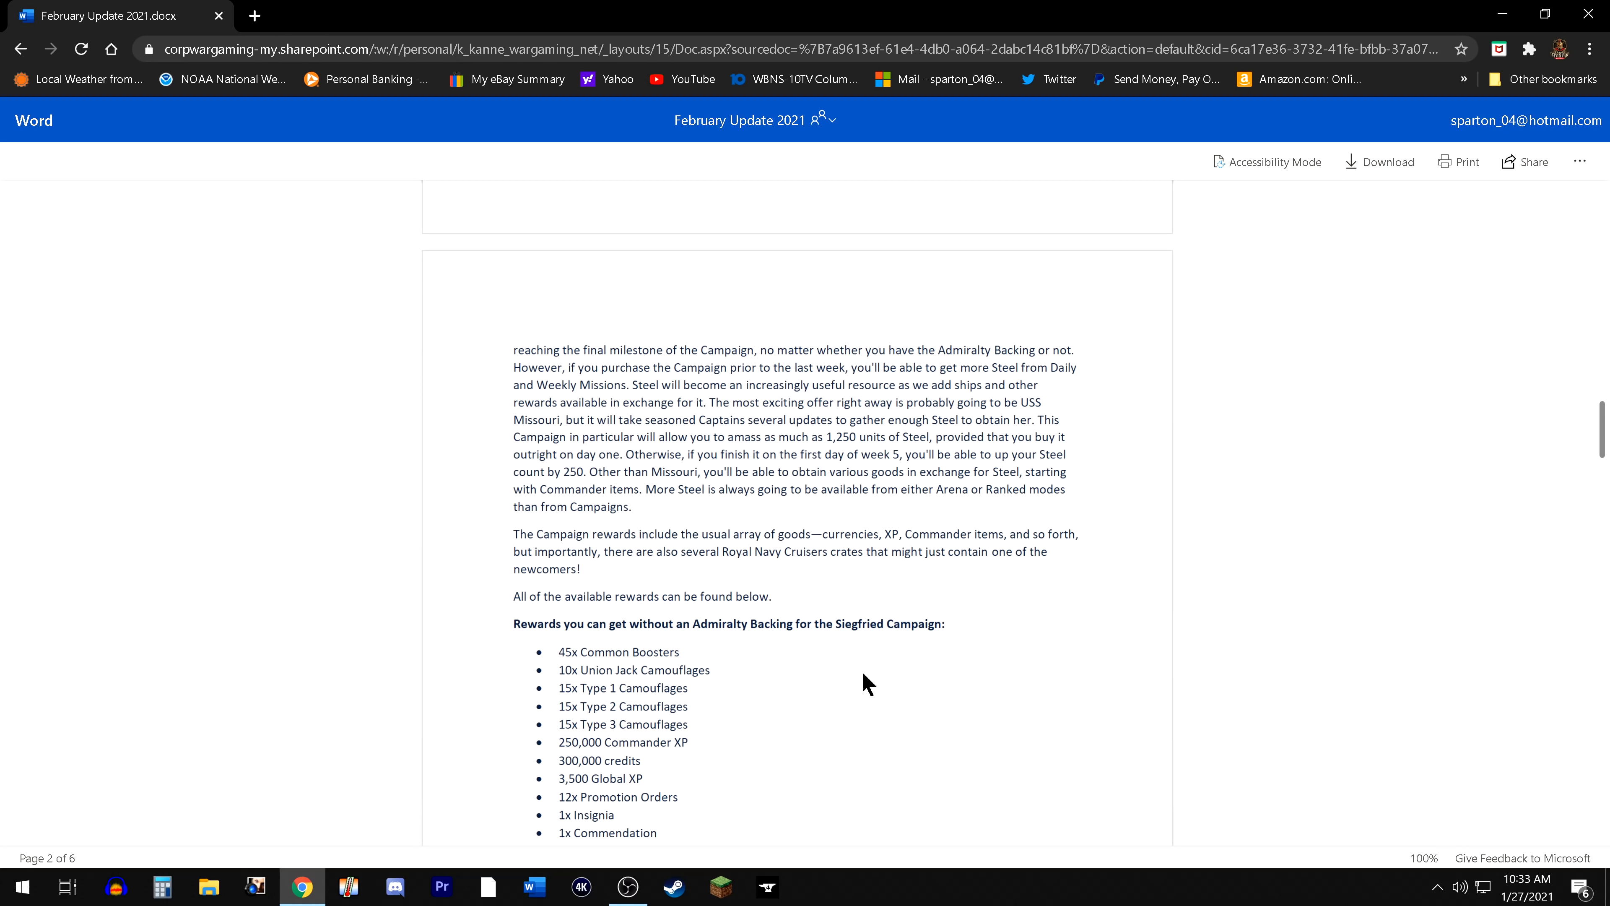
pyautogui.moveTo(886, 680)
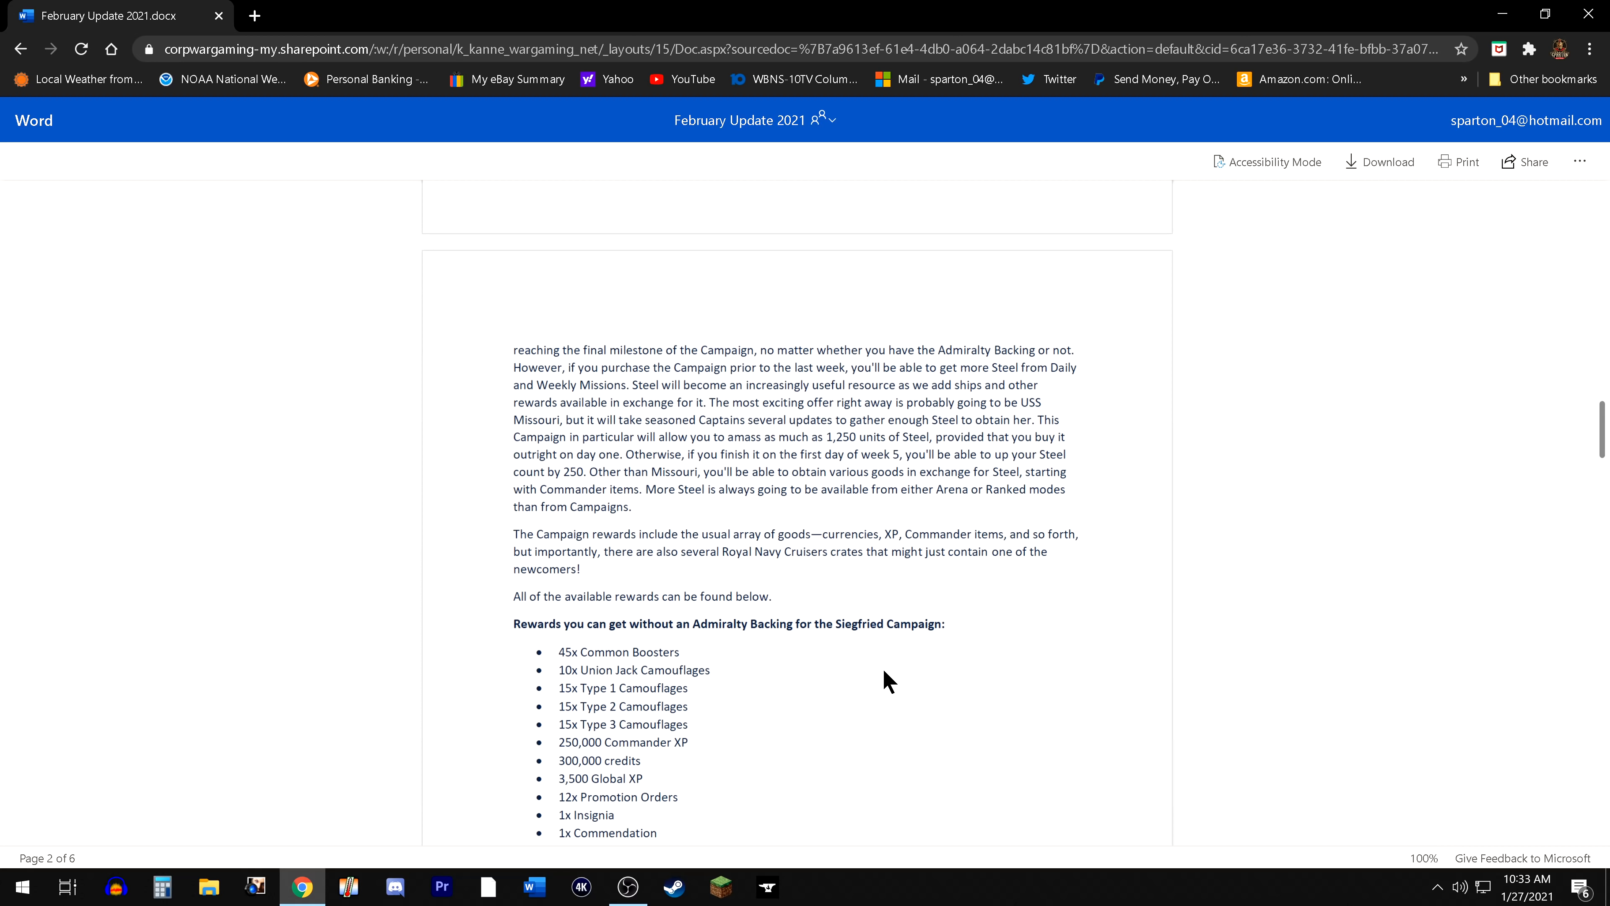
pyautogui.moveTo(876, 699)
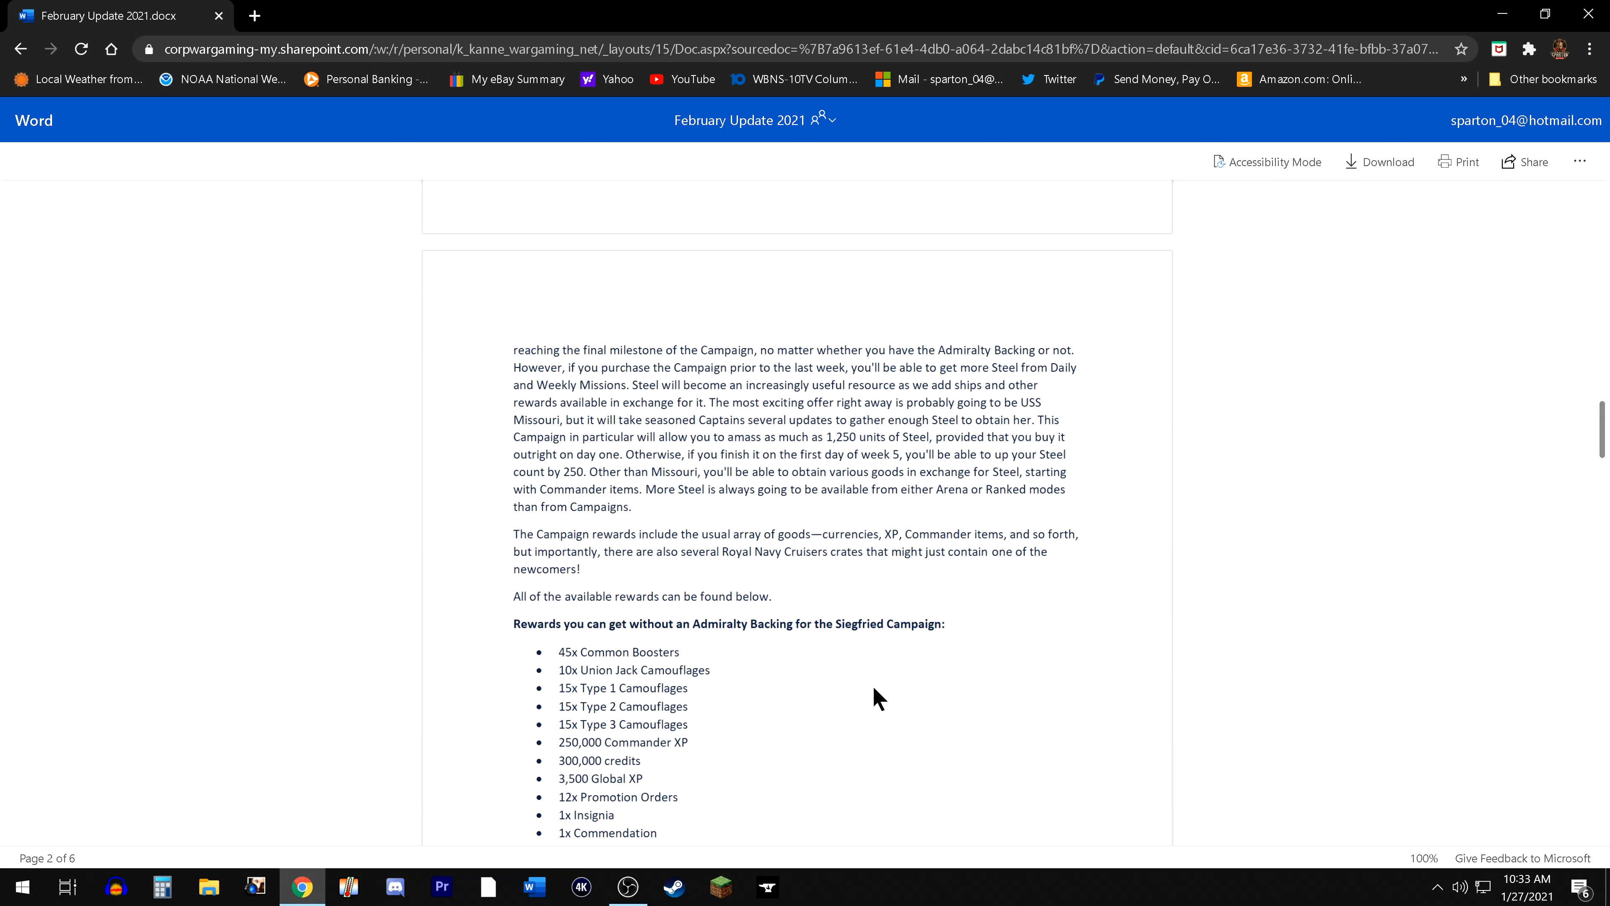
pyautogui.moveTo(895, 703)
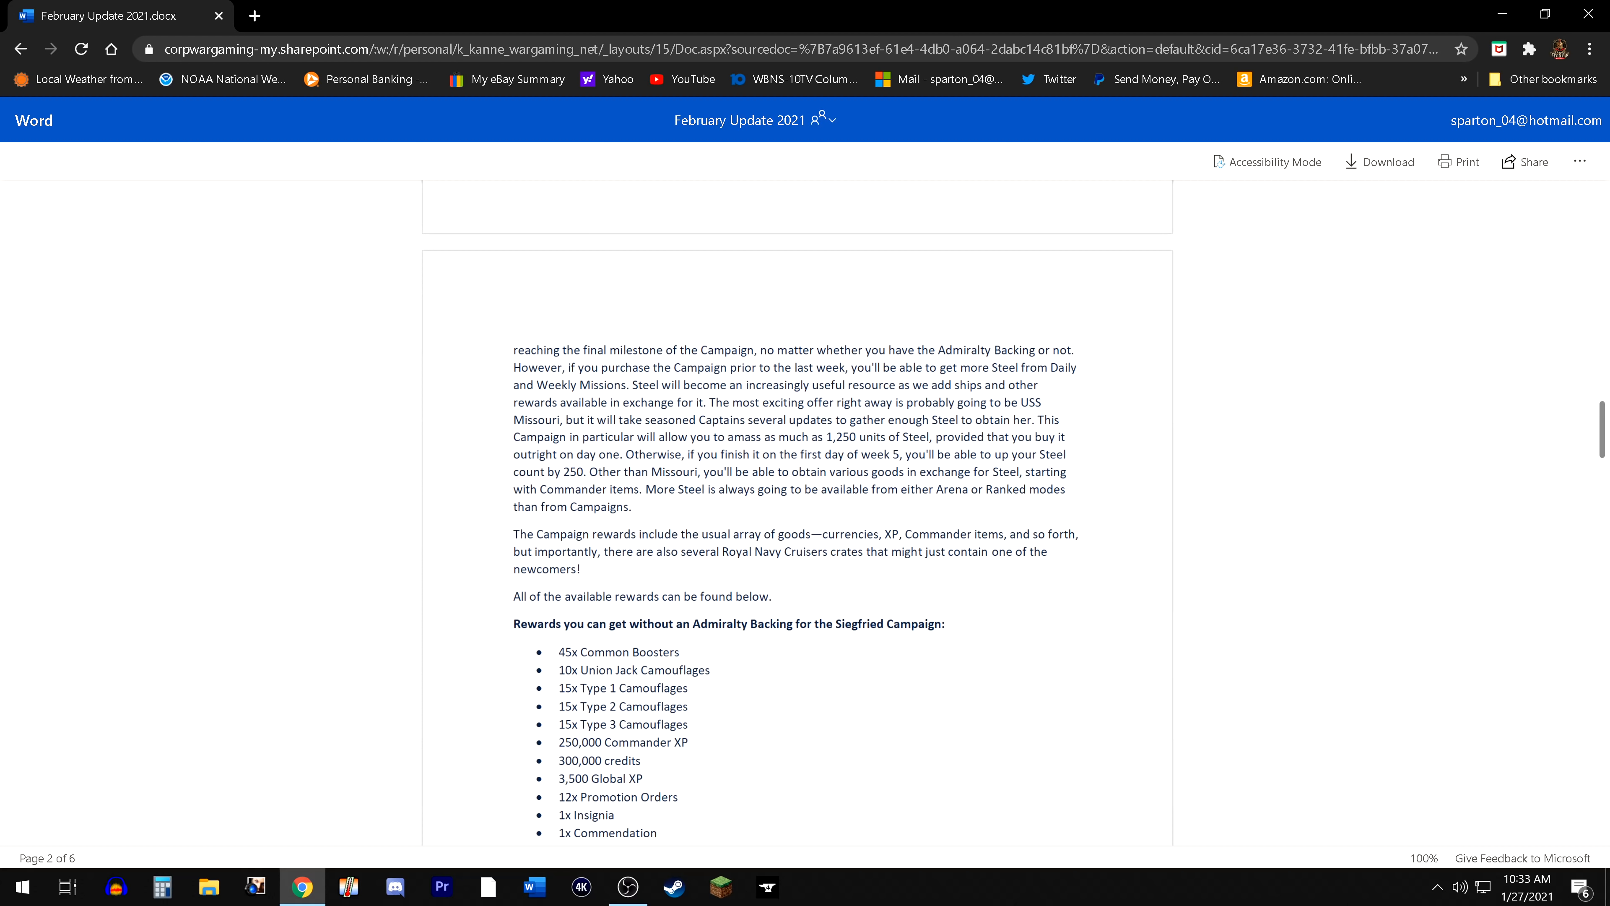
pyautogui.scroll(-3)
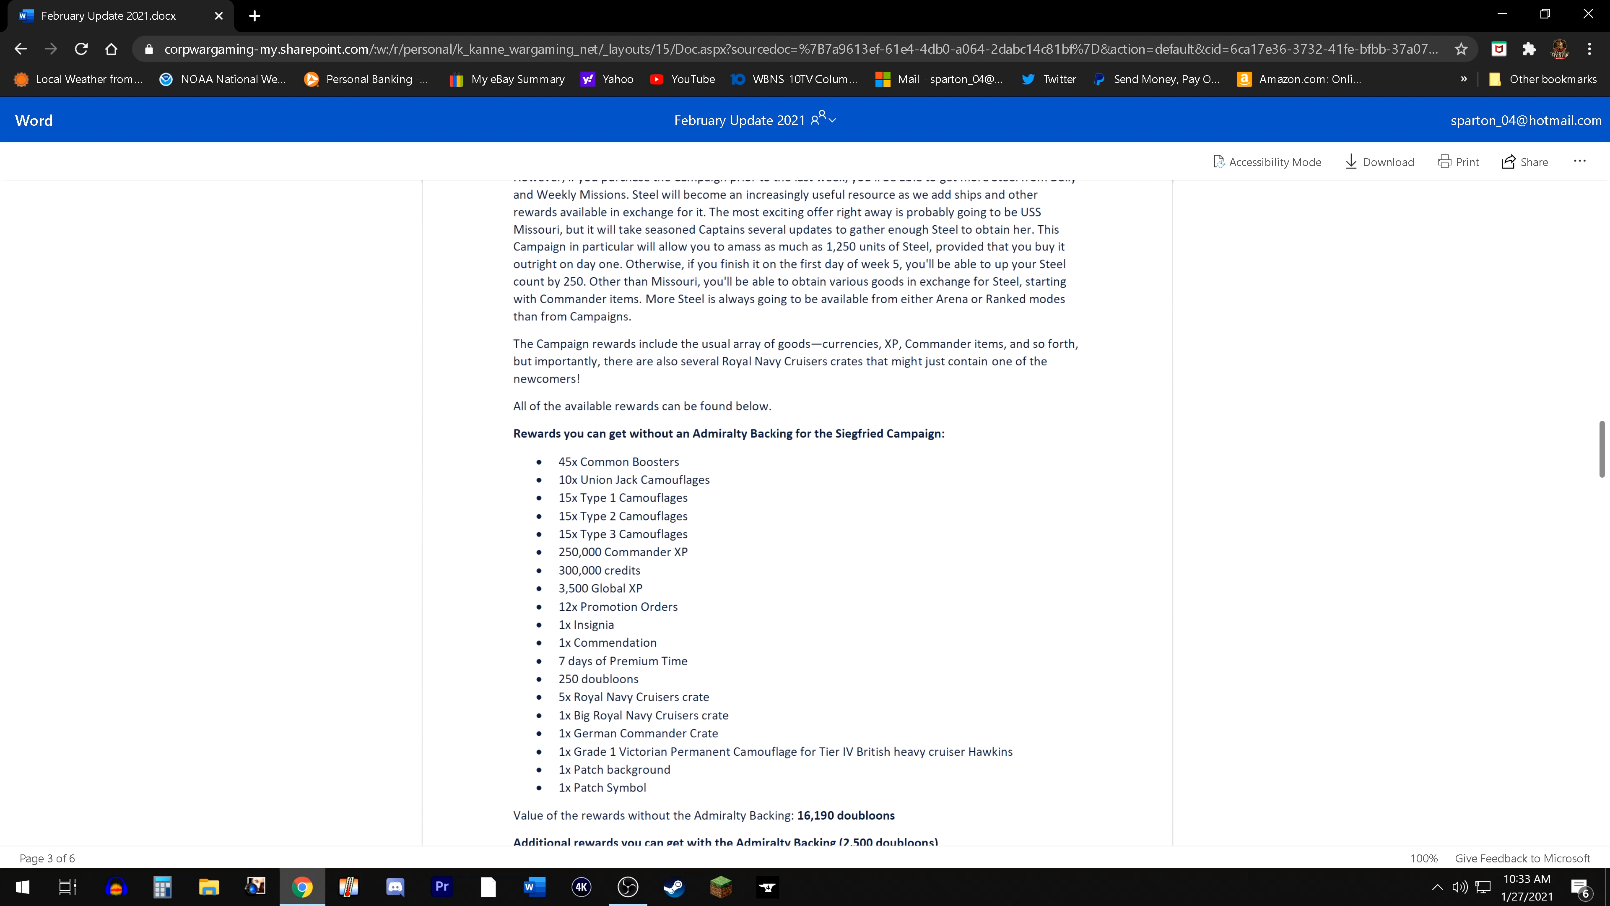
pyautogui.moveTo(904, 782)
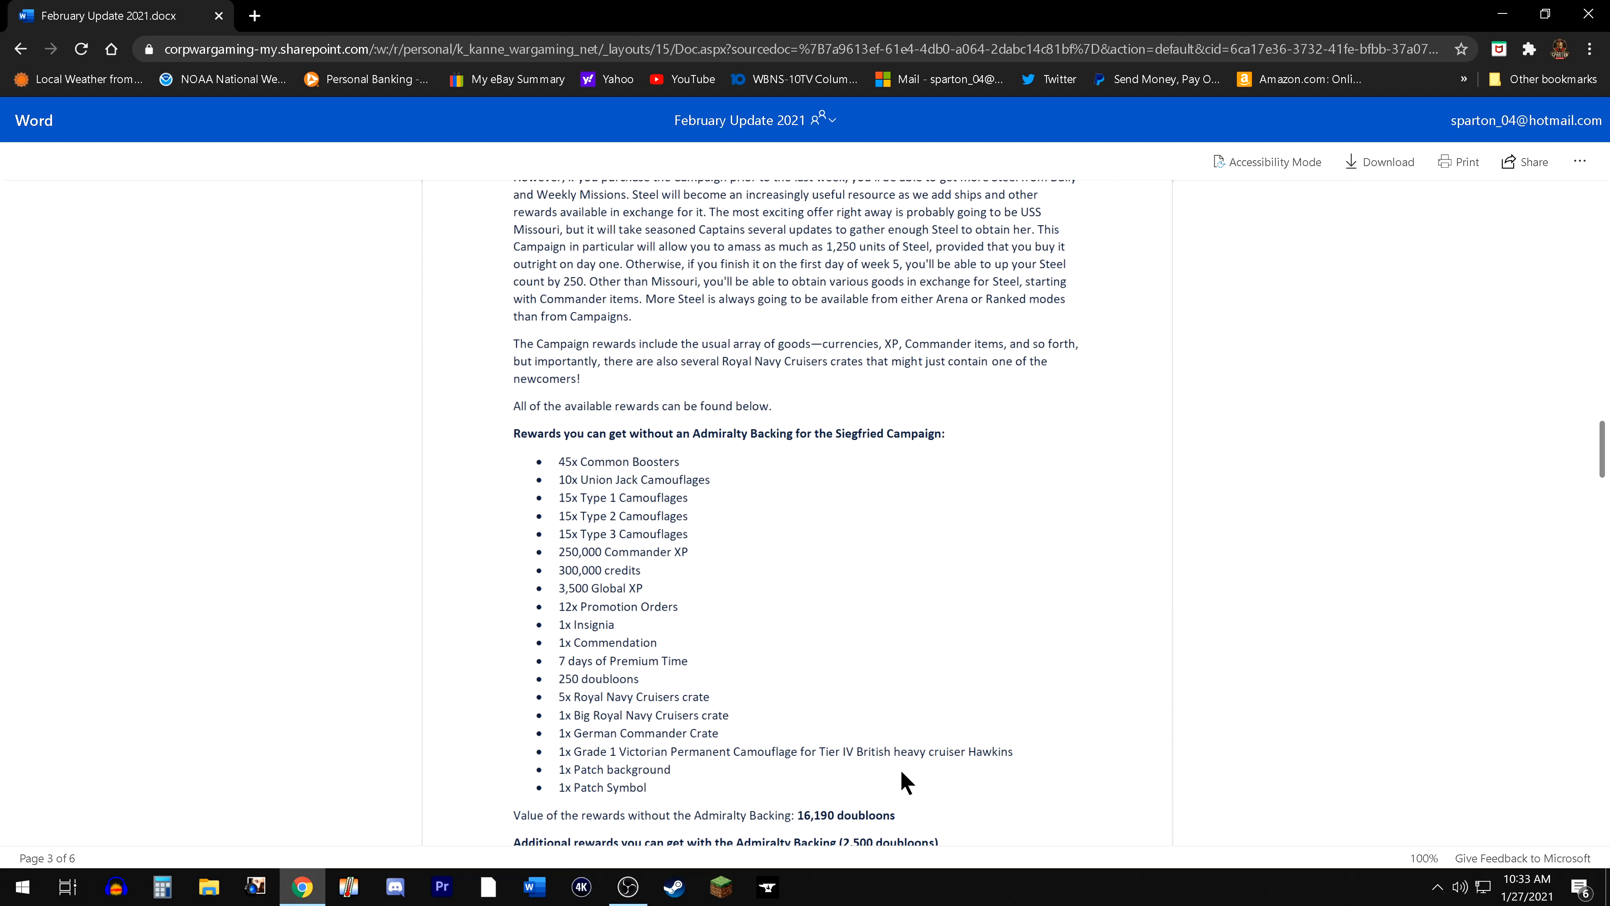
pyautogui.moveTo(874, 814)
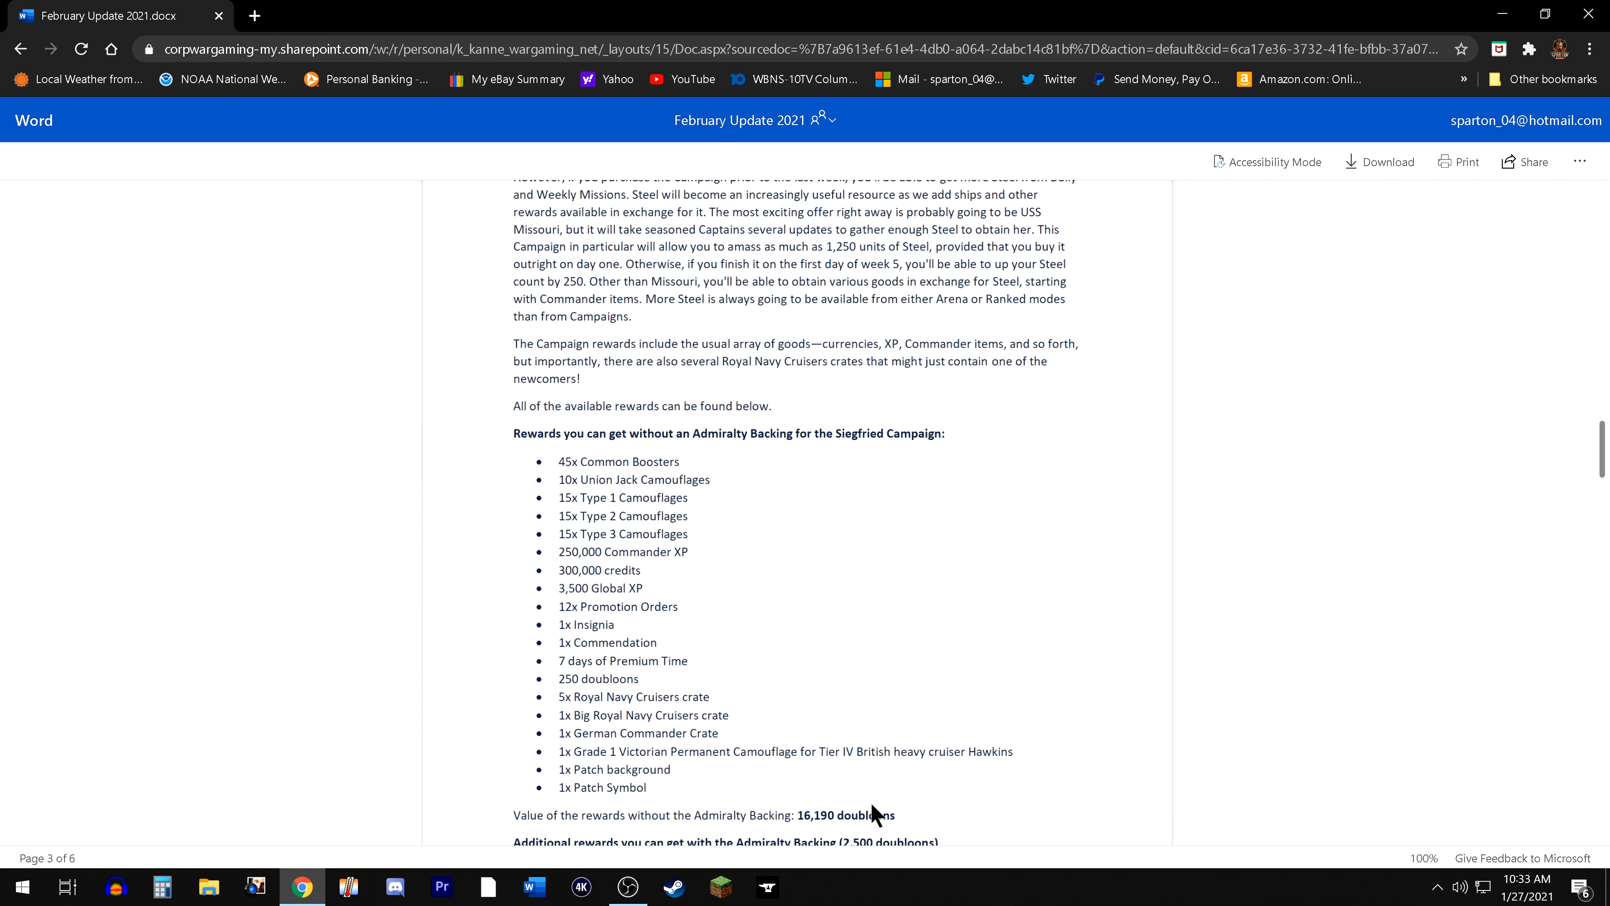
pyautogui.moveTo(915, 827)
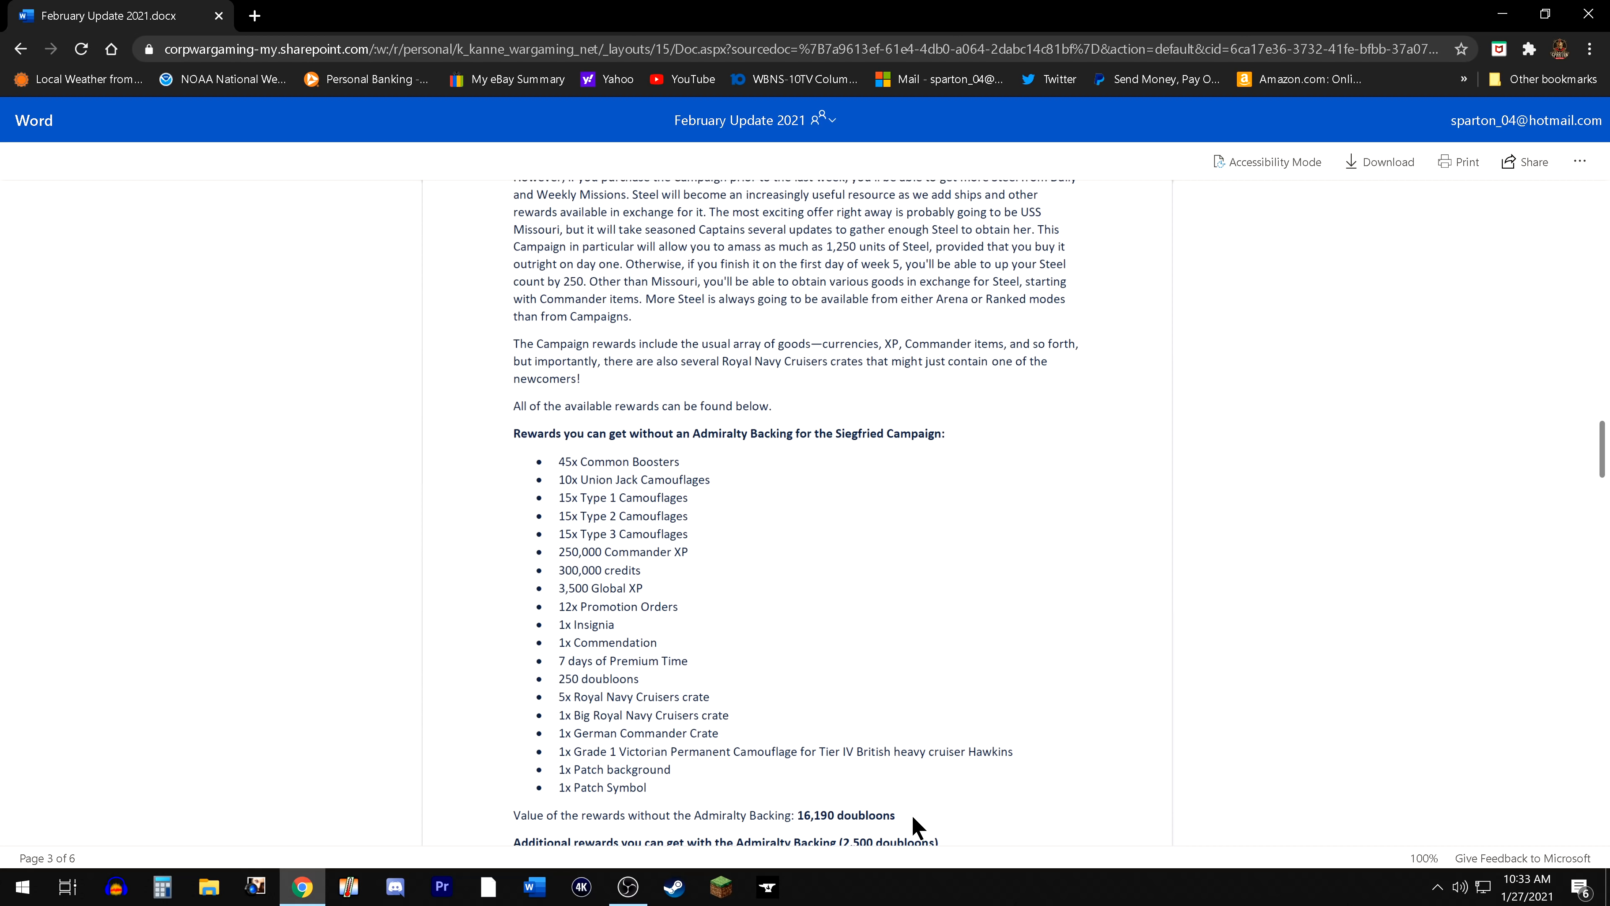
pyautogui.moveTo(1063, 746)
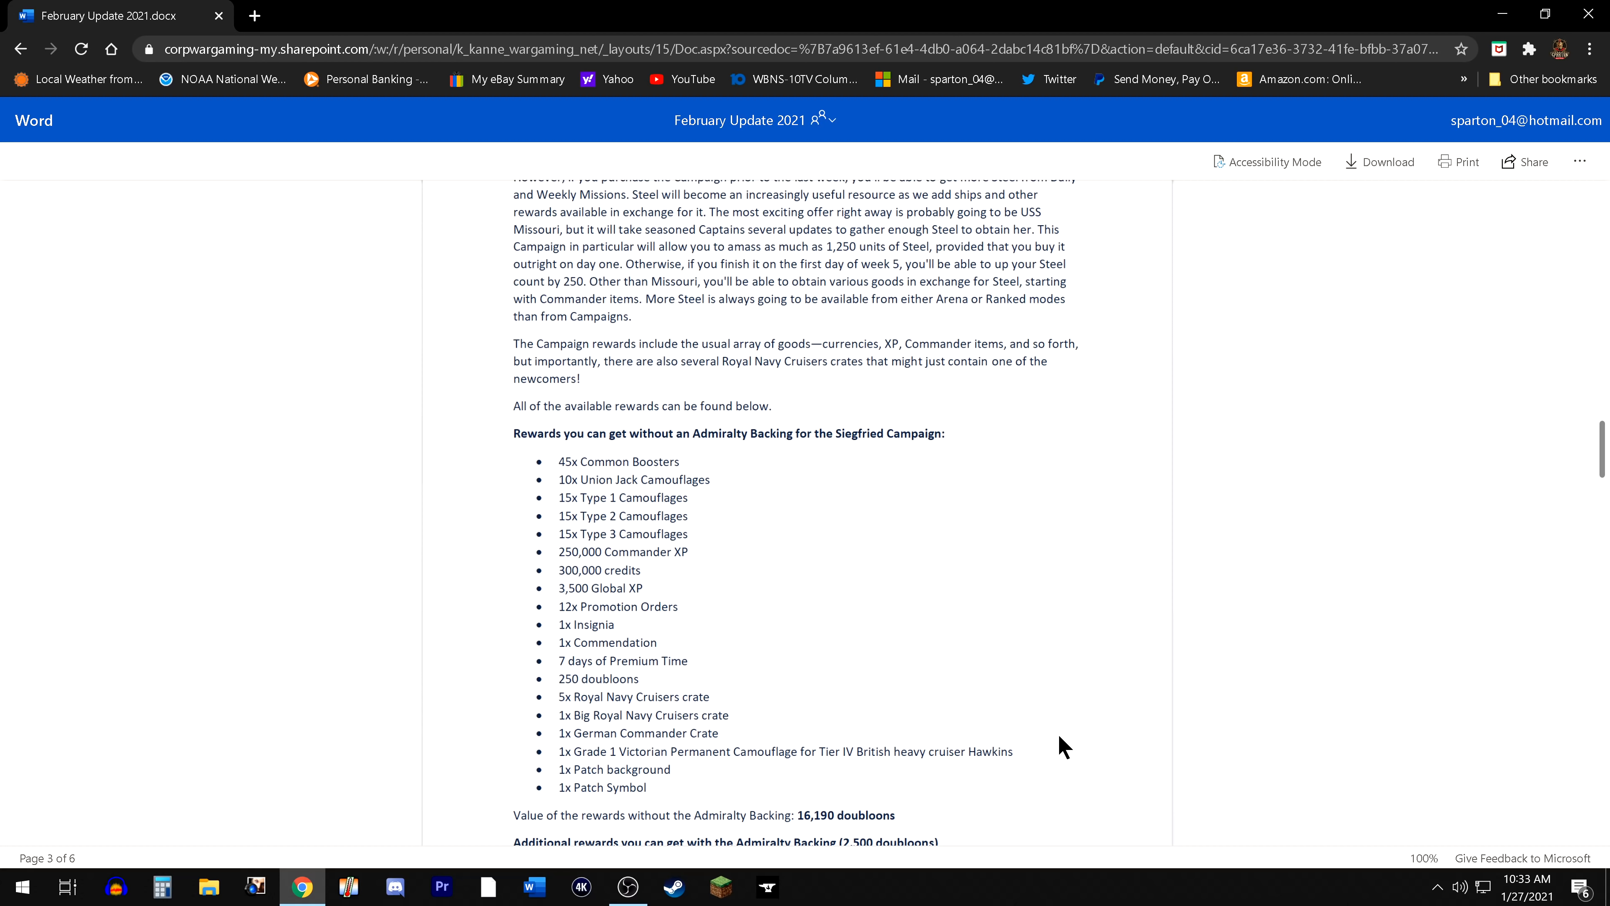
pyautogui.scroll(-3)
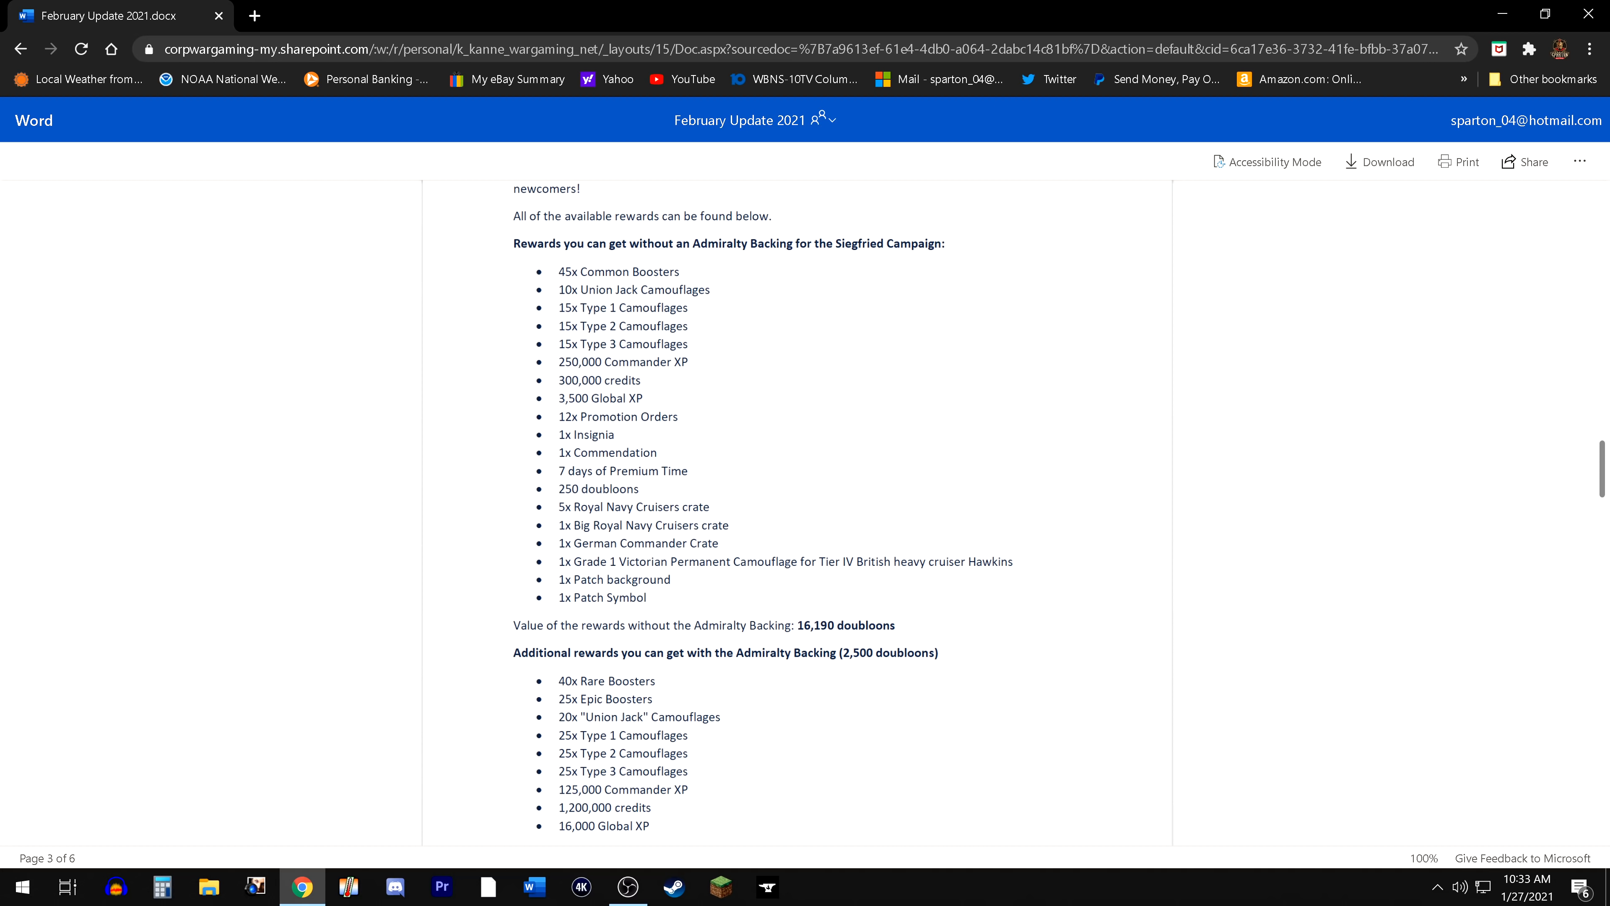
pyautogui.scroll(-3)
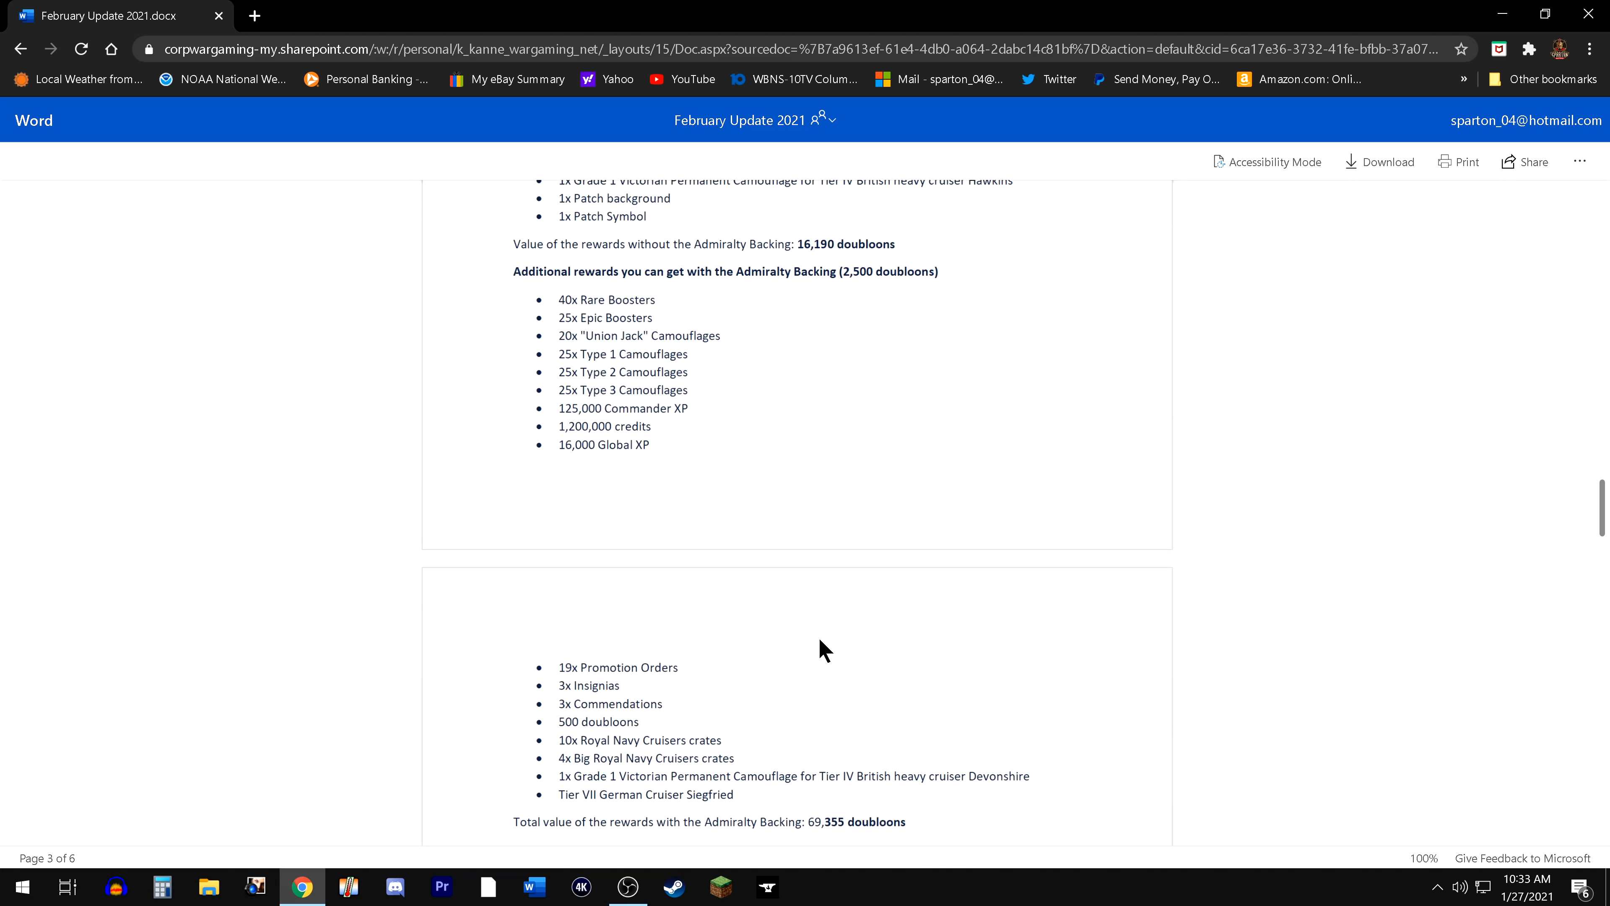
pyautogui.moveTo(1052, 522)
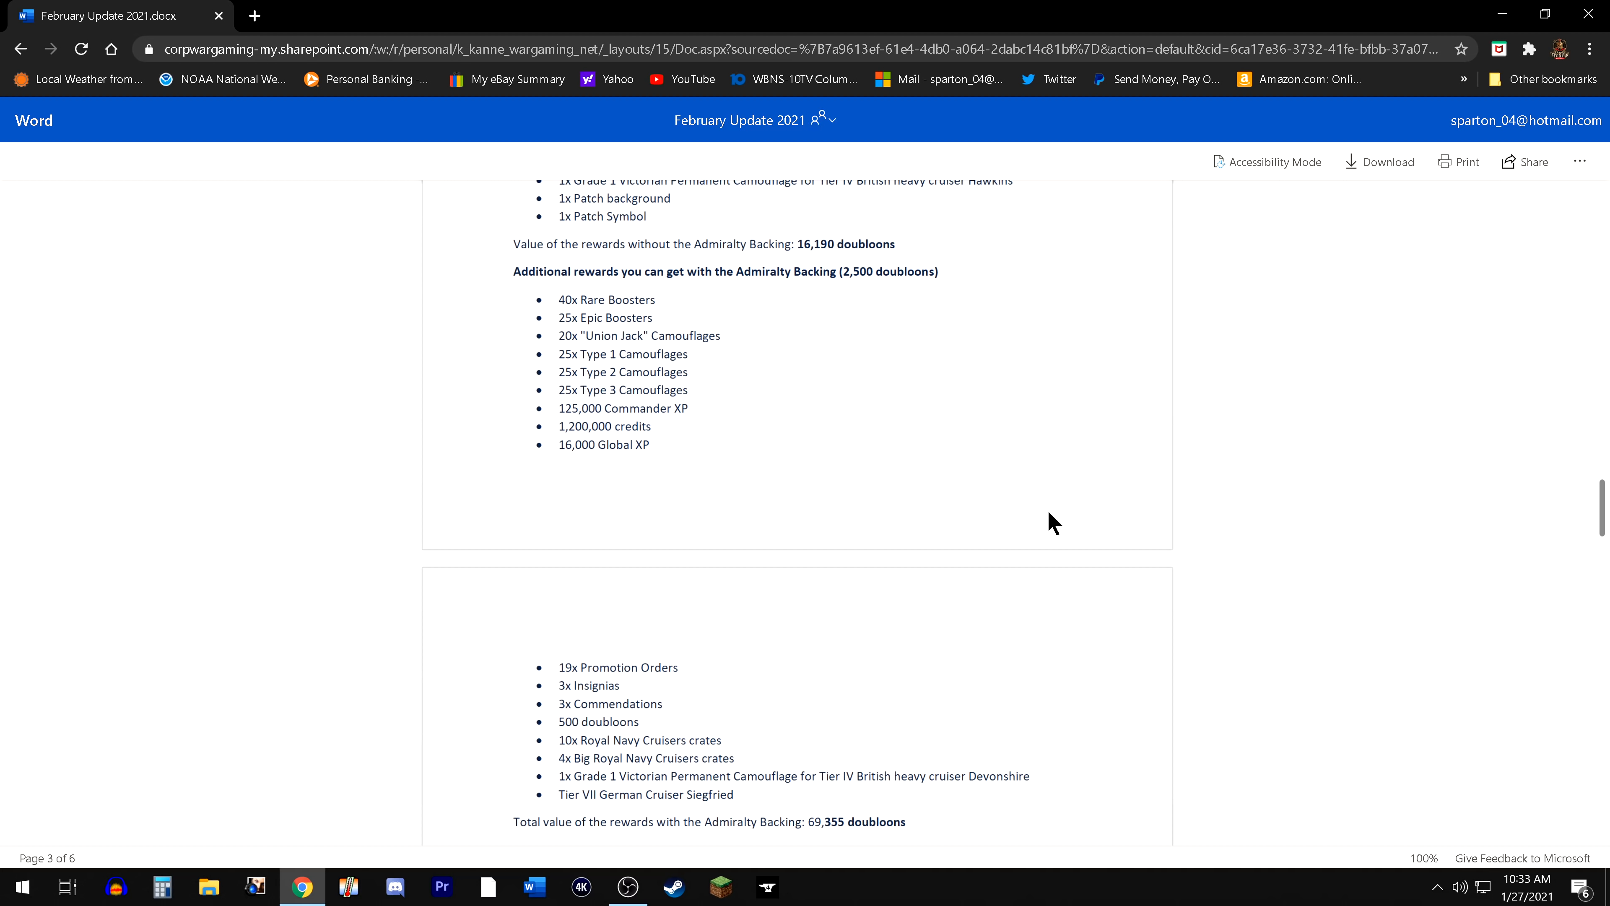
pyautogui.moveTo(971, 284)
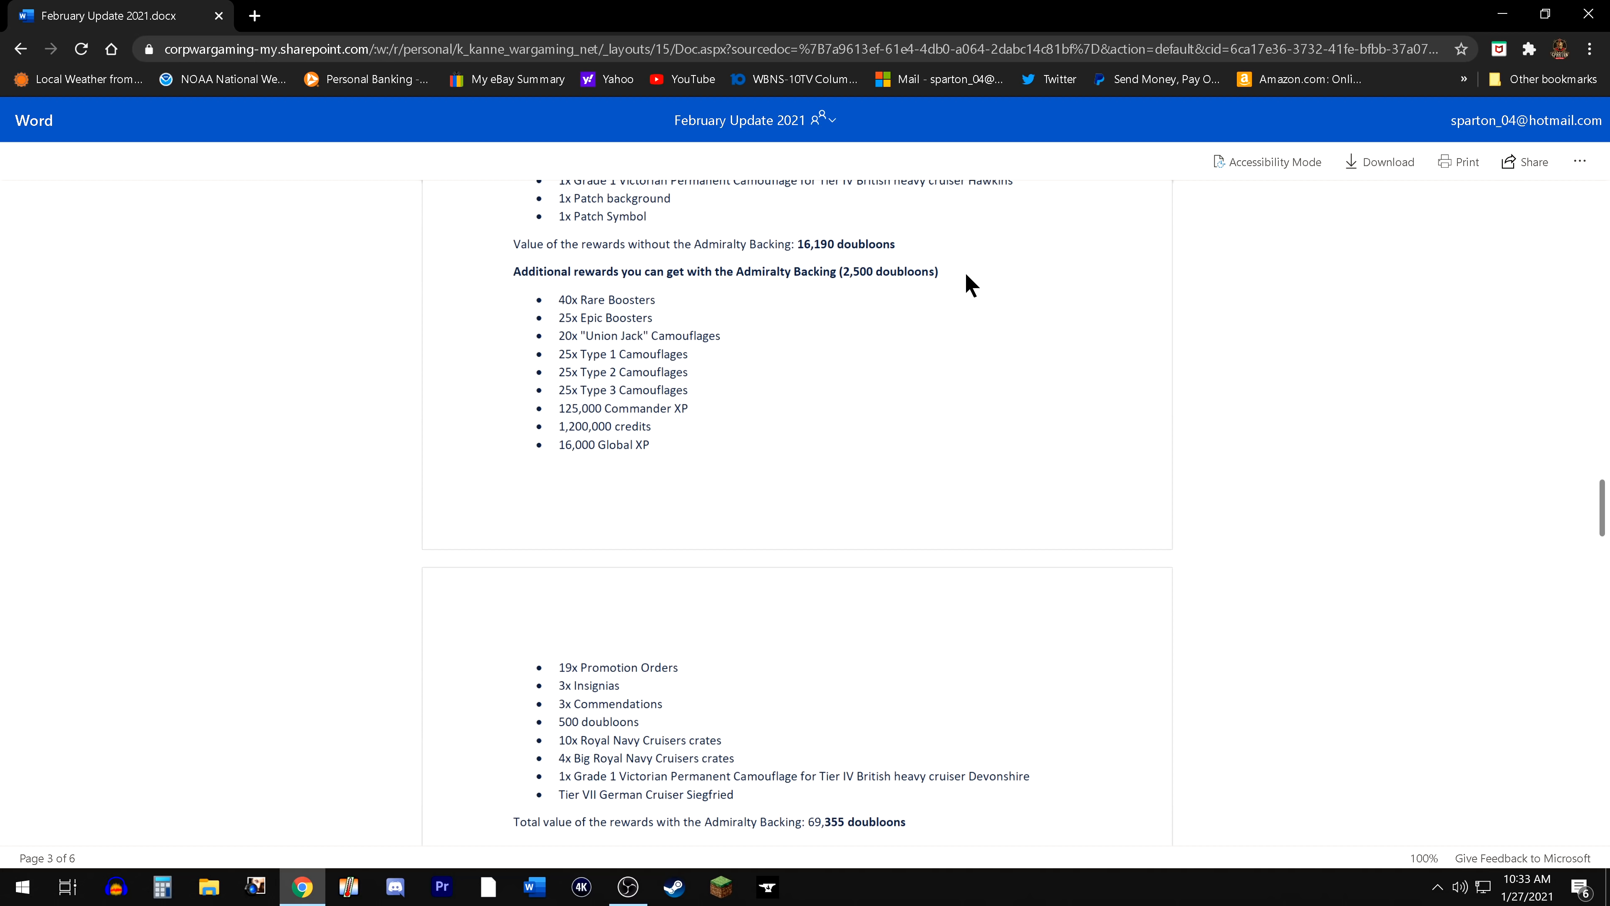
pyautogui.moveTo(764, 384)
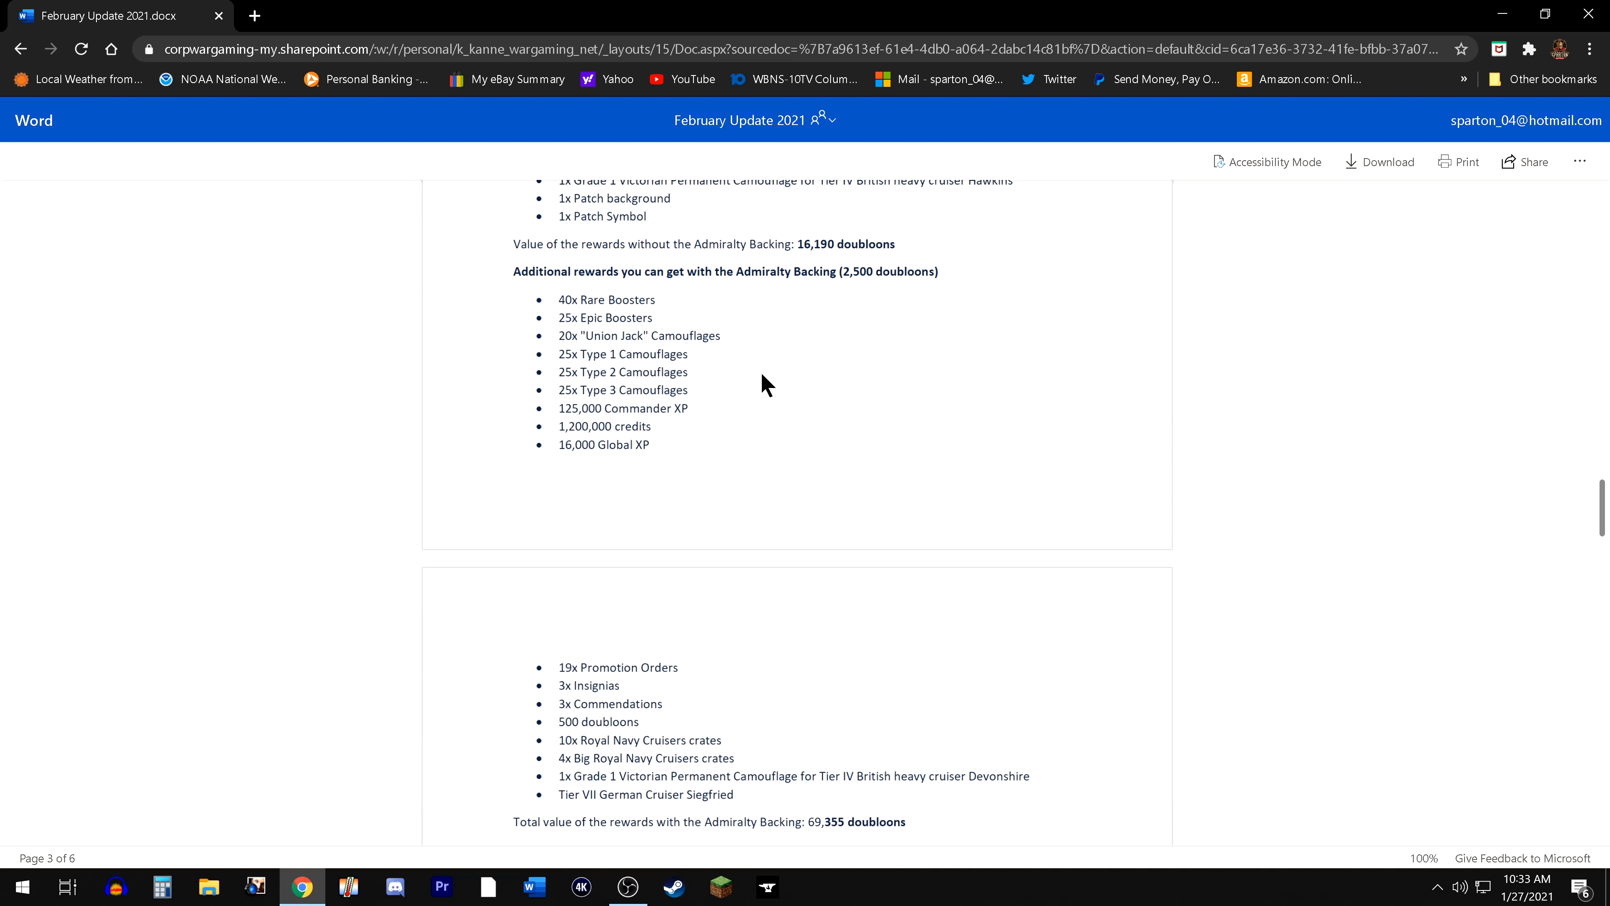
pyautogui.moveTo(779, 591)
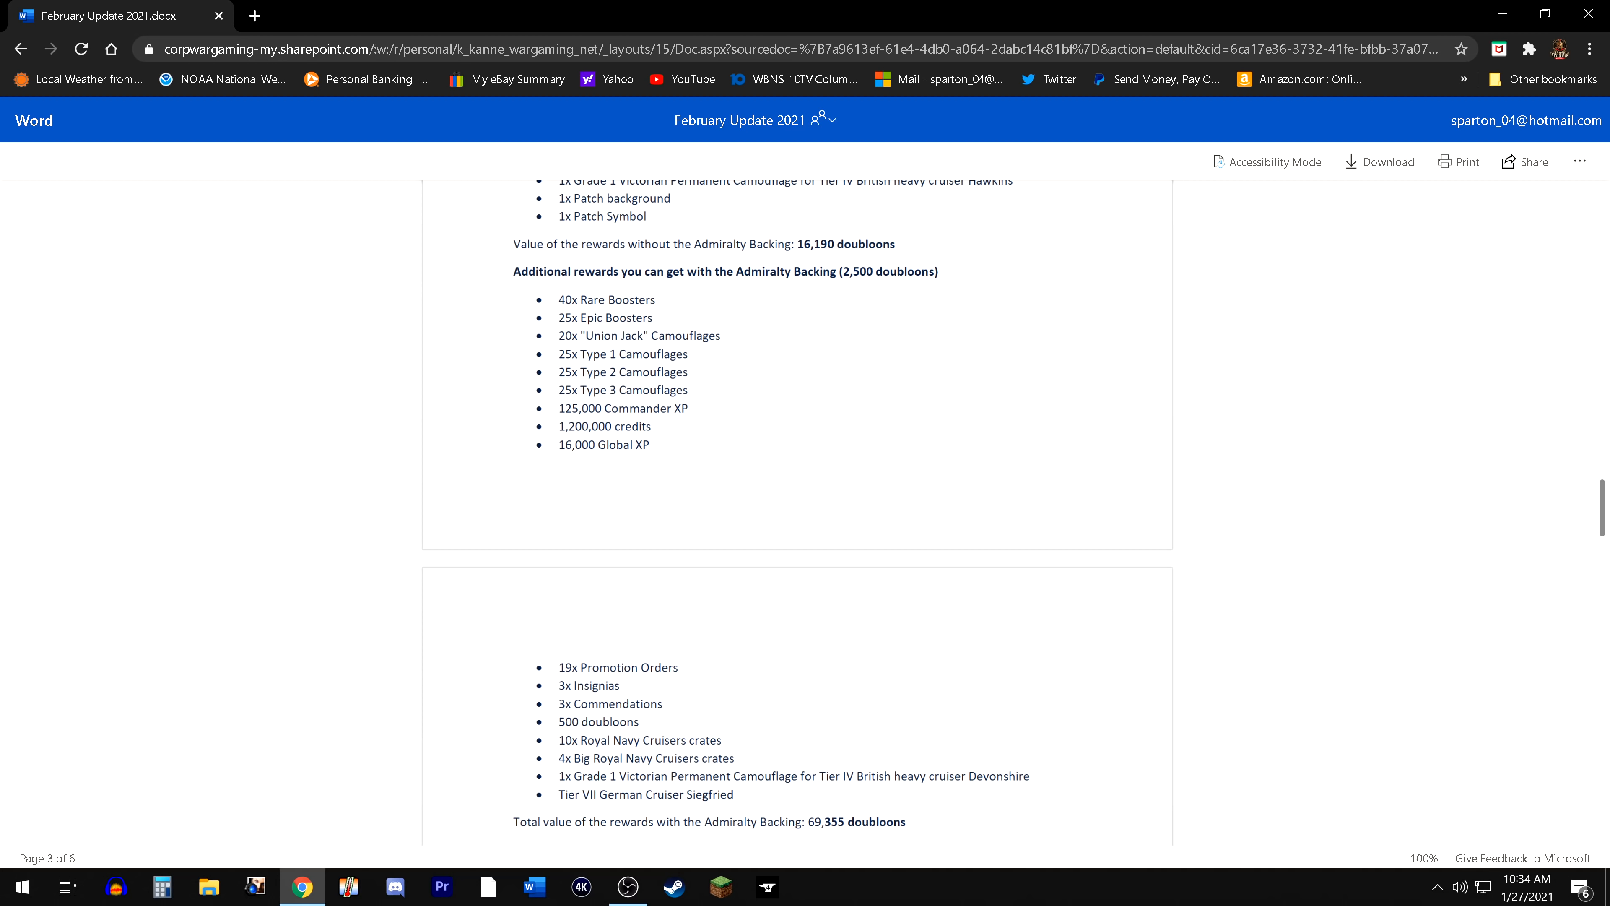
pyautogui.moveTo(736, 728)
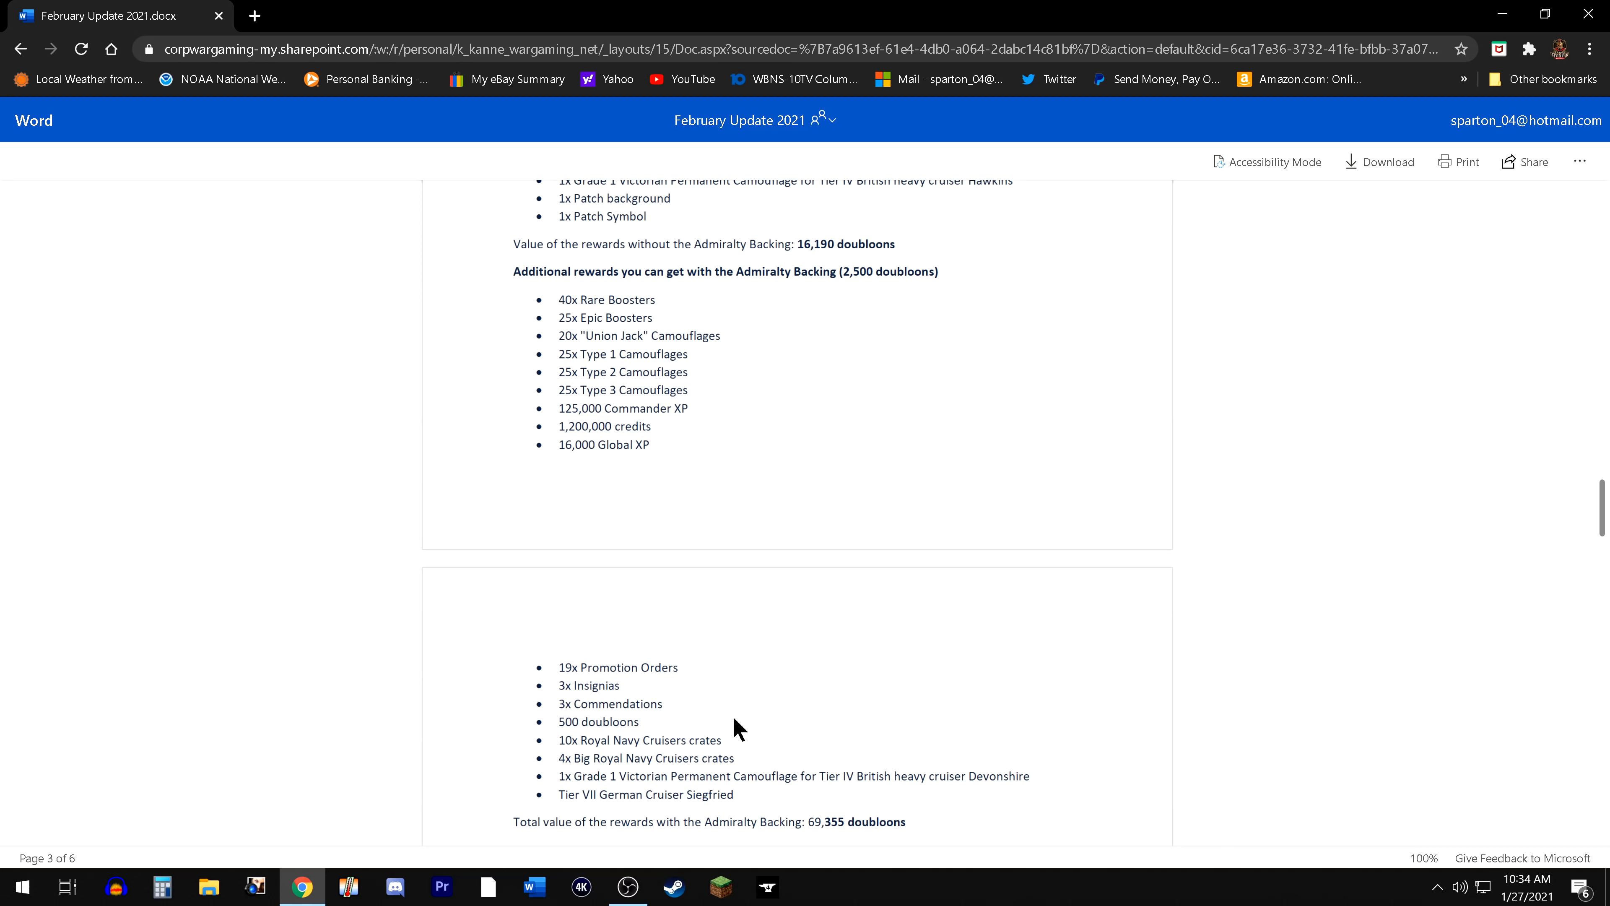
pyautogui.moveTo(566, 818)
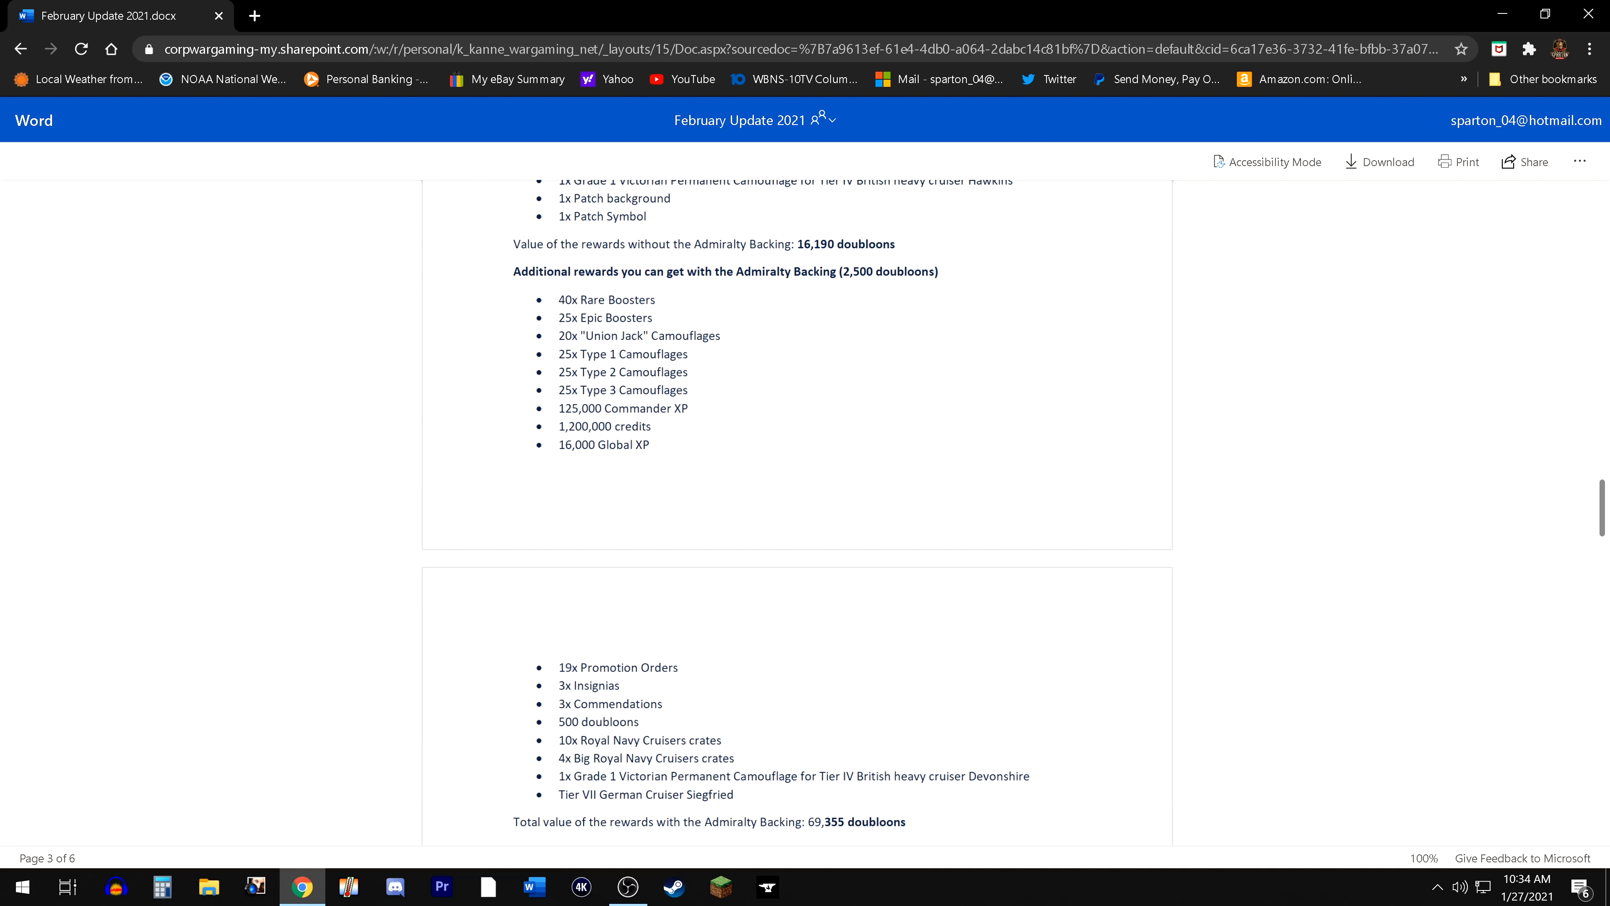
pyautogui.moveTo(842, 847)
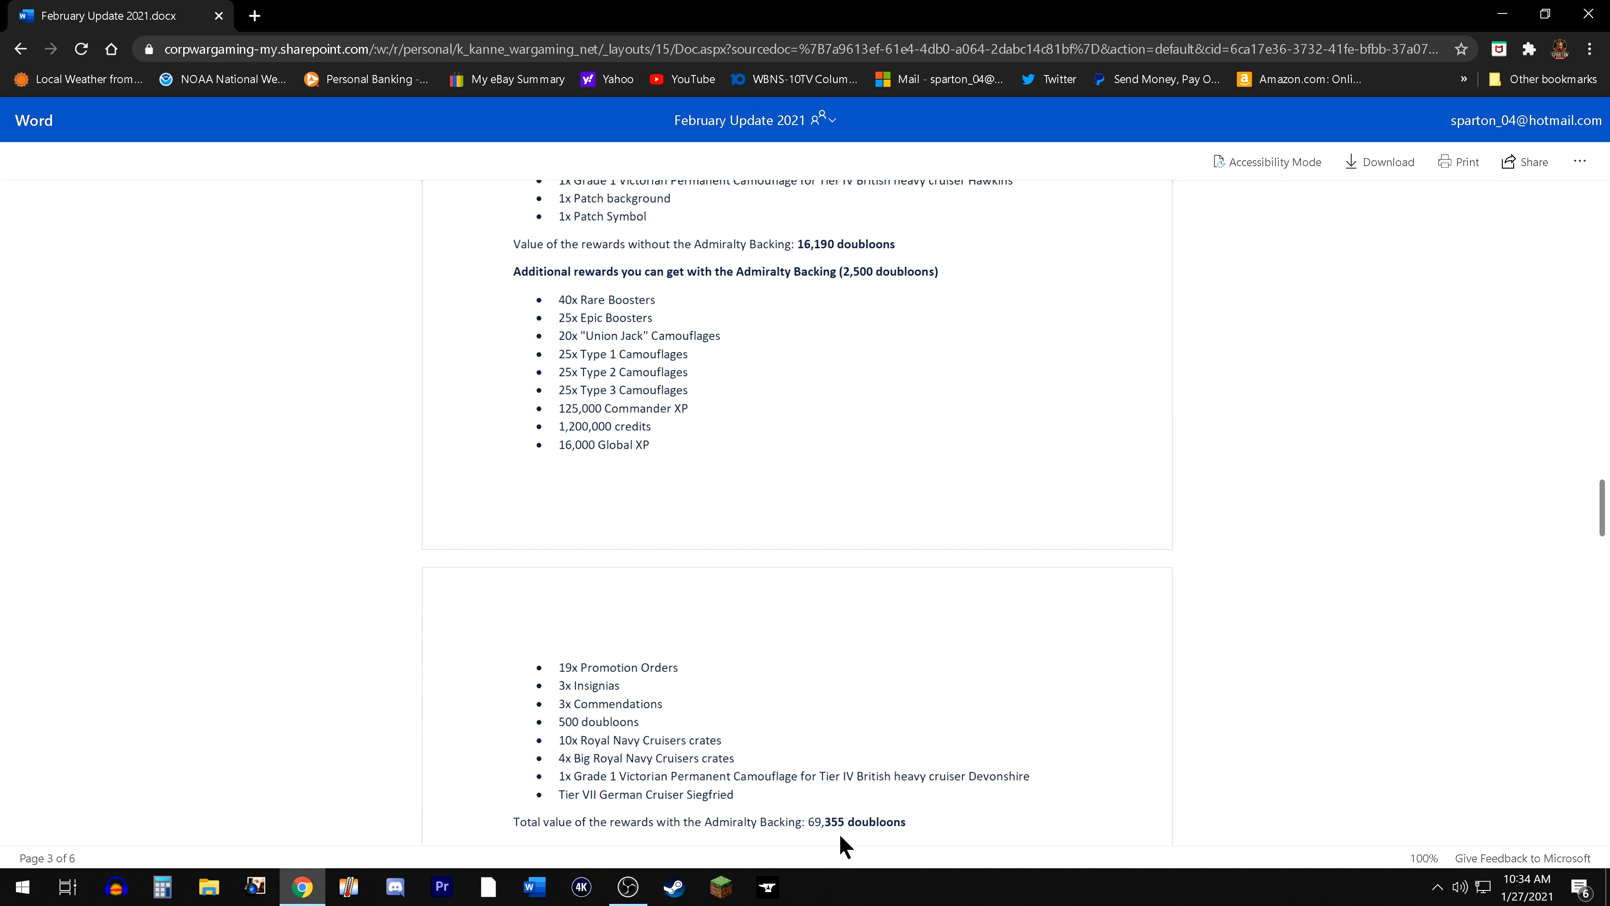
pyautogui.moveTo(839, 851)
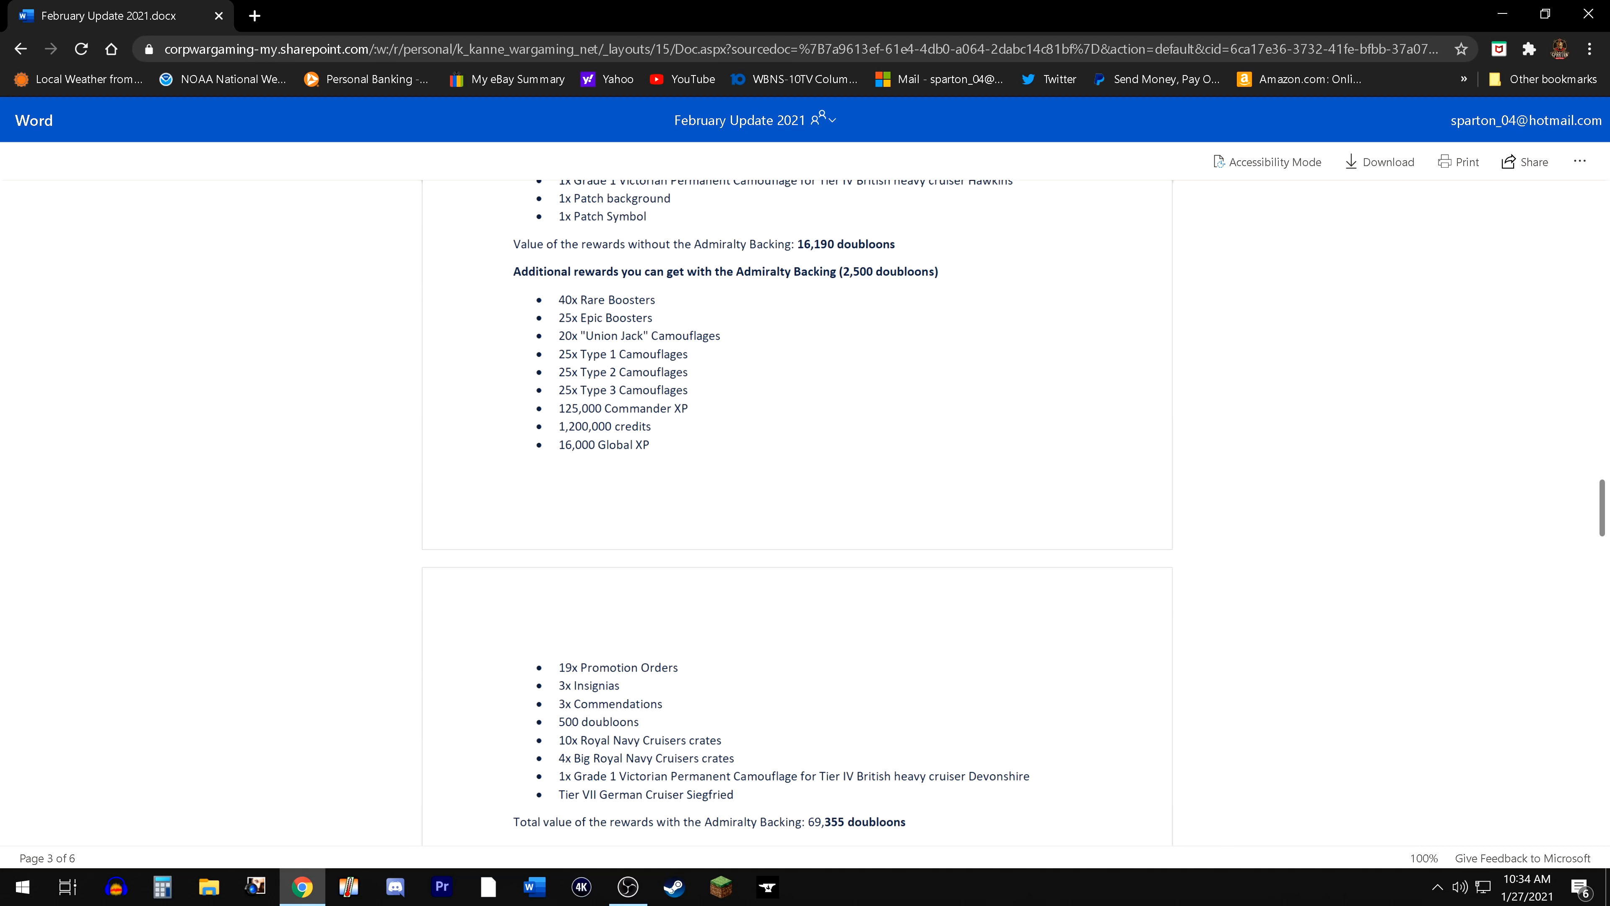
pyautogui.moveTo(844, 310)
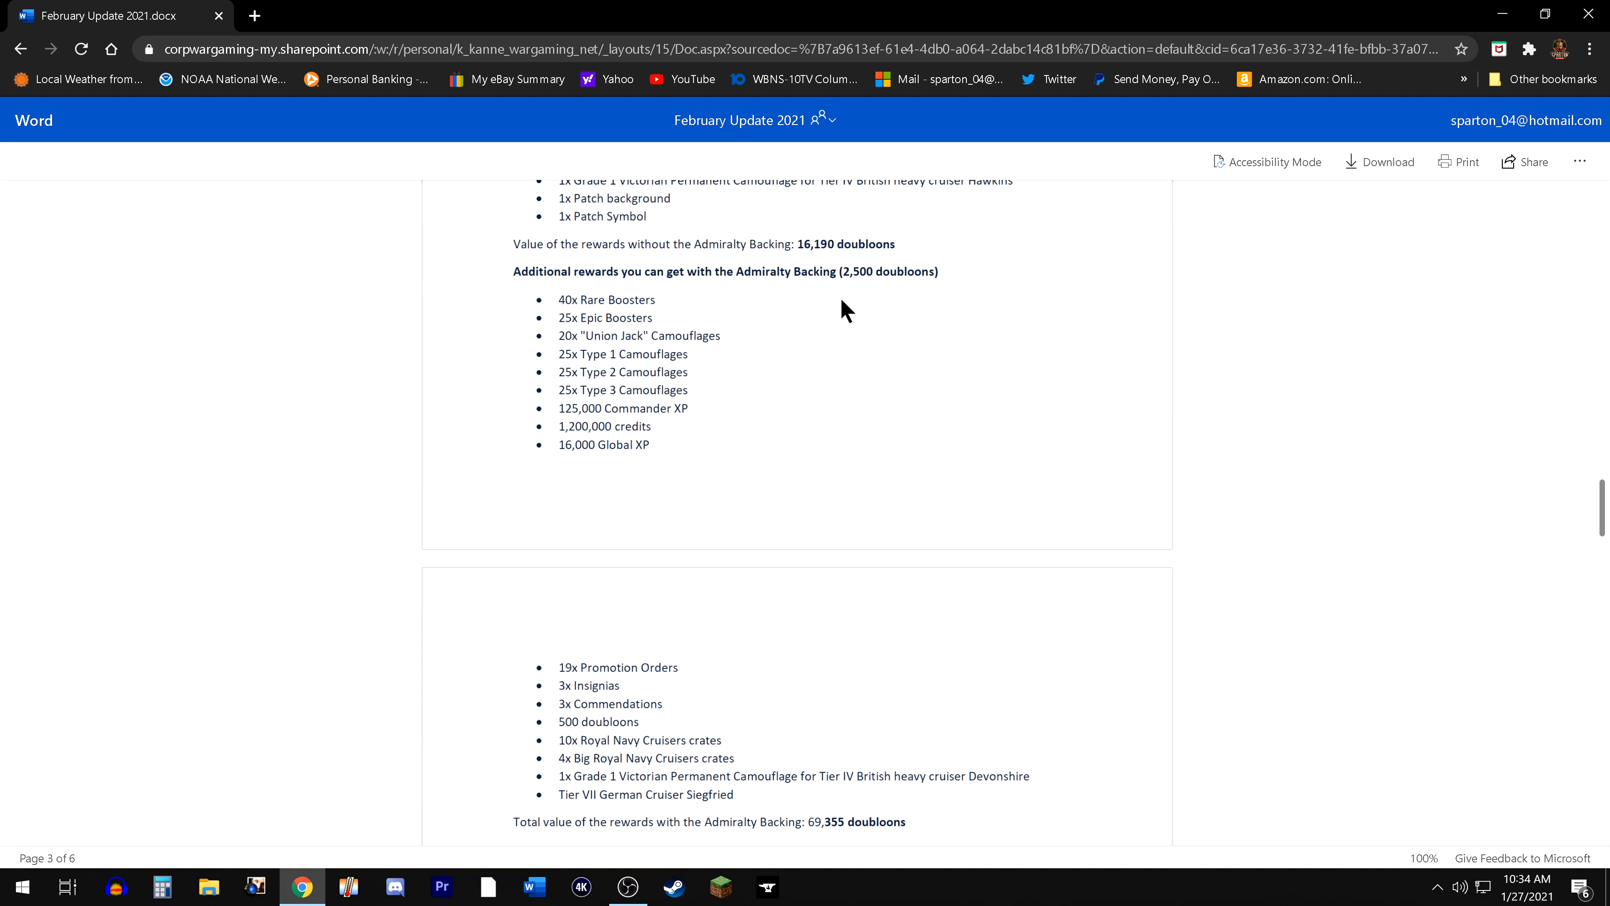
pyautogui.moveTo(782, 268)
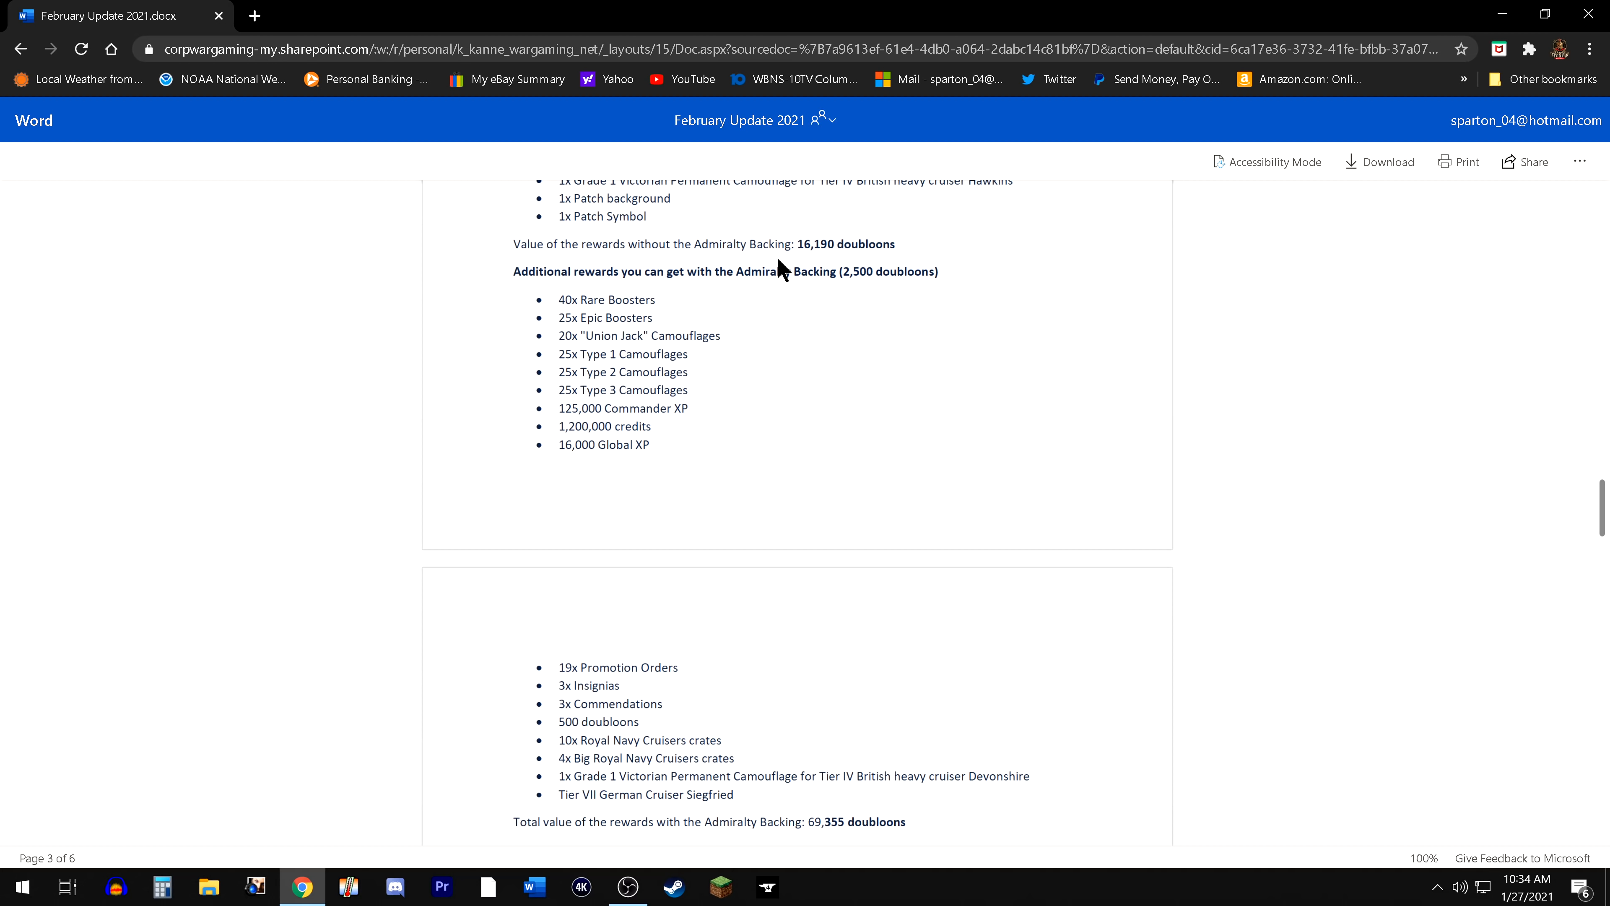
pyautogui.moveTo(745, 260)
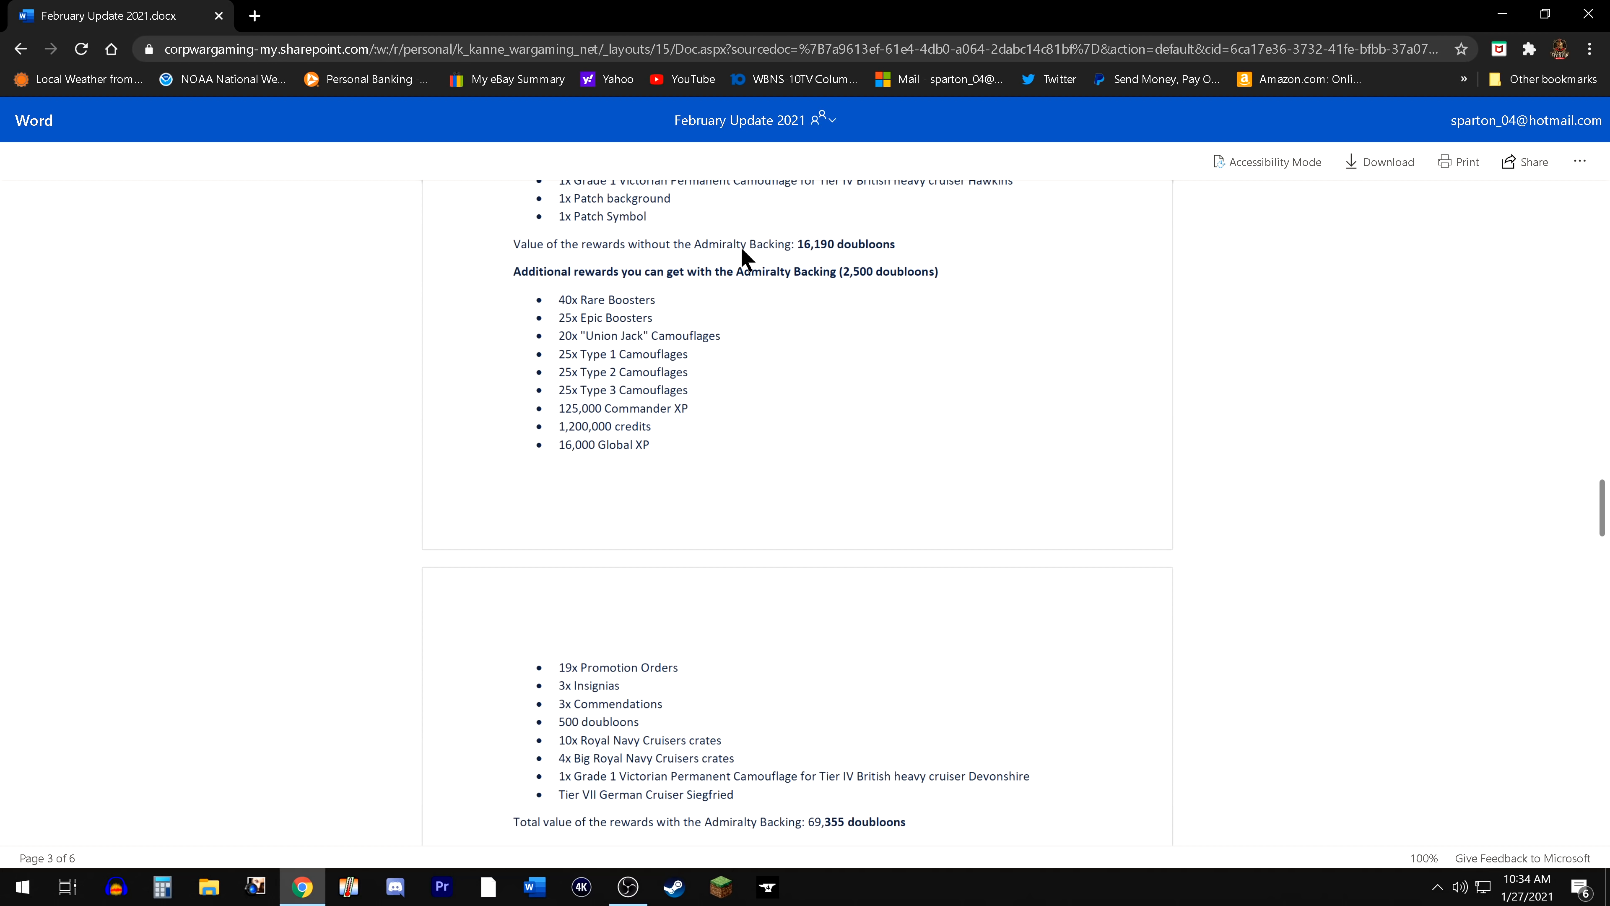
pyautogui.moveTo(874, 804)
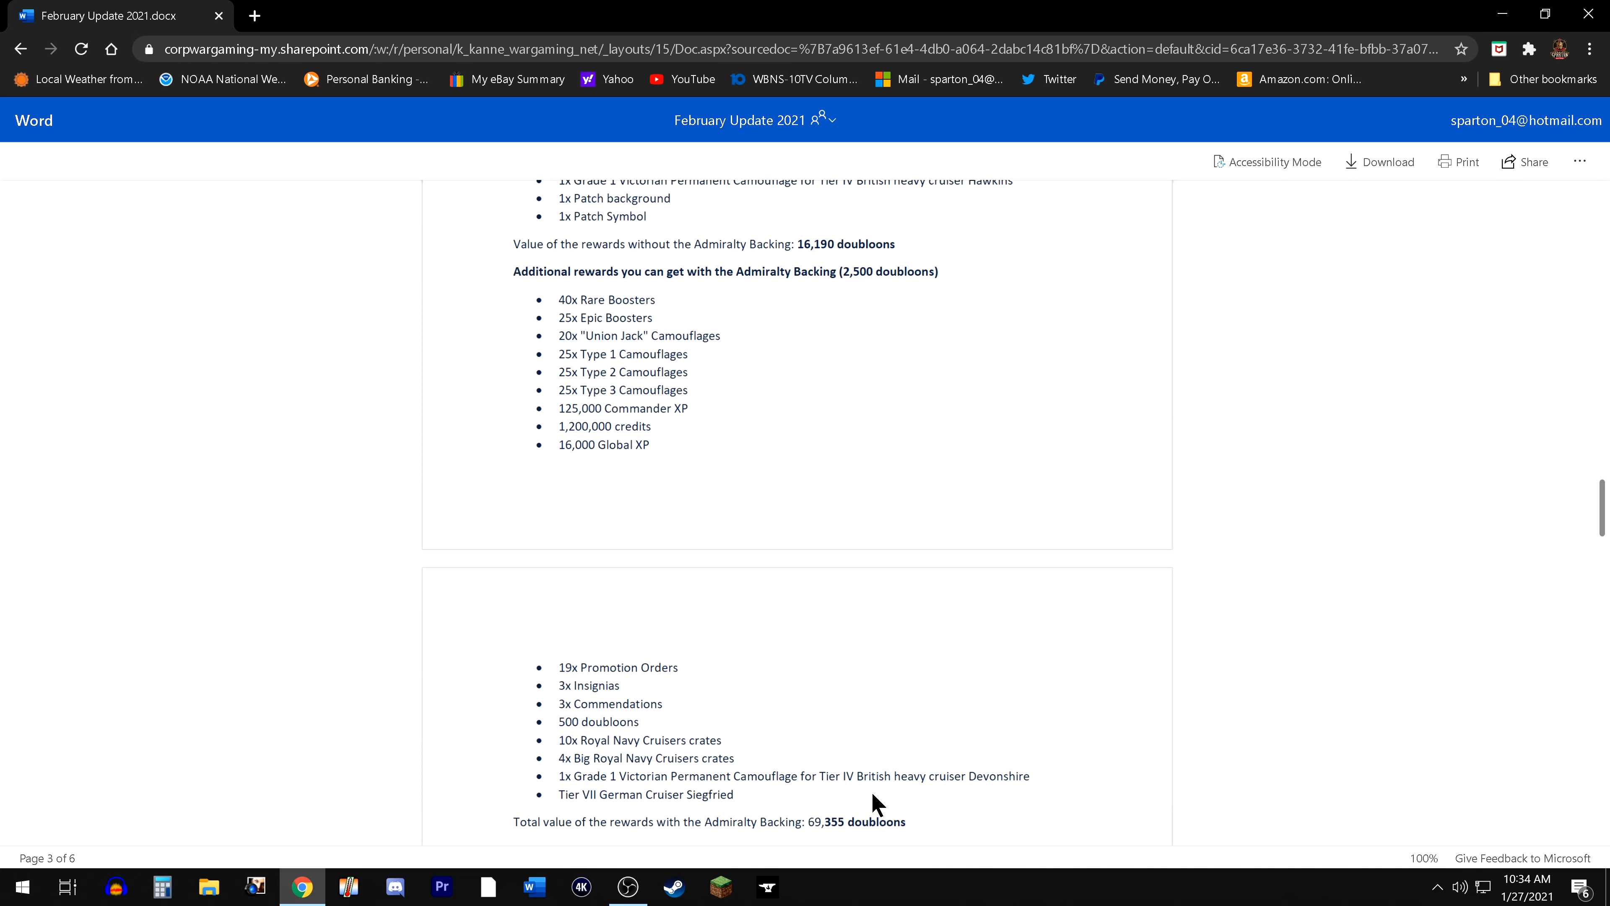
pyautogui.moveTo(923, 626)
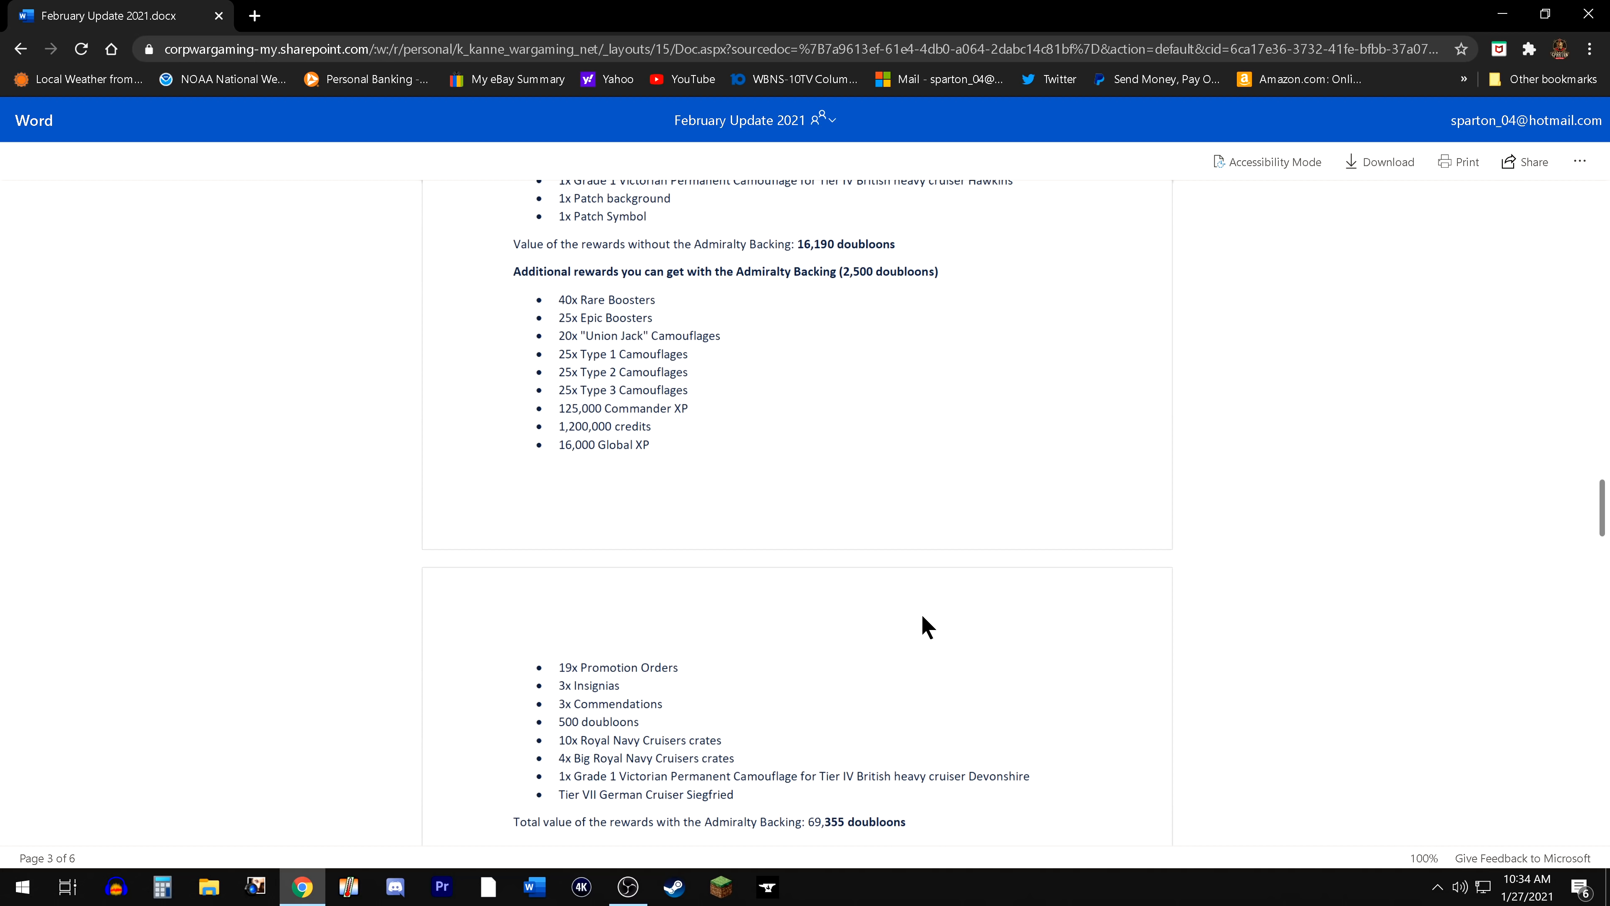
pyautogui.moveTo(915, 662)
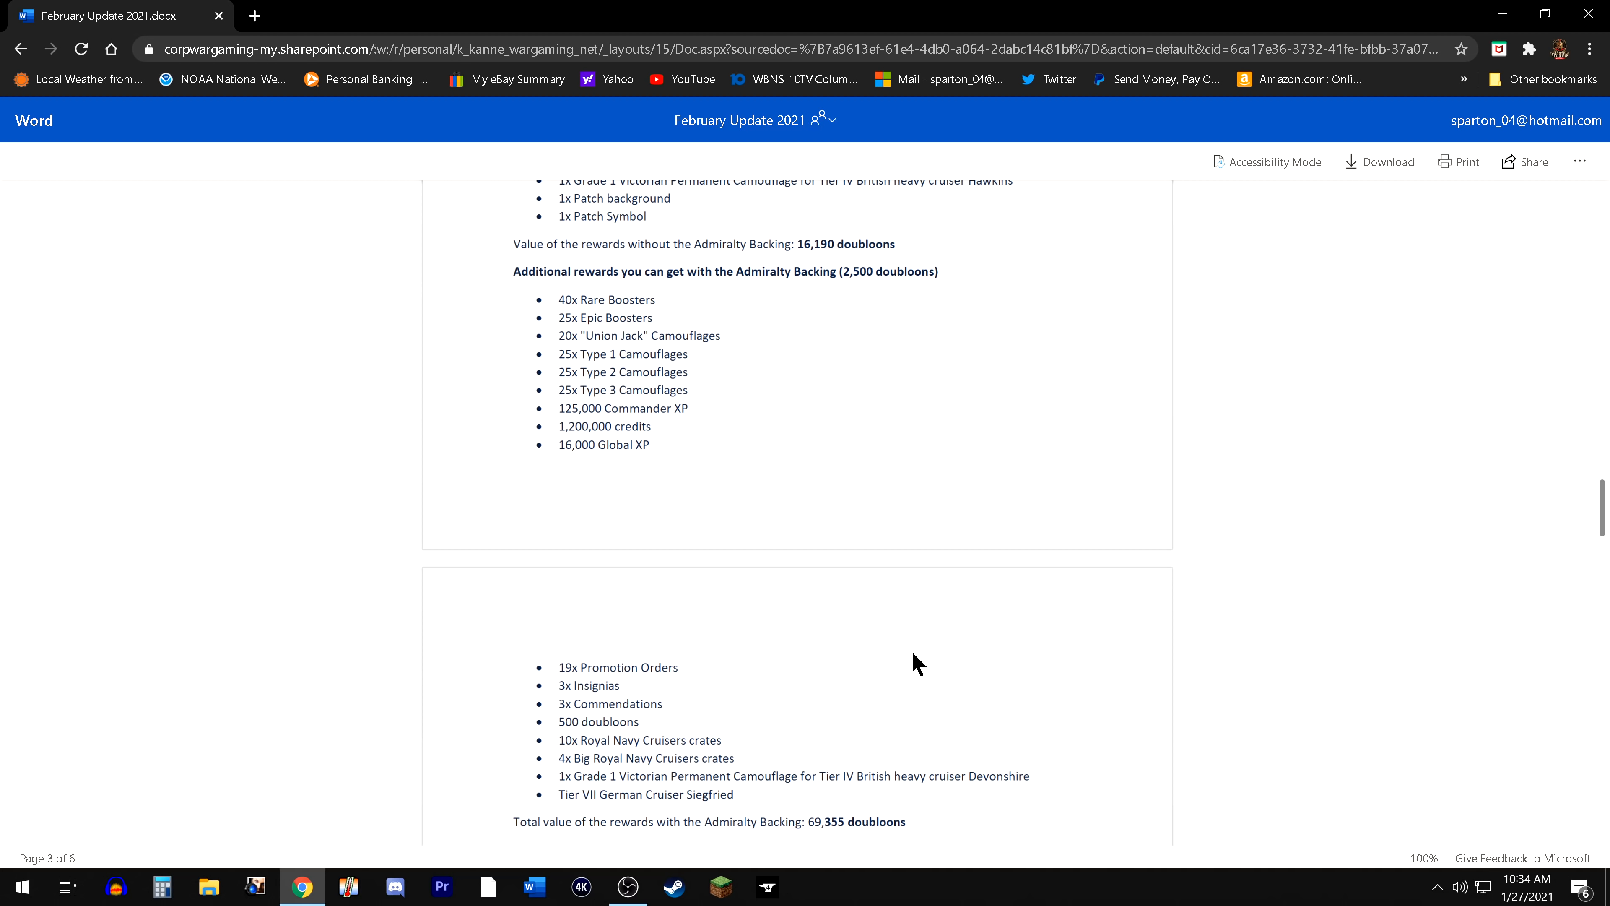
pyautogui.moveTo(915, 681)
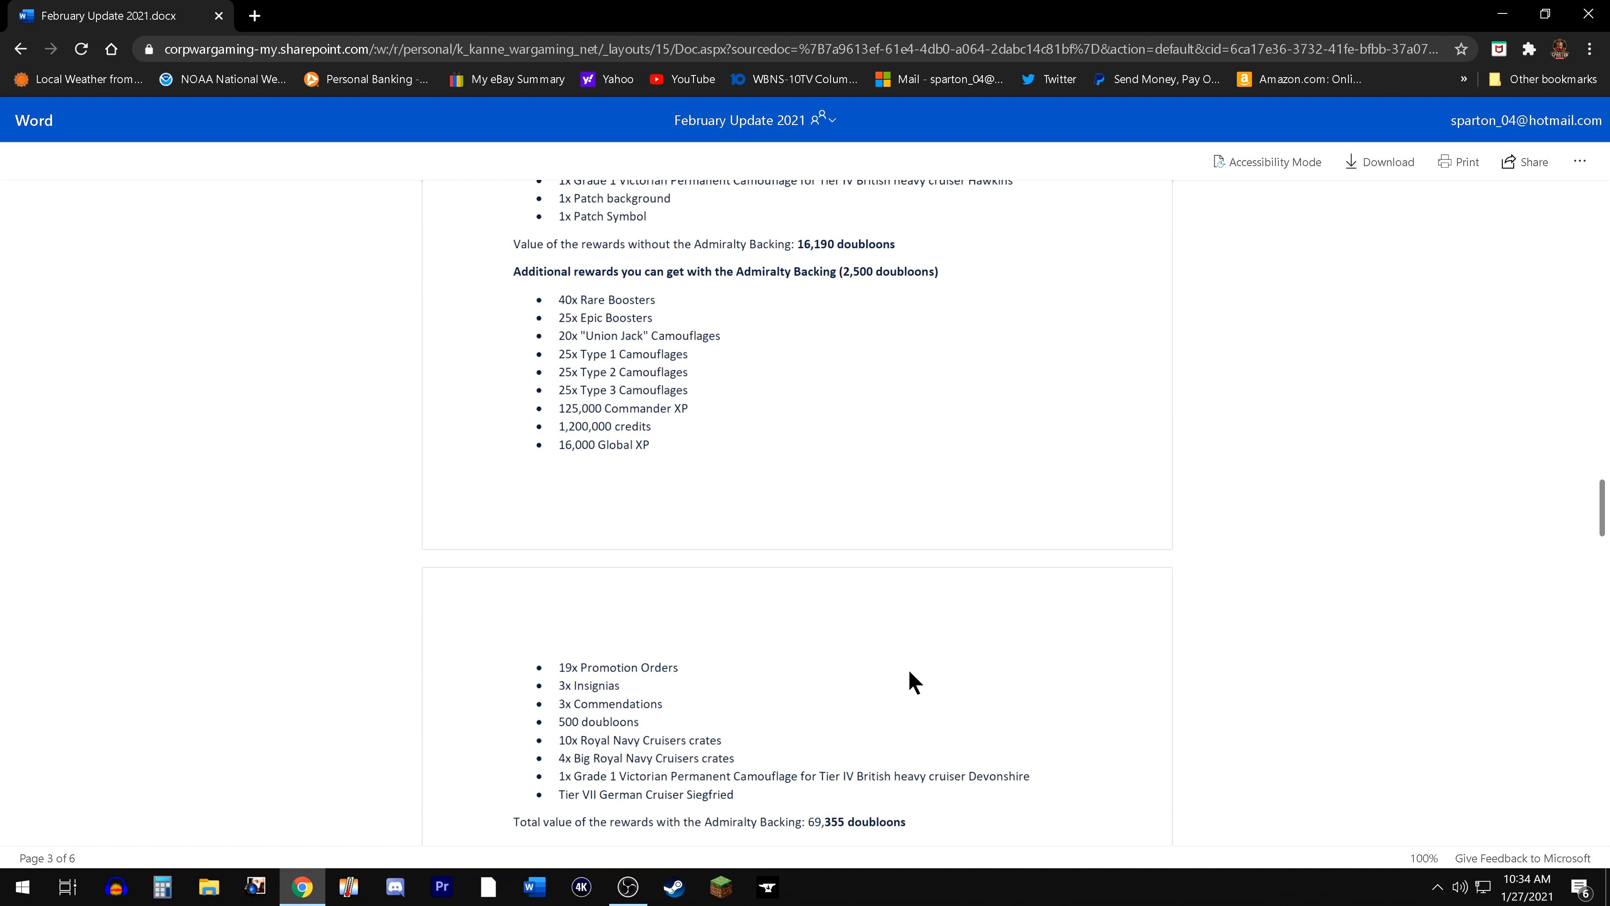
pyautogui.moveTo(837, 721)
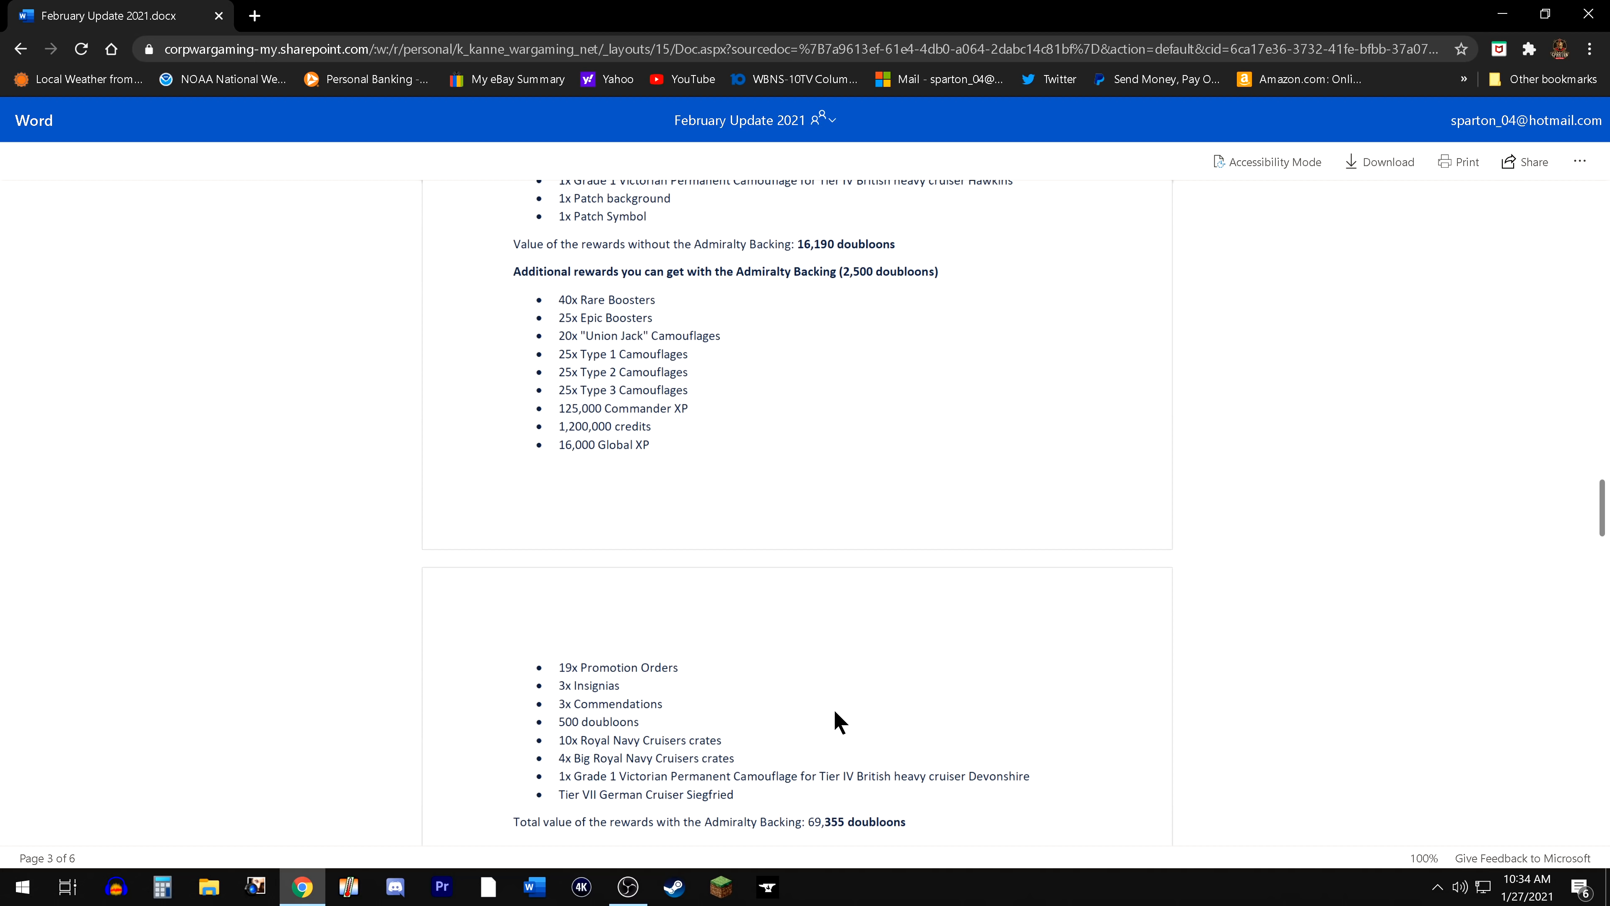
pyautogui.moveTo(794, 284)
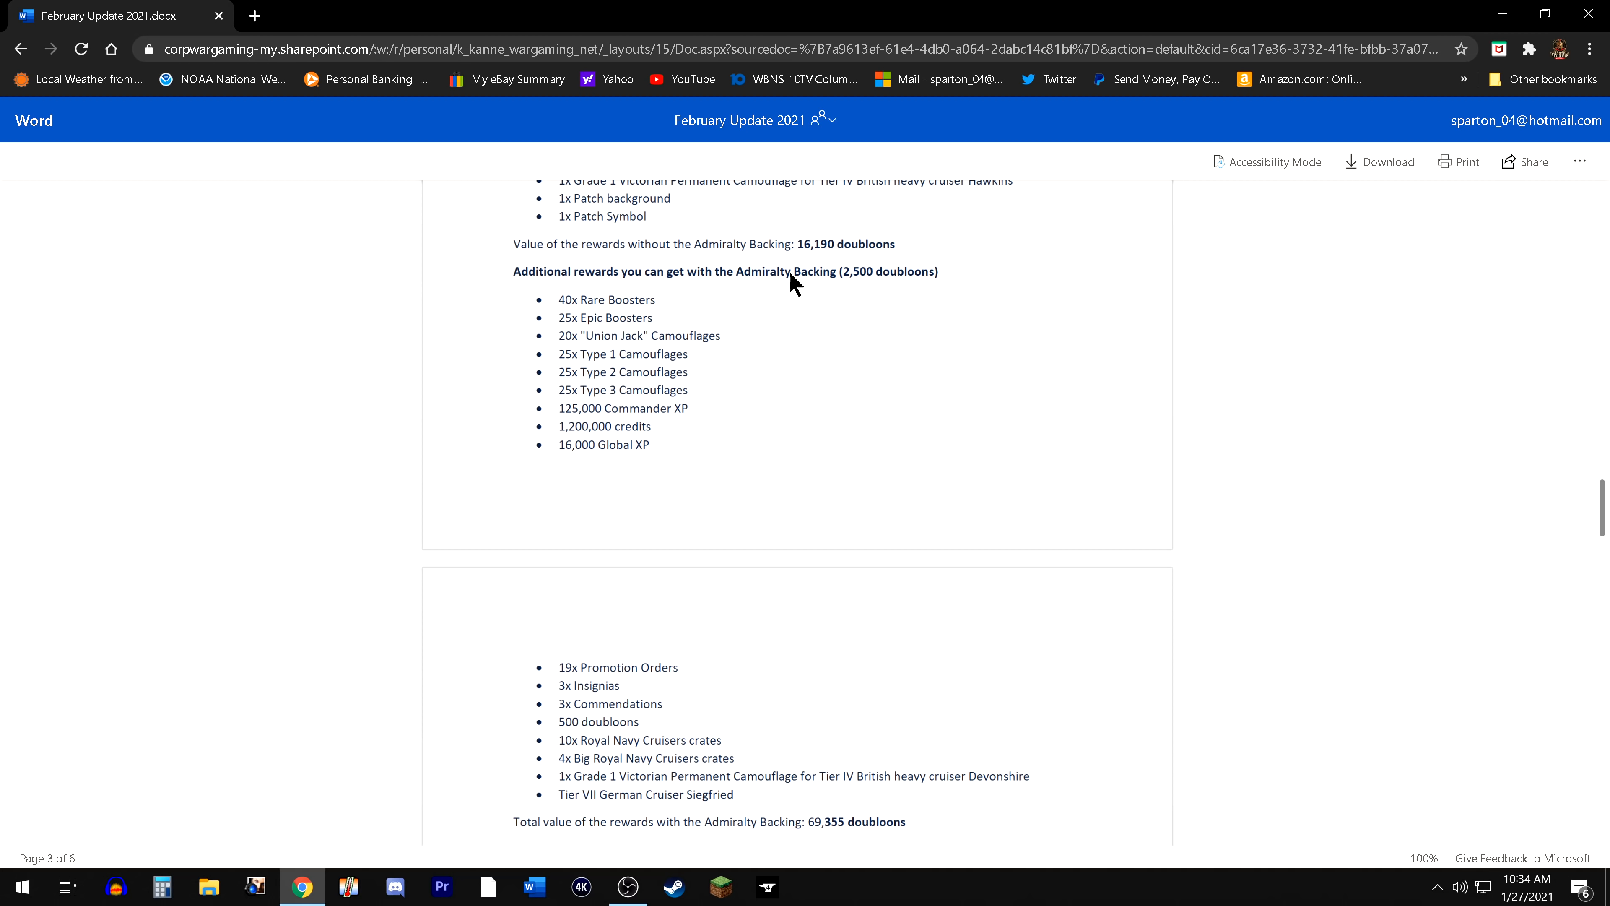
pyautogui.moveTo(1212, 536)
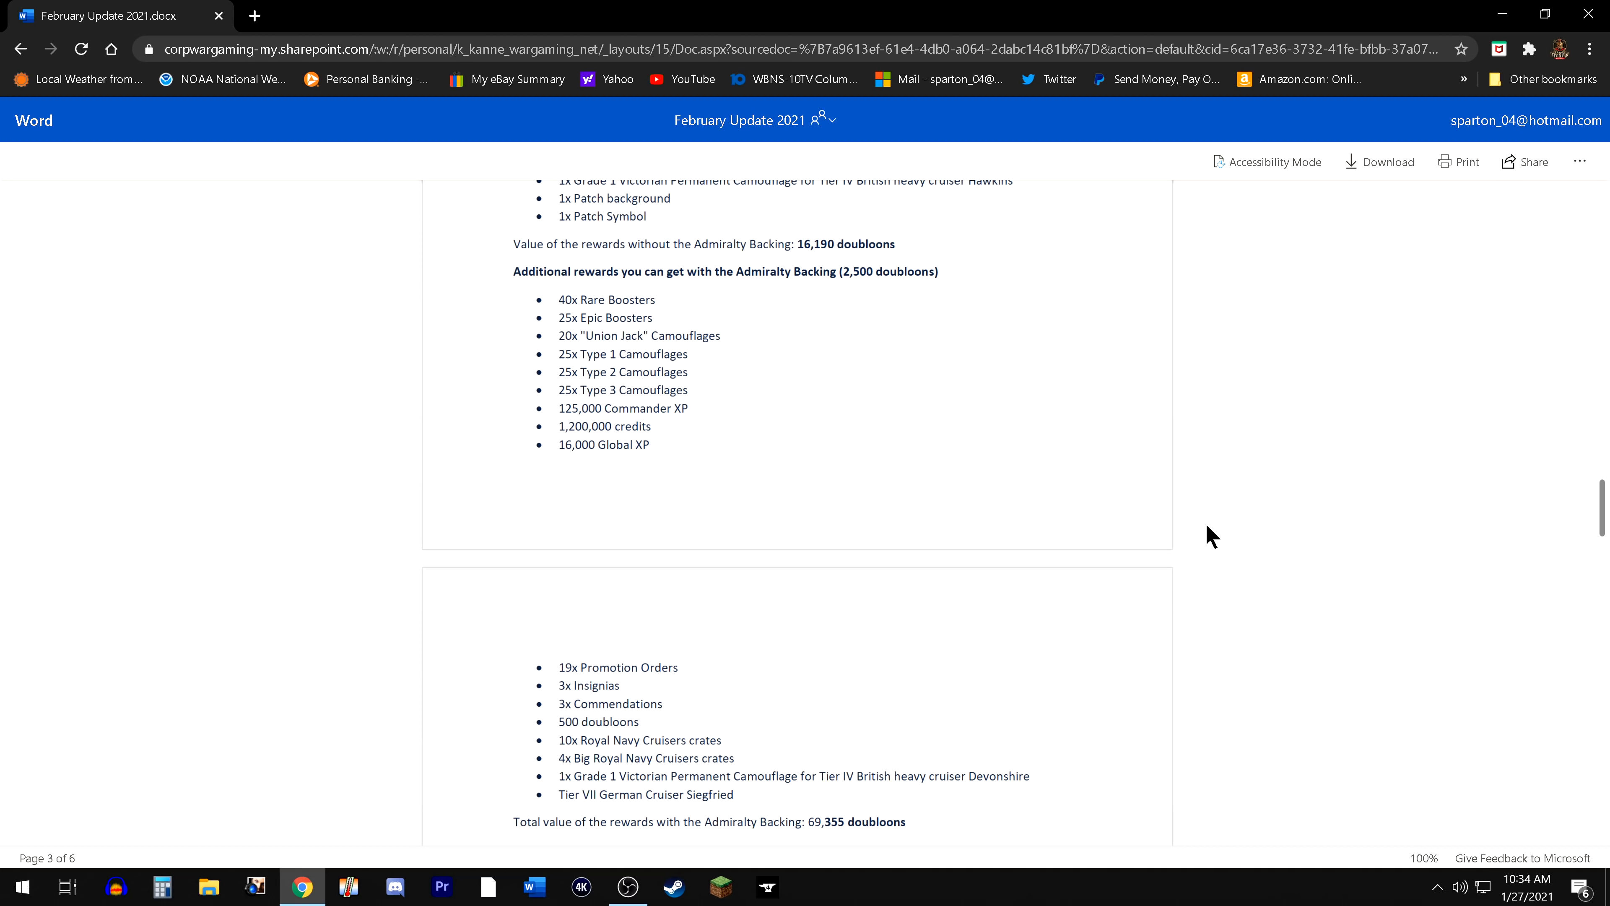
pyautogui.moveTo(1173, 527)
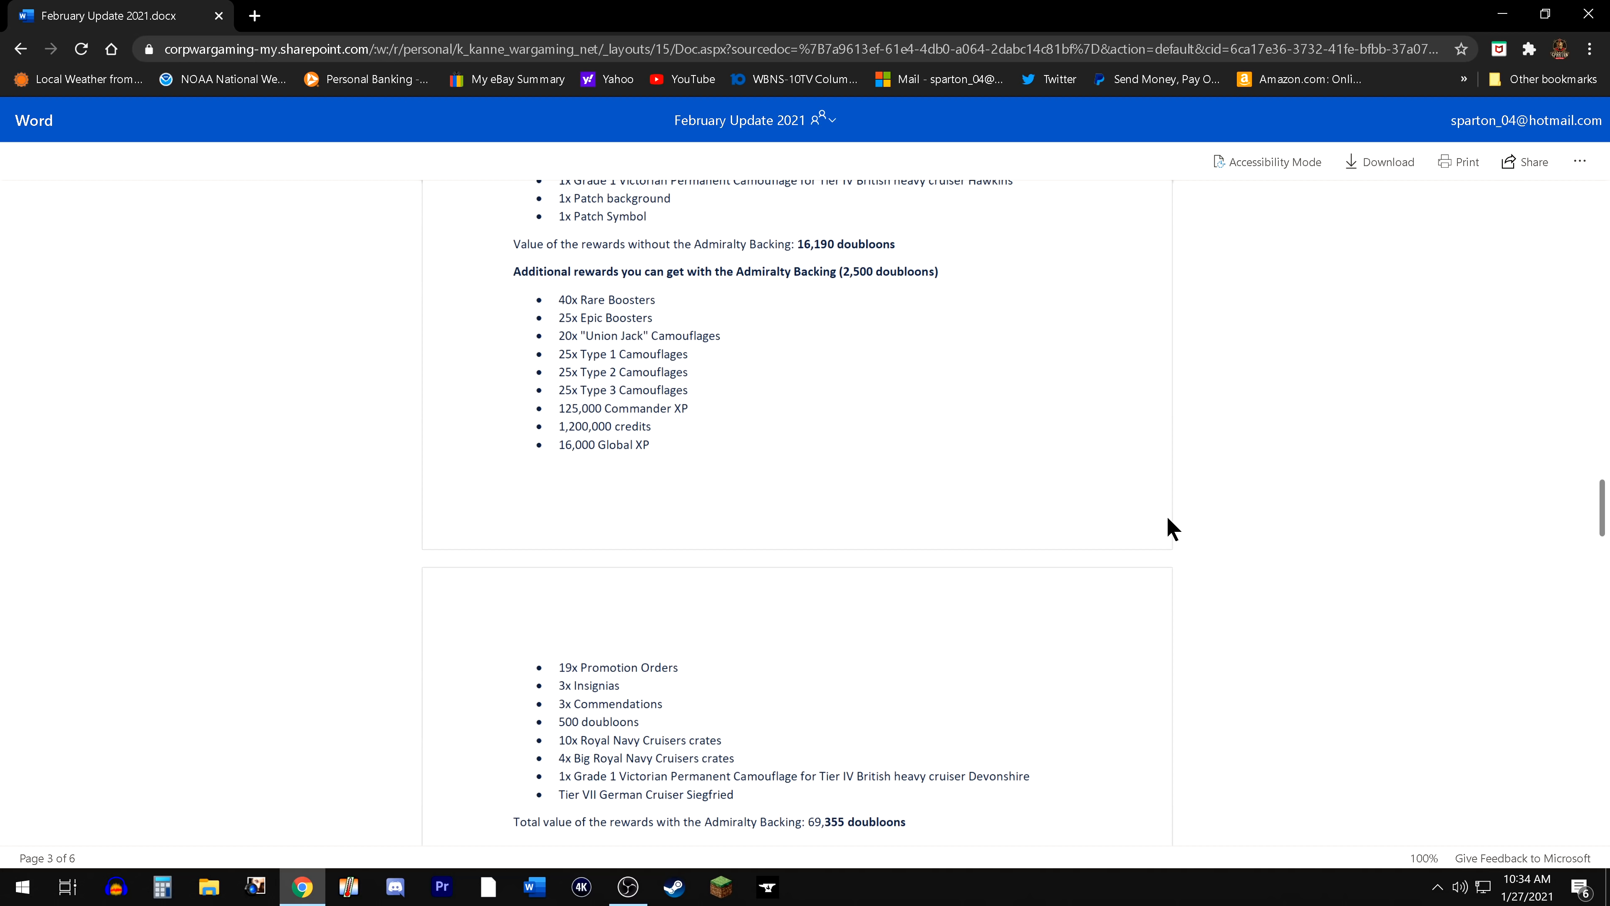
pyautogui.moveTo(1142, 522)
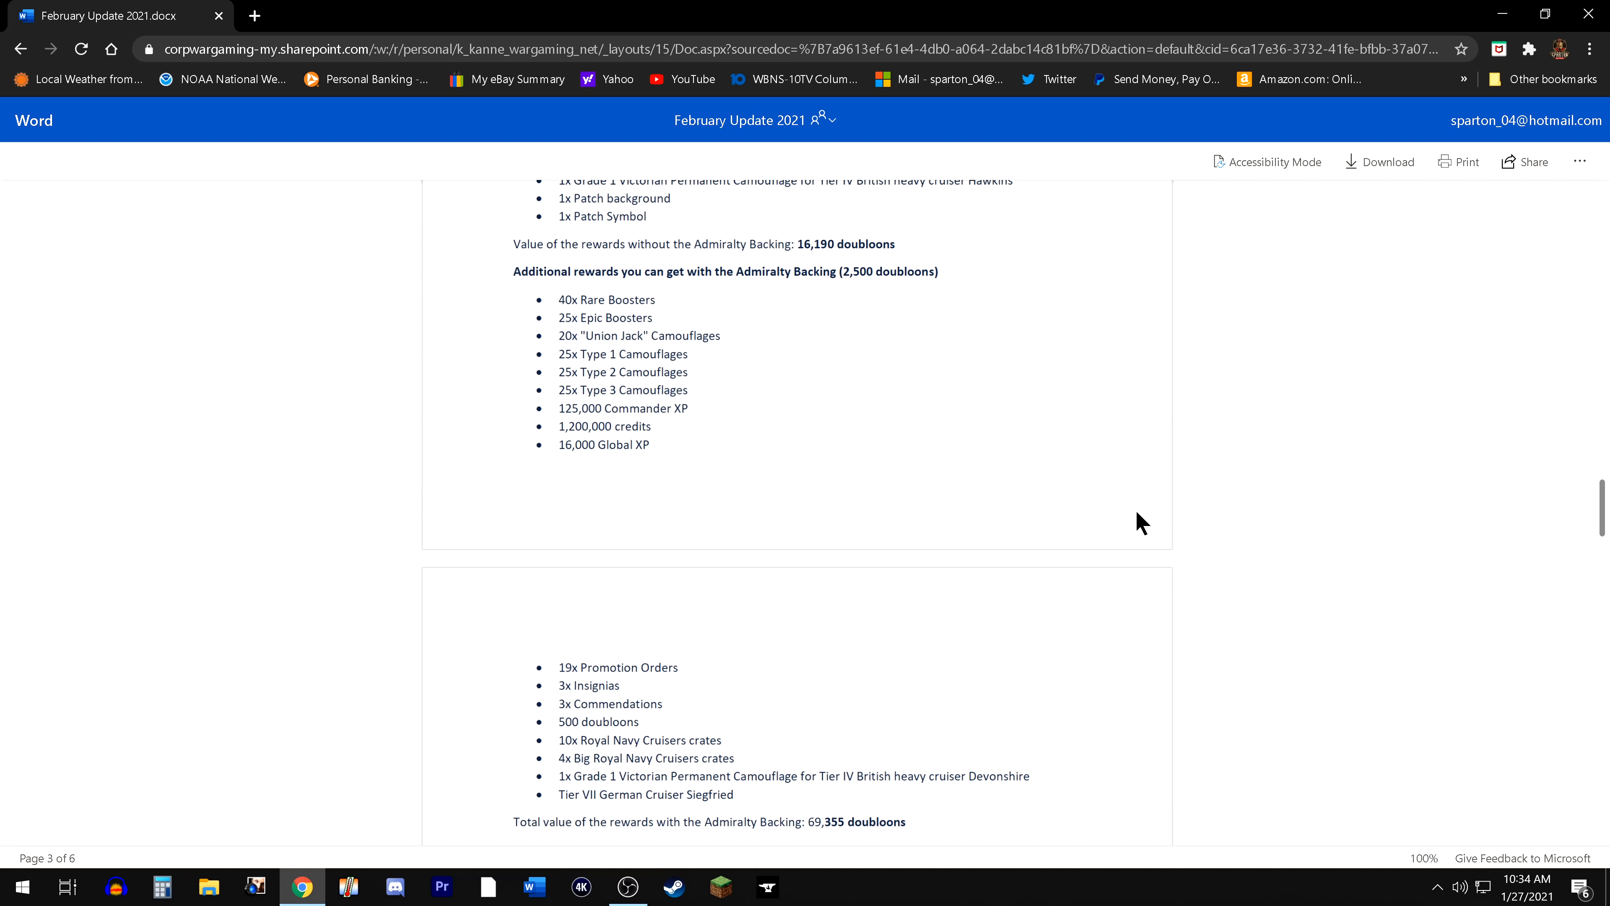
pyautogui.moveTo(1117, 509)
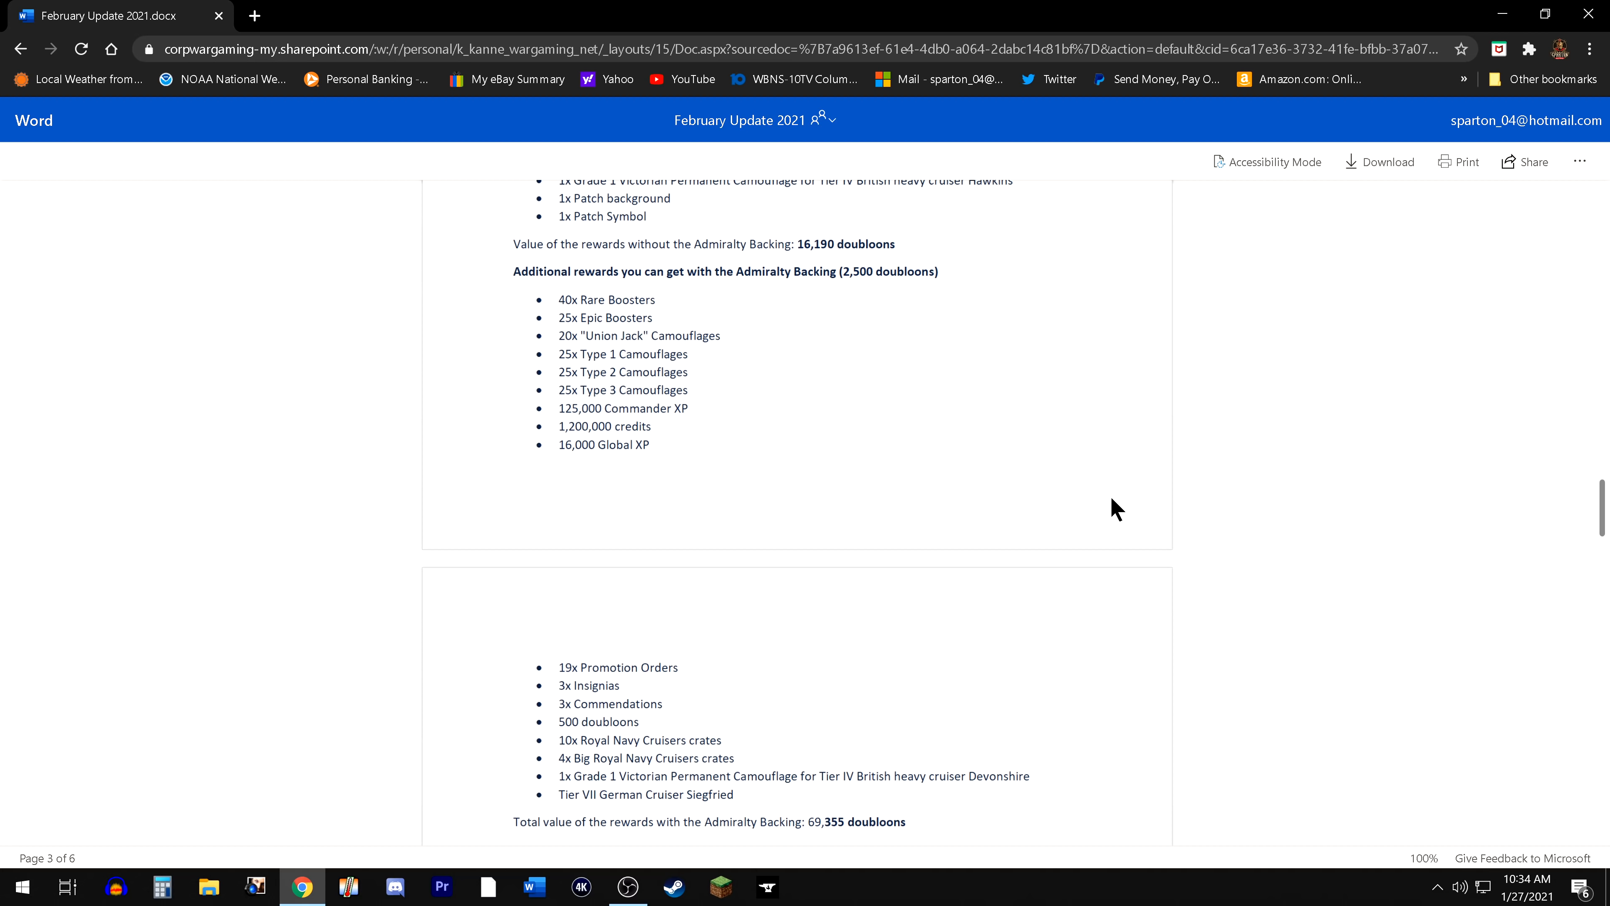
pyautogui.moveTo(1121, 523)
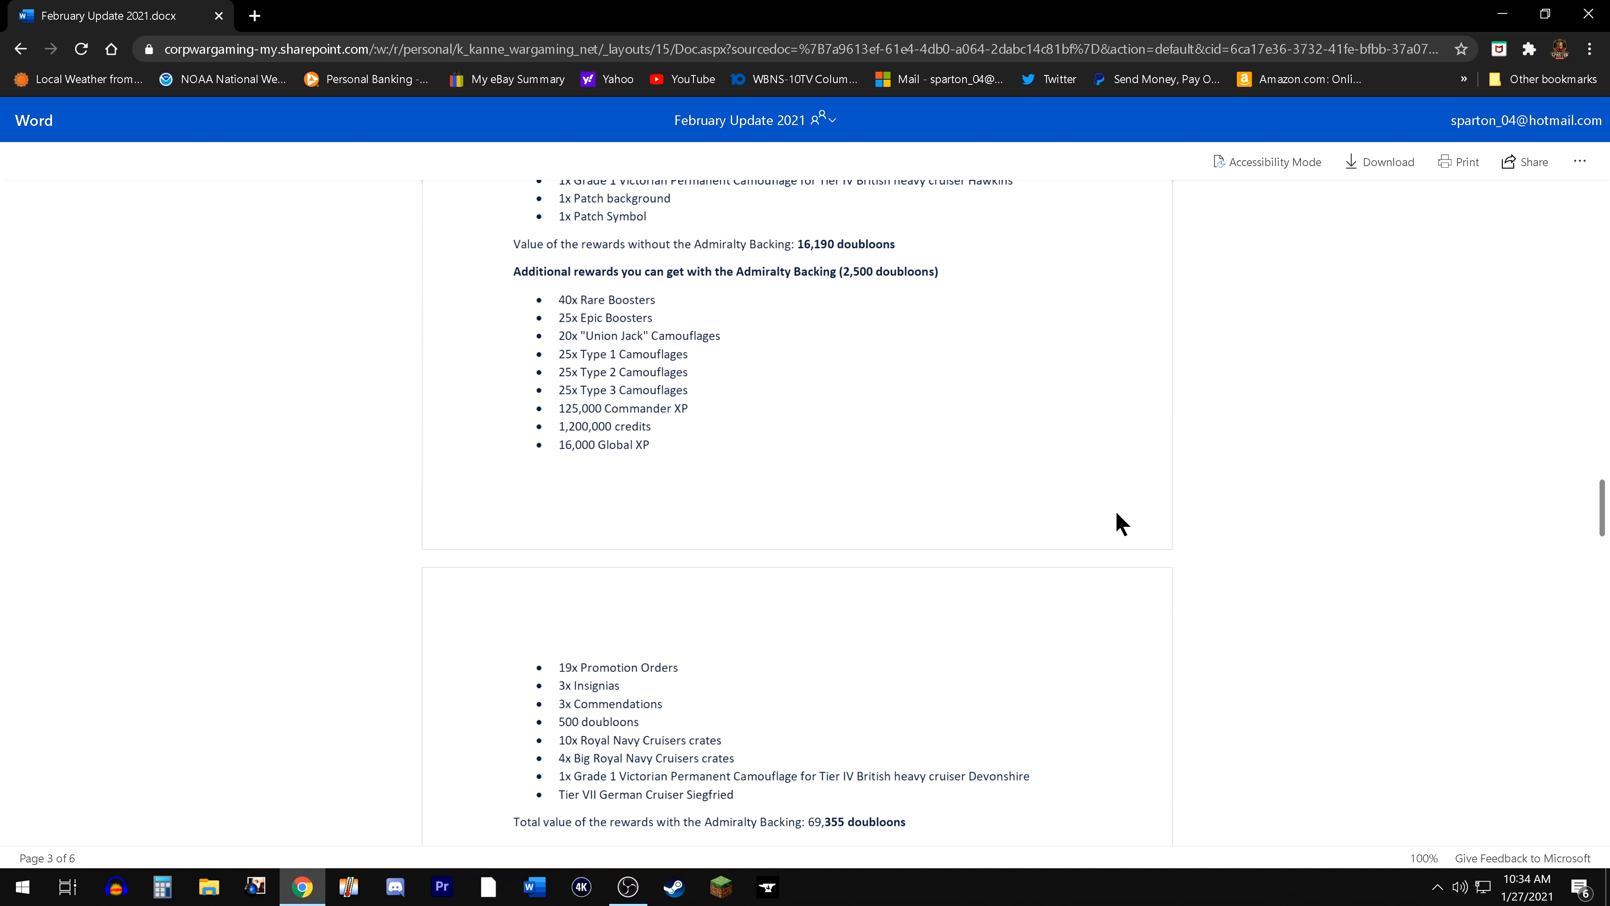
pyautogui.moveTo(1211, 562)
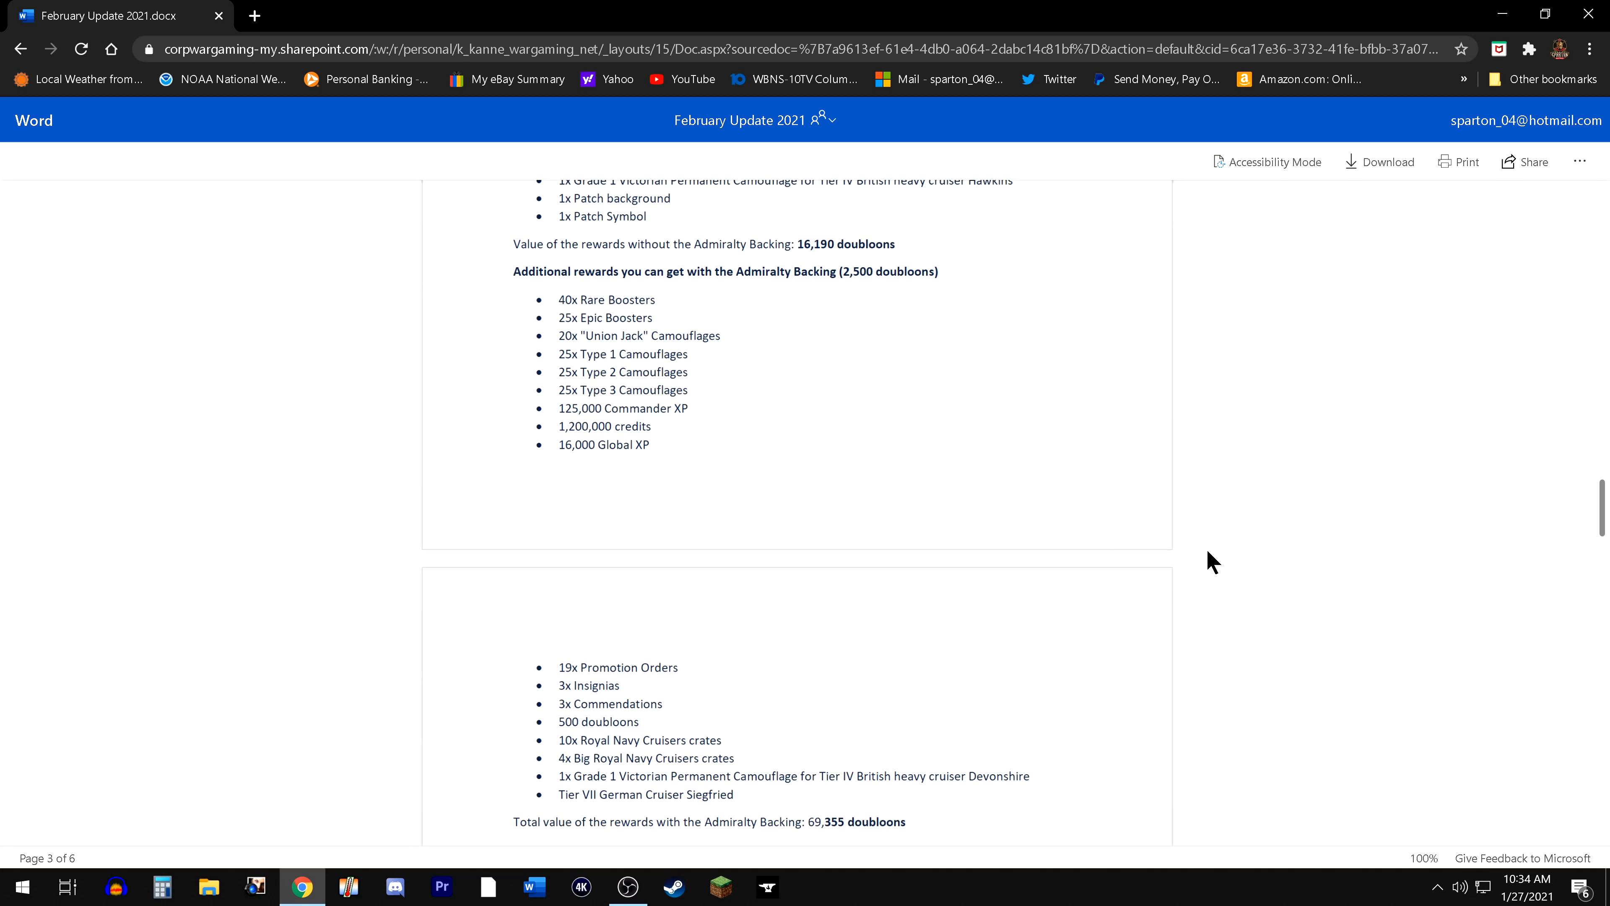
pyautogui.scroll(-3)
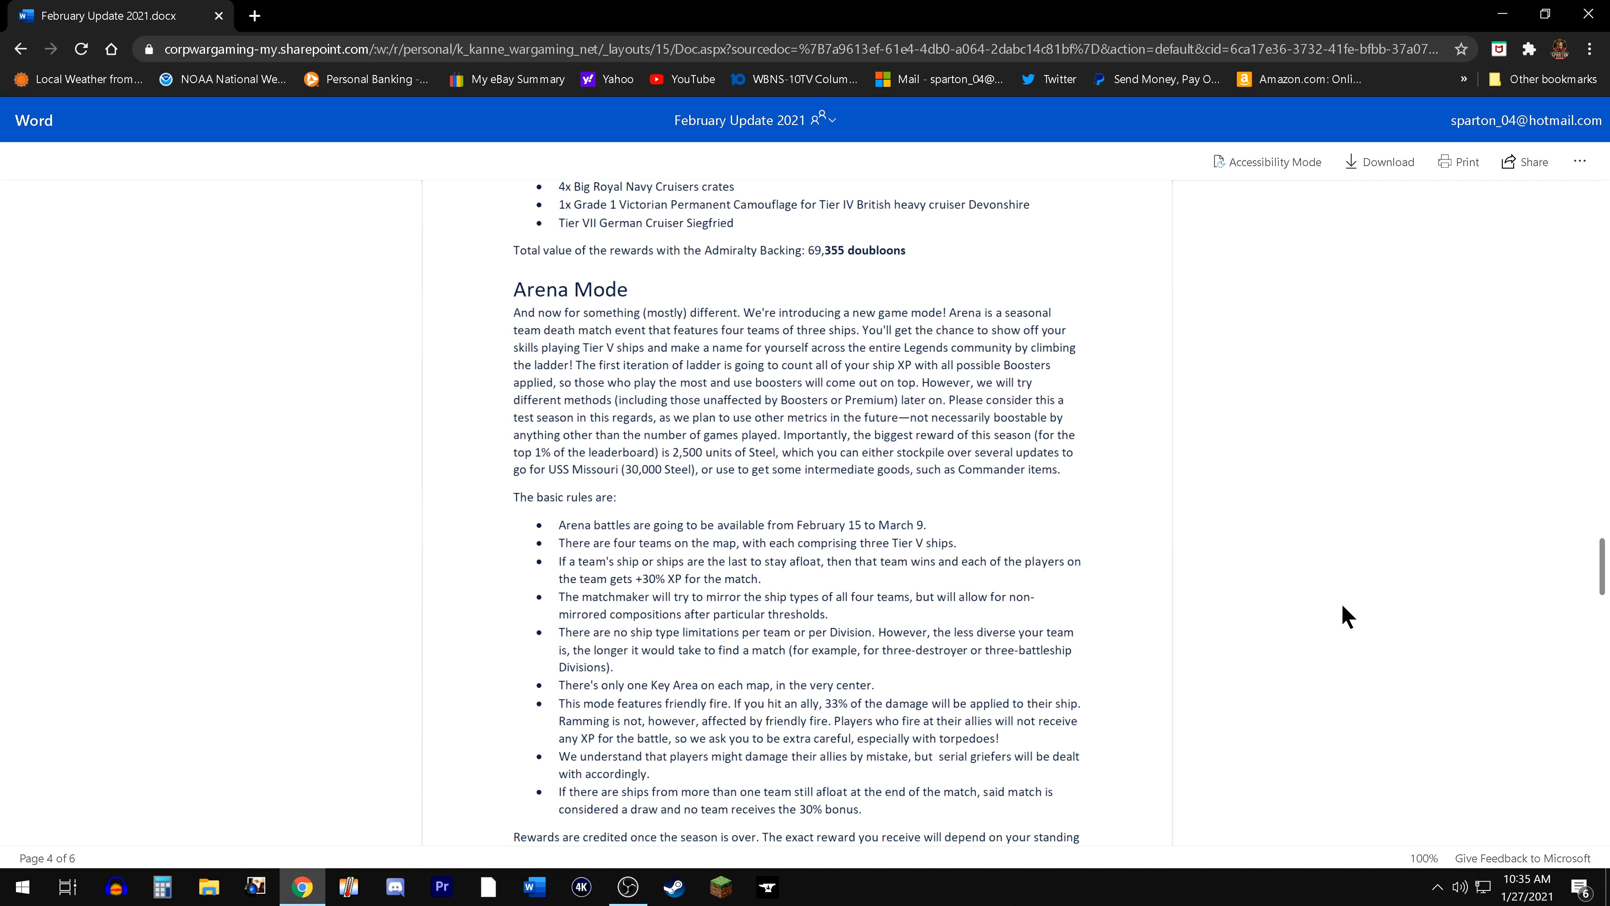
pyautogui.scroll(-3)
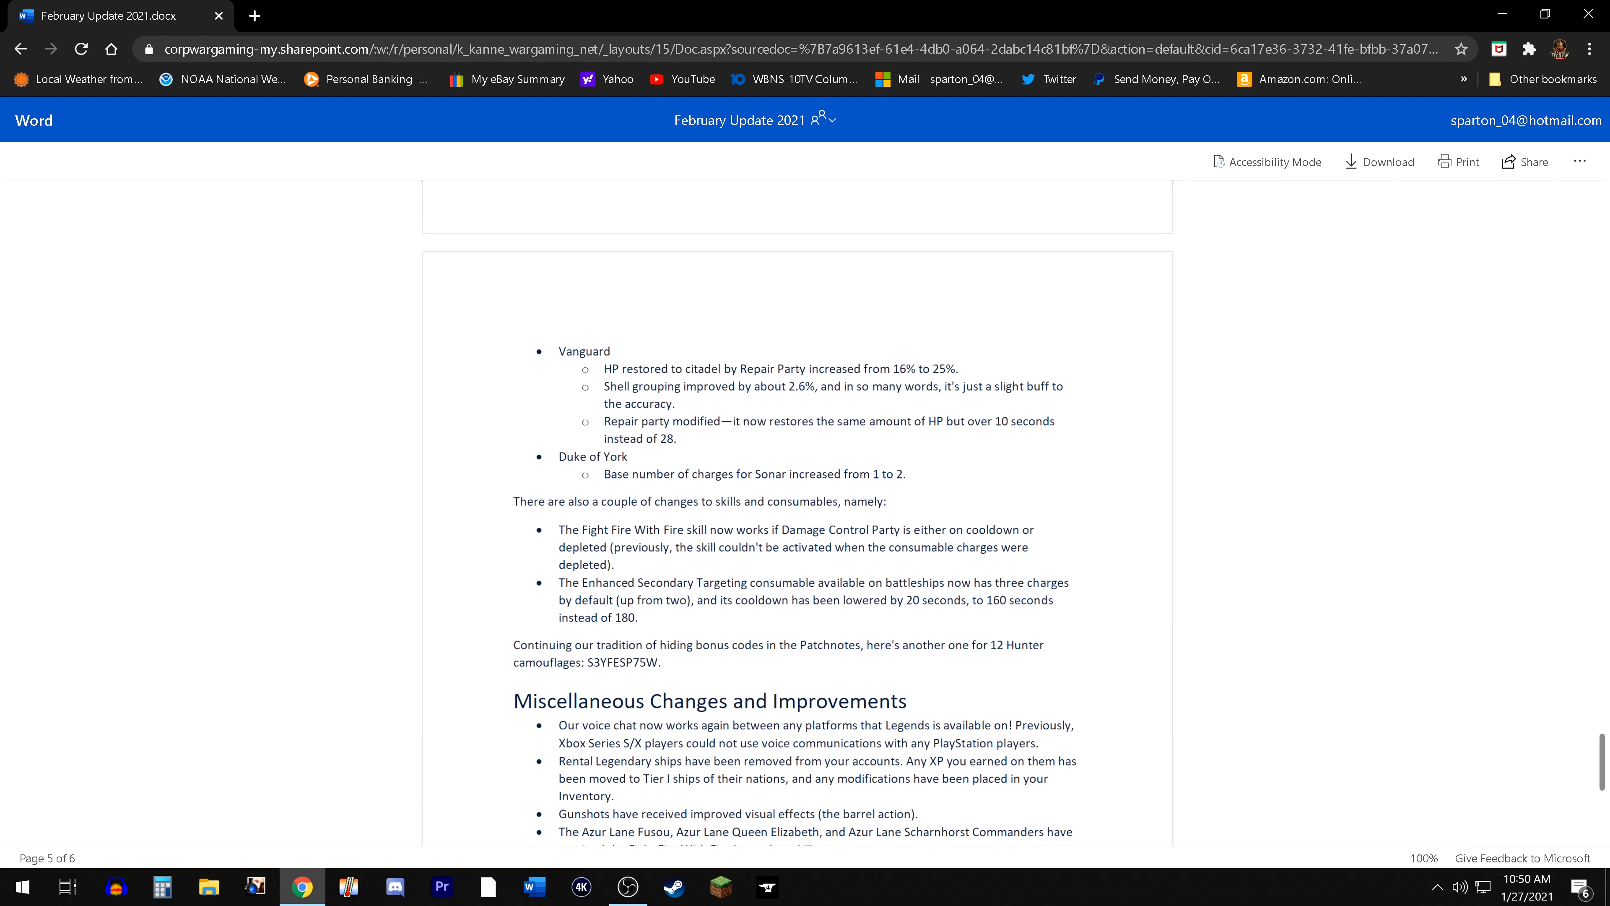
pyautogui.moveTo(647, 687)
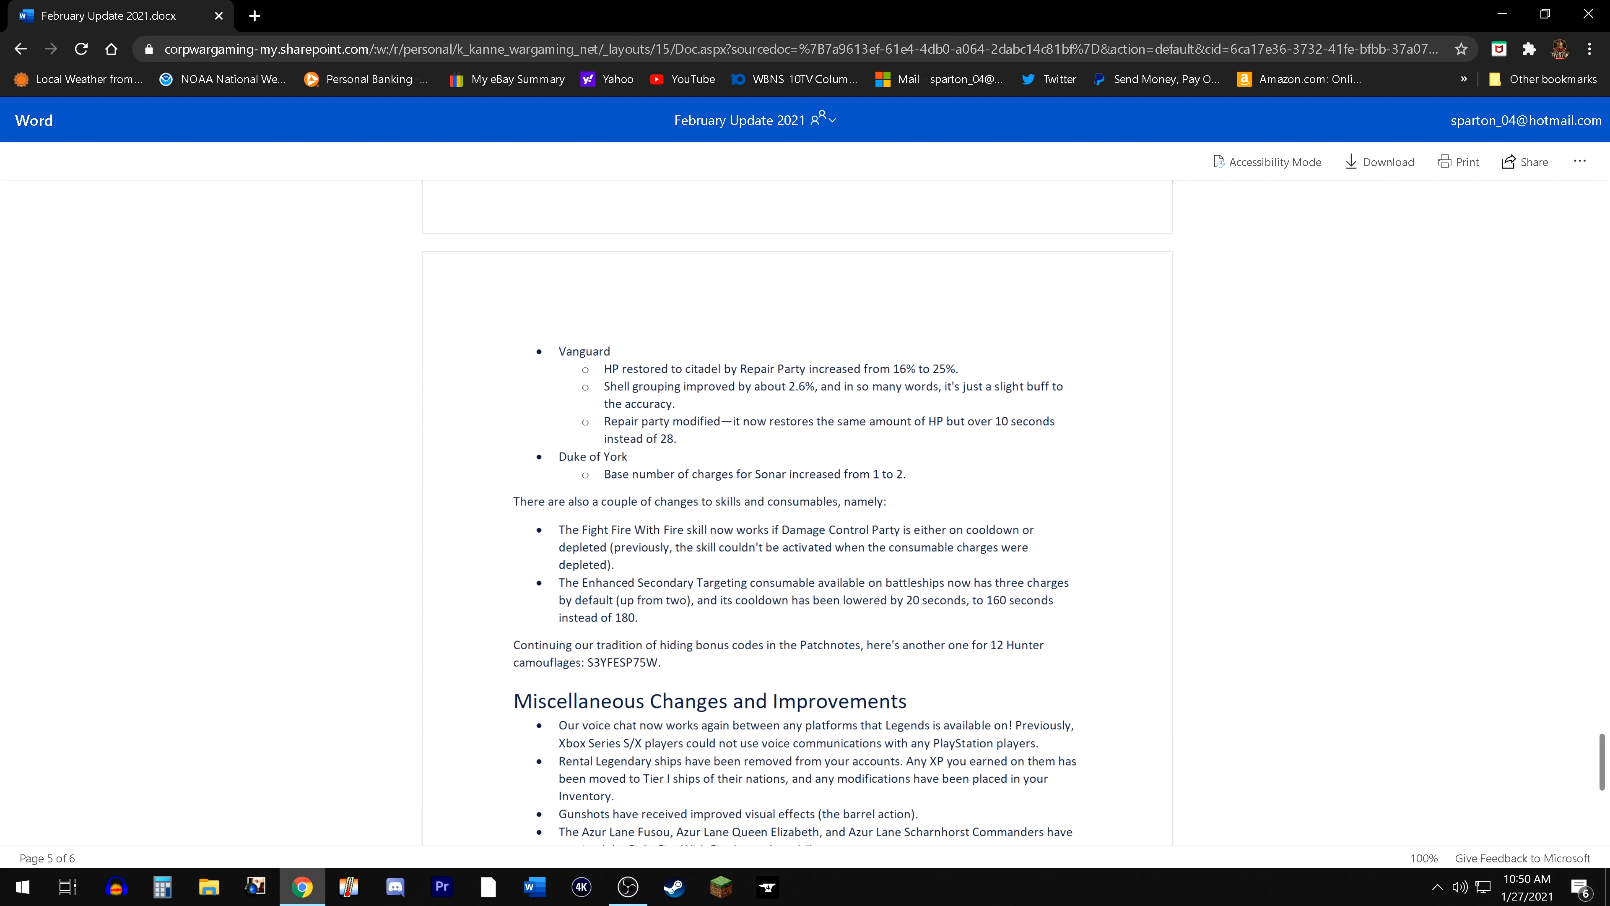
pyautogui.moveTo(842, 572)
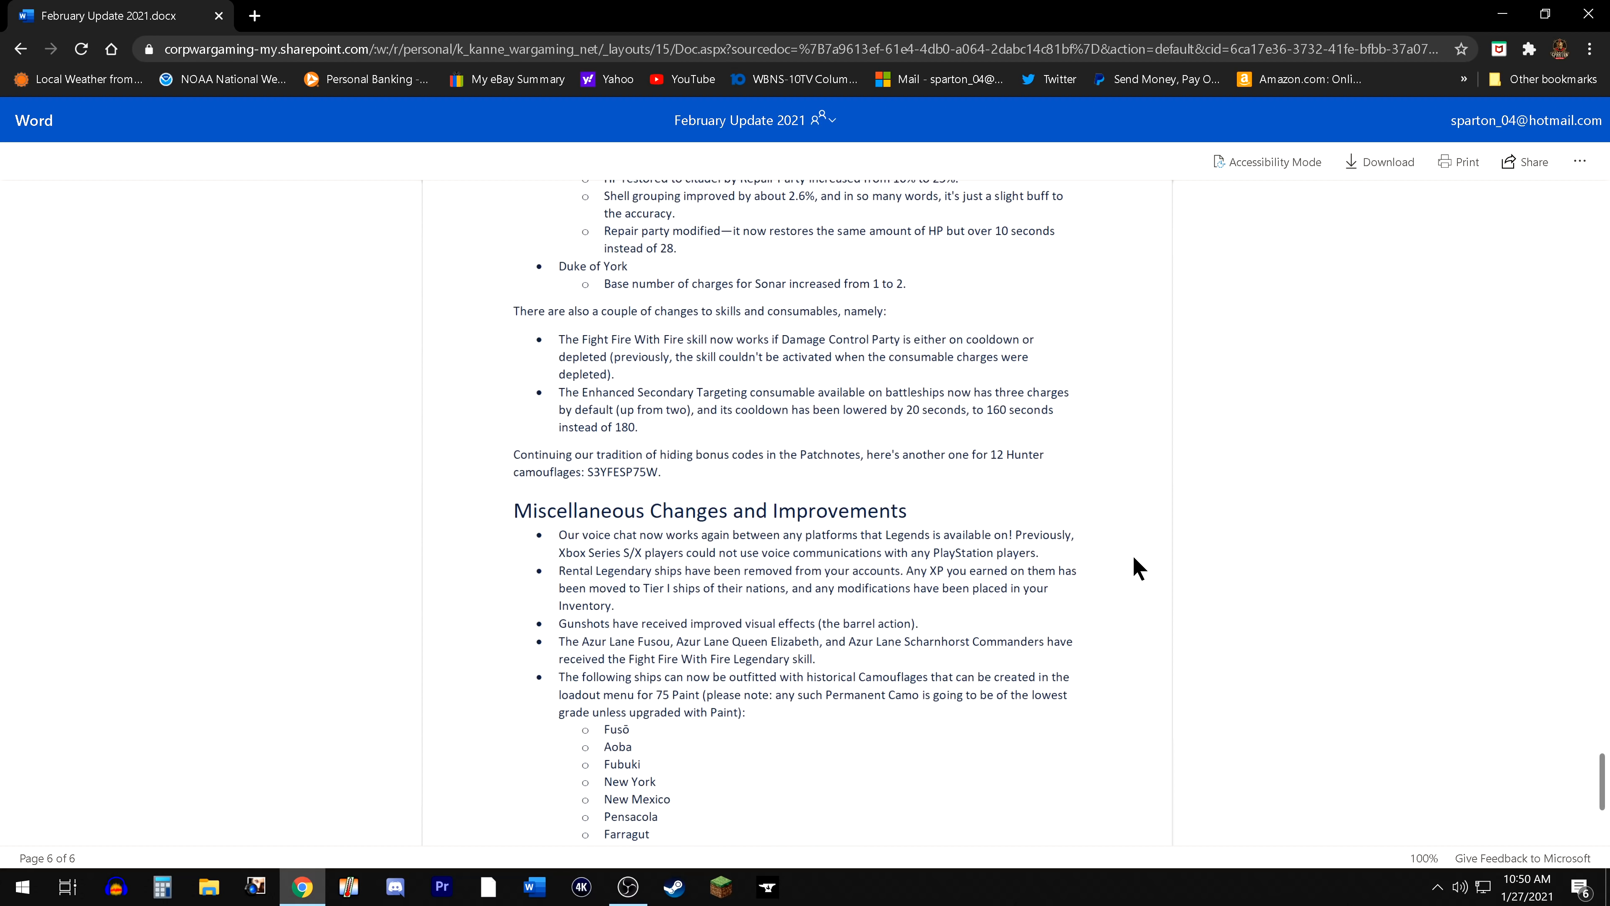
pyautogui.scroll(-3)
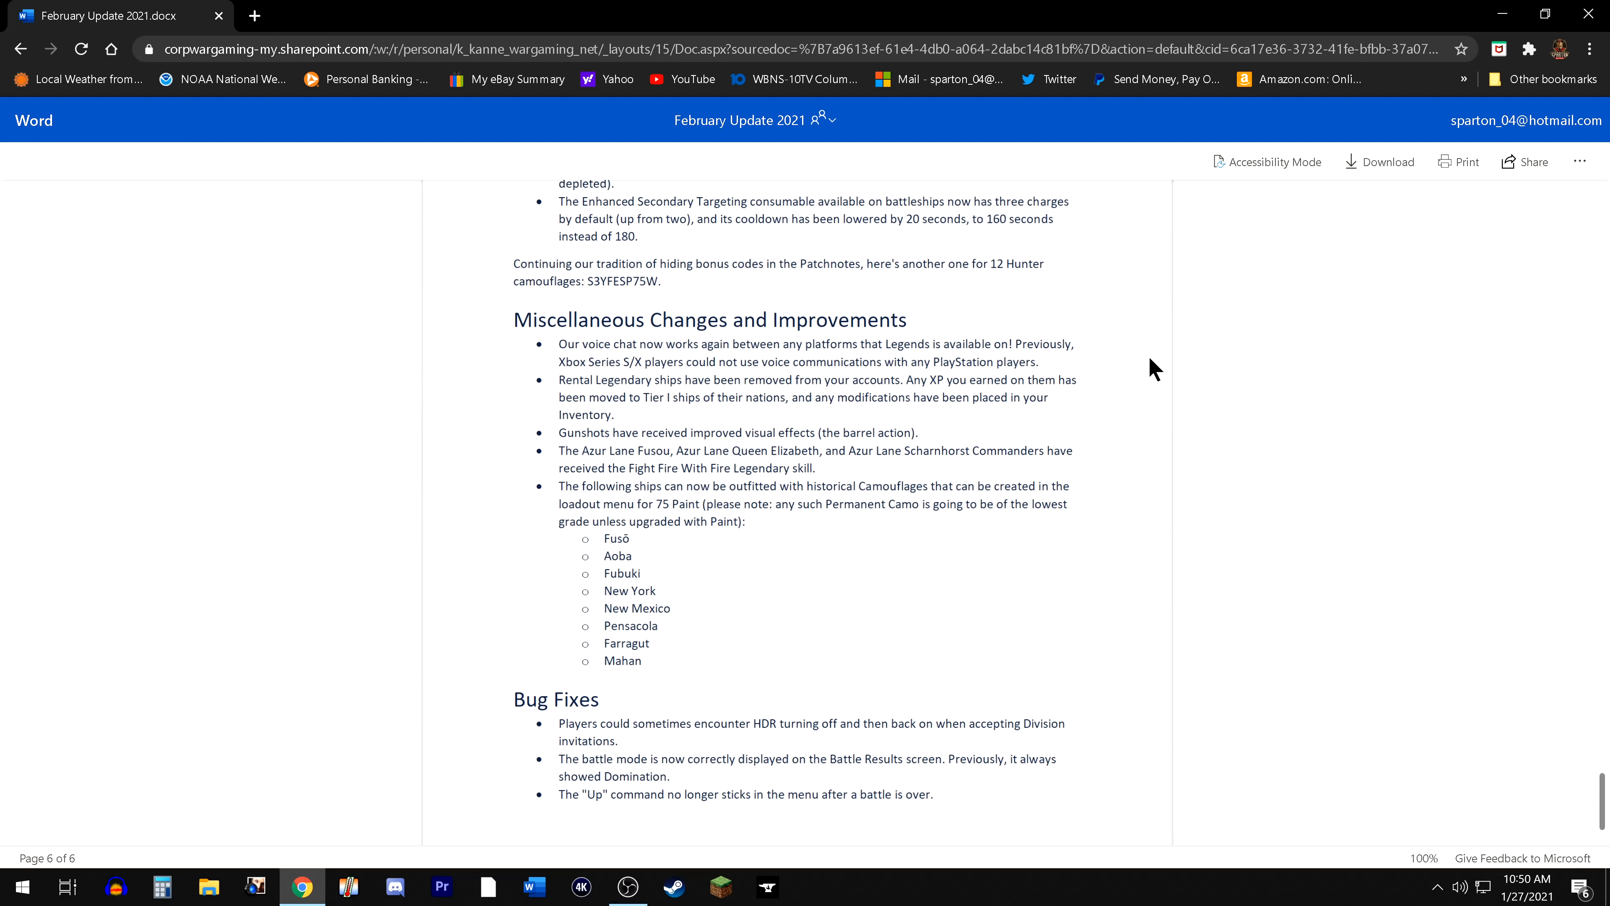
pyautogui.moveTo(526, 452)
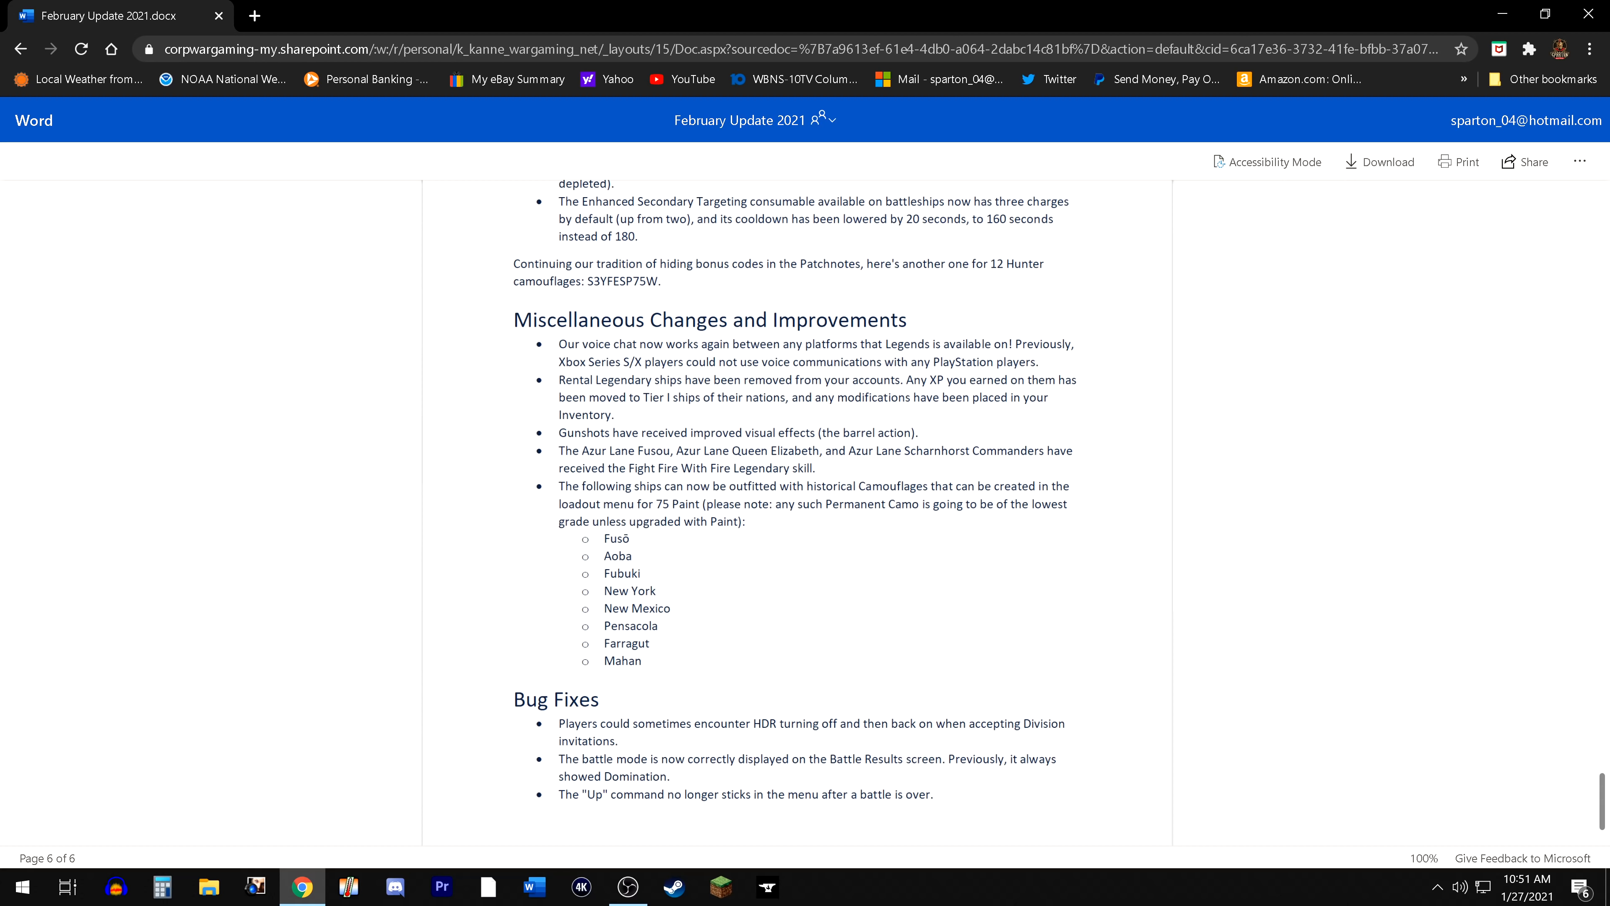
pyautogui.moveTo(740, 425)
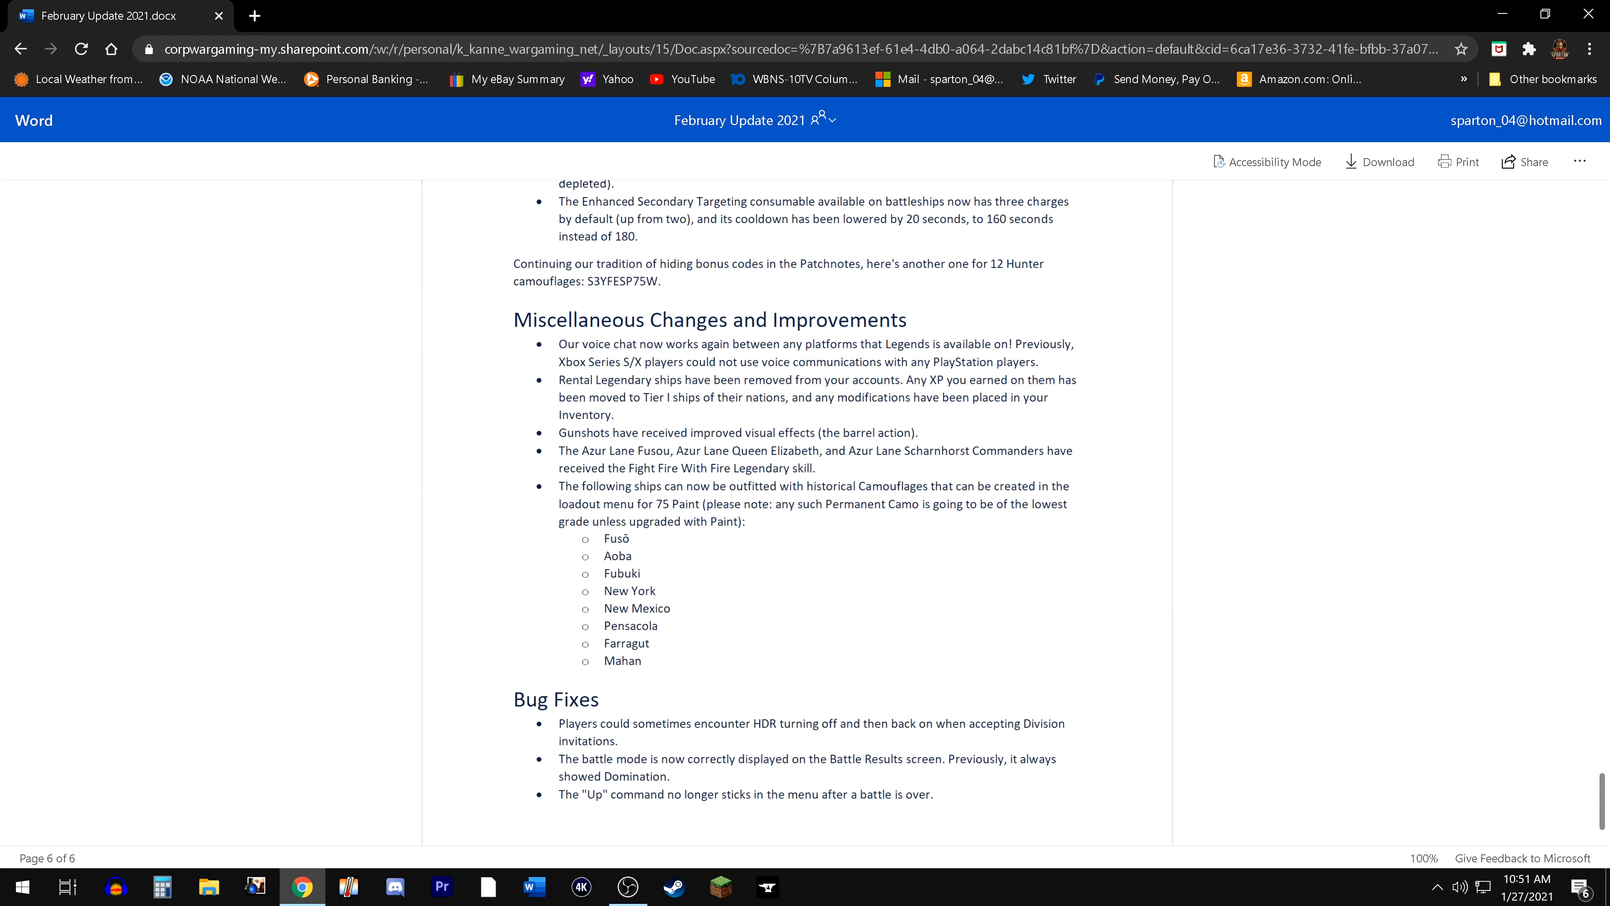
pyautogui.moveTo(943, 587)
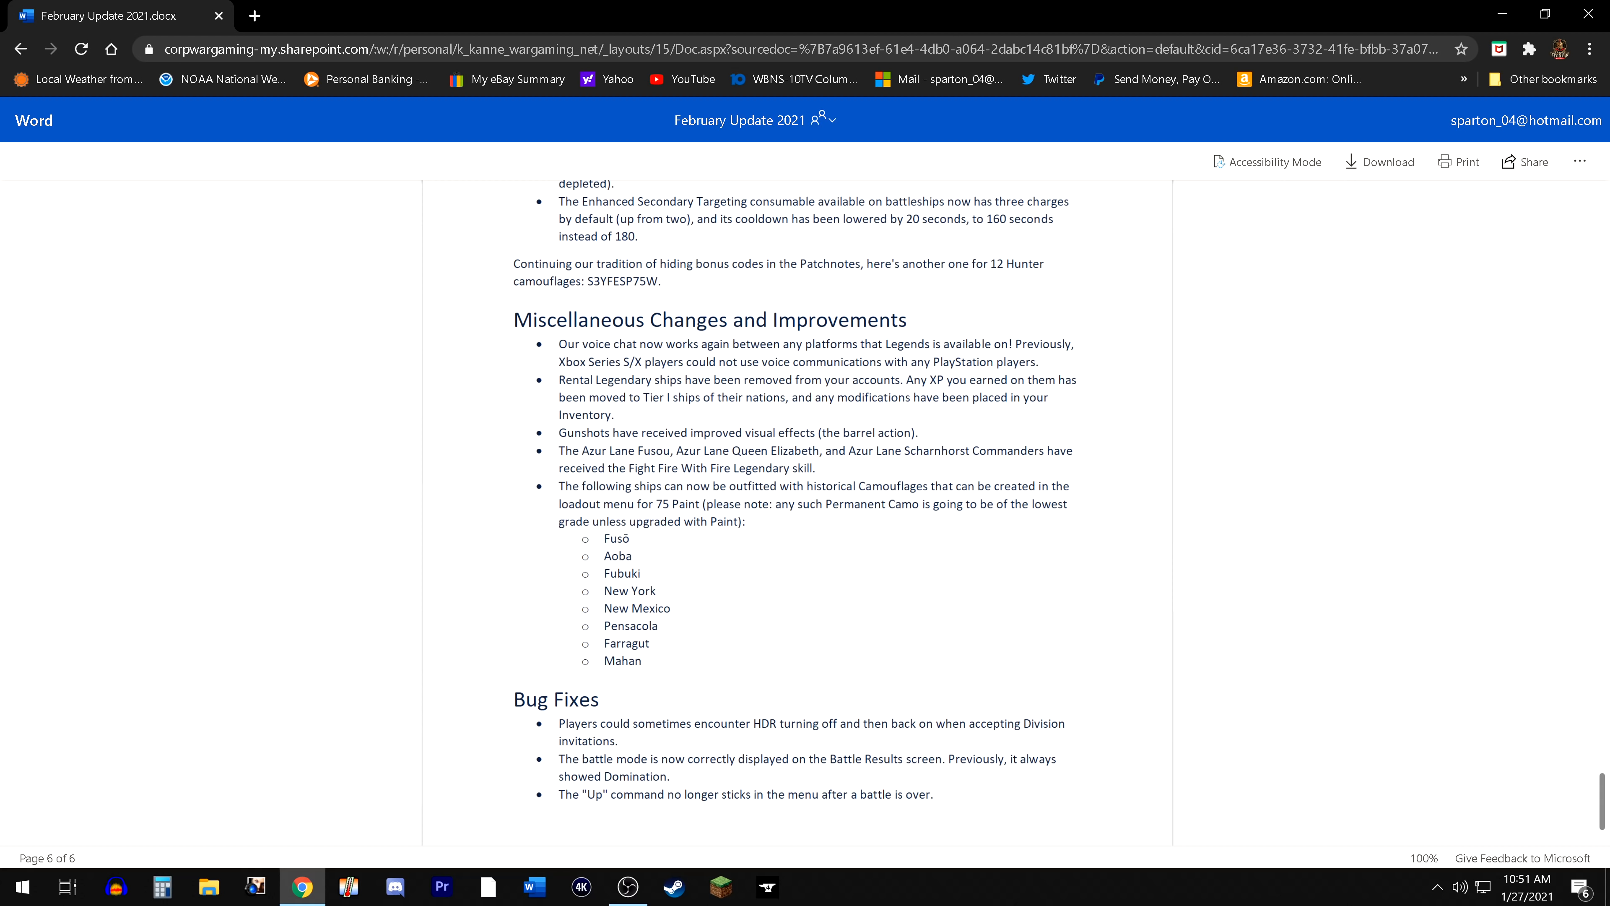
pyautogui.moveTo(823, 589)
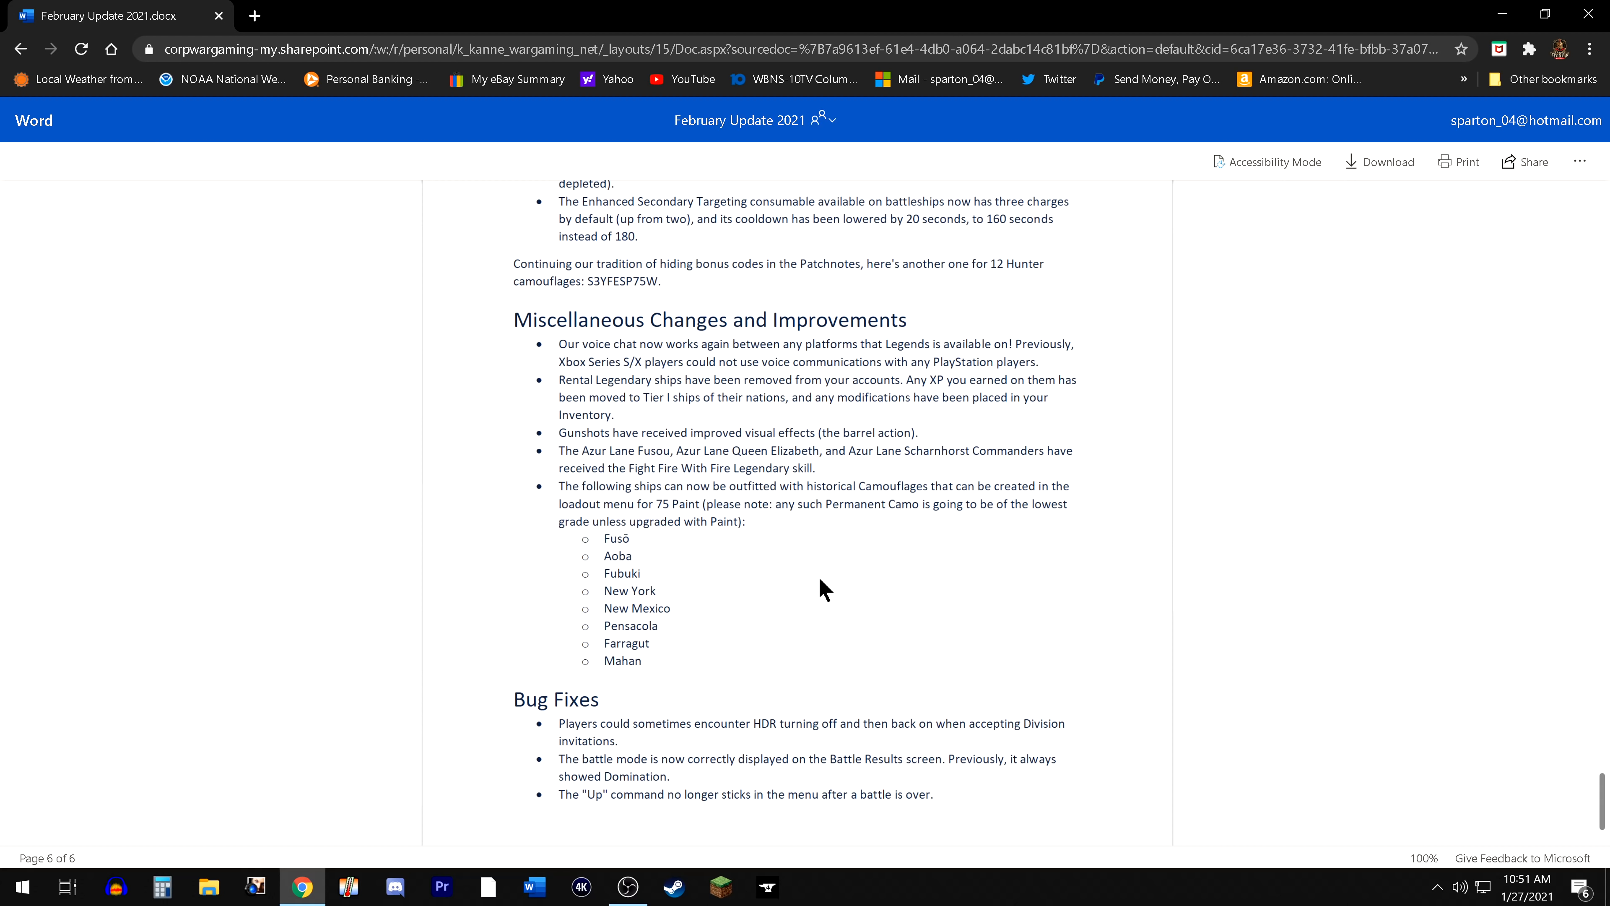
pyautogui.moveTo(740, 549)
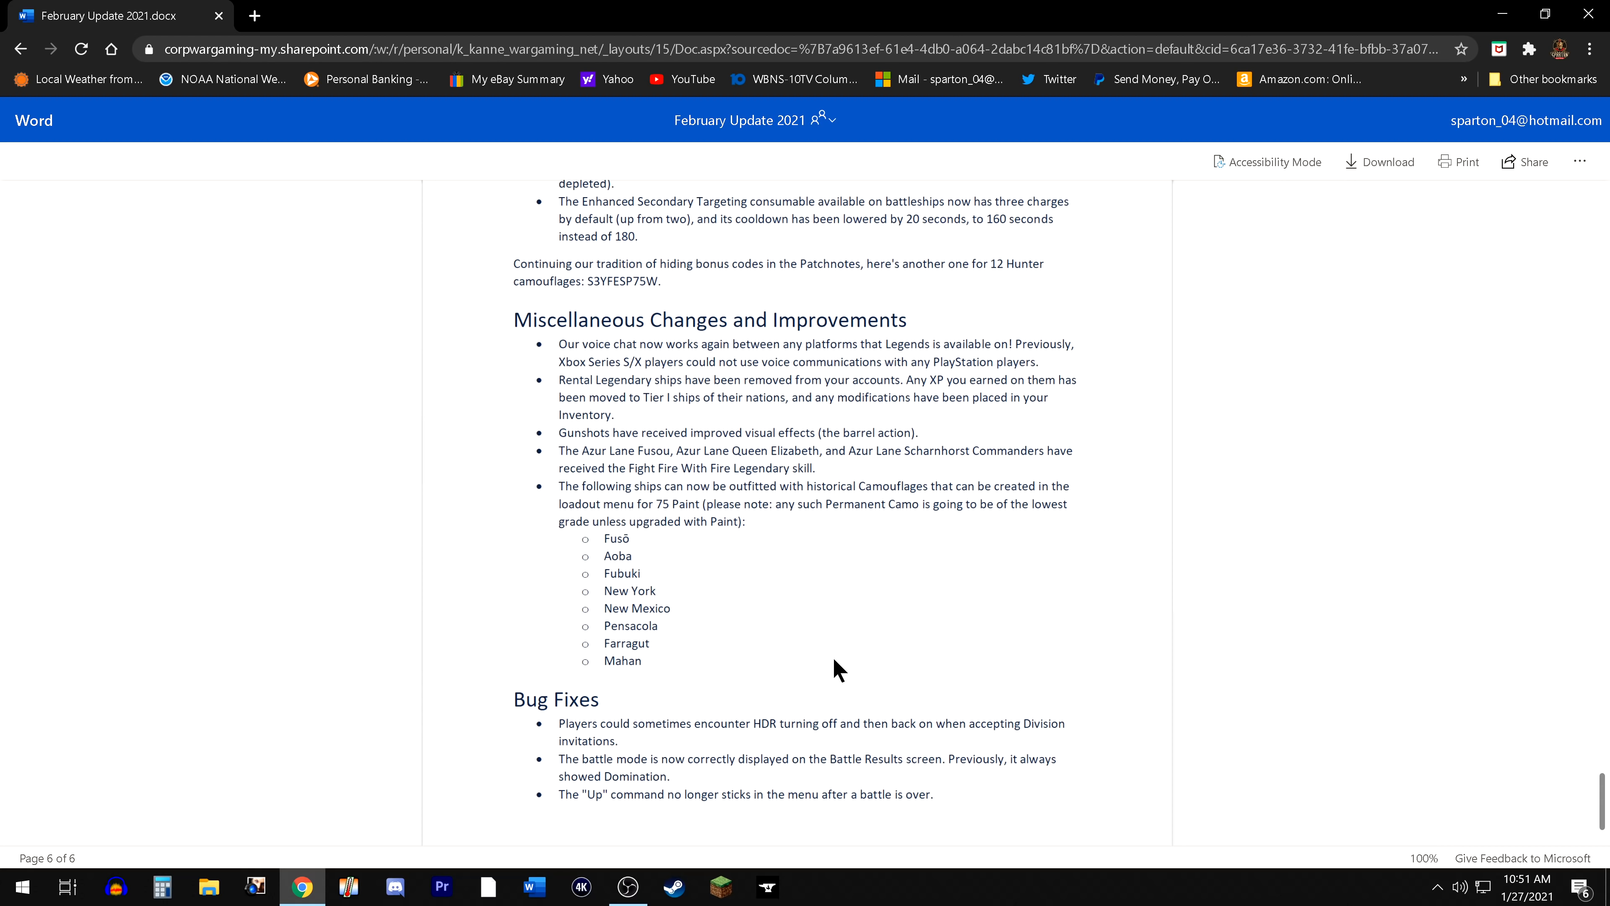
pyautogui.moveTo(849, 668)
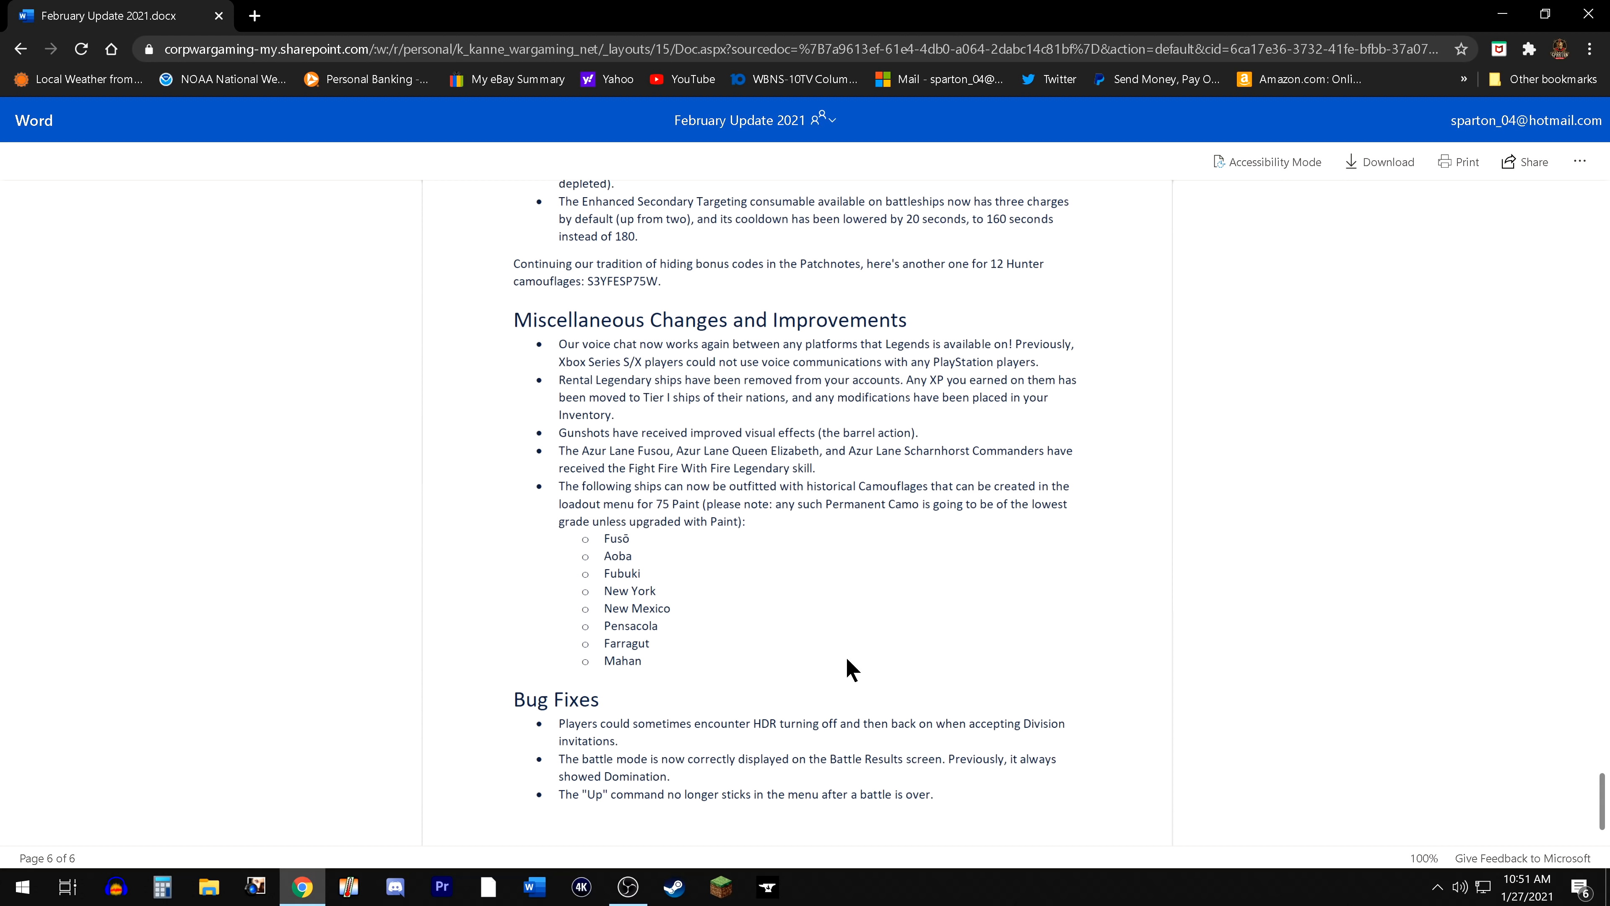
pyautogui.moveTo(869, 572)
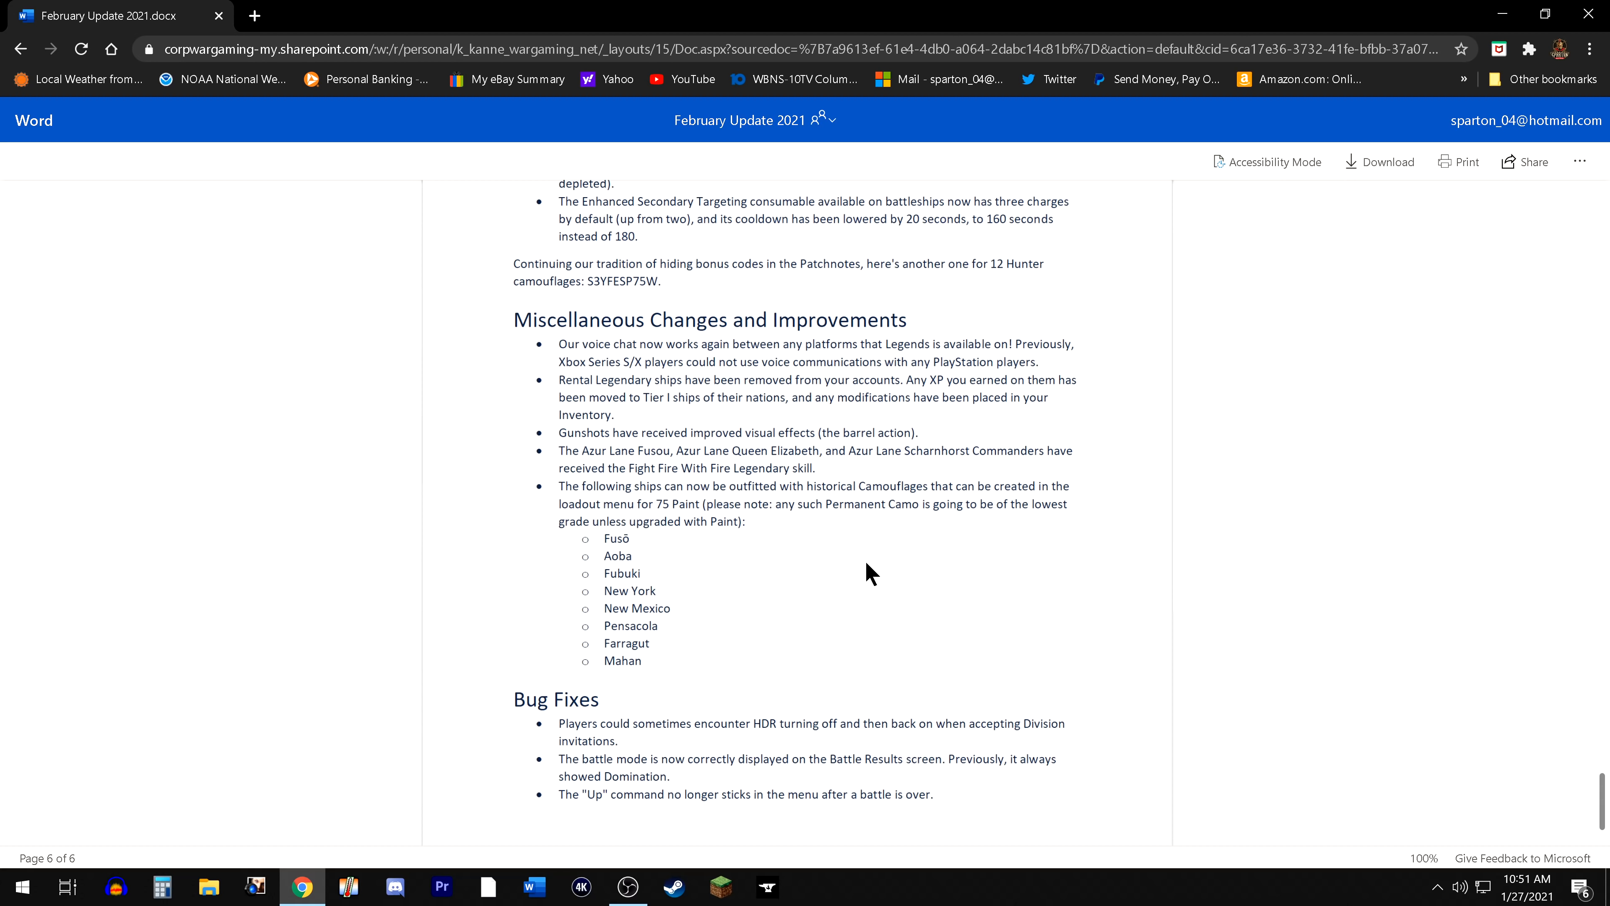
pyautogui.moveTo(835, 568)
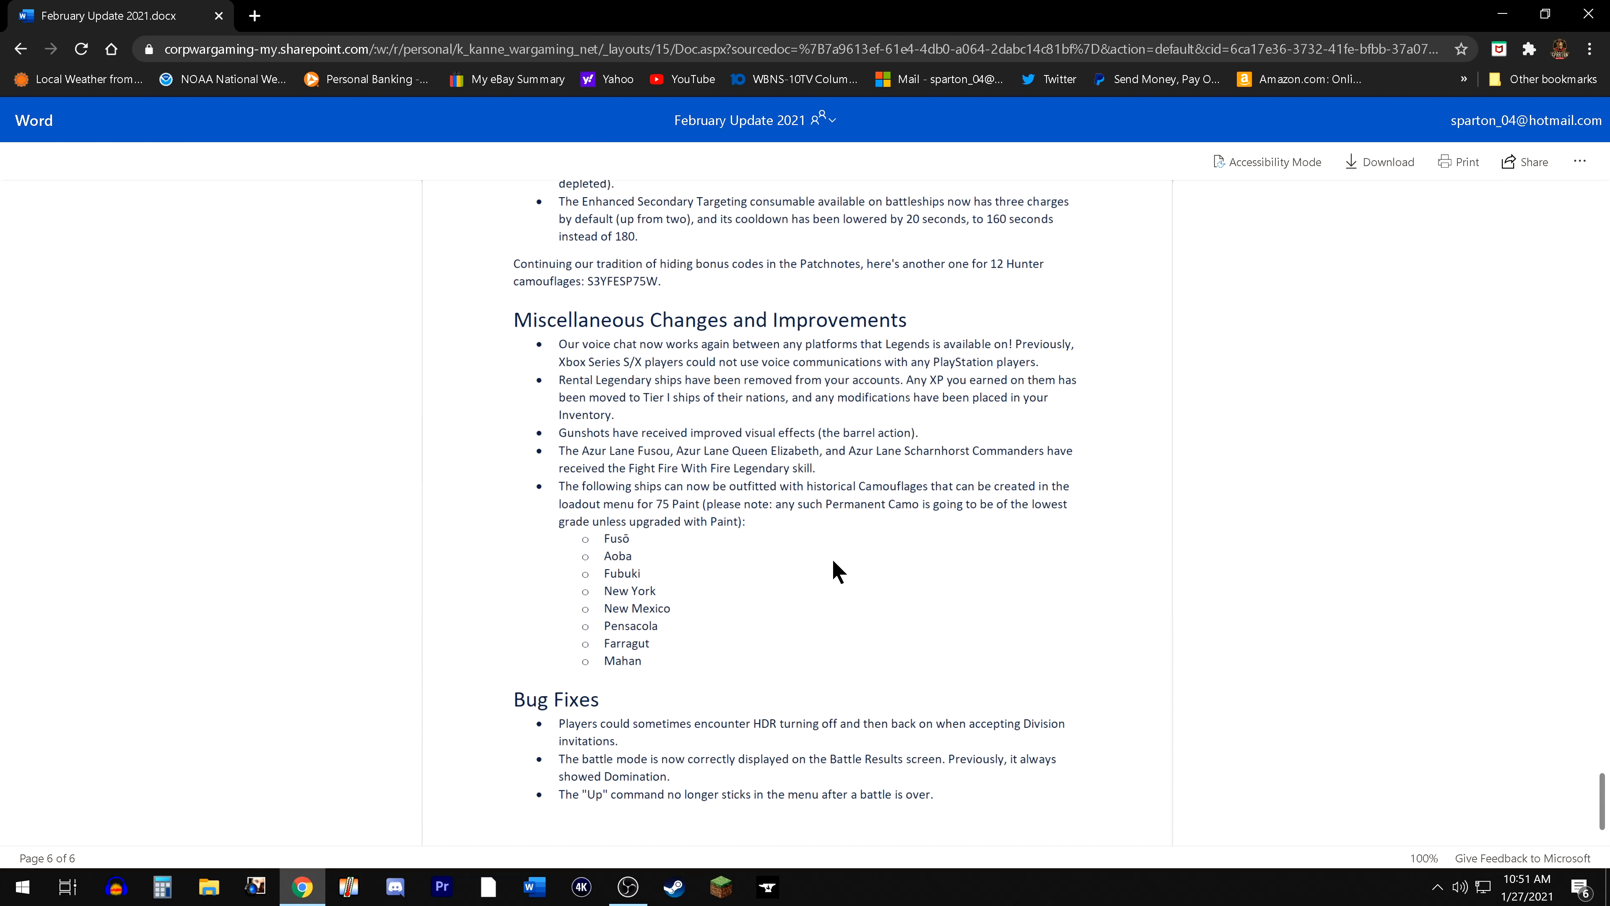
pyautogui.moveTo(805, 578)
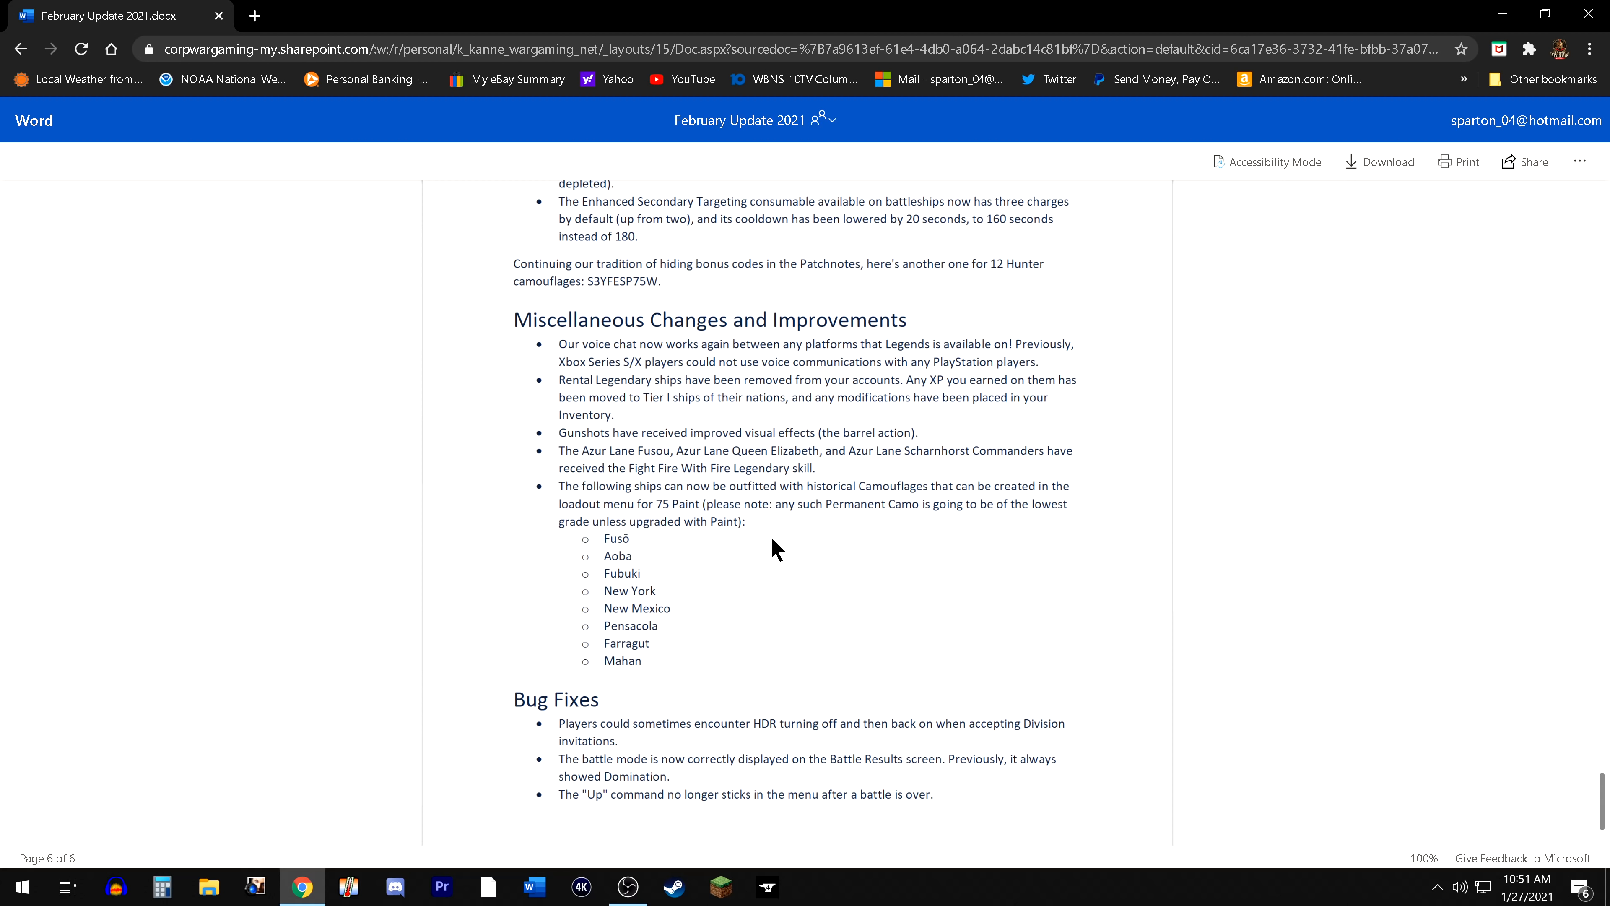
pyautogui.moveTo(707, 557)
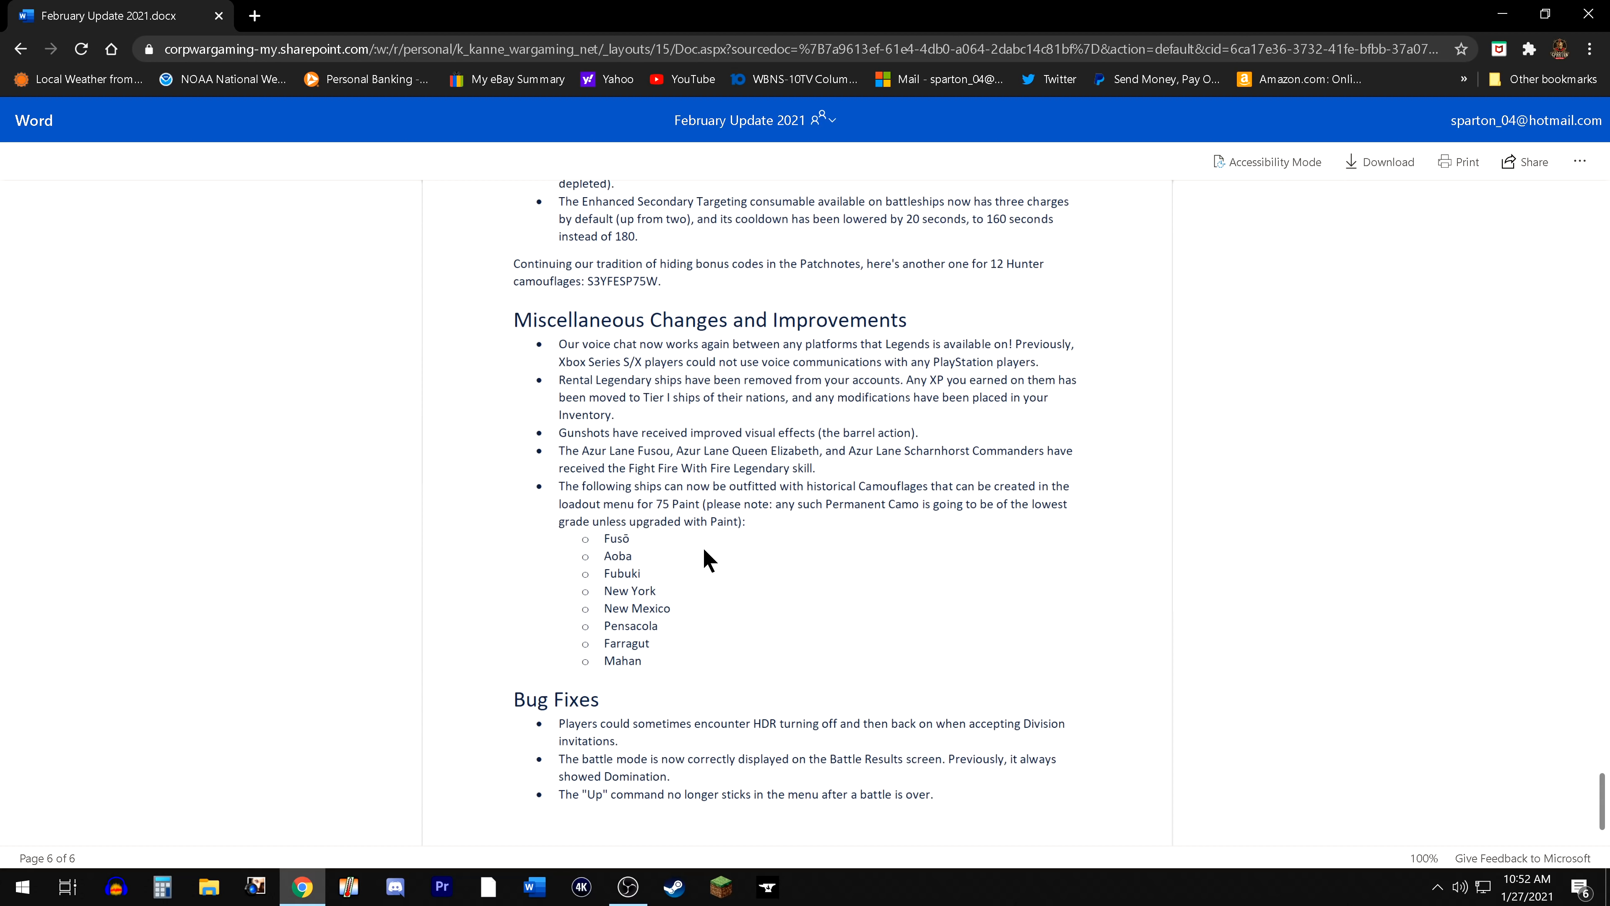
pyautogui.moveTo(694, 623)
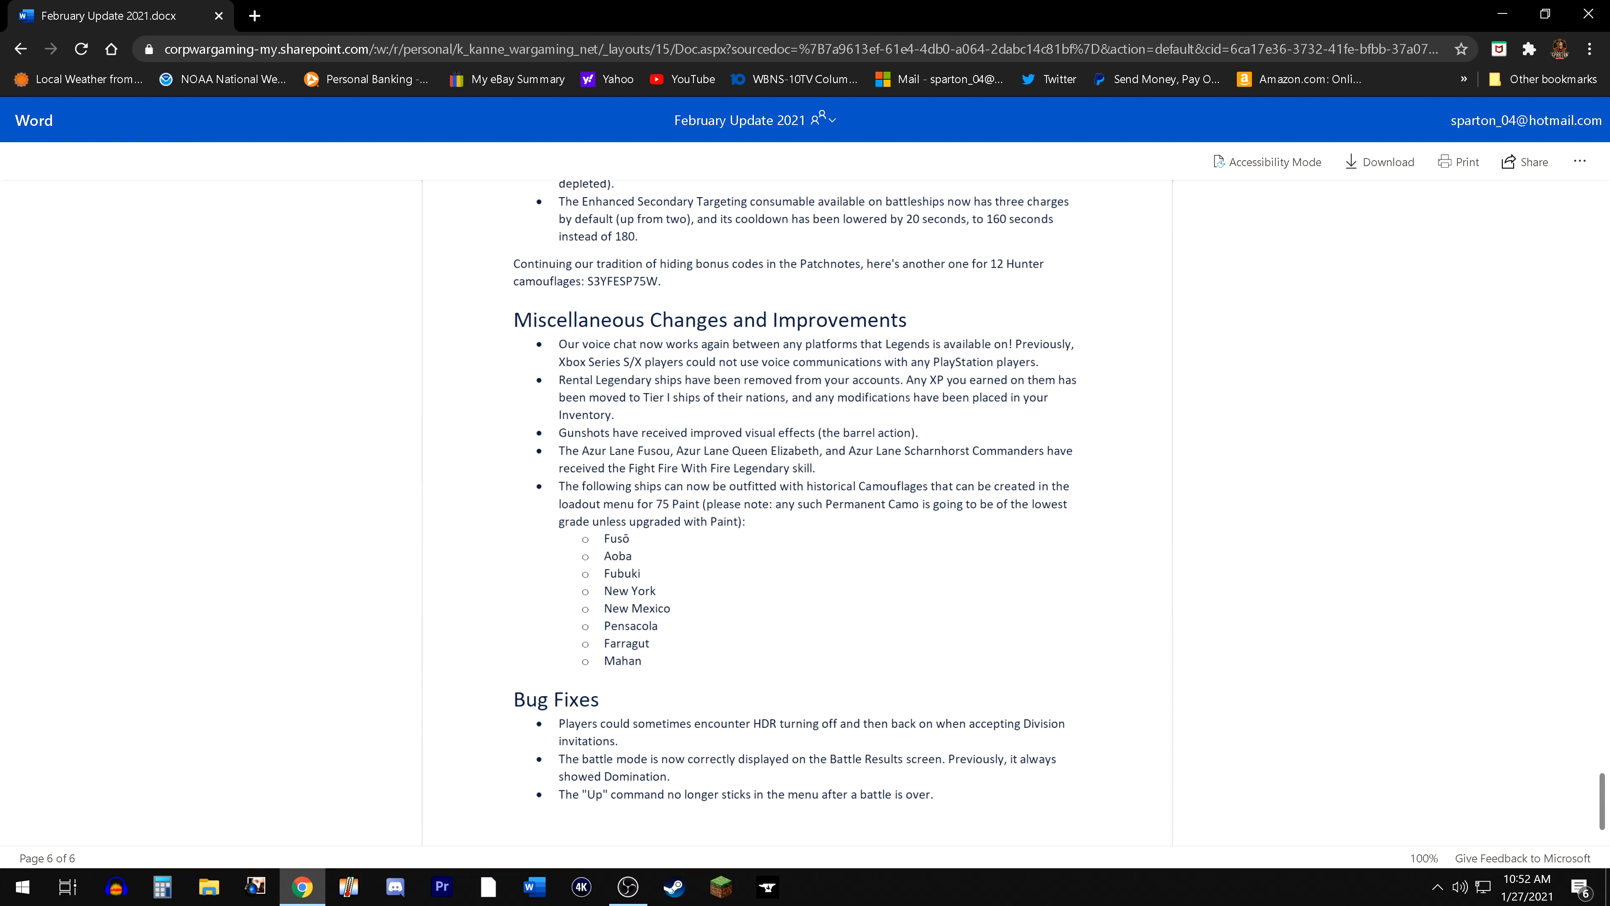
pyautogui.moveTo(874, 539)
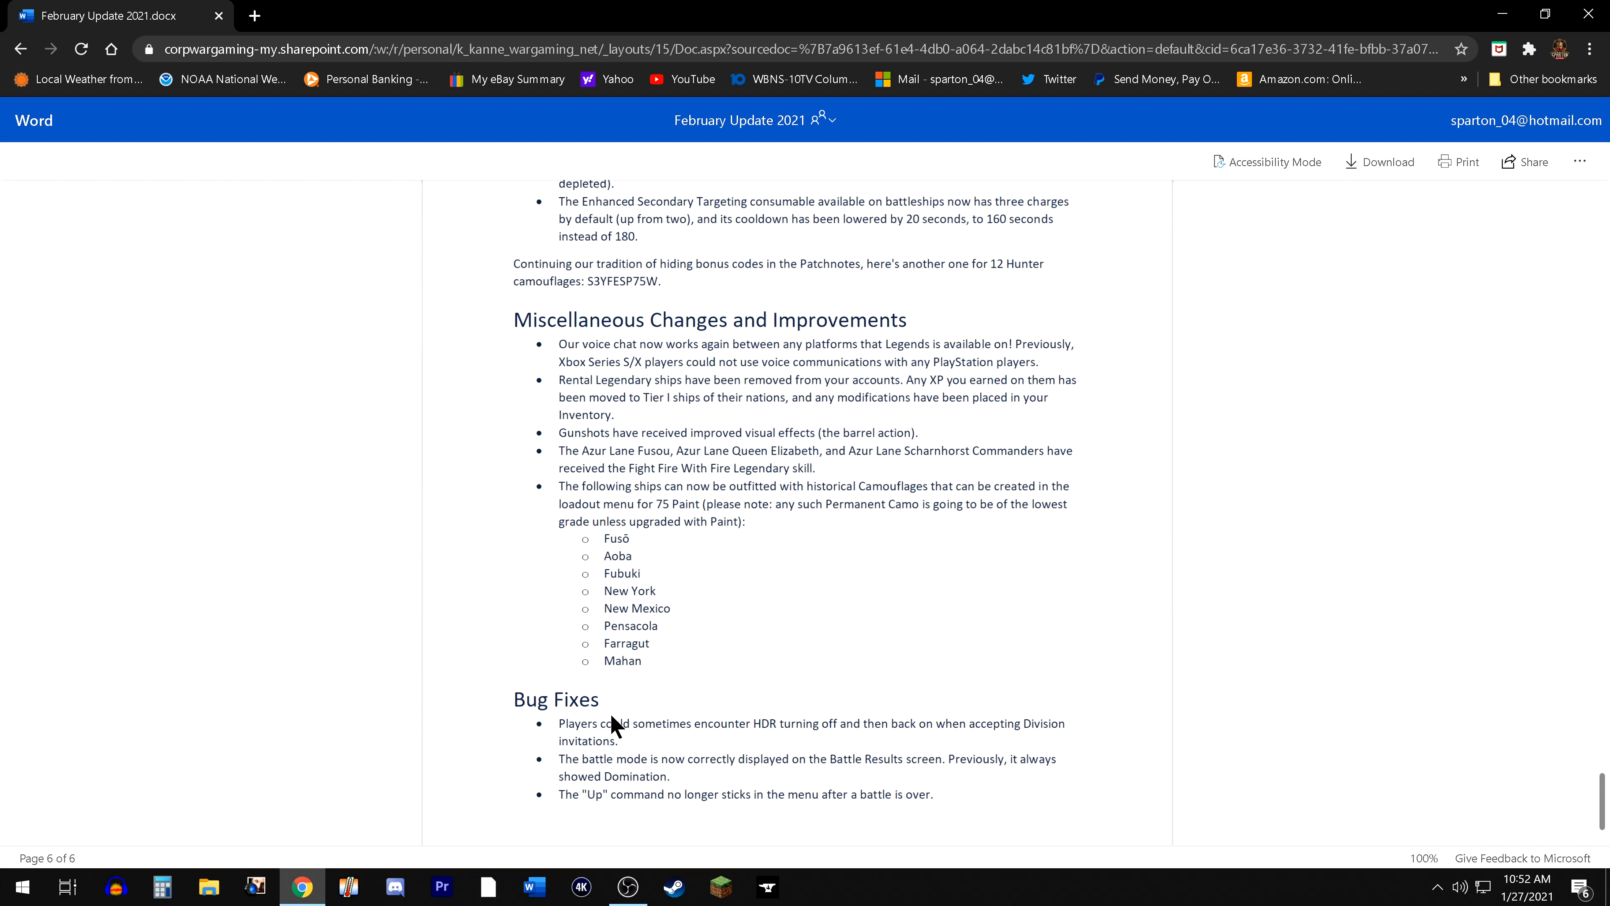
pyautogui.scroll(-3)
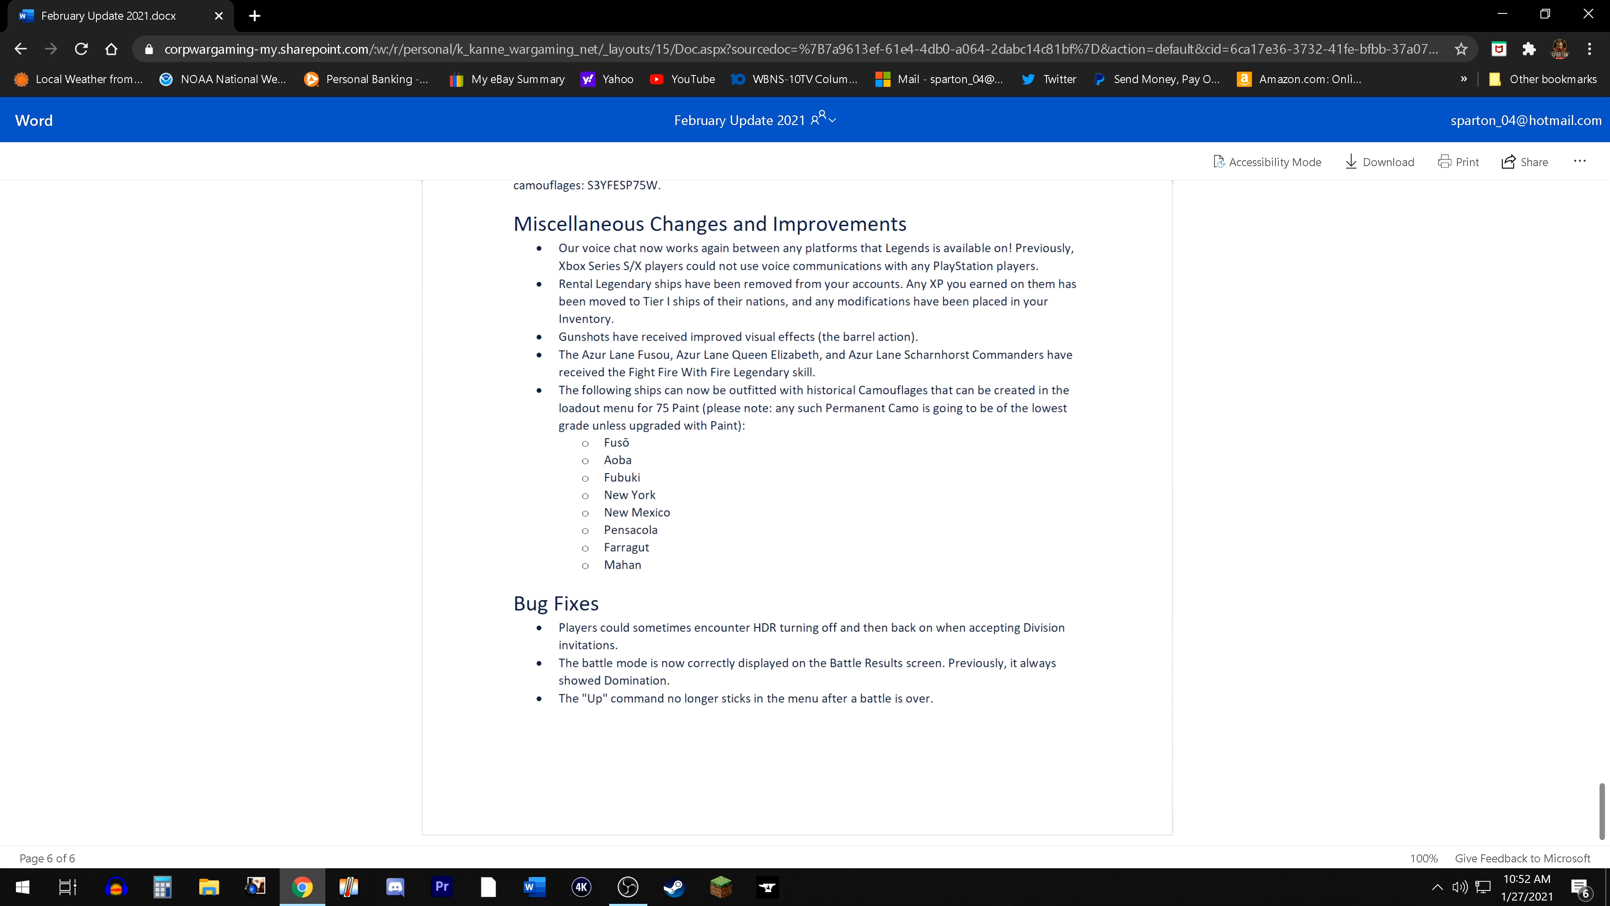
pyautogui.moveTo(782, 695)
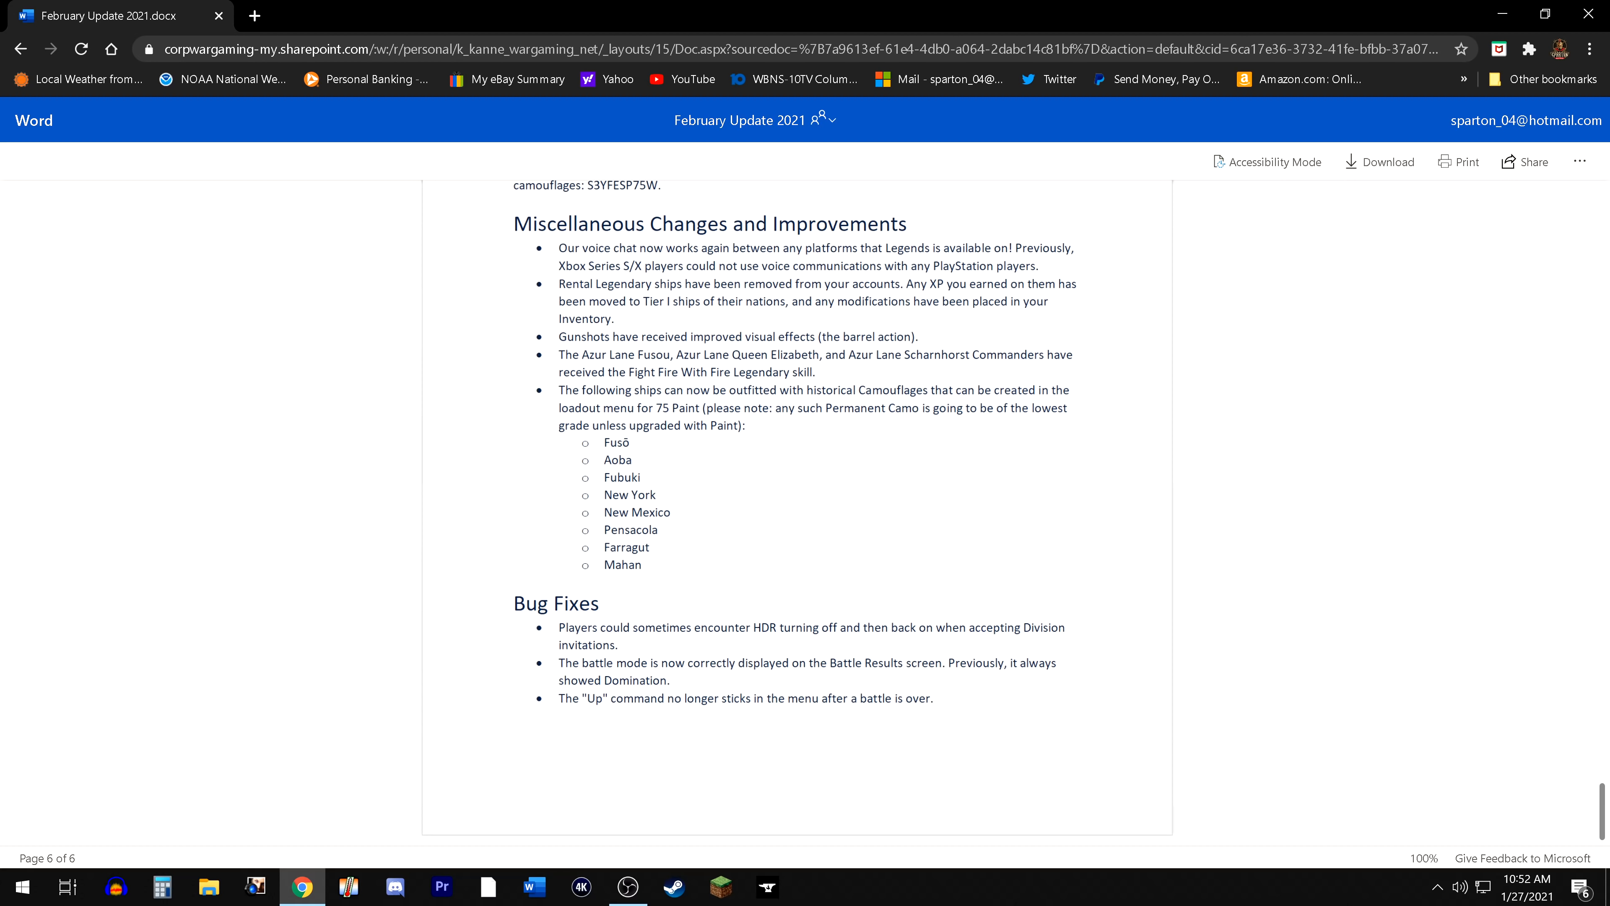
pyautogui.moveTo(214, 743)
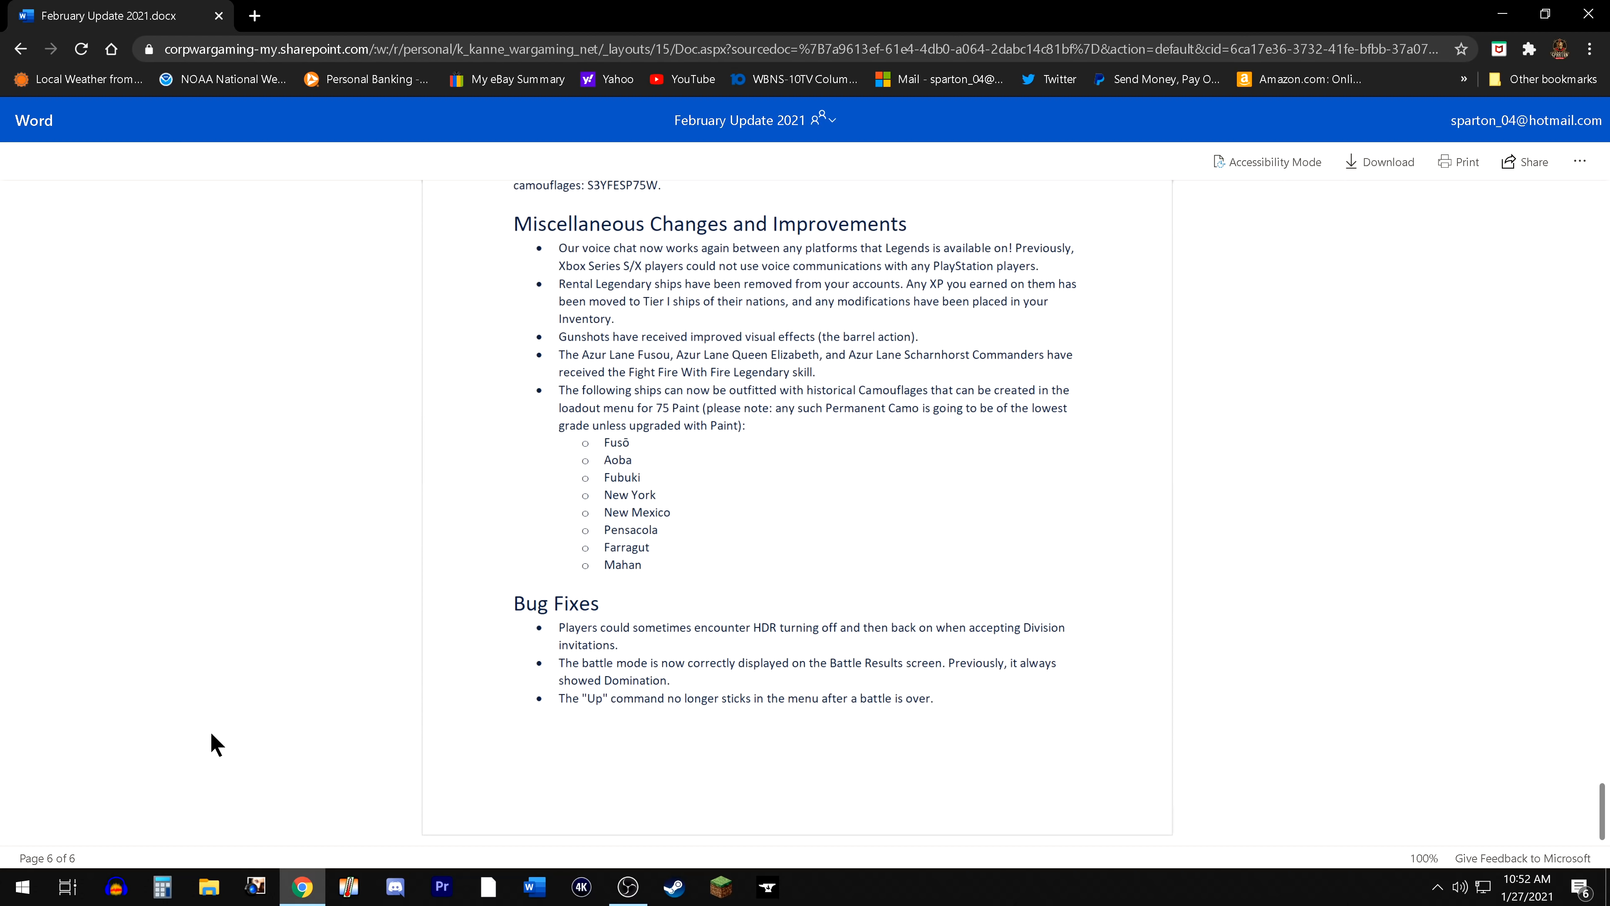
pyautogui.moveTo(195, 753)
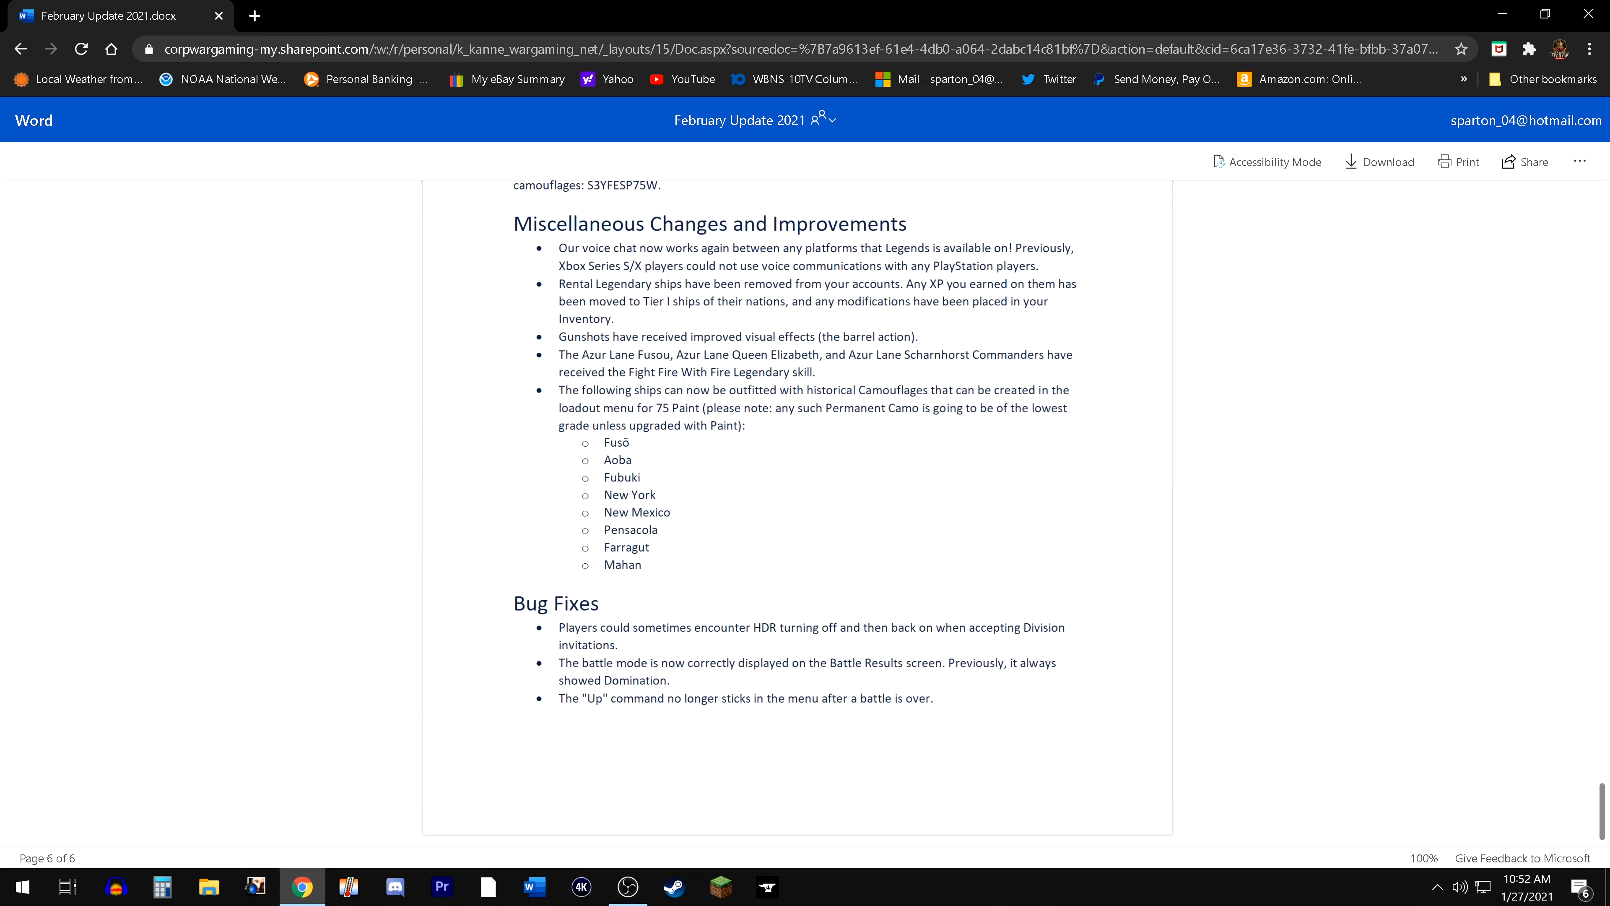
pyautogui.moveTo(705, 819)
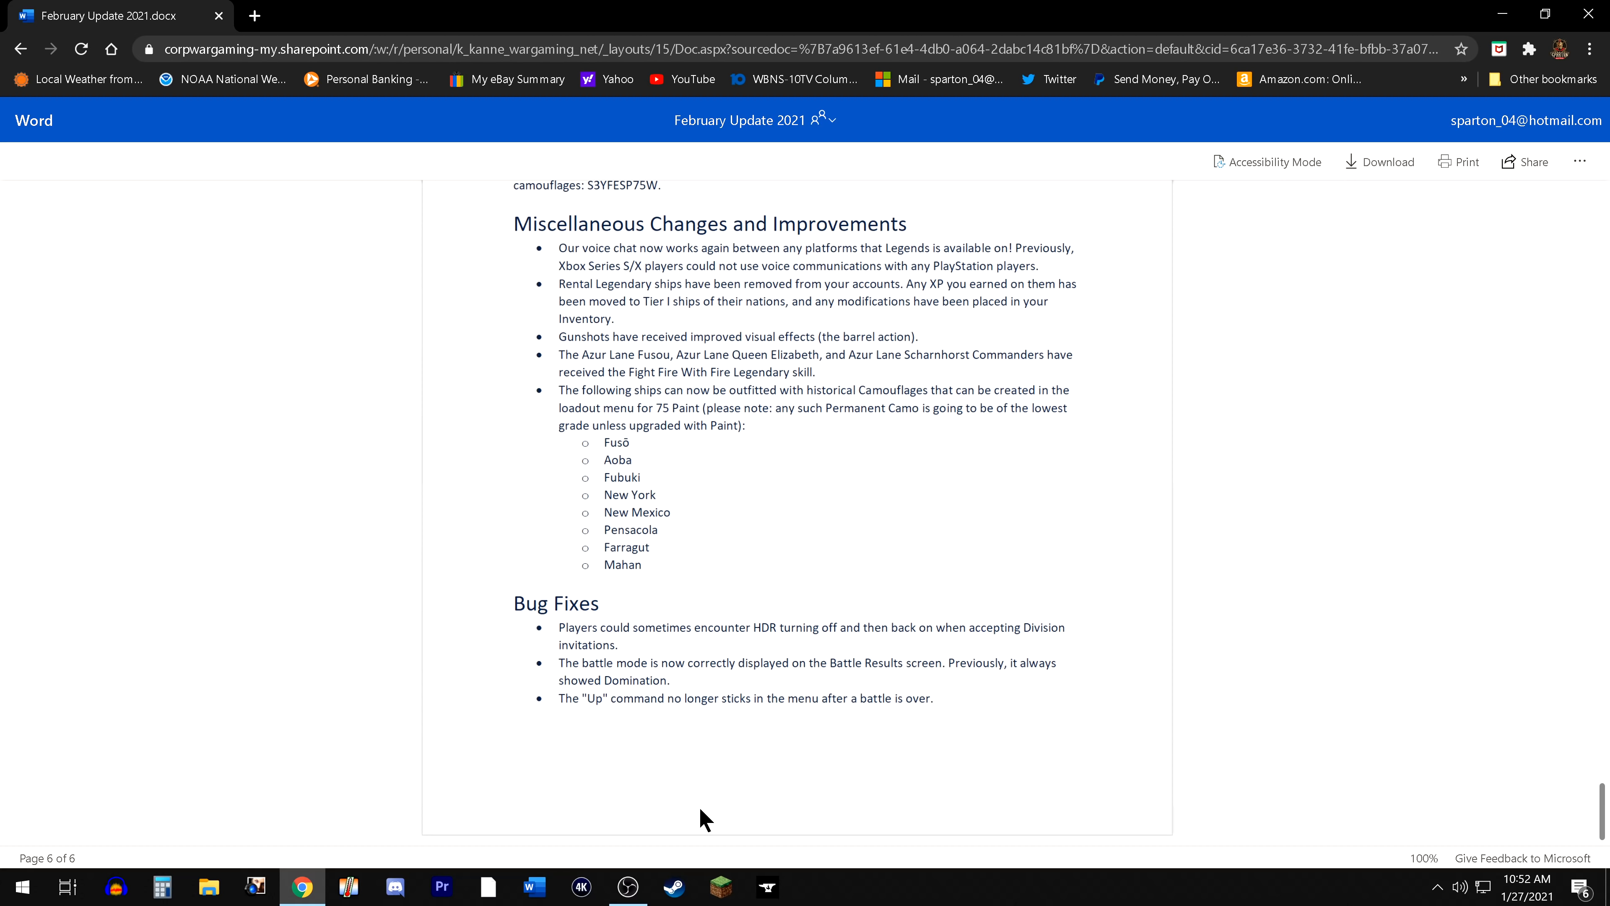
pyautogui.moveTo(602, 727)
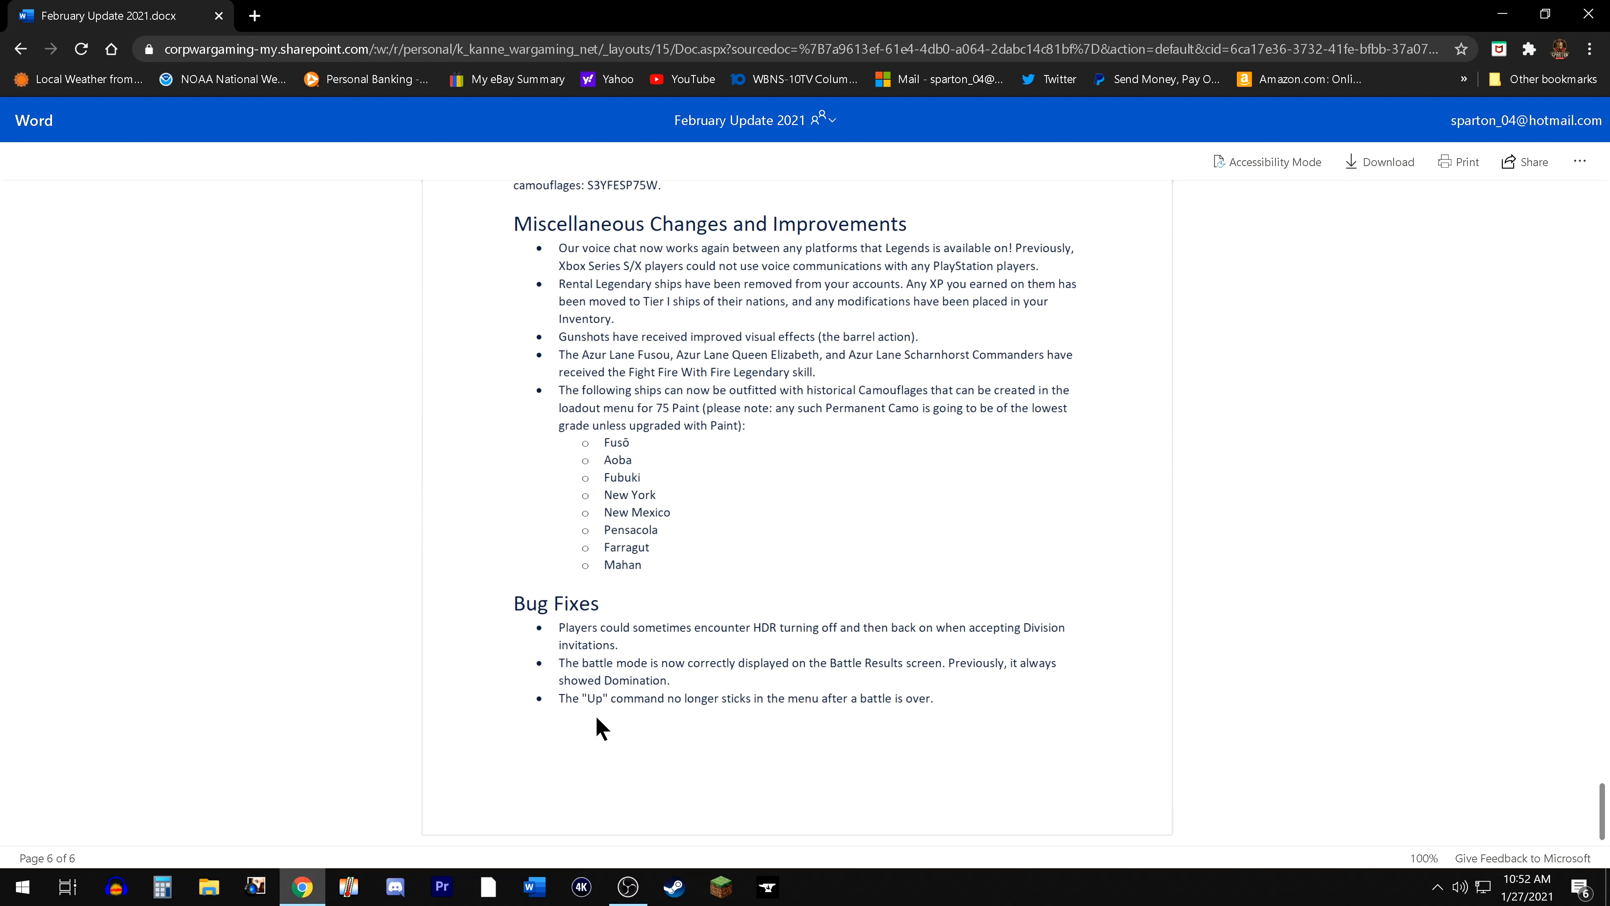
pyautogui.moveTo(671, 730)
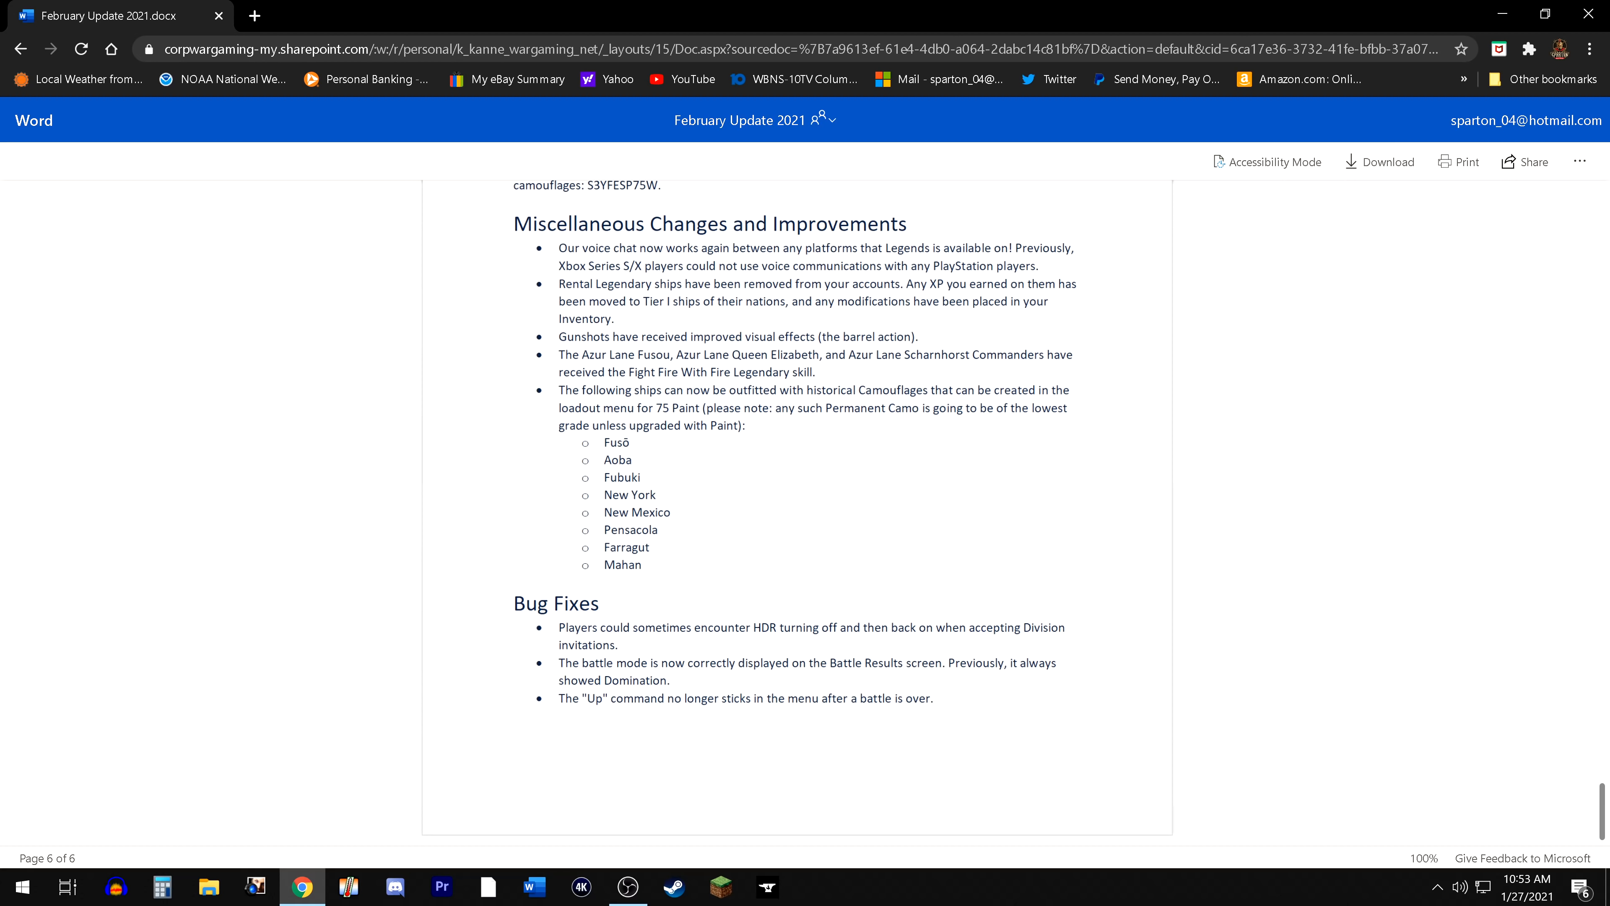
pyautogui.moveTo(681, 802)
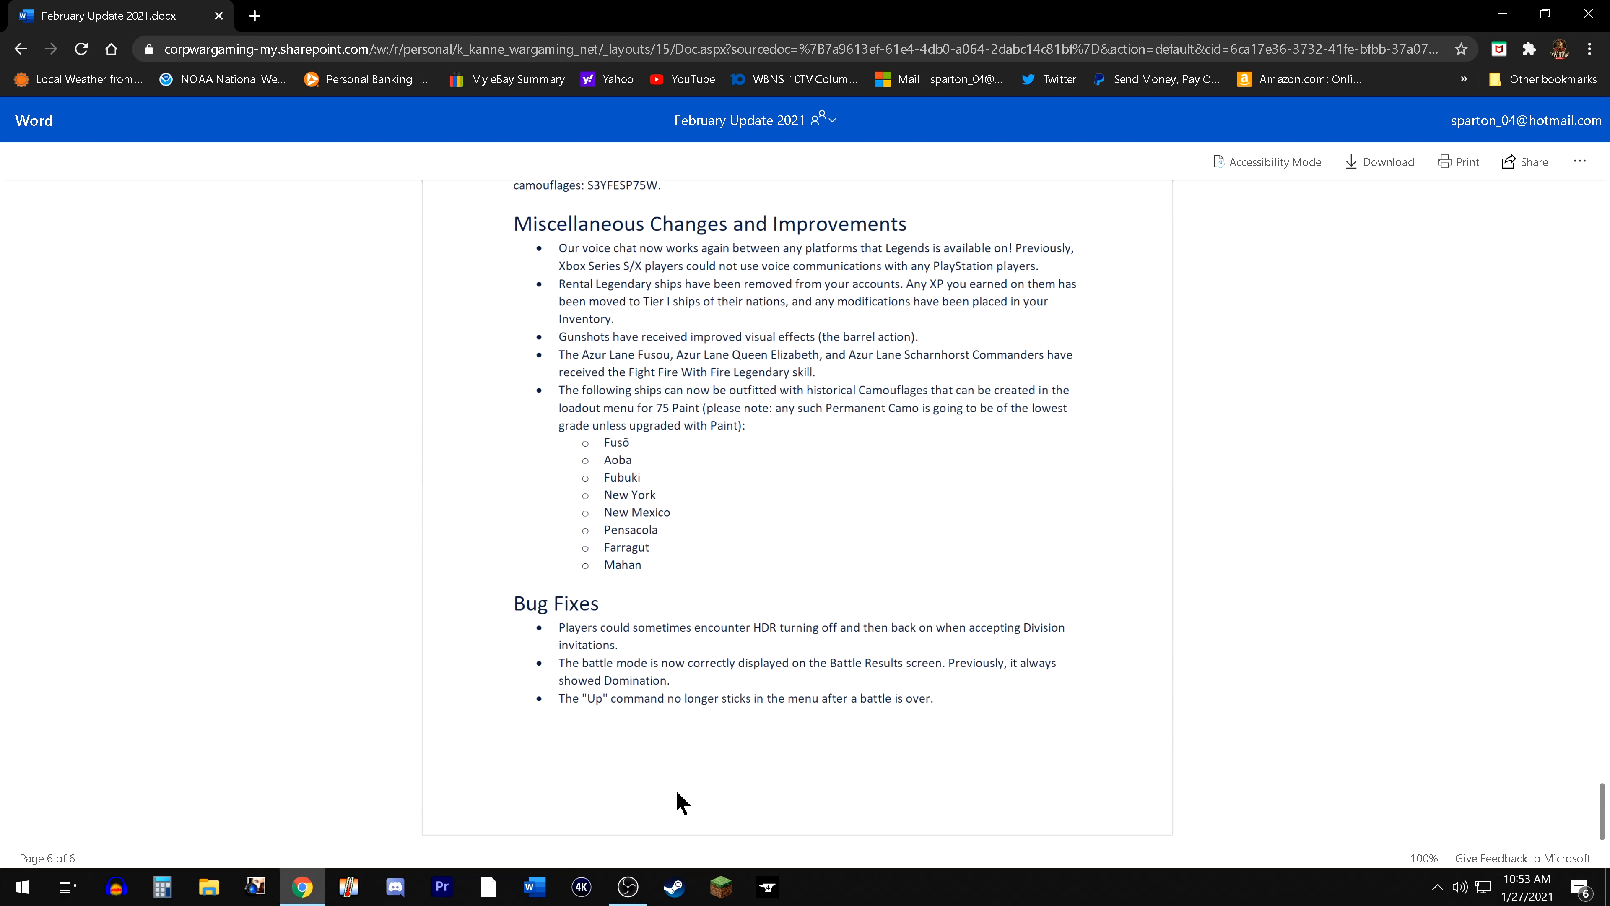